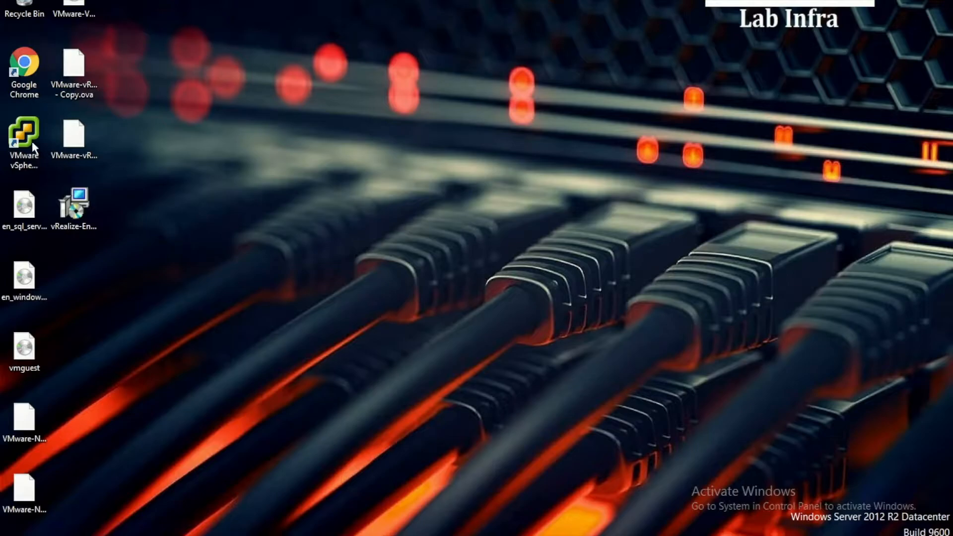
Launch vSphere Client and log in to vCenter 192.168.10.52 with Windows session credentials
double_click(24, 134)
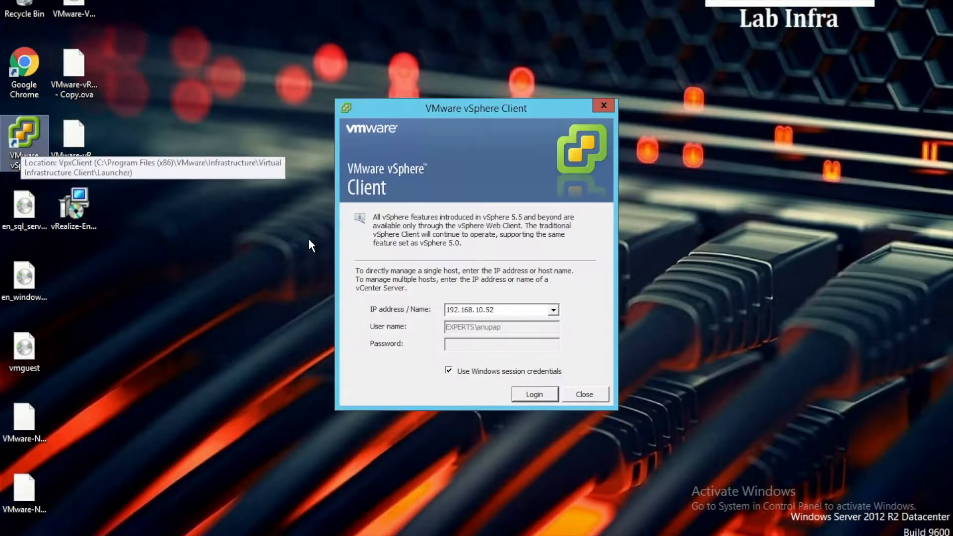
click(534, 394)
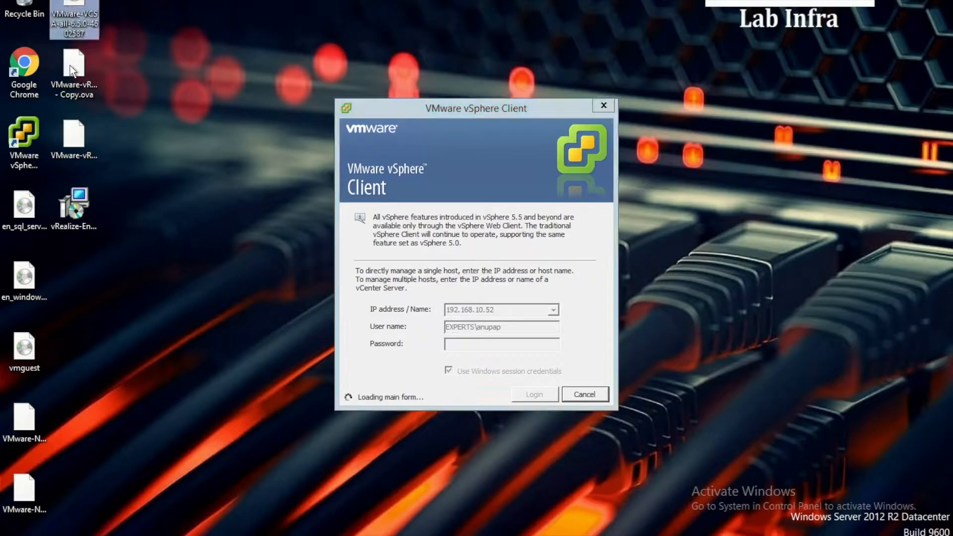
click(534, 394)
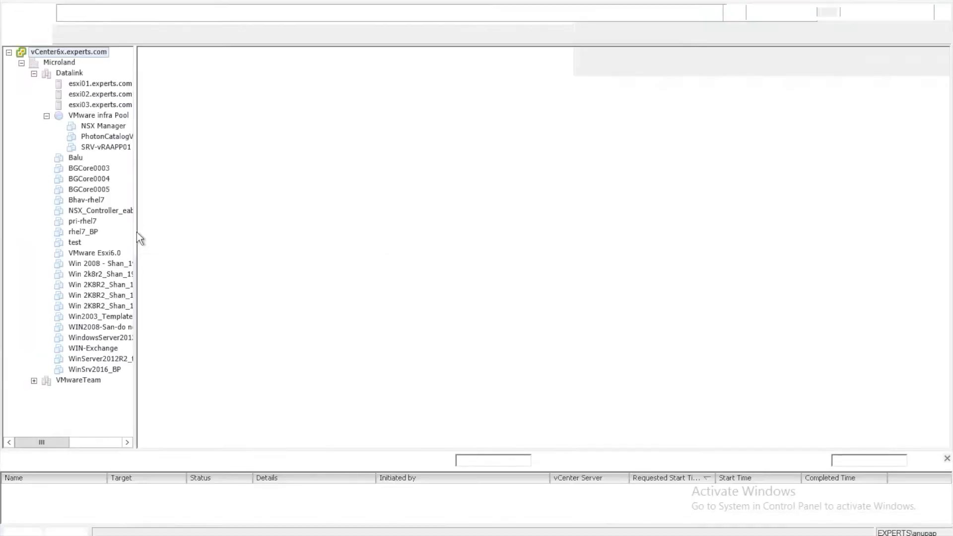
Select host esxi02.experts.com under the Datalink cluster and start a Deploy OVF Template from the File menu
click(68, 73)
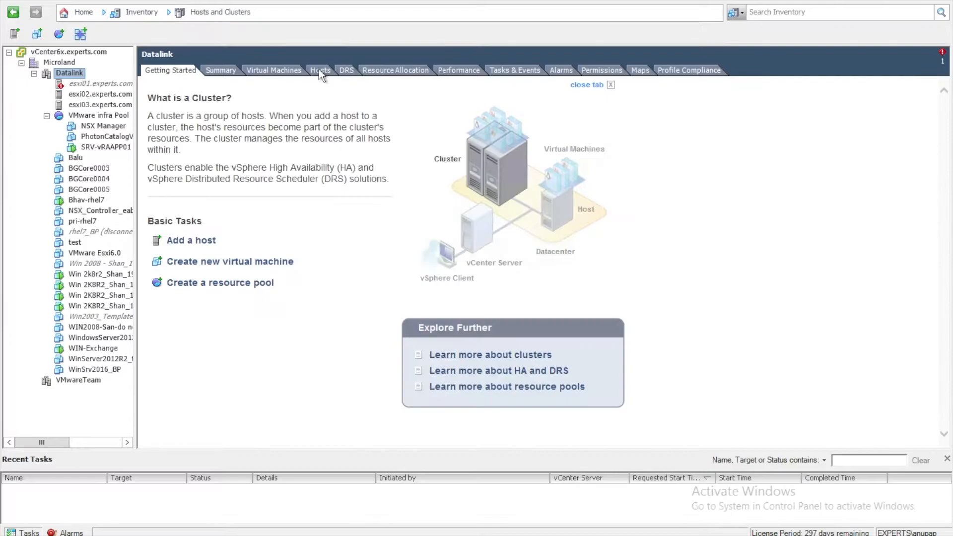
click(101, 94)
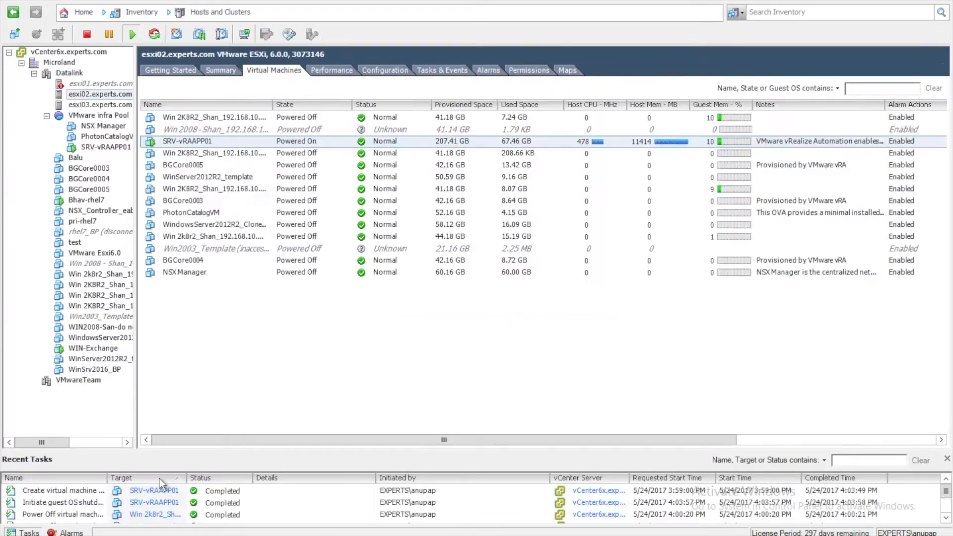
mouse_move(118, 151)
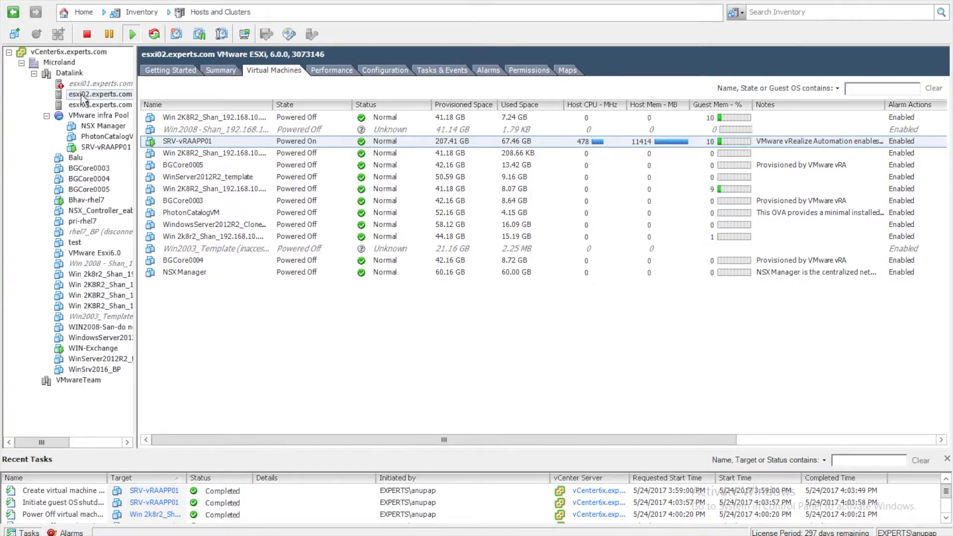
click(100, 94)
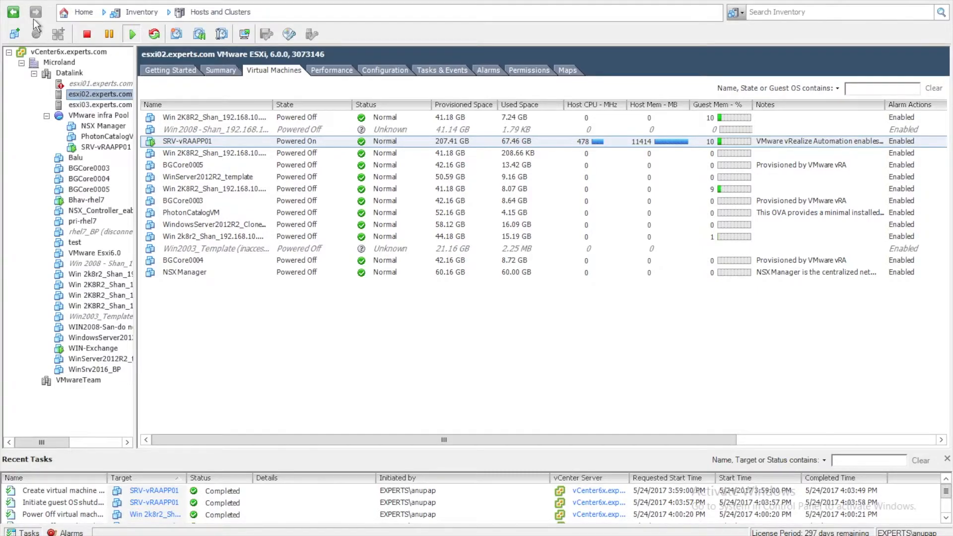
click(15, 5)
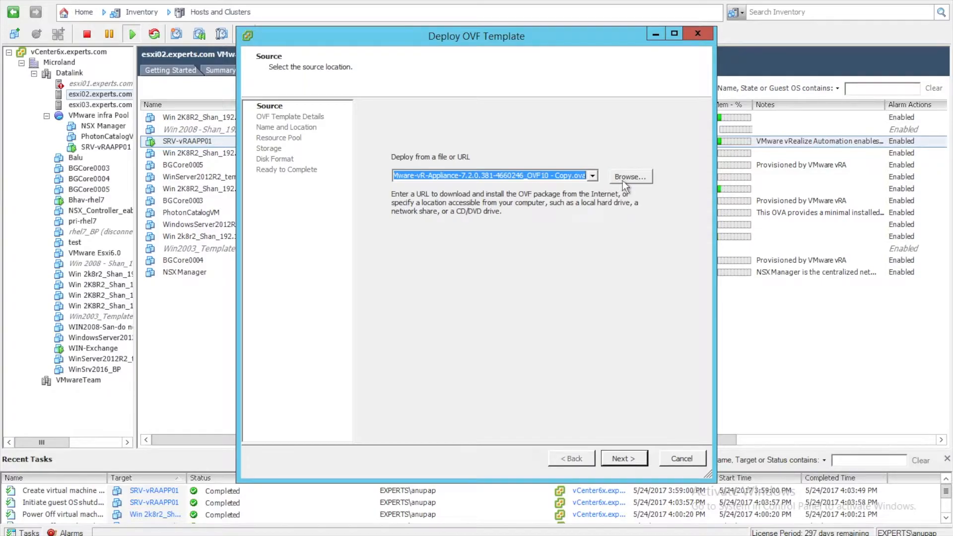
mouse_move(501, 188)
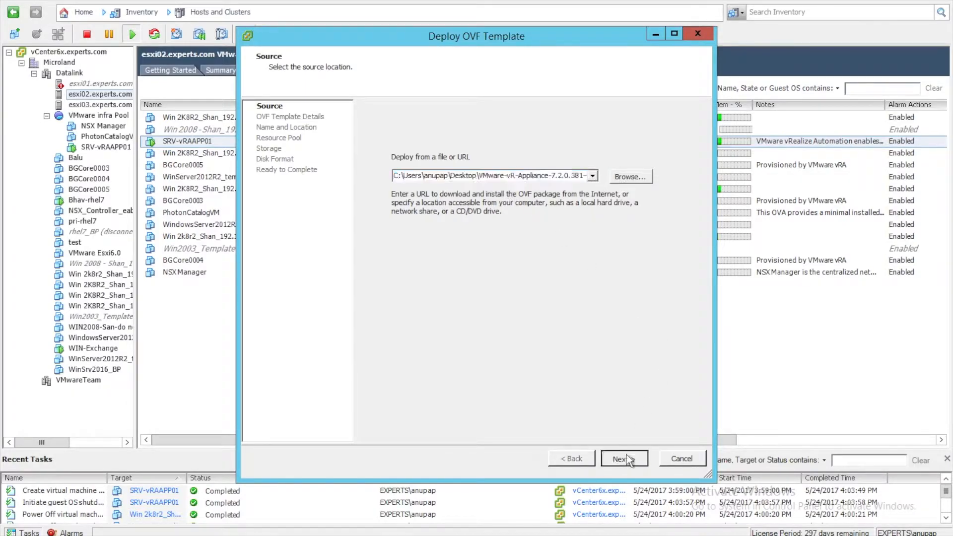
Load the vRealize Appliance 7.2.0.381 OVA from the Desktop and continue past its template details
click(623, 459)
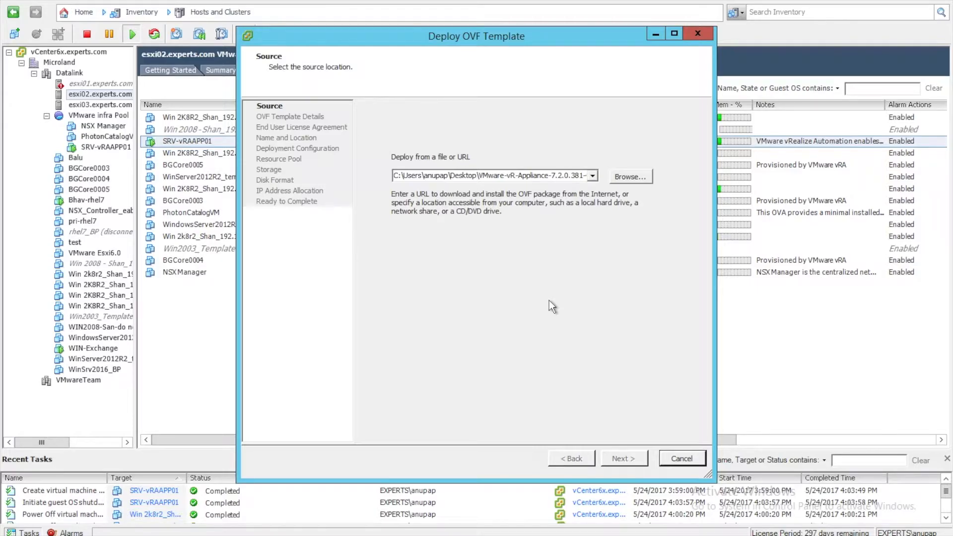
mouse_move(538, 249)
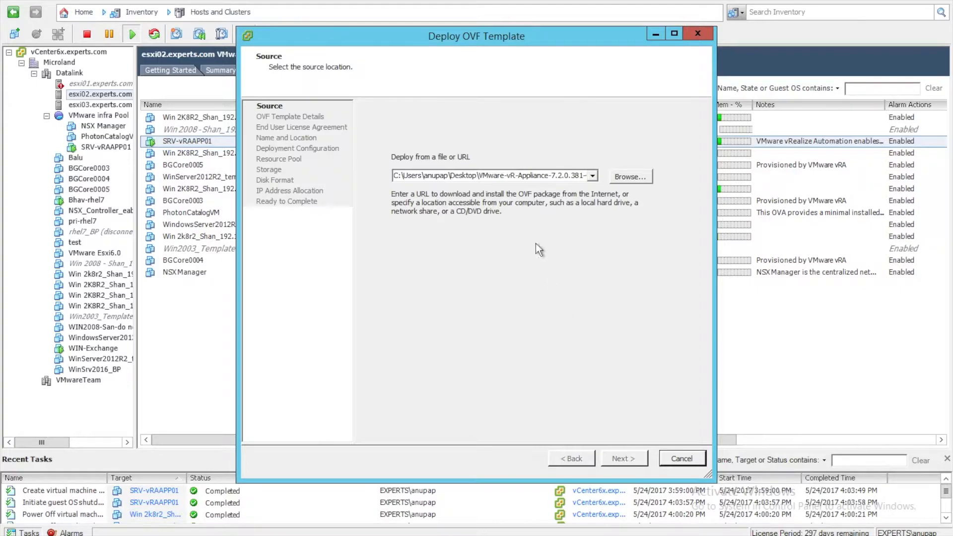
mouse_move(511, 183)
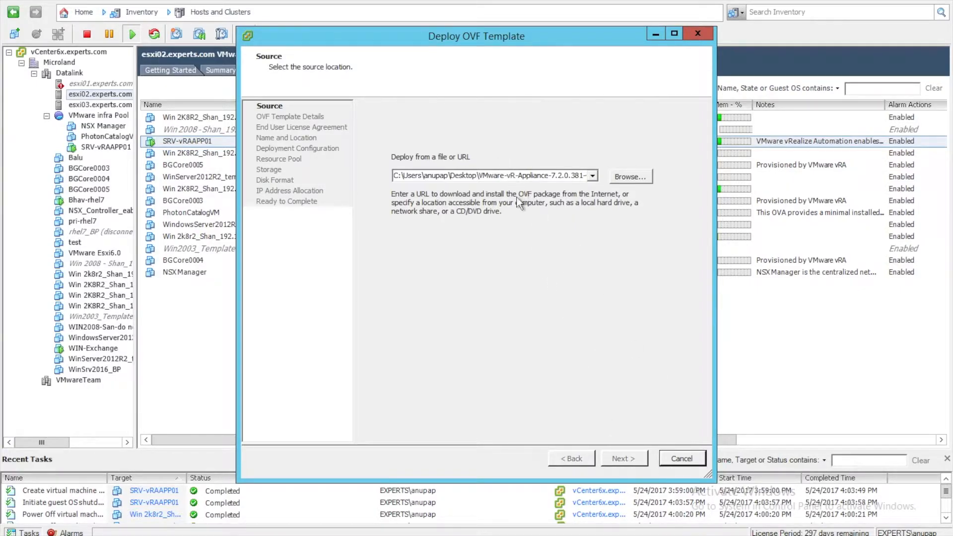
mouse_move(516, 264)
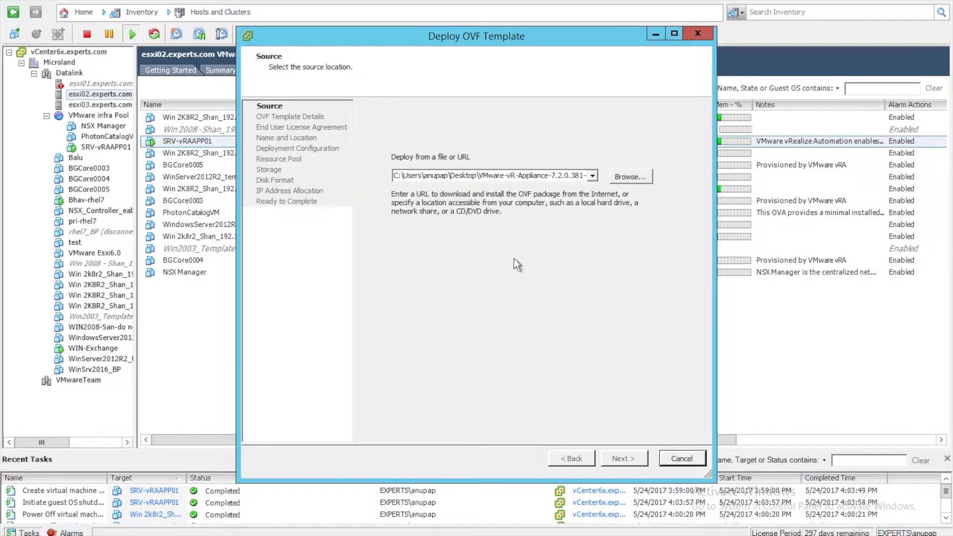
mouse_move(464, 182)
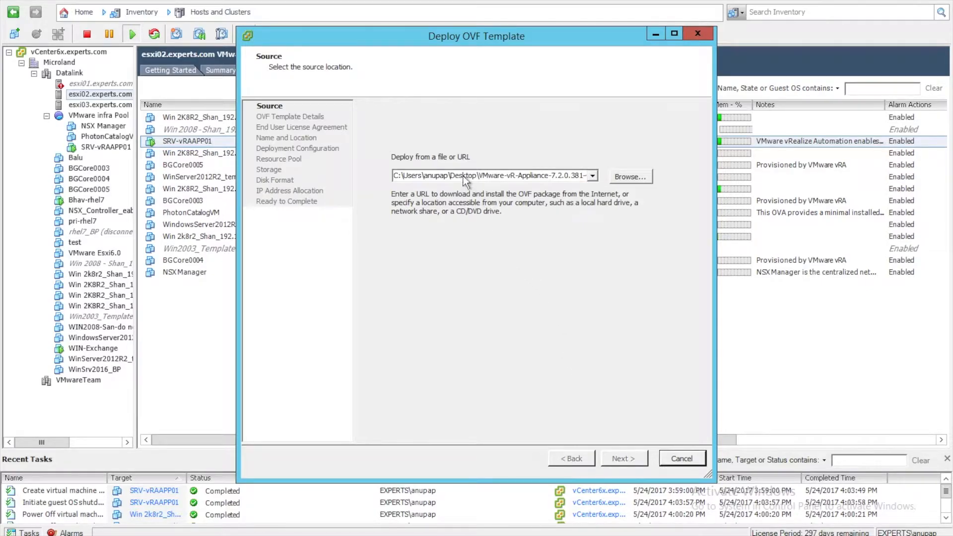
click(623, 457)
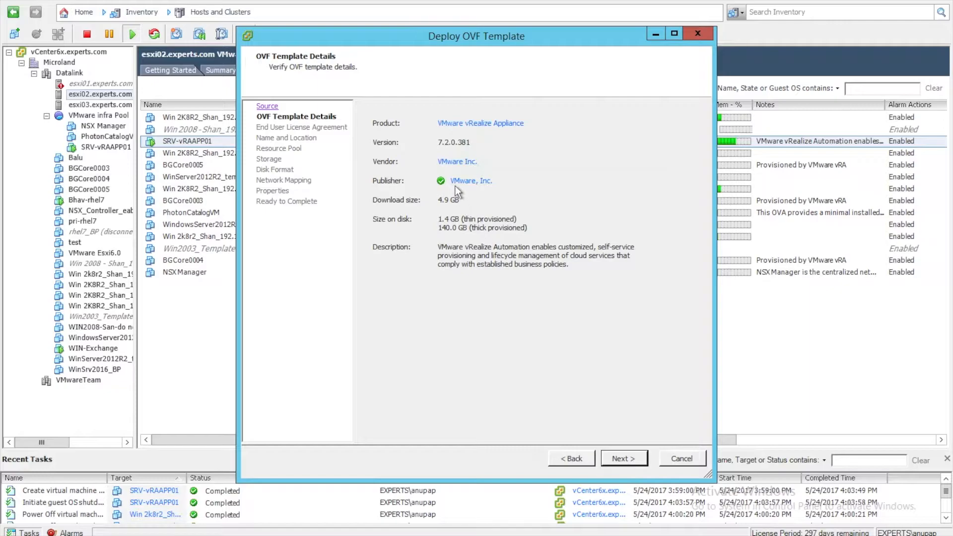
mouse_move(395, 139)
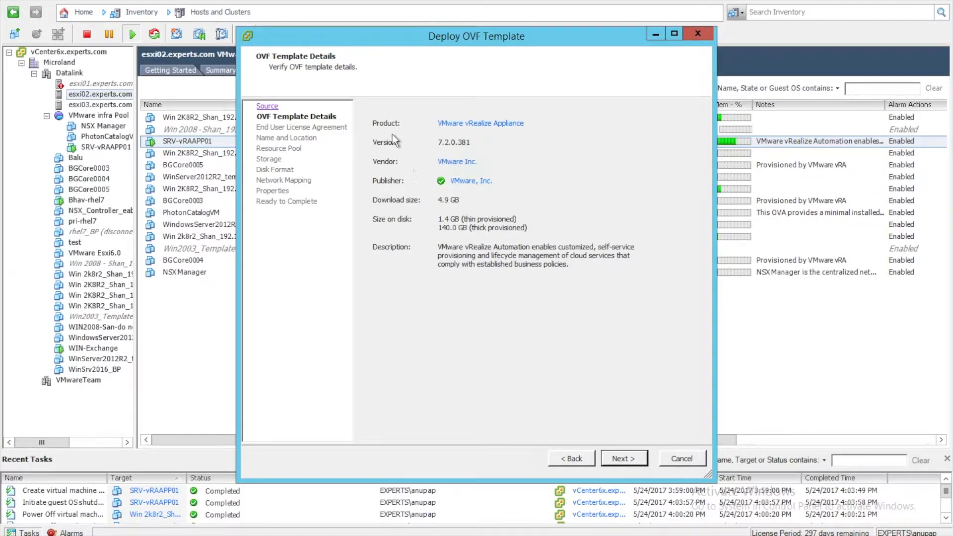
mouse_move(521, 148)
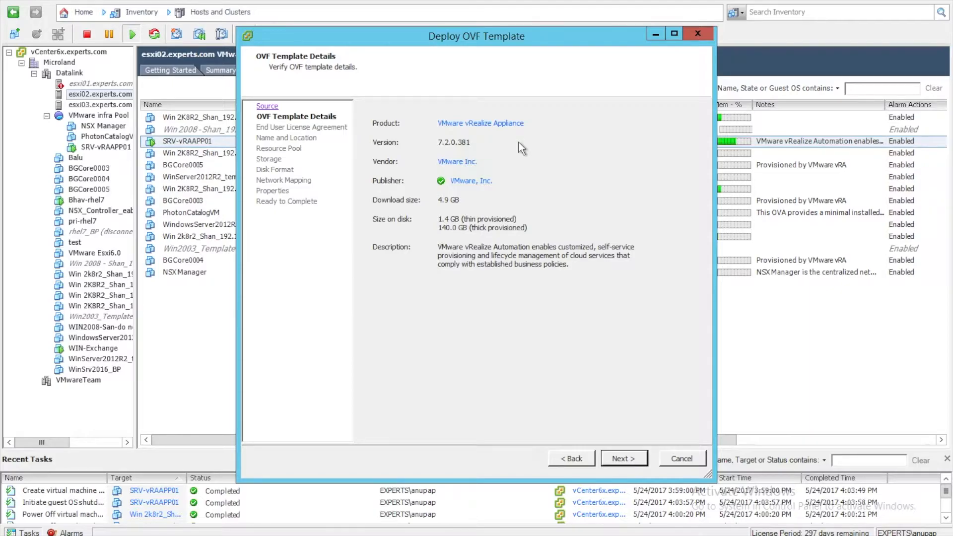
mouse_move(457, 152)
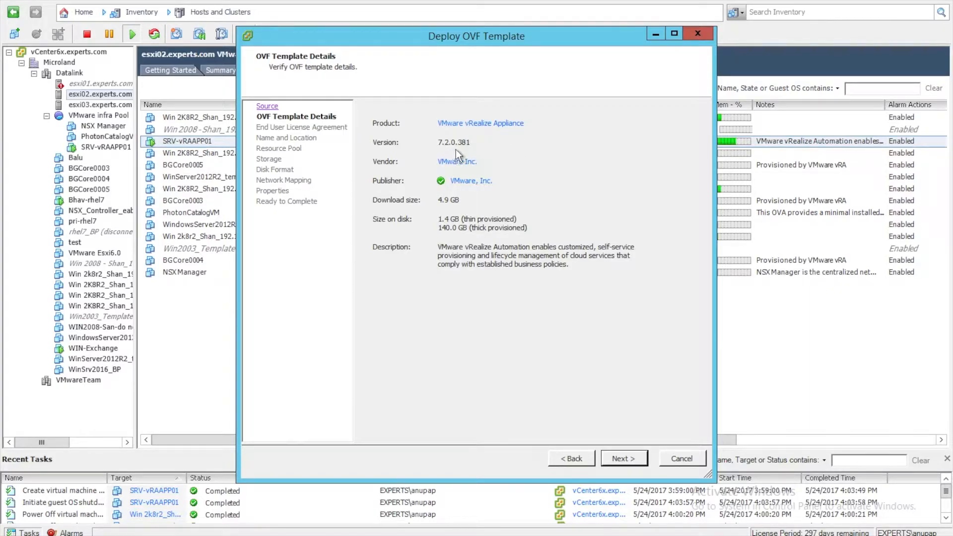
mouse_move(495, 215)
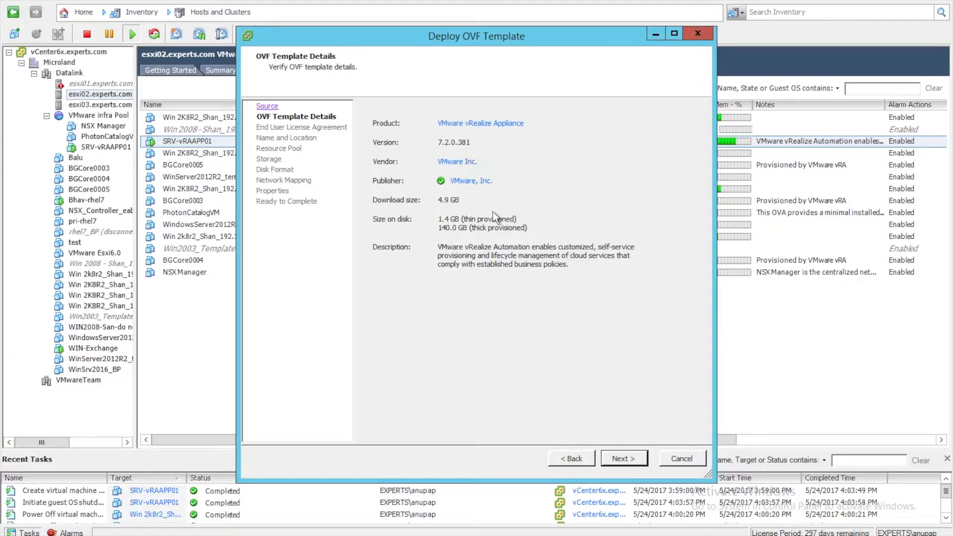
mouse_move(492, 277)
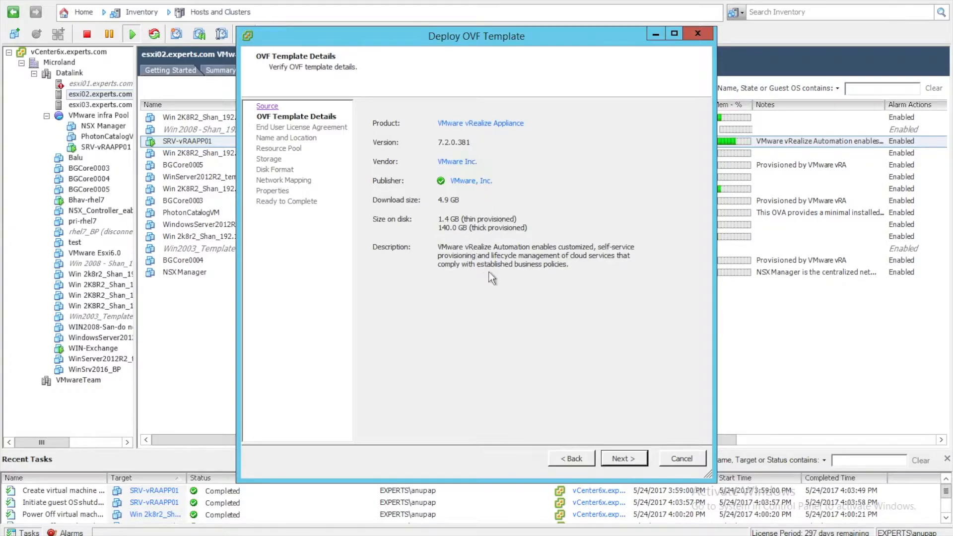
mouse_move(486, 237)
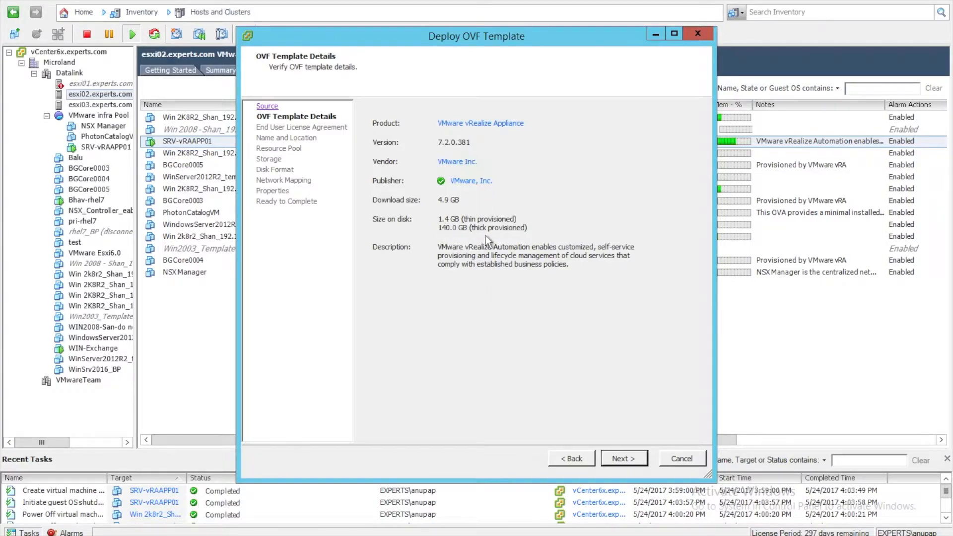
click(624, 458)
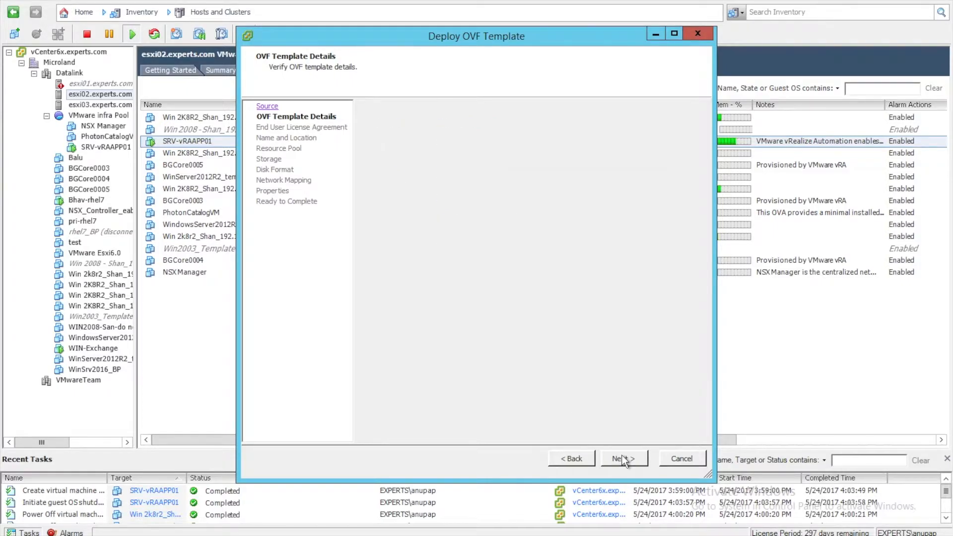
Accept the EULA, name the appliance SRV-vRAAPP02 and place it in the VRA inventory folder
click(622, 459)
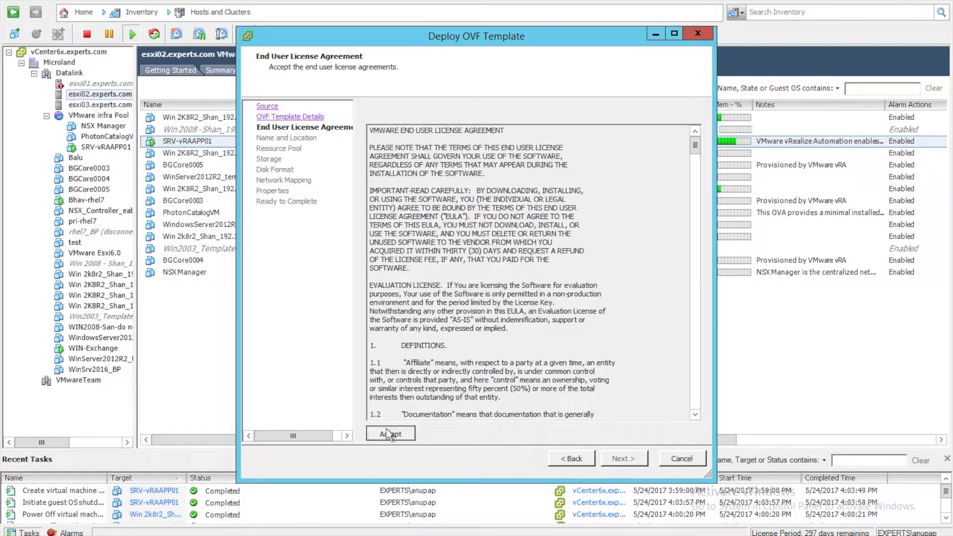
click(389, 432)
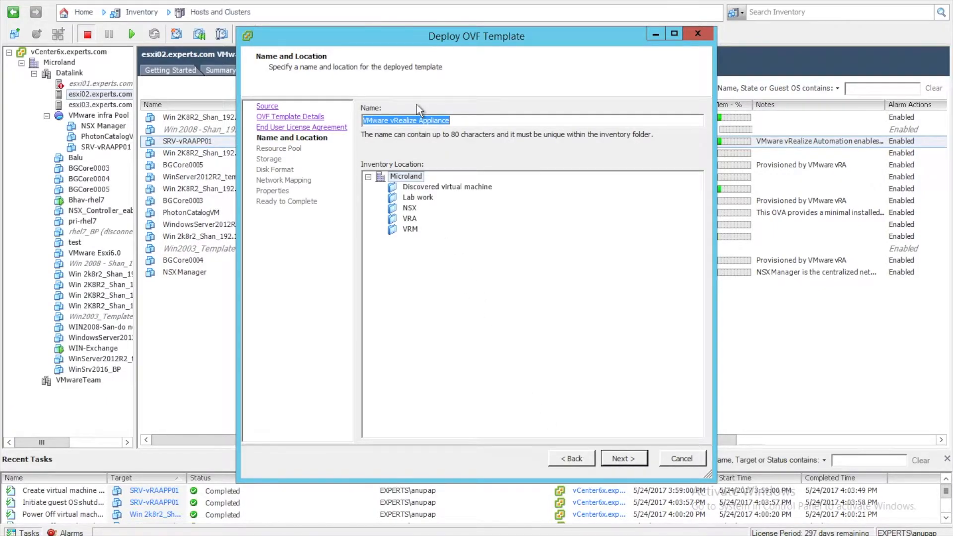
text(SRV)
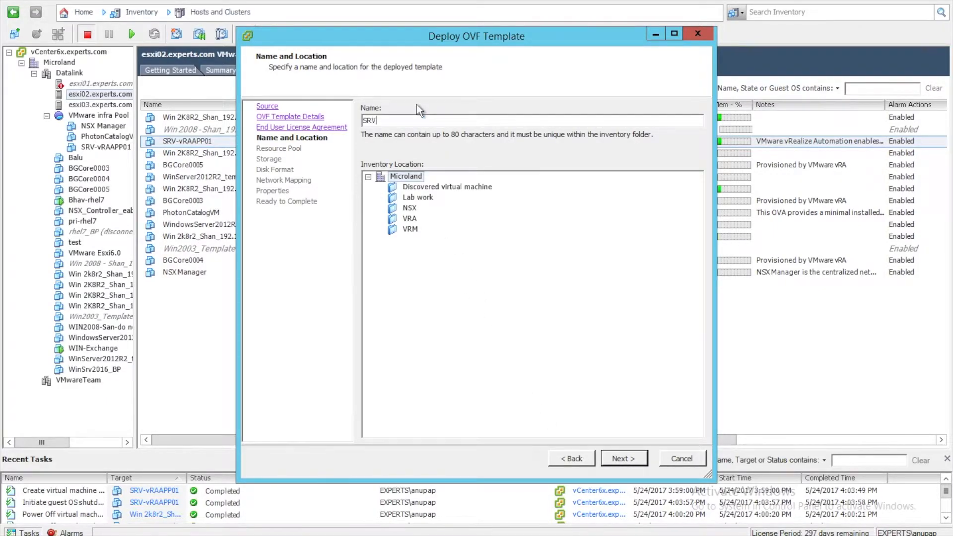
text(-)
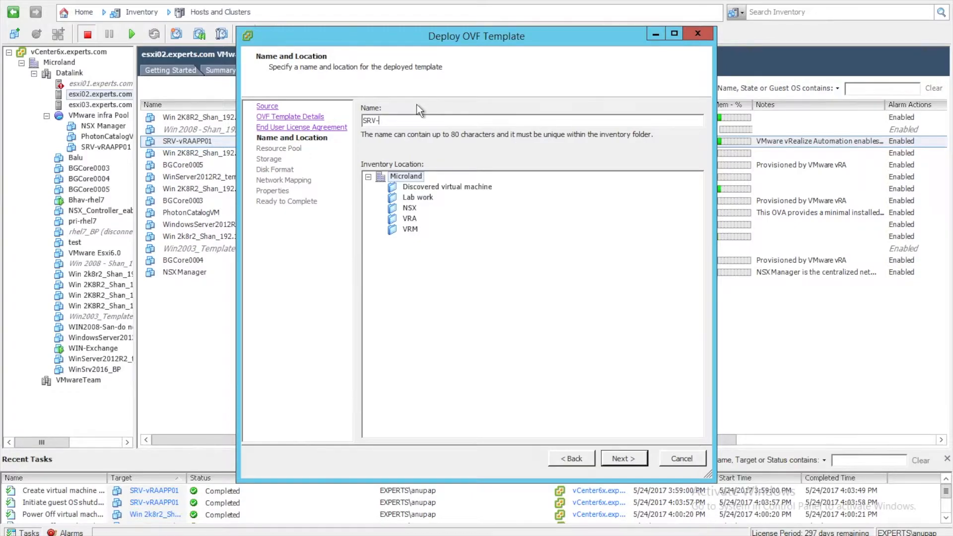
text(VRAAPP)
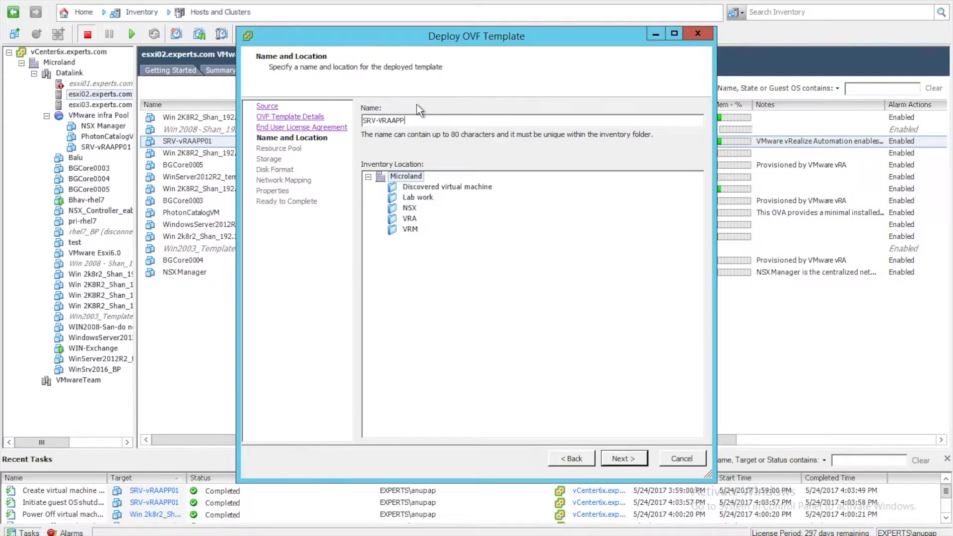
text(02)
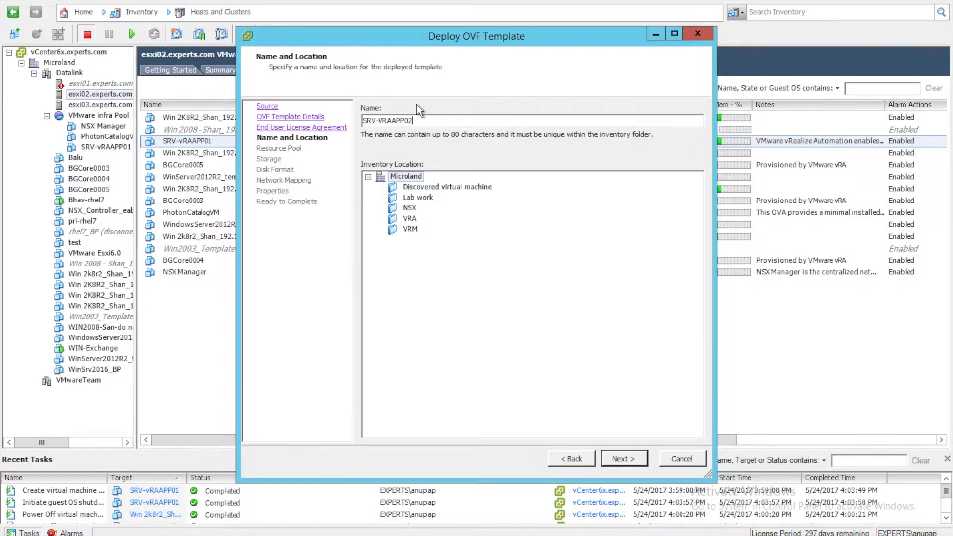
double_click(394, 120)
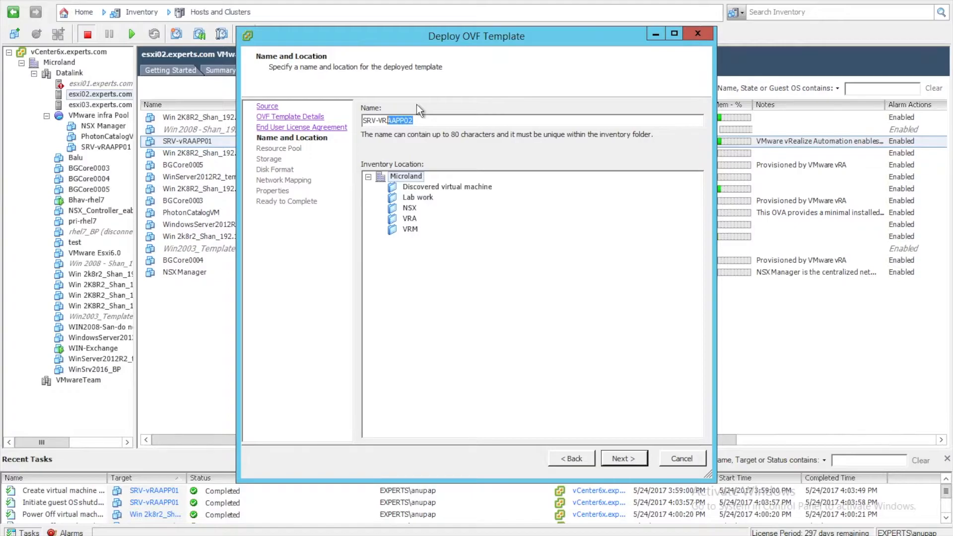
triple_click(387, 120)
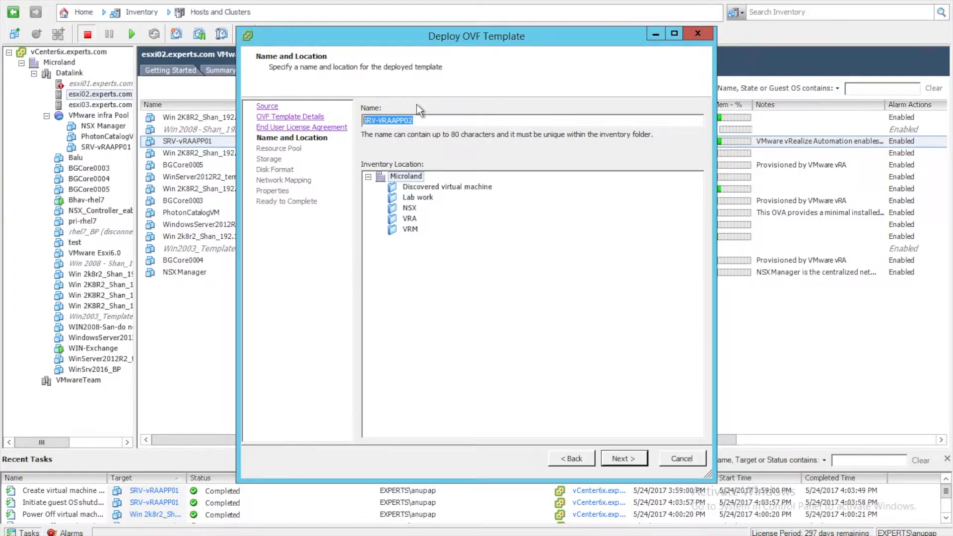
mouse_move(427, 176)
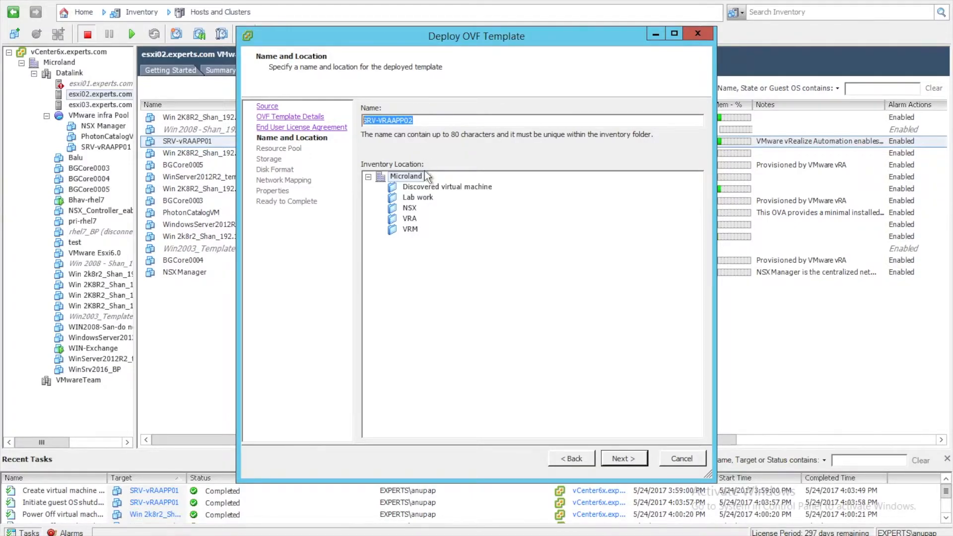
click(409, 219)
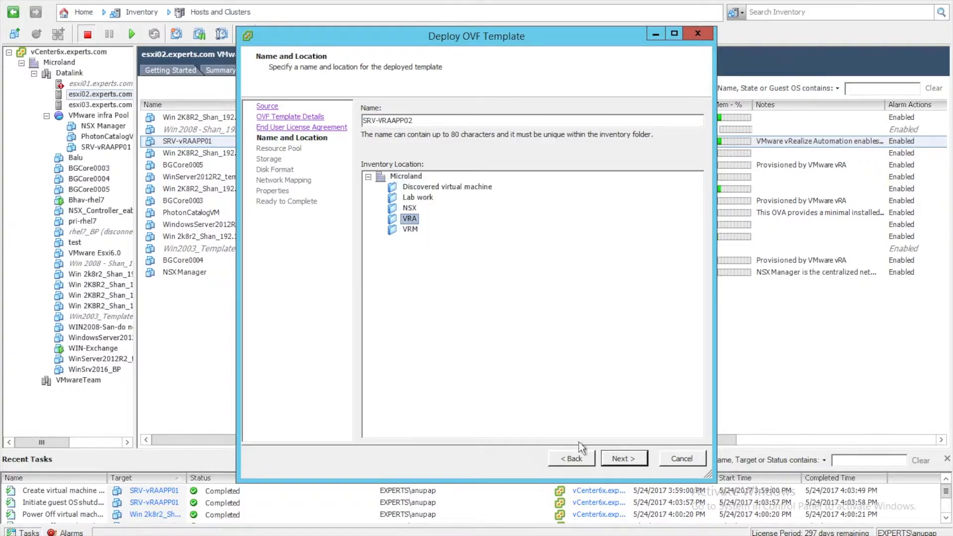
Choose VMware infra Pool, the SSD02 datastore and Thin Provision disks, reaching network mapping
click(624, 458)
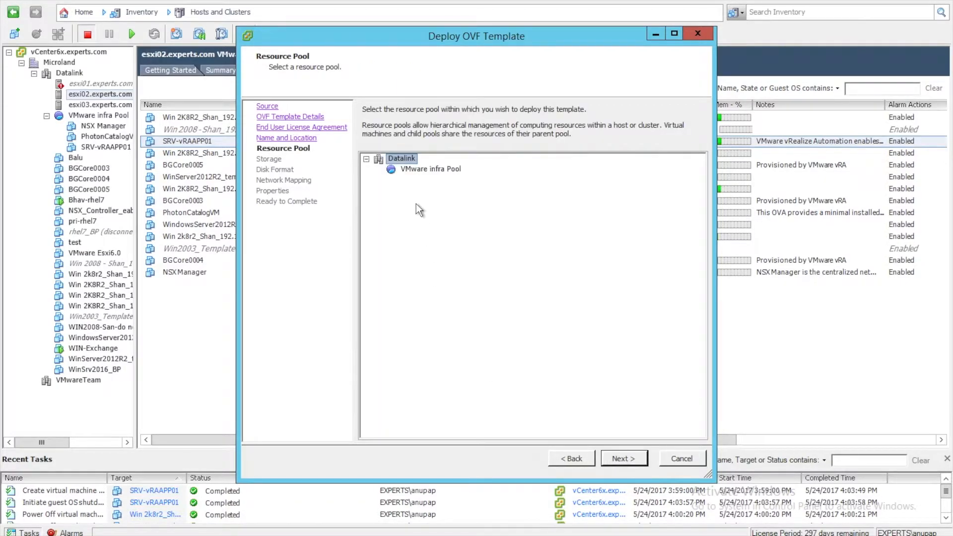
click(430, 169)
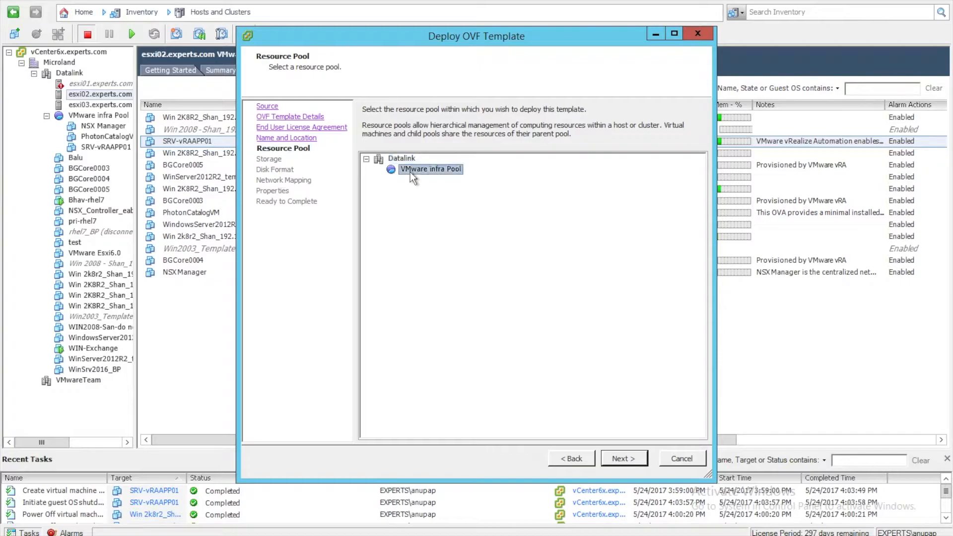
click(624, 458)
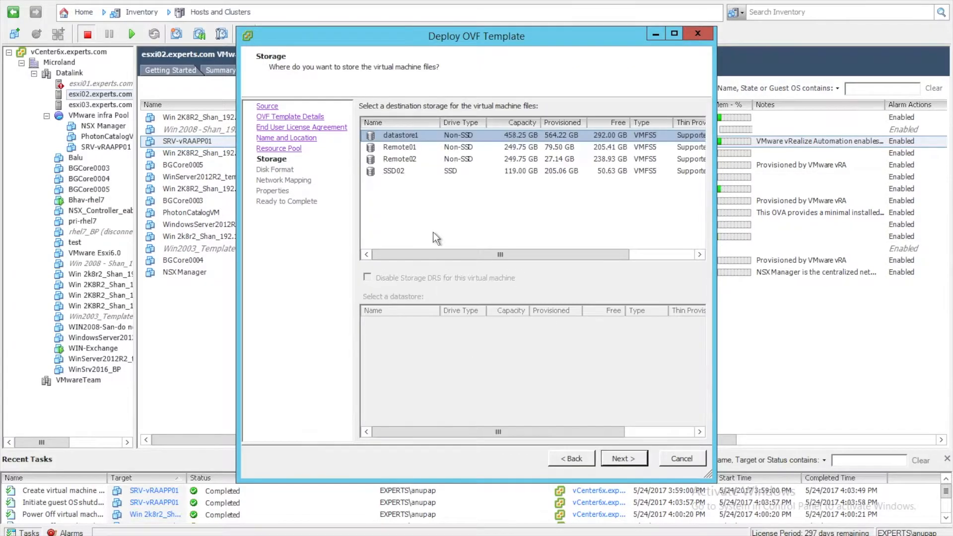
click(393, 170)
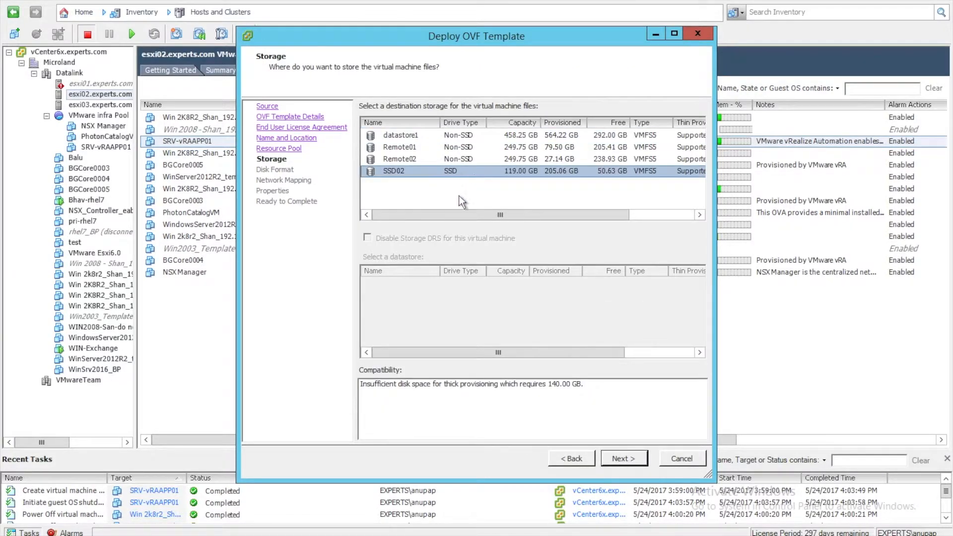
mouse_move(452, 254)
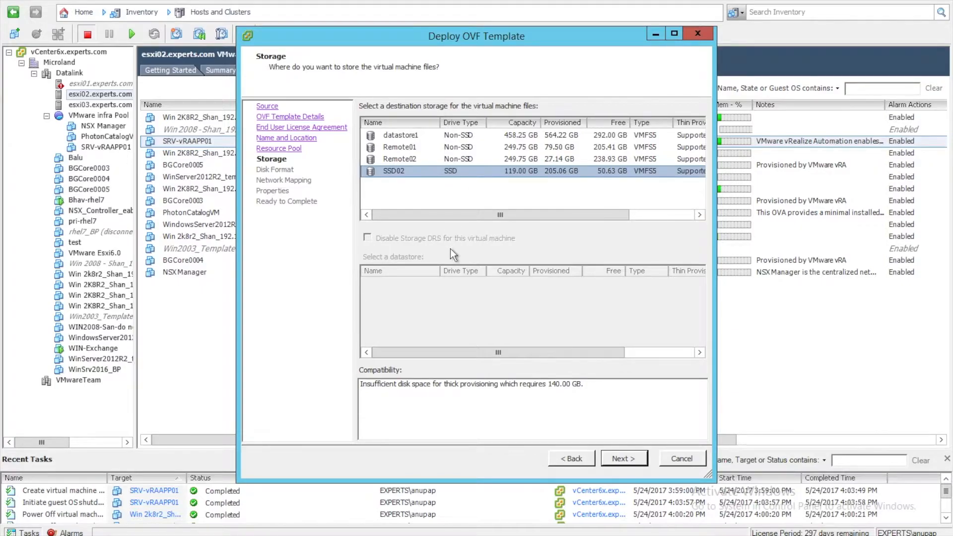
mouse_move(568, 418)
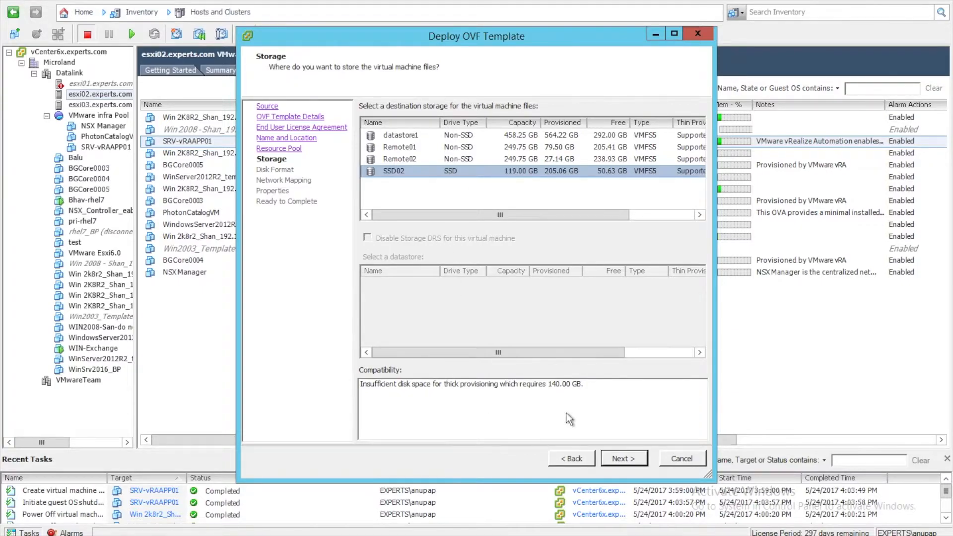
click(624, 459)
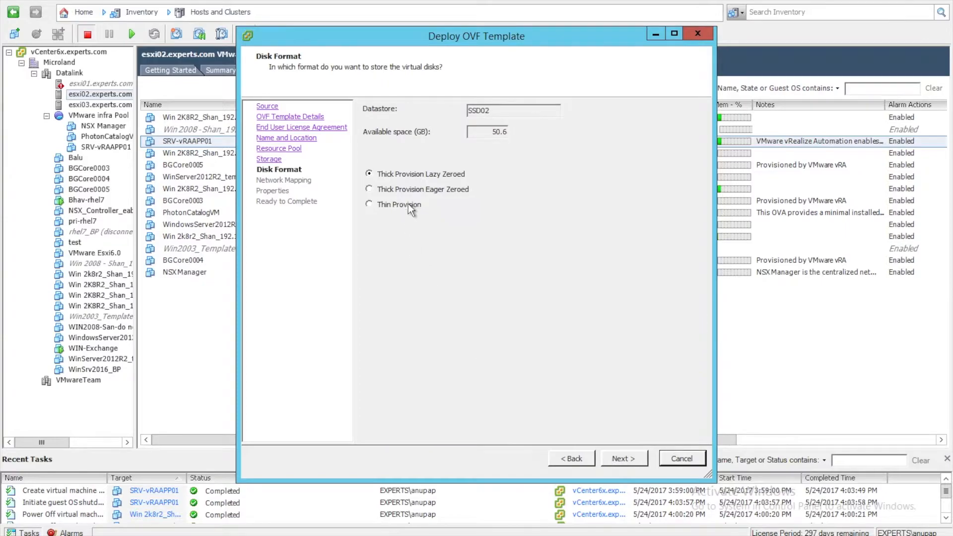
click(369, 205)
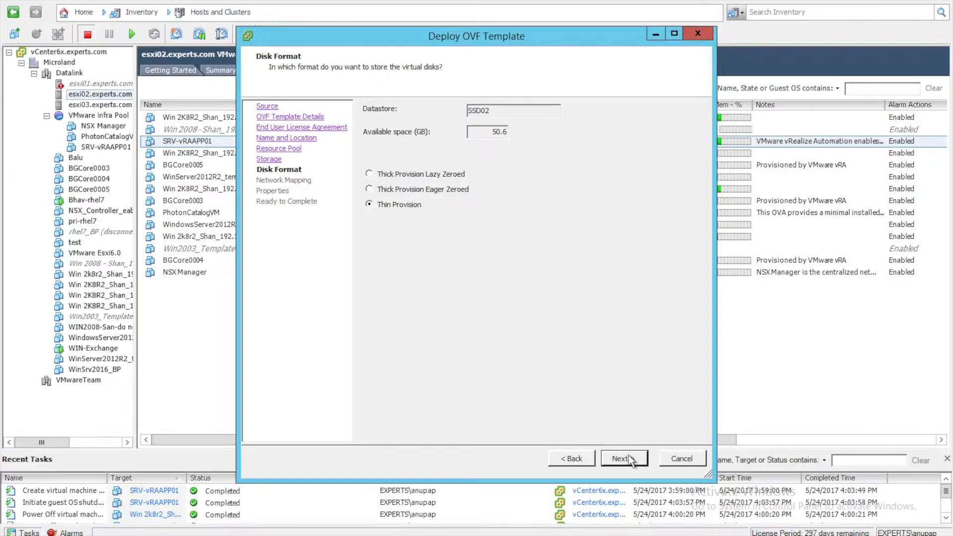
click(623, 458)
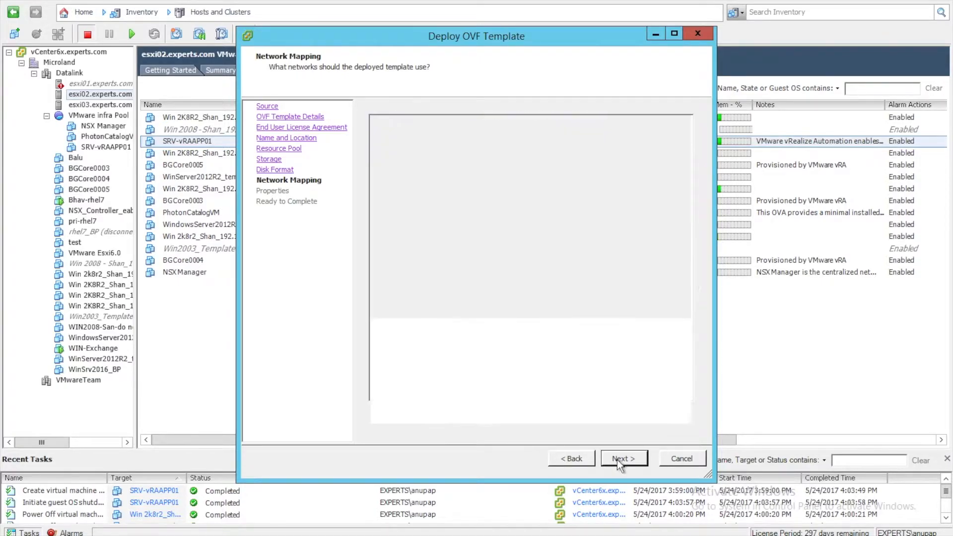
Enter the root password twice, enable the SSH service and set hostname SRV-VRAAPP02
click(623, 458)
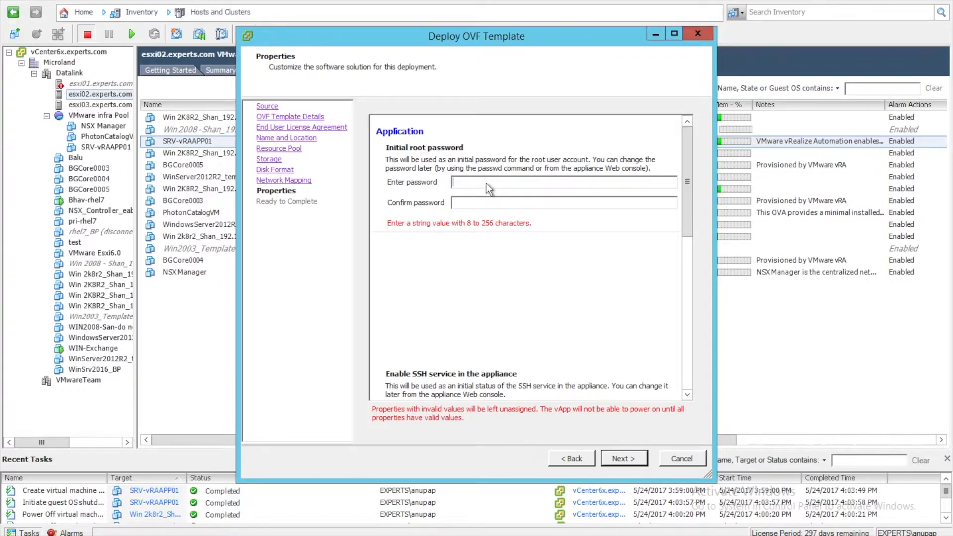
text(*)
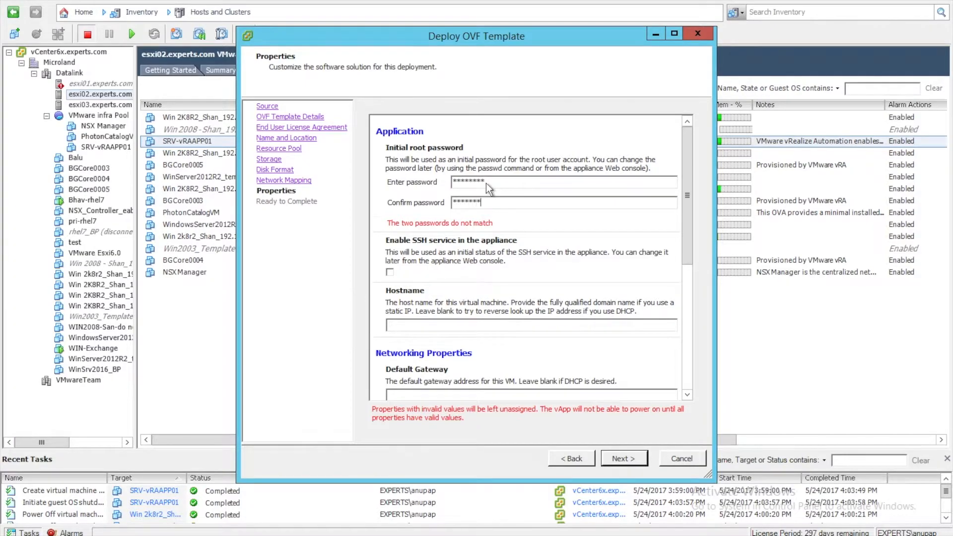
scroll(down, 3)
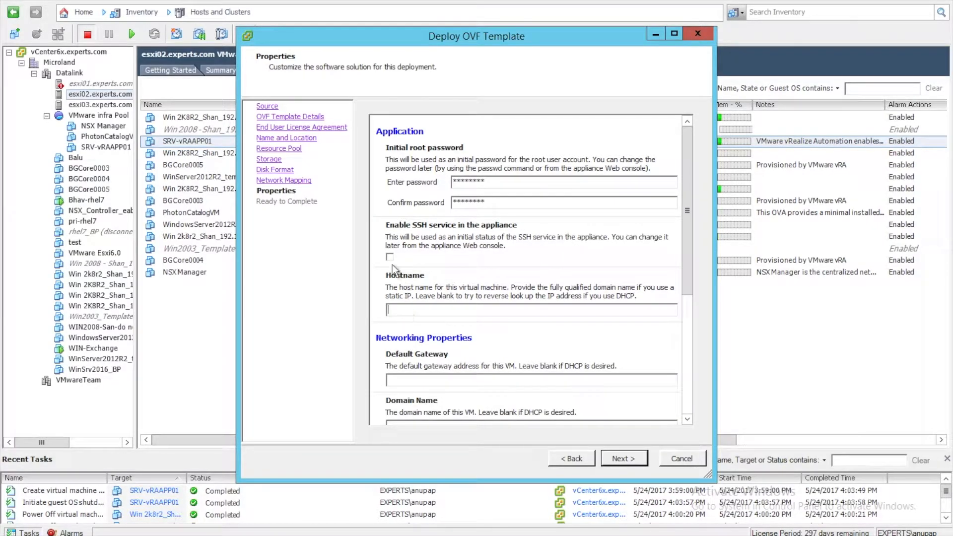
click(389, 256)
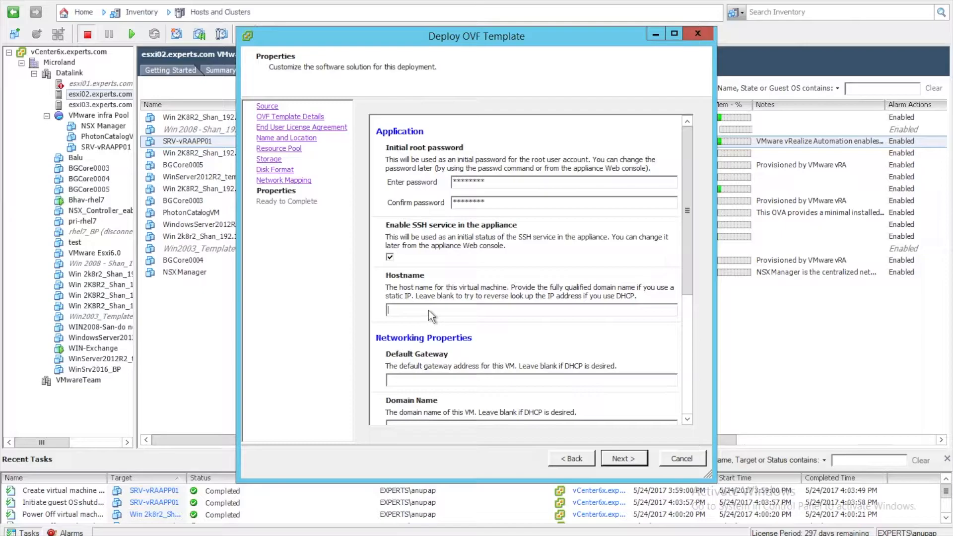
text(SRV-VRAAPP02)
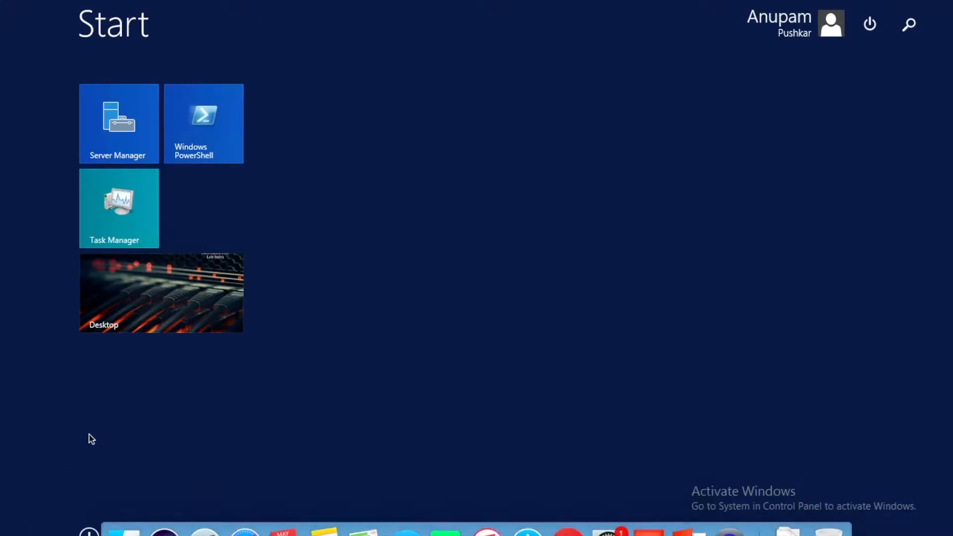
In DNS Manager add host record SRV-VRAAPP02 at 192.168.10.165 to the experts.com zone, allowing authenticated updates
text(dns)
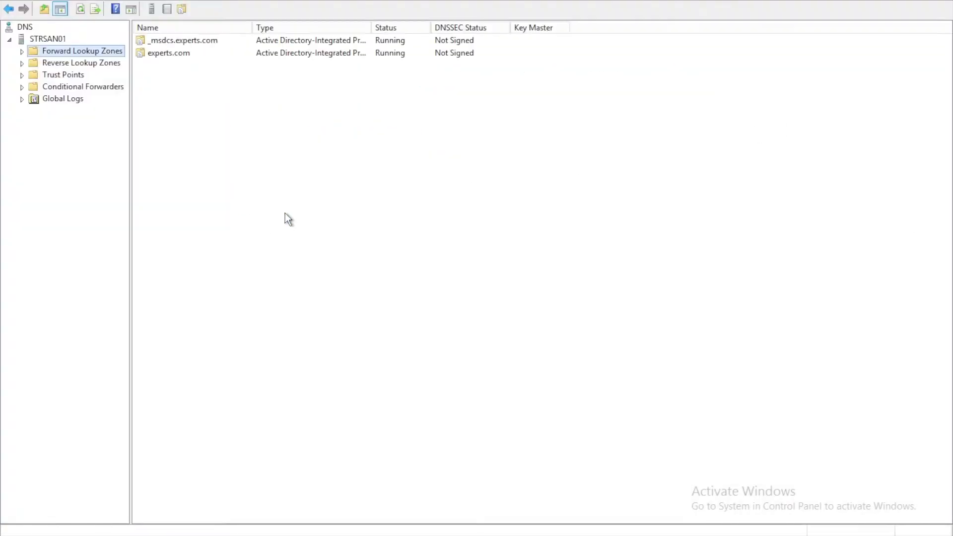
mouse_move(52, 58)
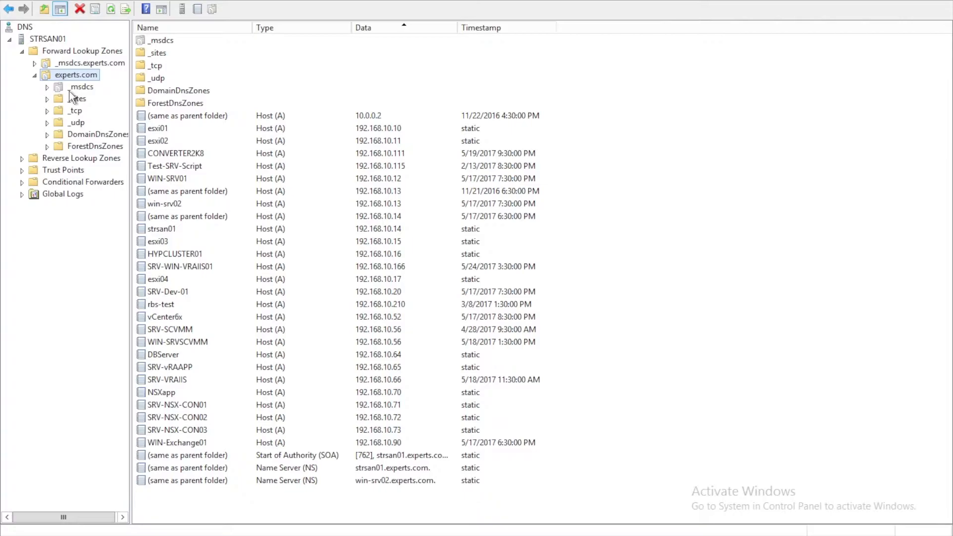
right_click(76, 74)
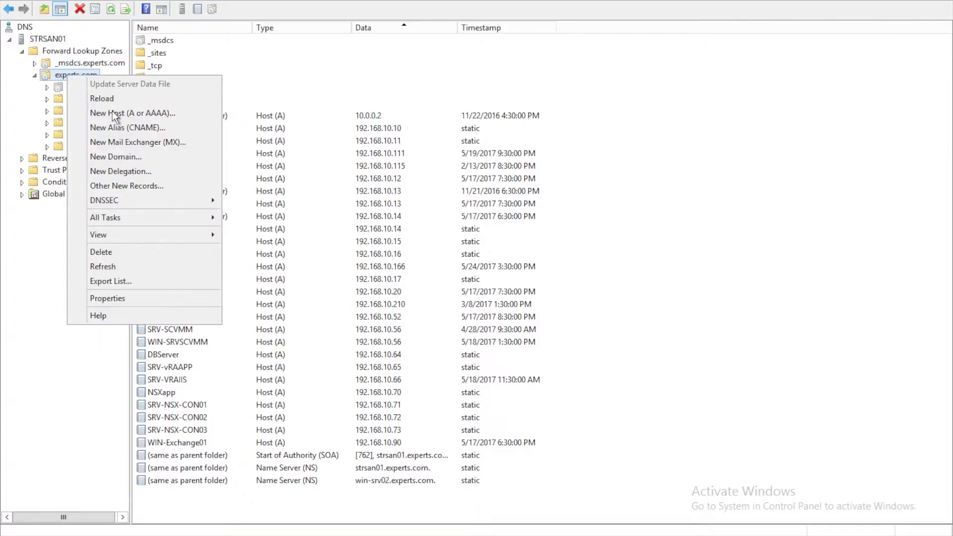
click(133, 113)
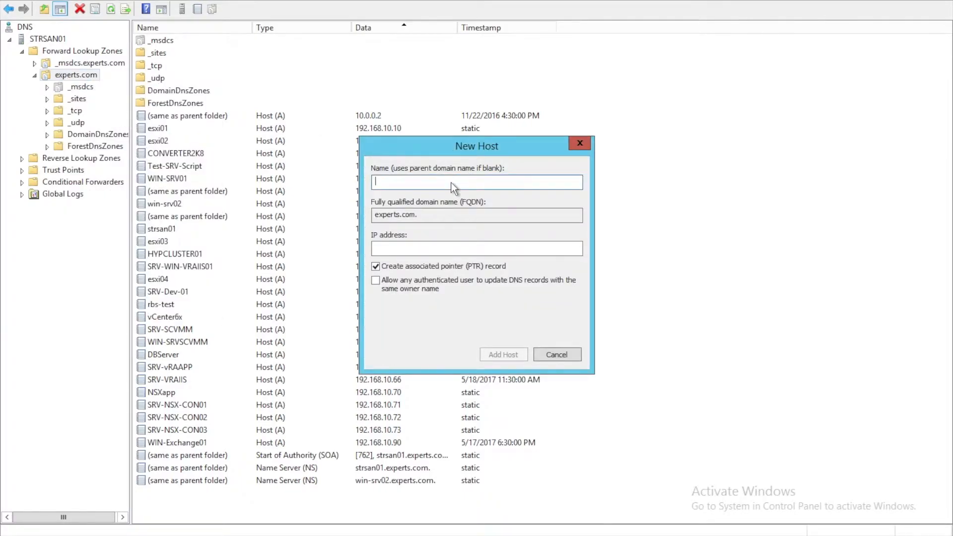
text(SRV-VRAAPP02)
click(476, 247)
text(192.168.)
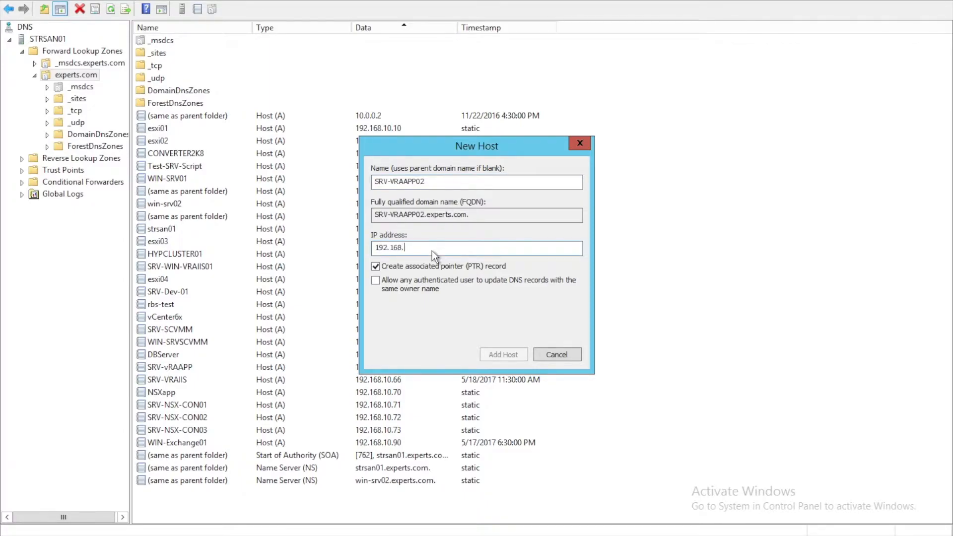
text(10.1)
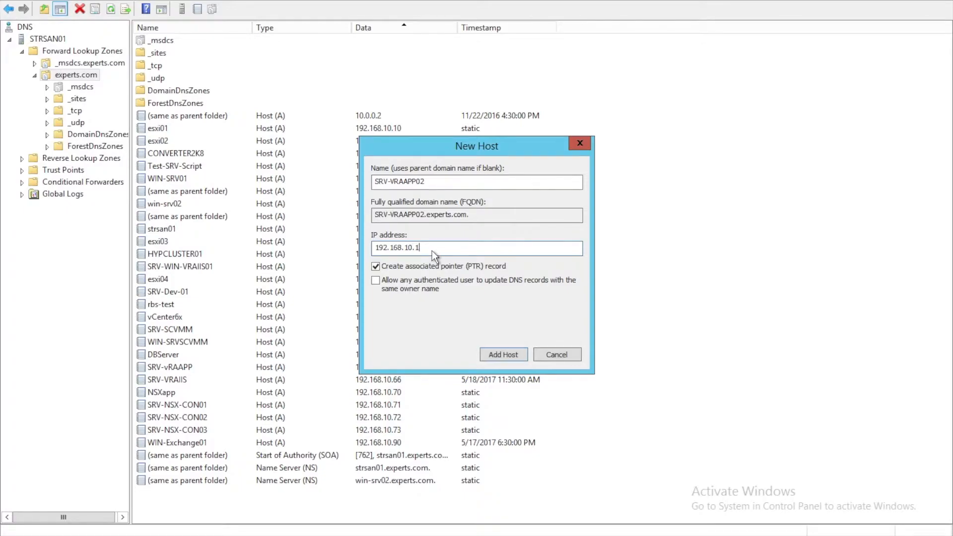
click(375, 280)
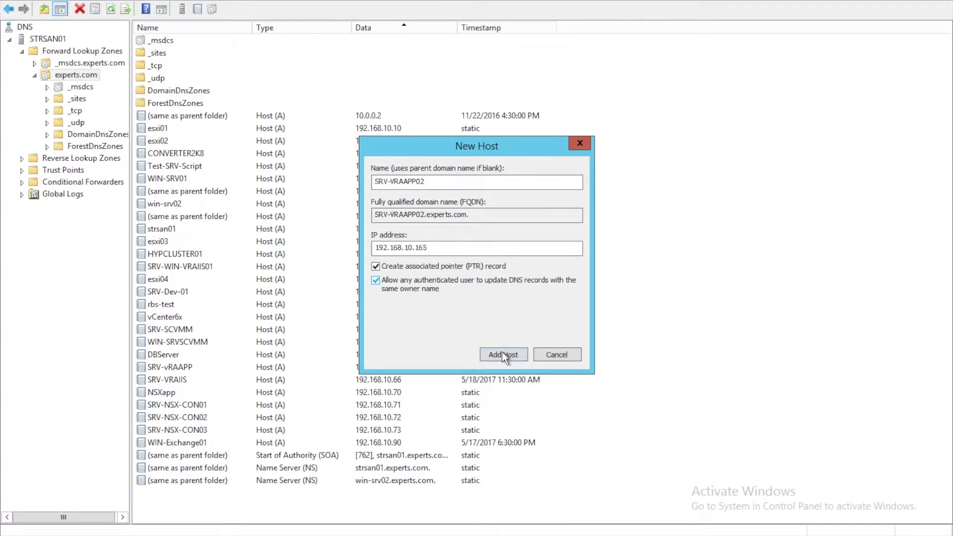
click(503, 354)
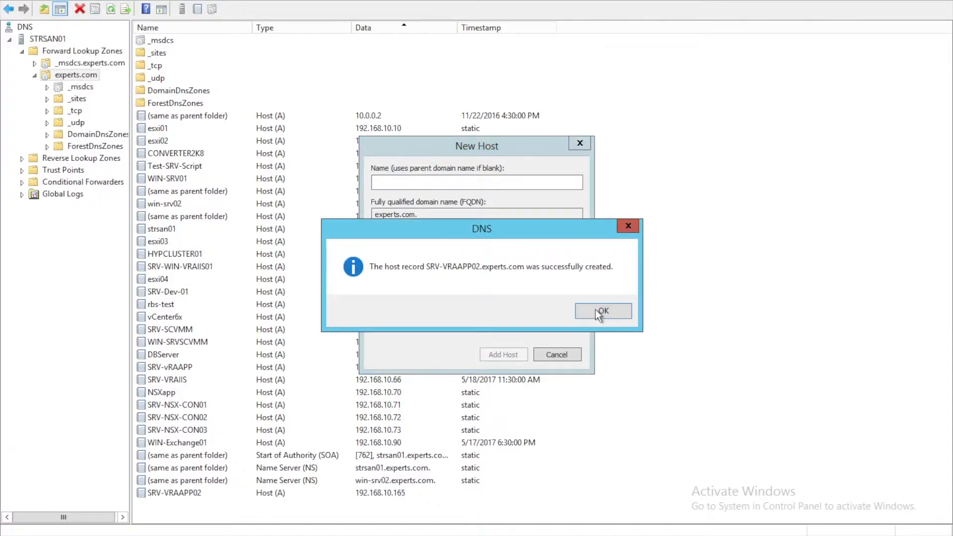
click(602, 311)
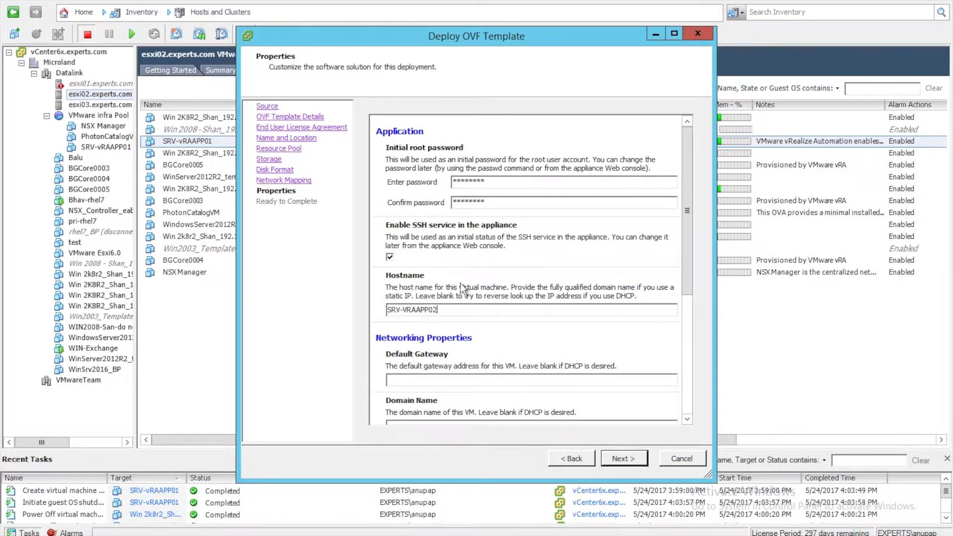
Set default gateway 192.168.10.1 and domain name experts.com in the appliance properties
scroll(down, 3)
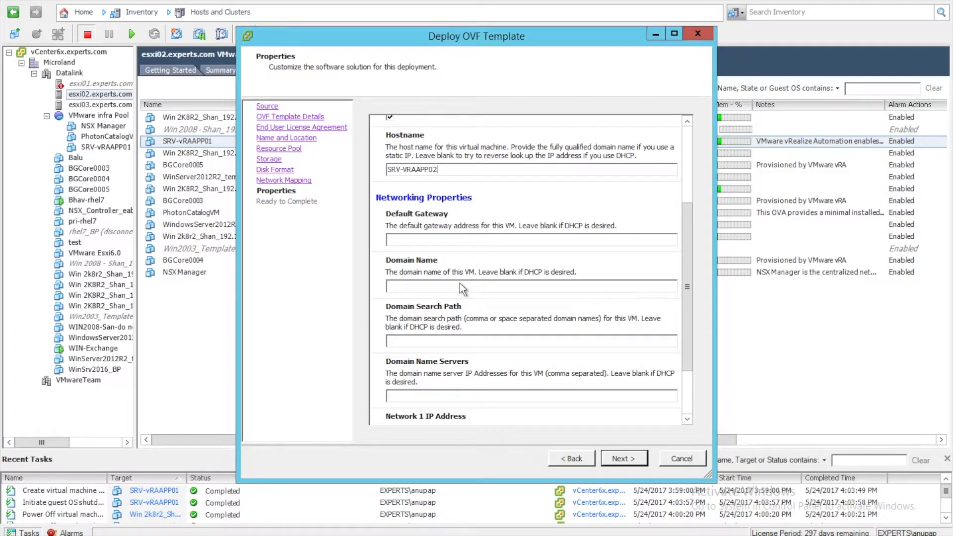
mouse_move(437, 252)
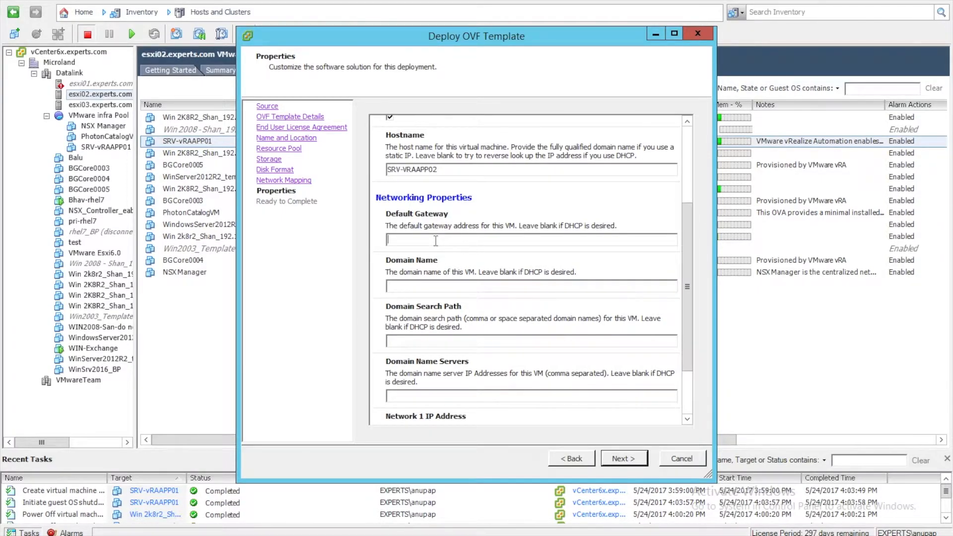
text(192.16)
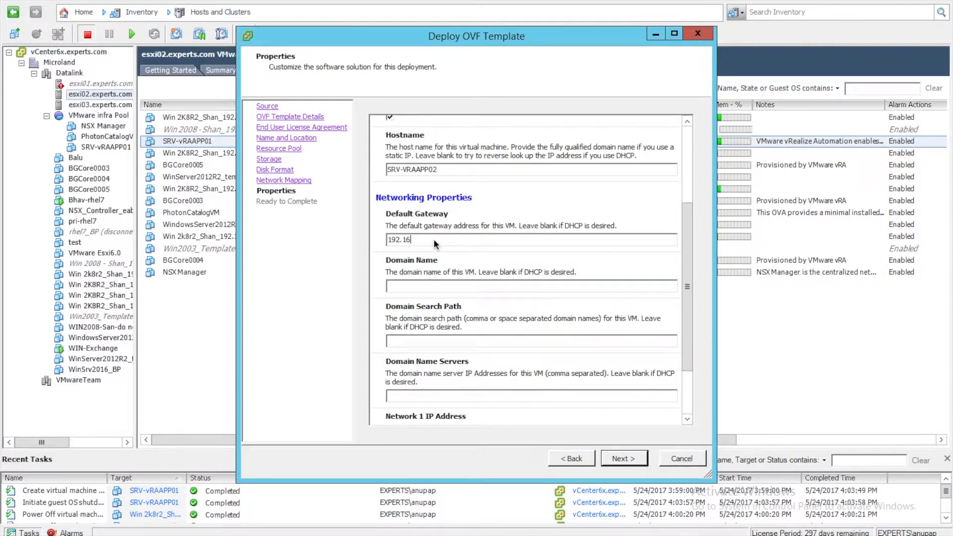
text(8.10.)
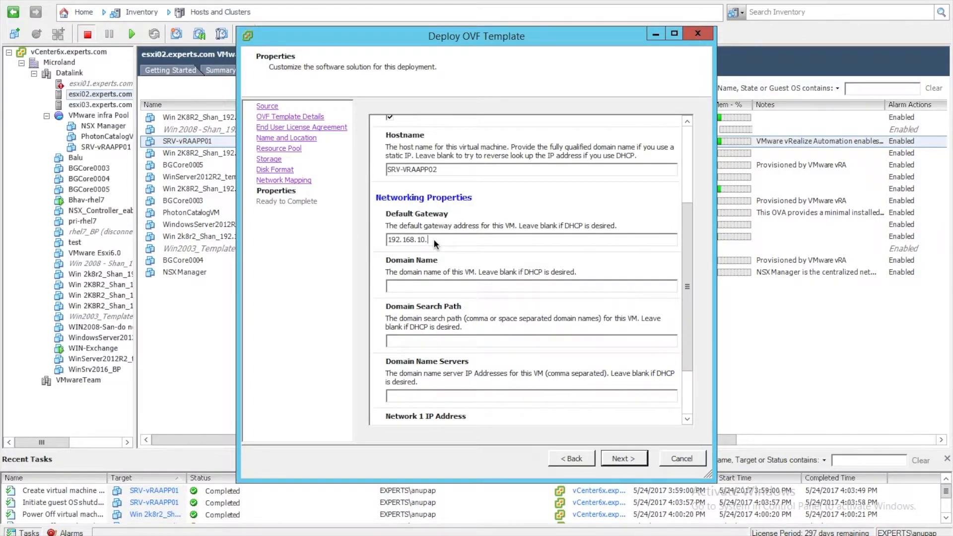
text(1)
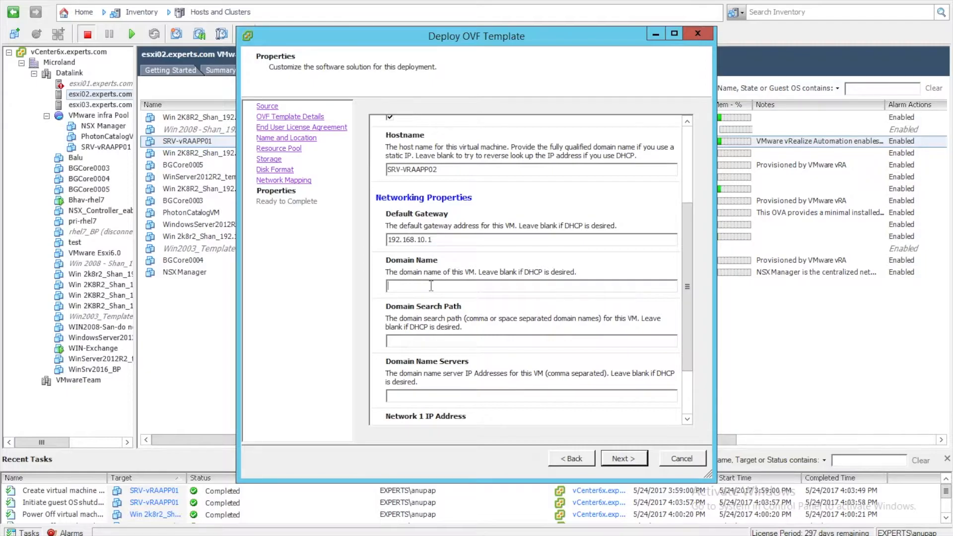
text(exper)
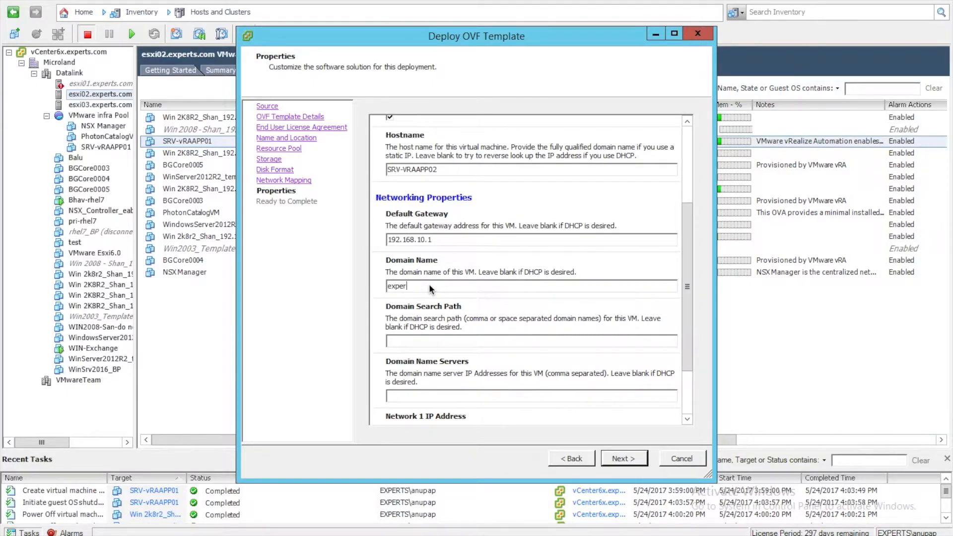
text(ts.com)
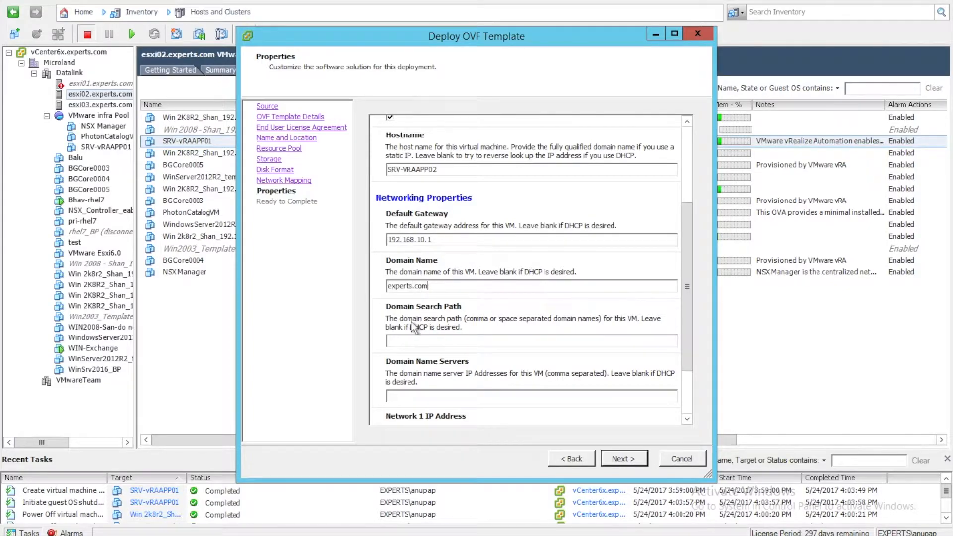
Set the domain name server to 192.168.10.14
scroll(down, 3)
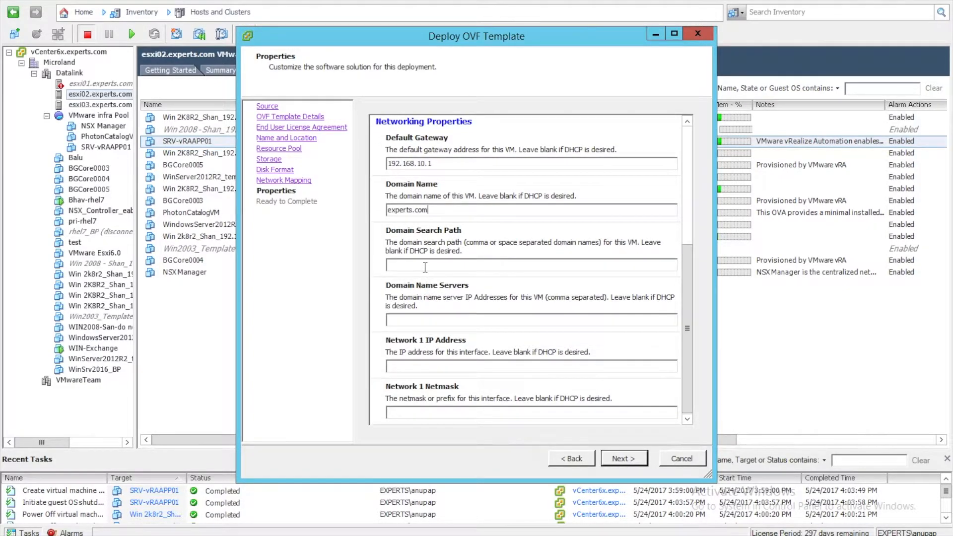
mouse_move(429, 289)
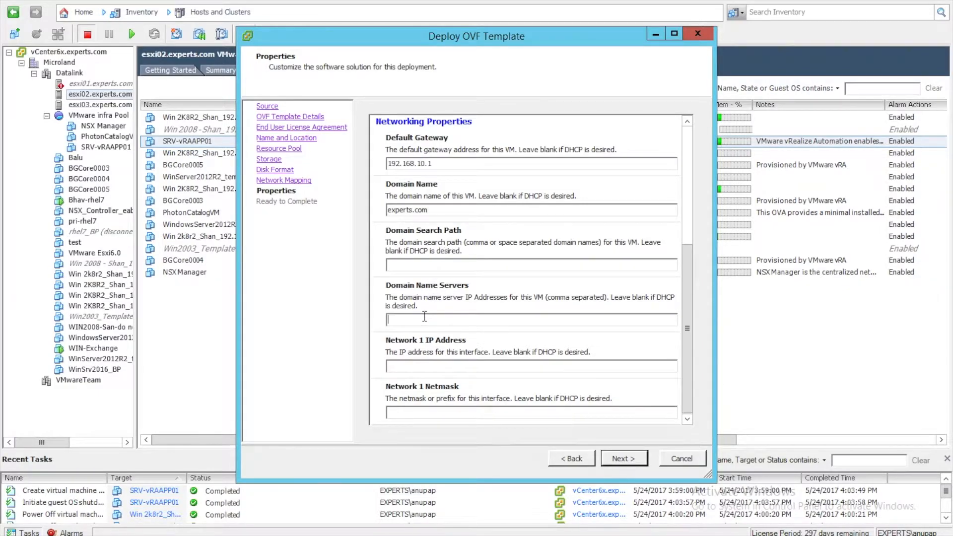
text(192)
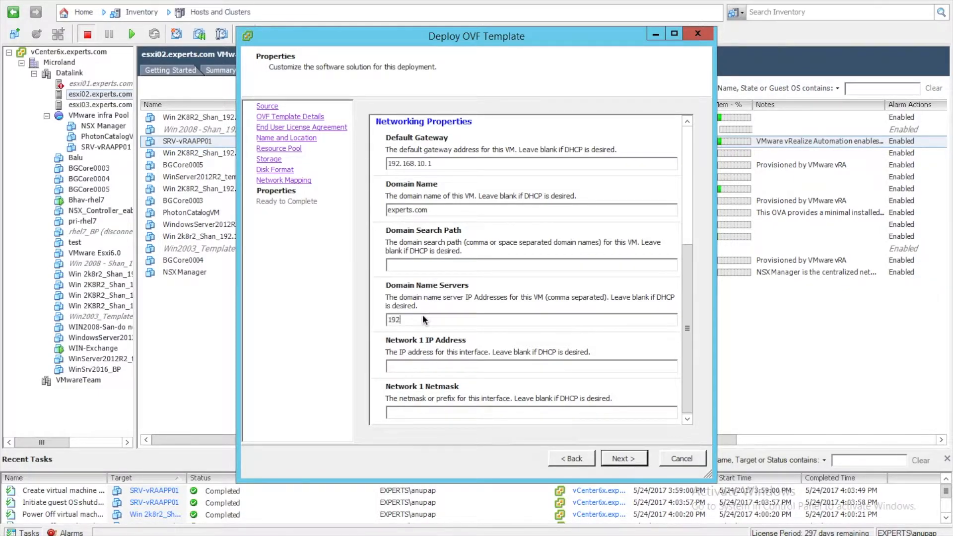
text(.168.10)
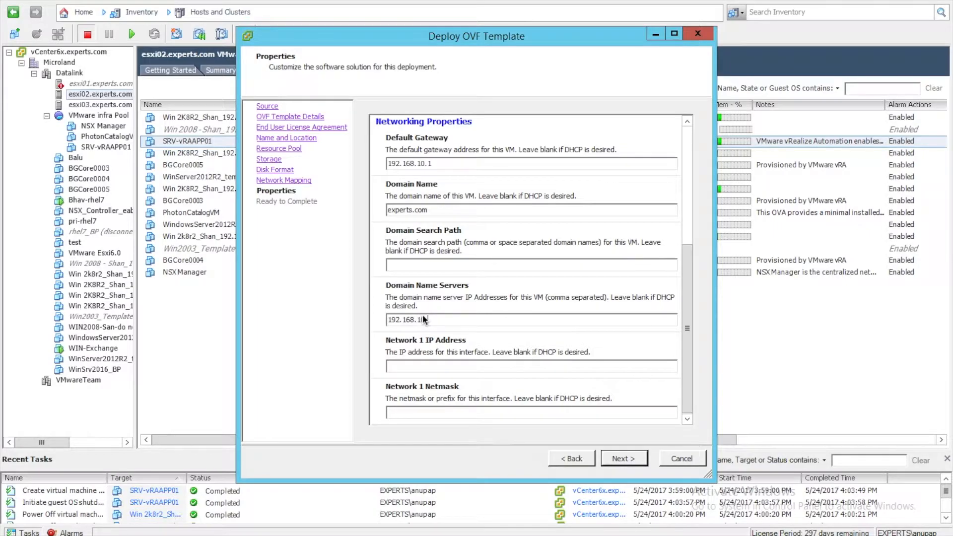
text(14)
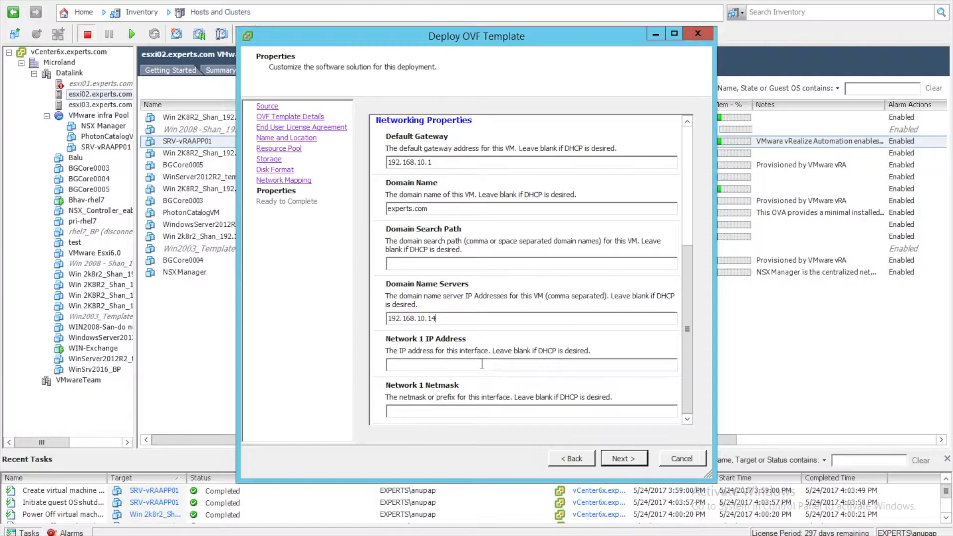
Set Network 1 IP address 192.168.10.165 and begin the netmask 255.255.255
text(192)
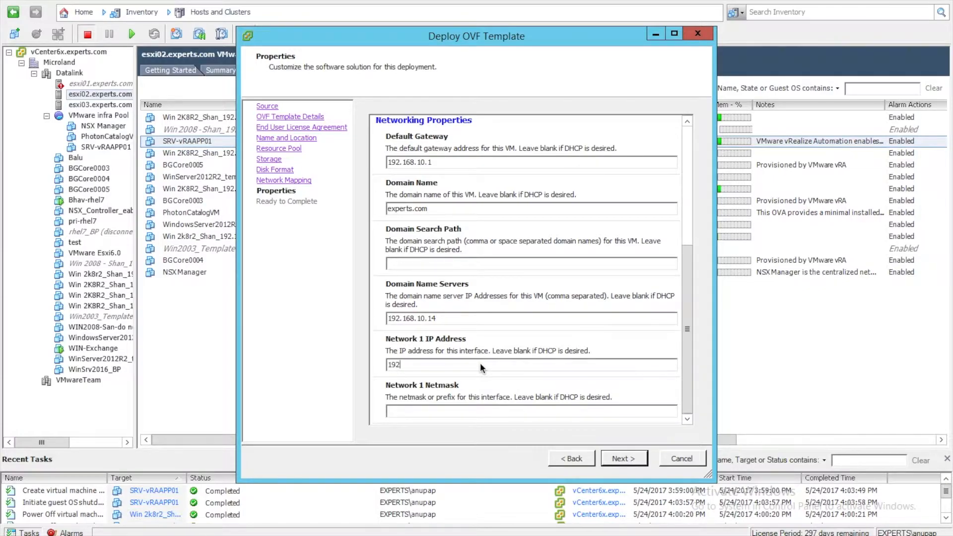
text(.168.)
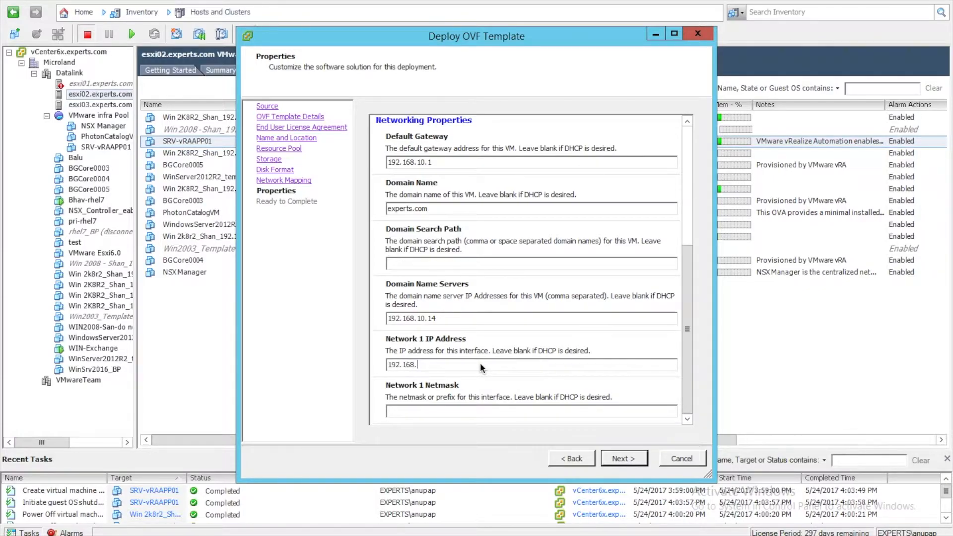
text(10.1)
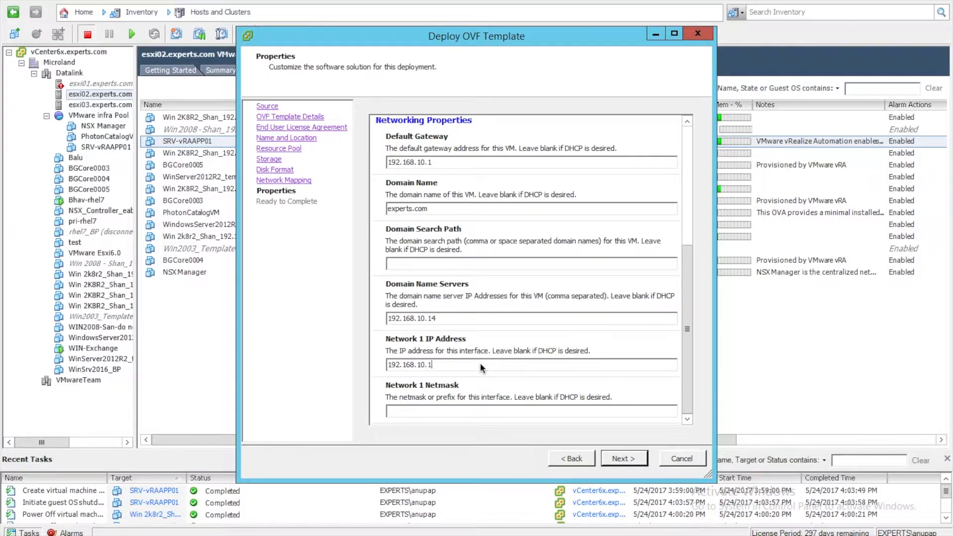
text(65)
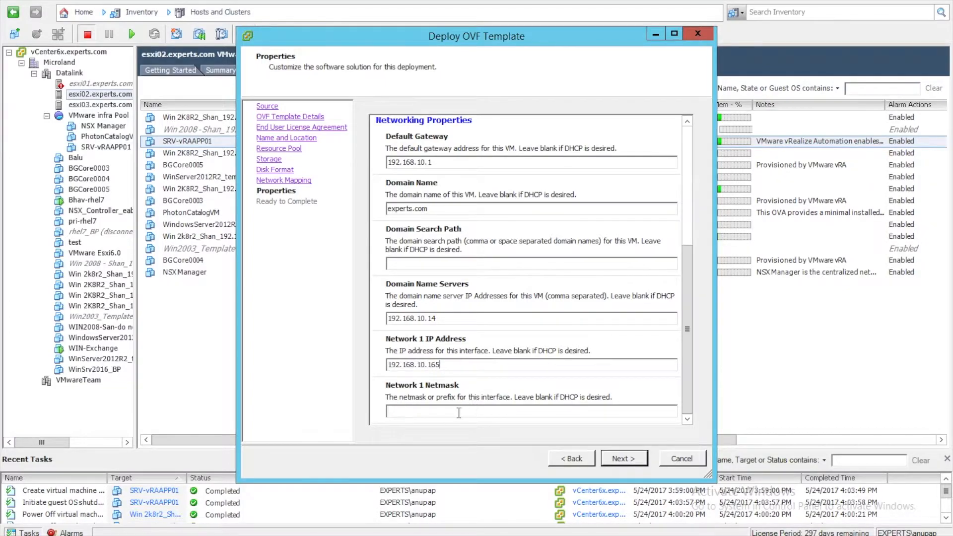
text(25)
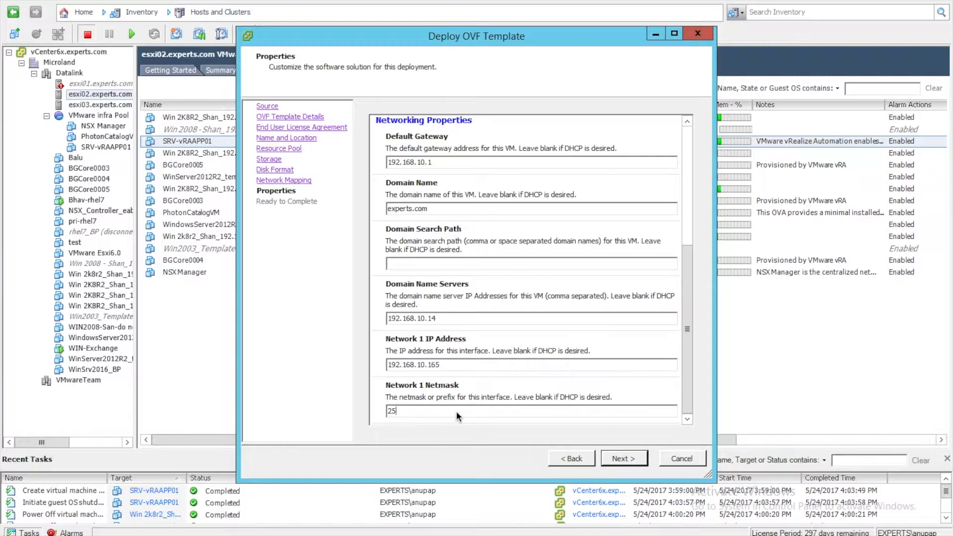
text(55.255)
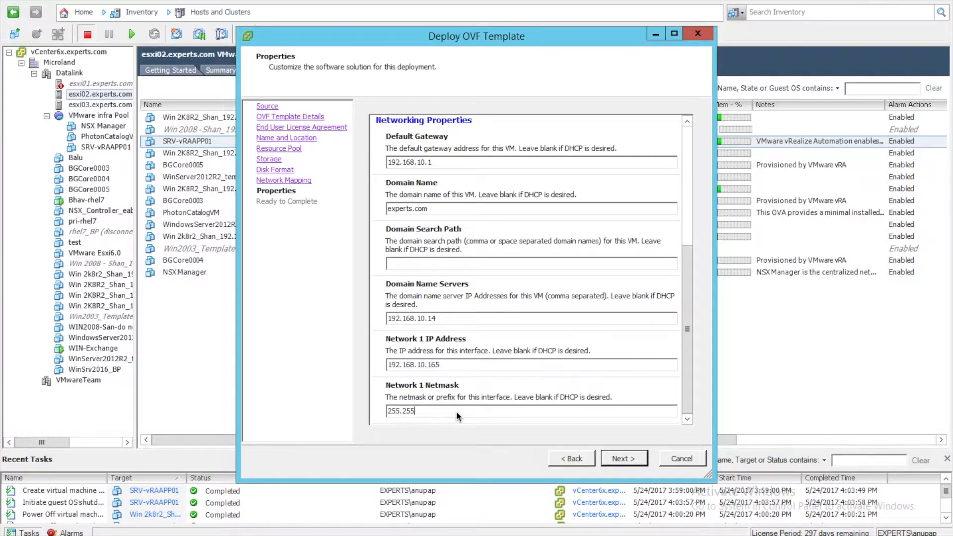
text(.255.)
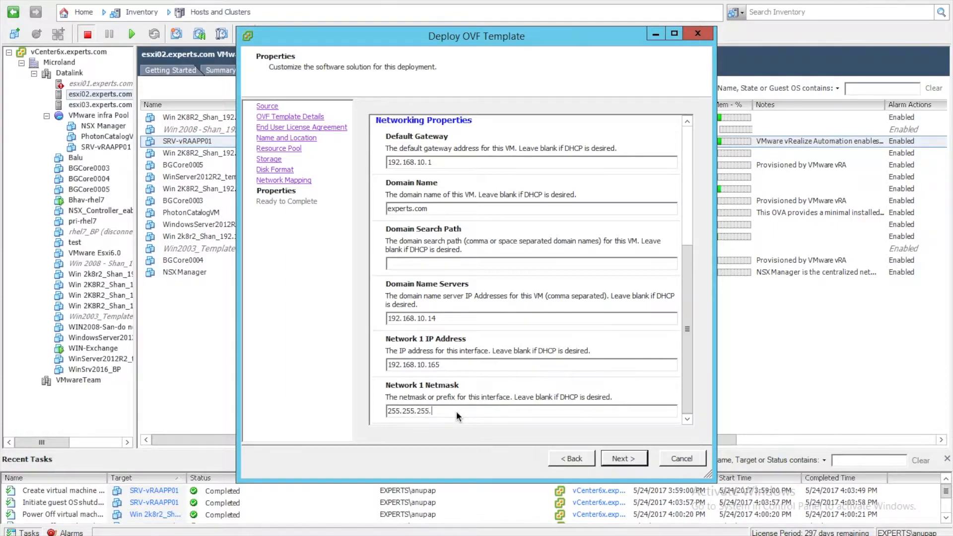
scroll(up, 3)
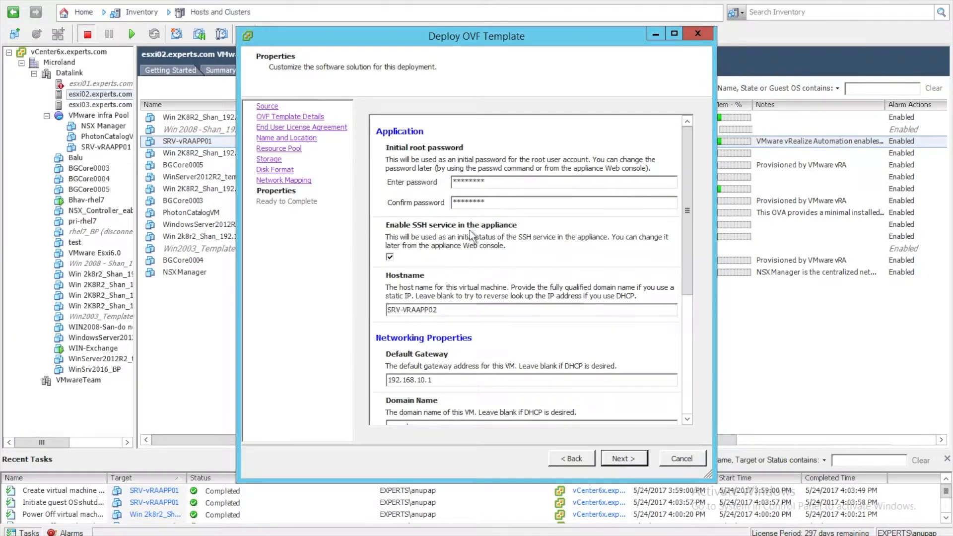
mouse_move(444, 286)
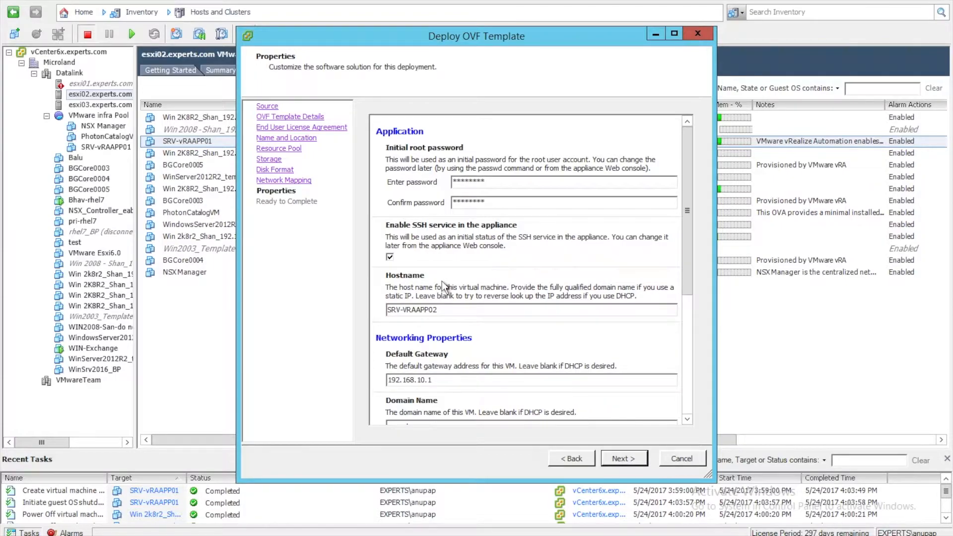
mouse_move(444, 357)
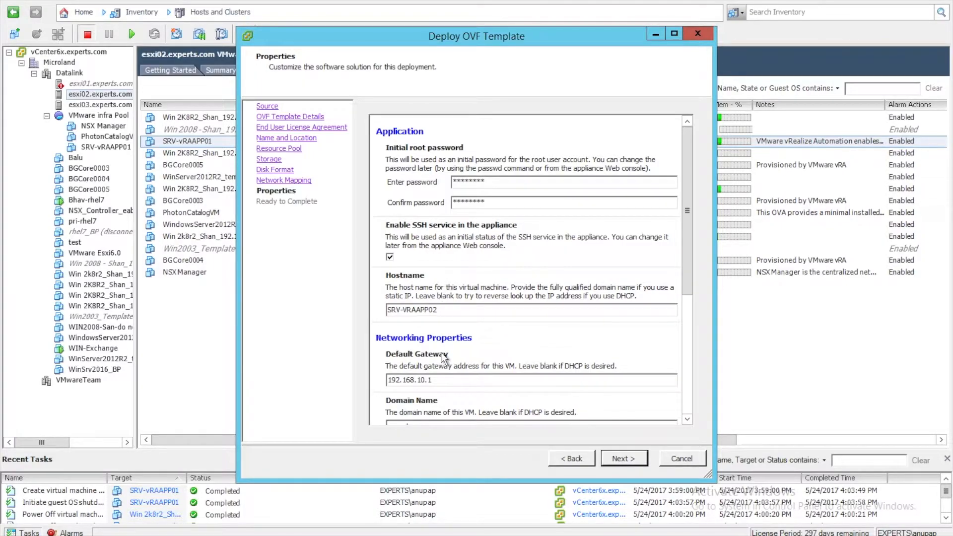
Scroll through the Properties page to review netmask 255.255.255.0 and the other network values
scroll(down, 3)
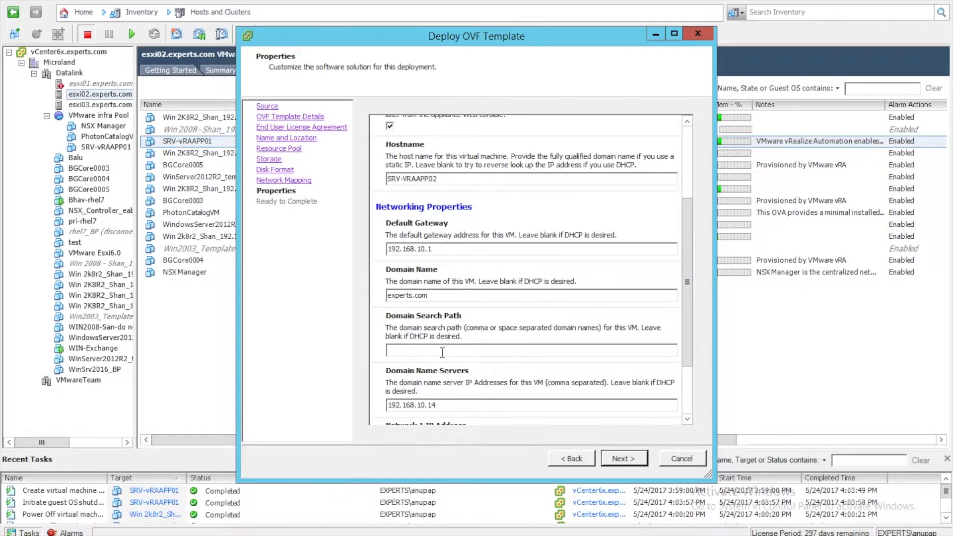
mouse_move(478, 333)
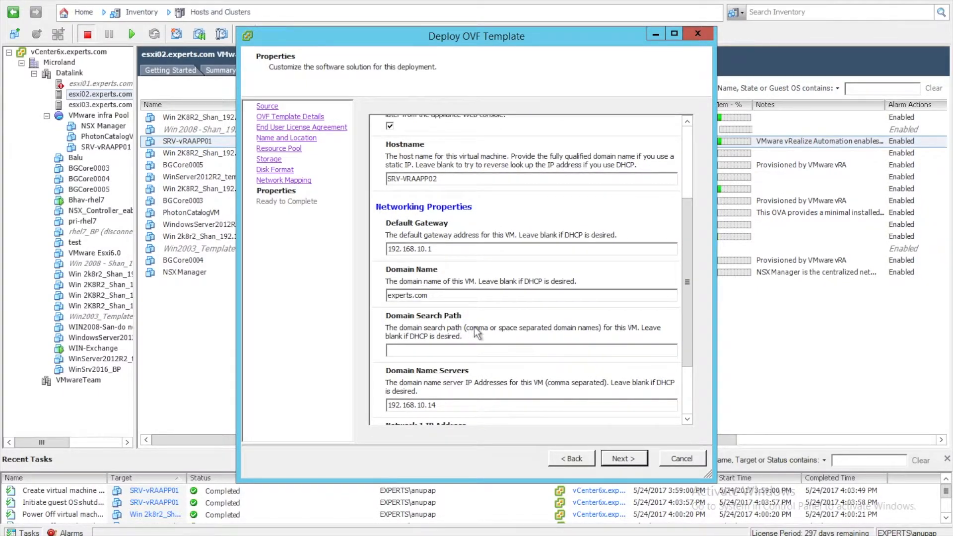
scroll(down, 3)
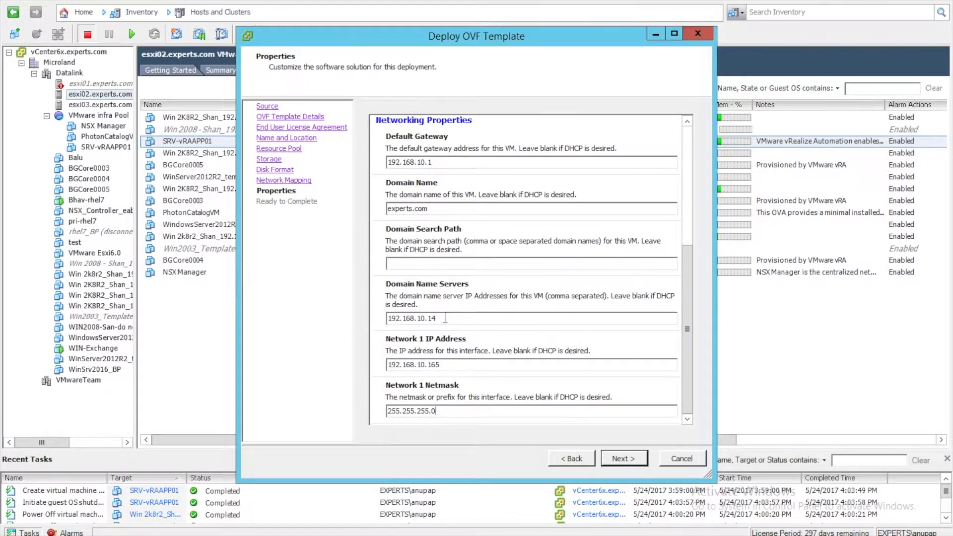
mouse_move(469, 320)
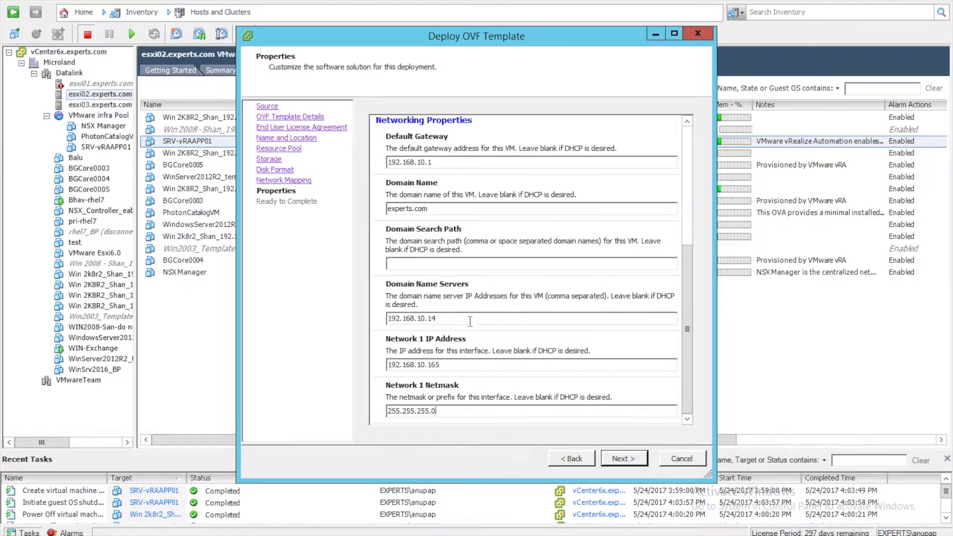
mouse_move(413, 348)
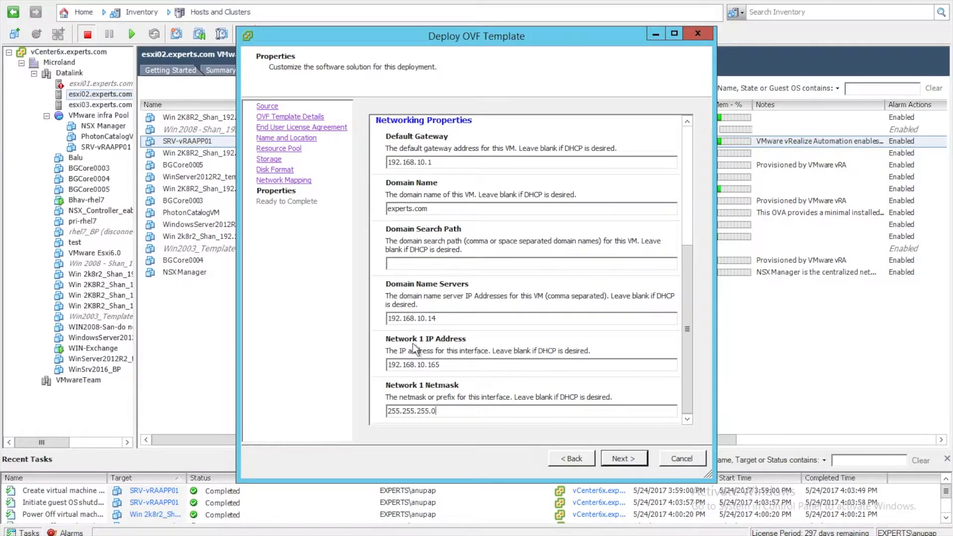
mouse_move(549, 302)
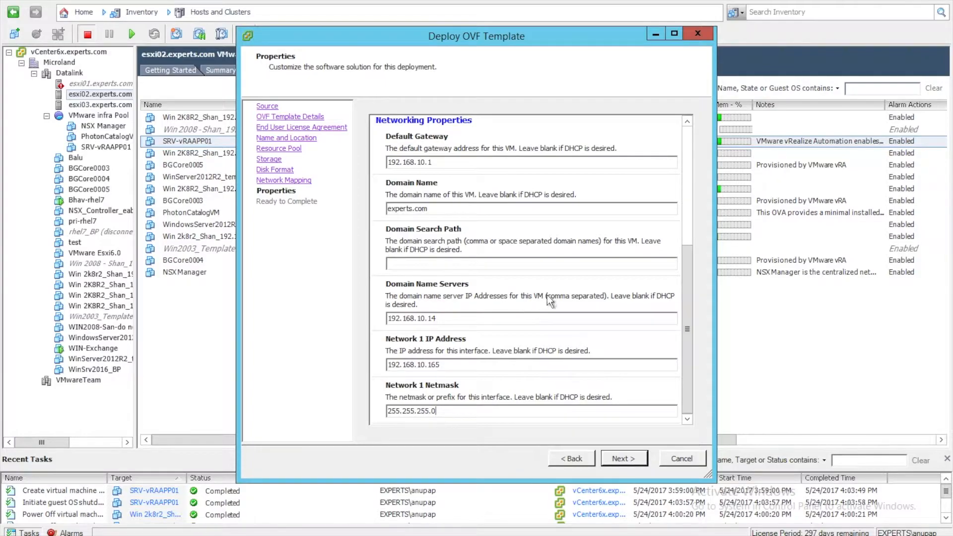
mouse_move(410, 392)
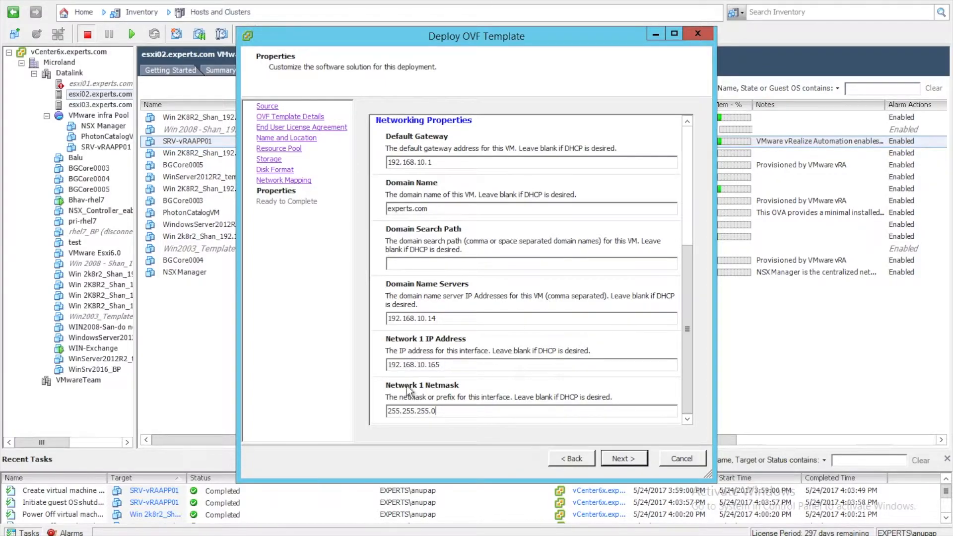
mouse_move(578, 418)
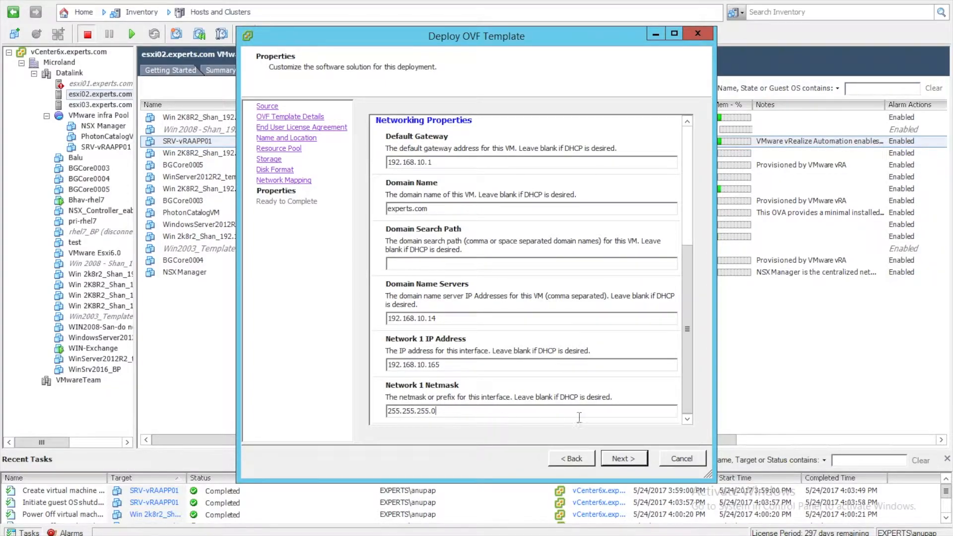
Enable 'Power on after deployment' on the Ready to Complete page and finish deploying SRV-VRAAPP02
click(622, 458)
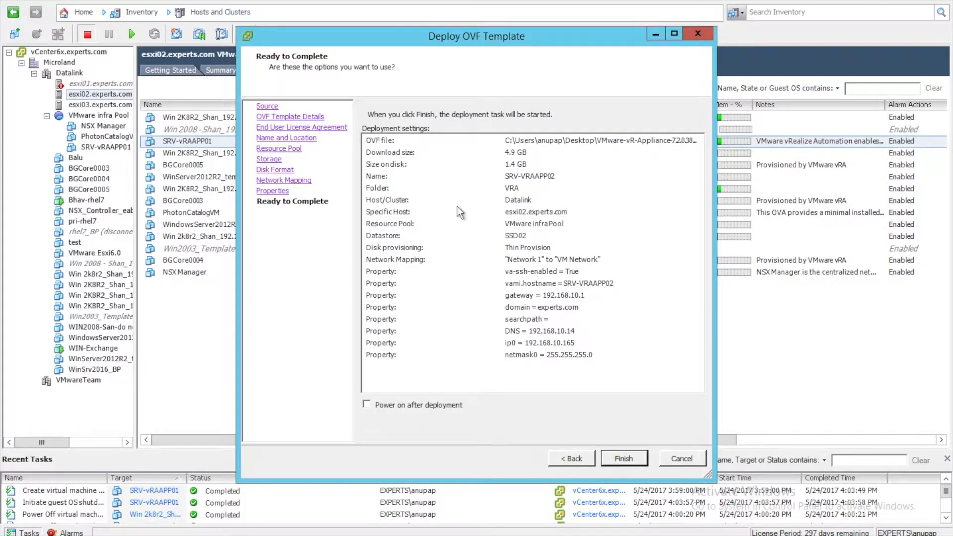
mouse_move(509, 179)
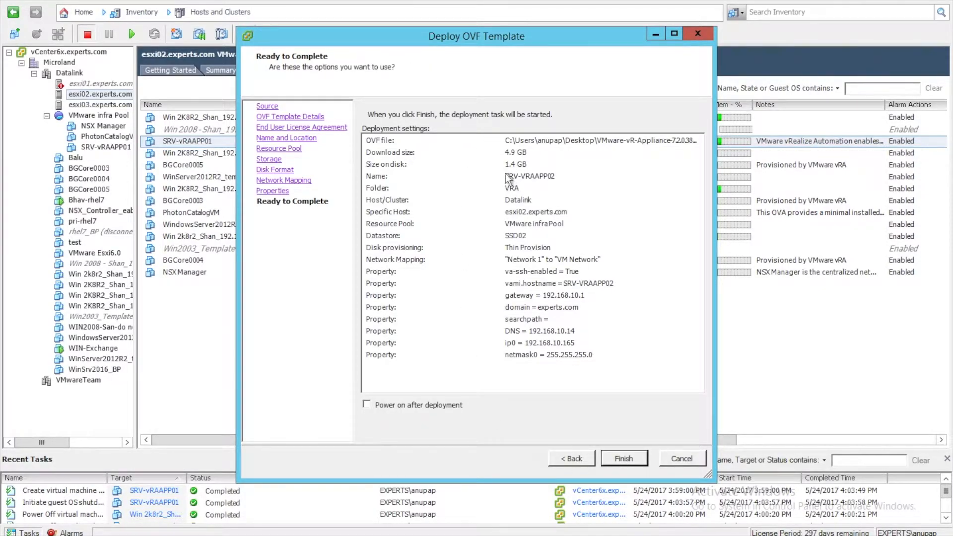
mouse_move(516, 236)
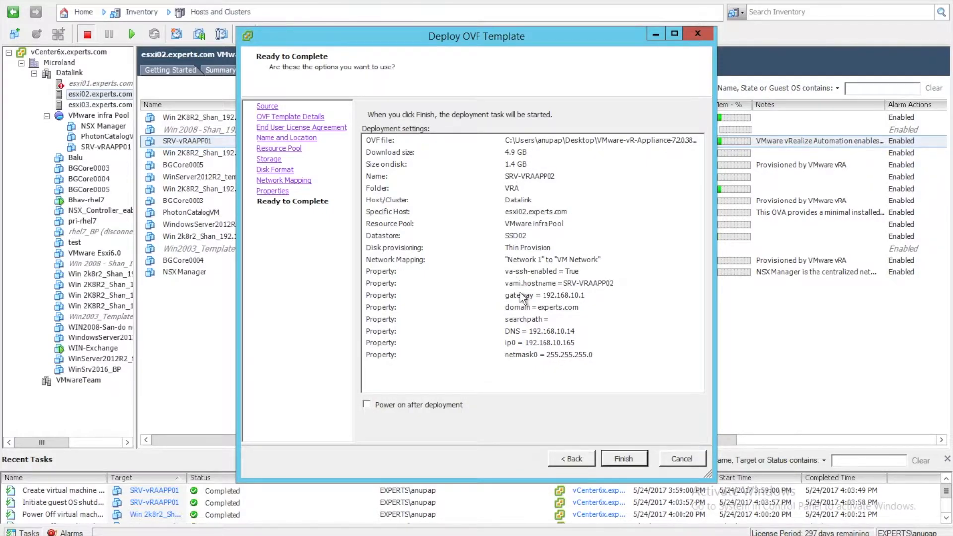
mouse_move(521, 314)
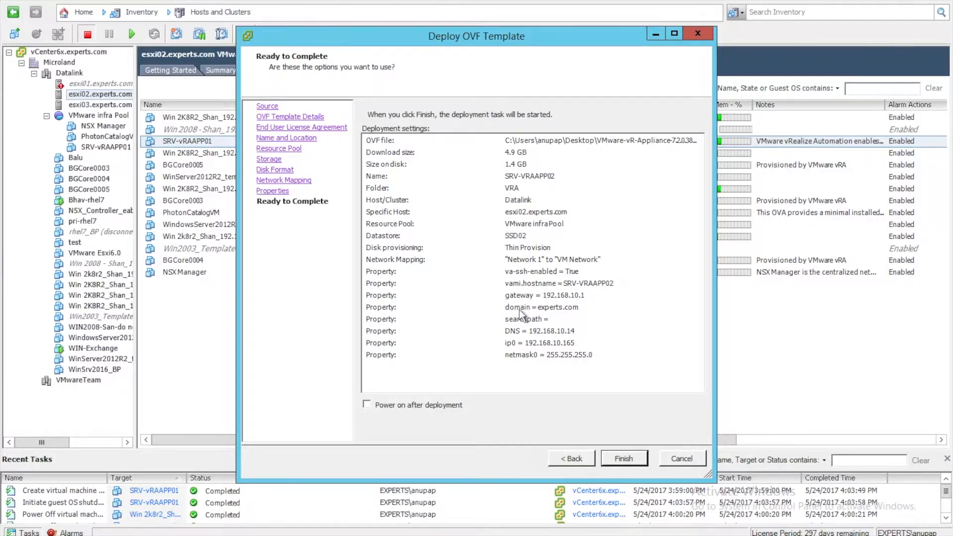
mouse_move(522, 336)
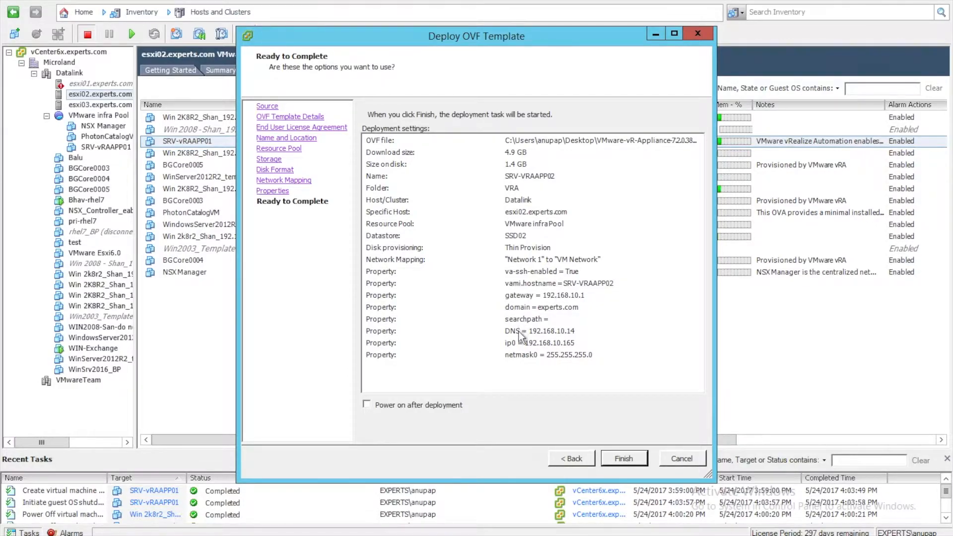
mouse_move(523, 357)
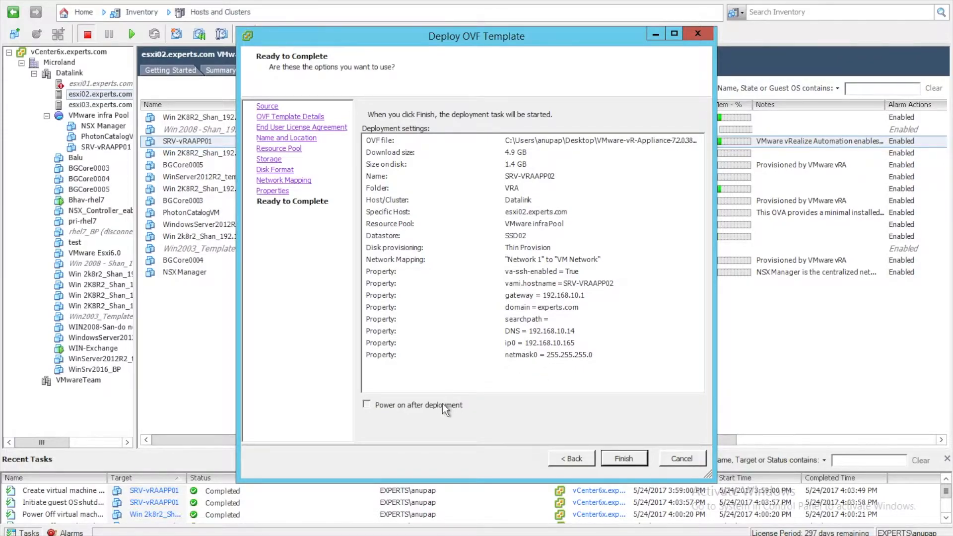
click(367, 405)
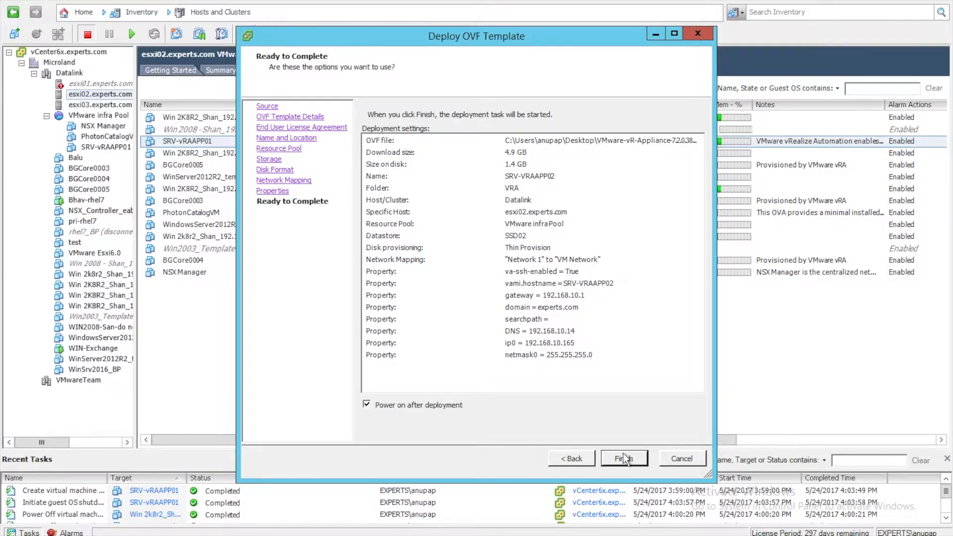
click(623, 458)
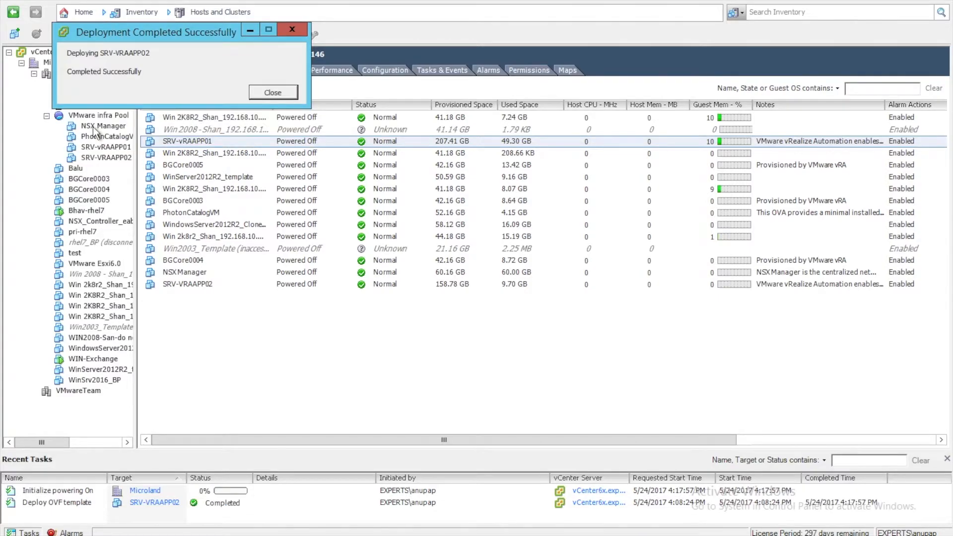
Power on SRV-VRAAPP02 on the recommended host, dismiss the completion notice and select the new VM
click(272, 92)
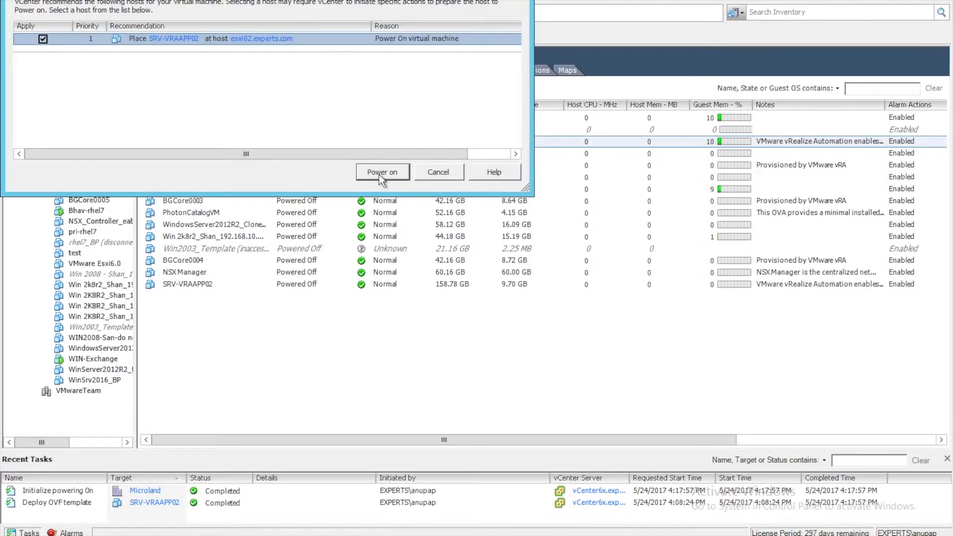
click(381, 172)
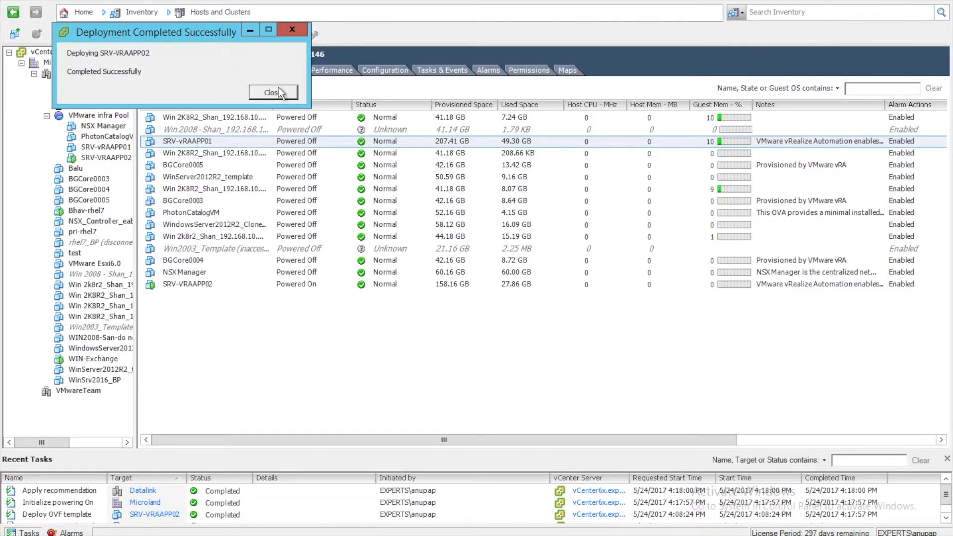
click(273, 91)
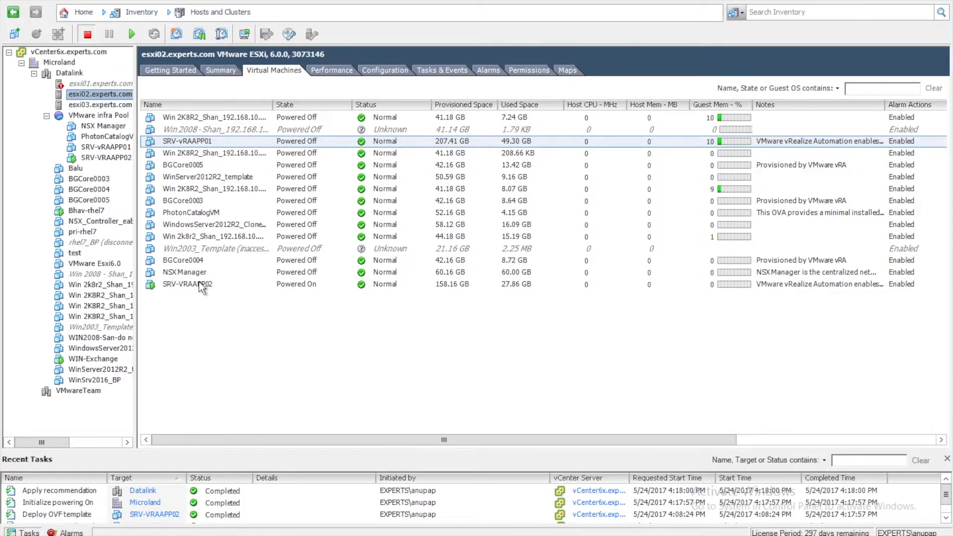
click(187, 284)
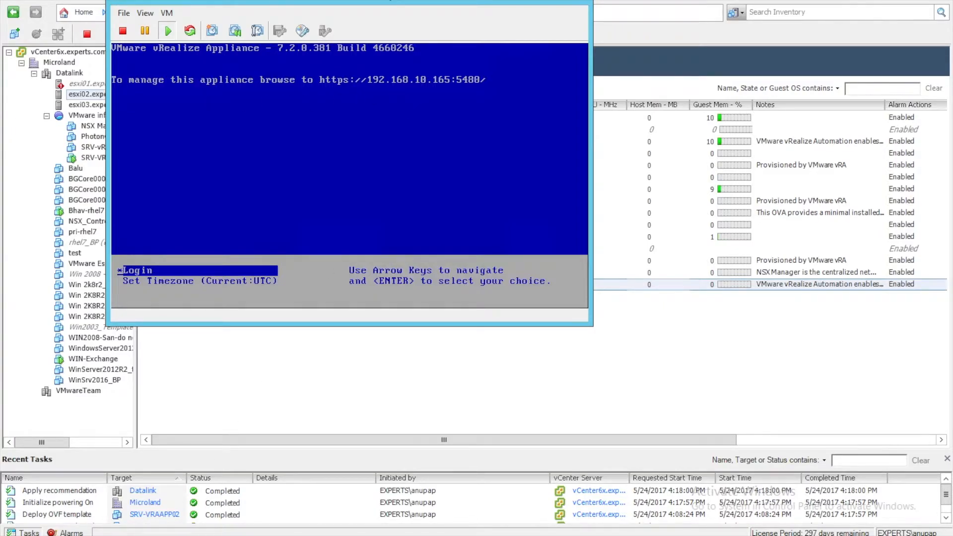
mouse_move(300, 281)
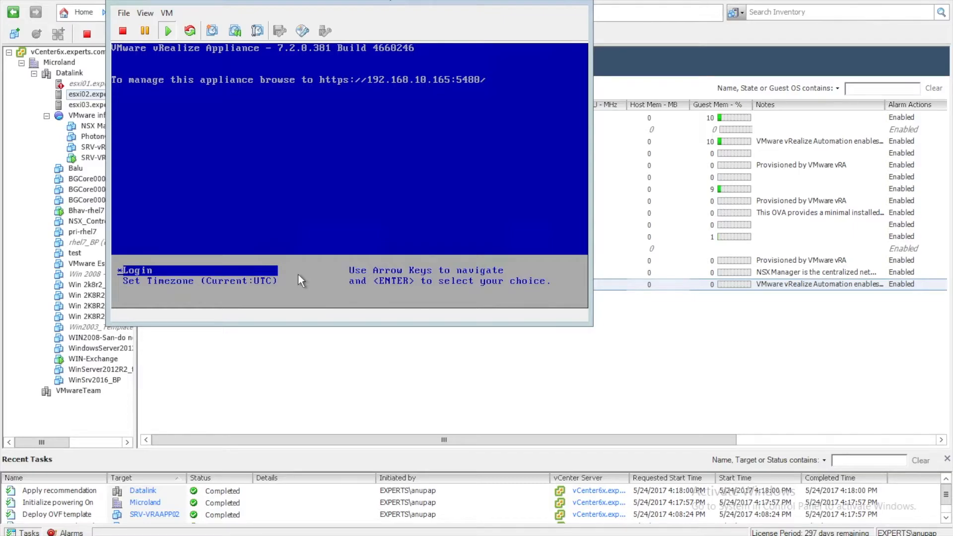
mouse_move(255, 462)
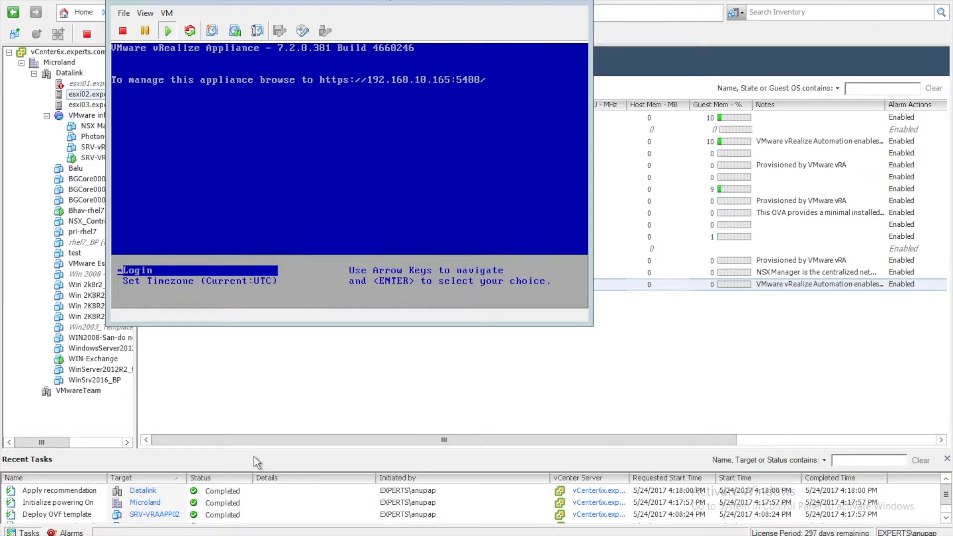
mouse_move(345, 249)
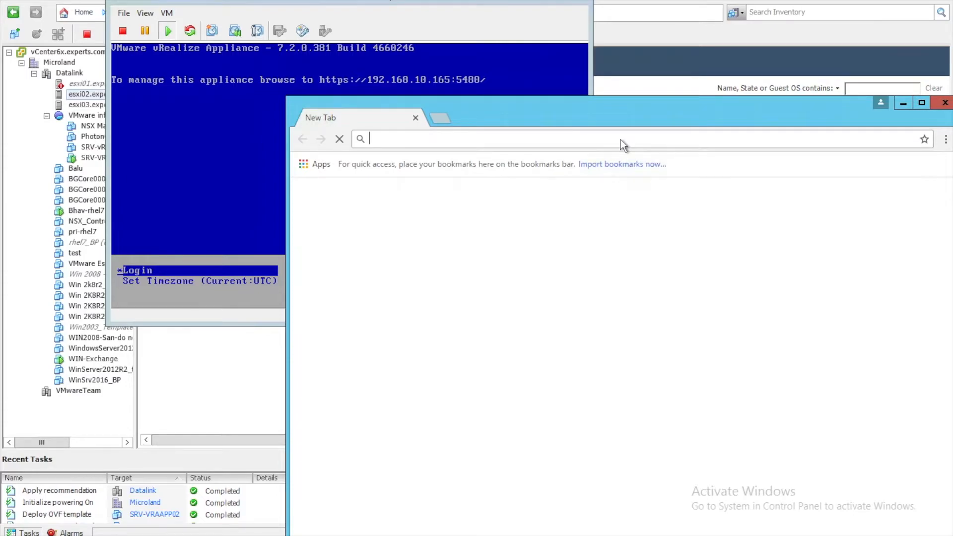
text(https://192.168.10.52)
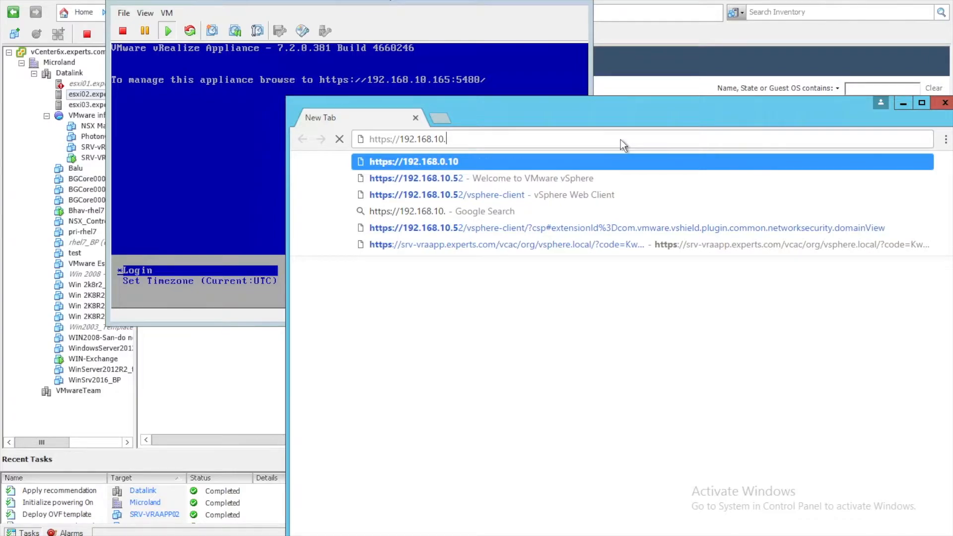
text(165:)
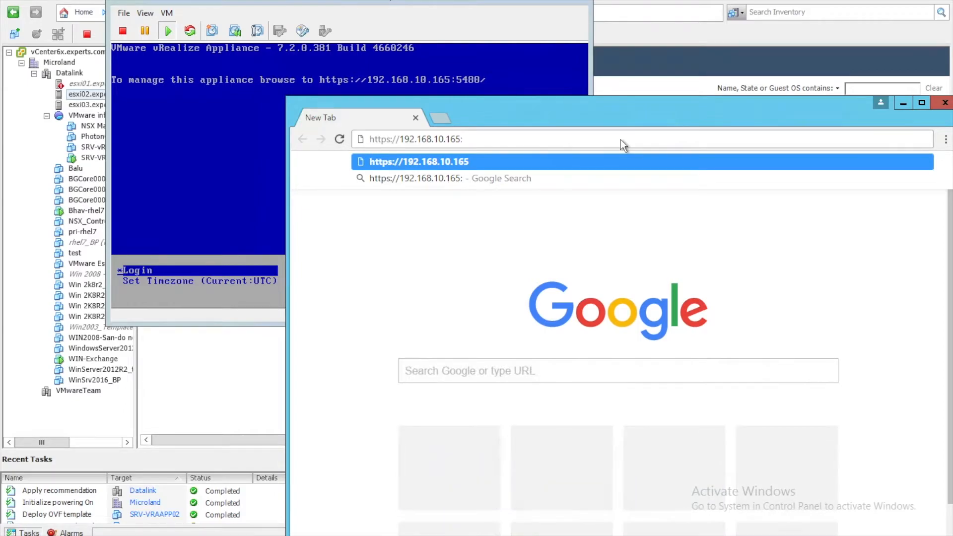
text(5480)
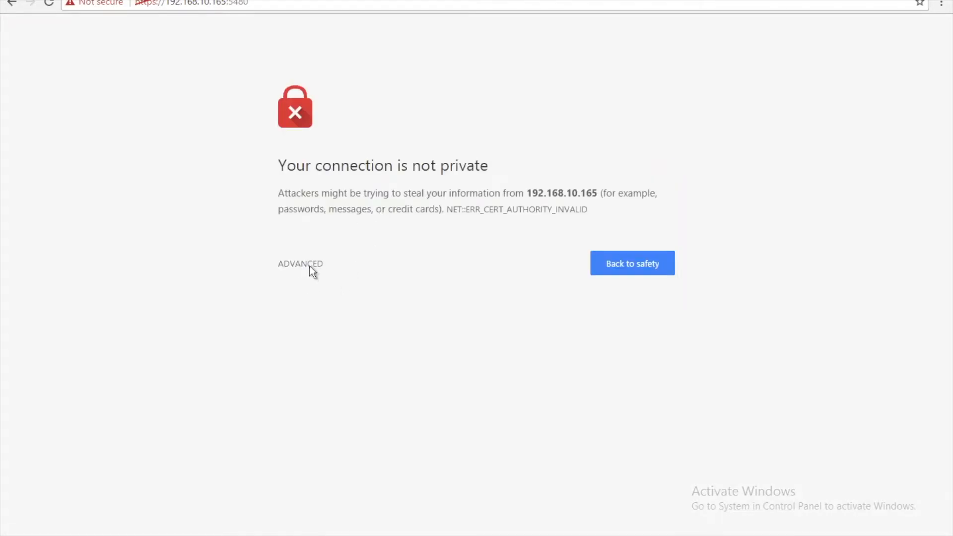
Bypass the untrusted certificate warning and log in to the appliance as root
click(299, 263)
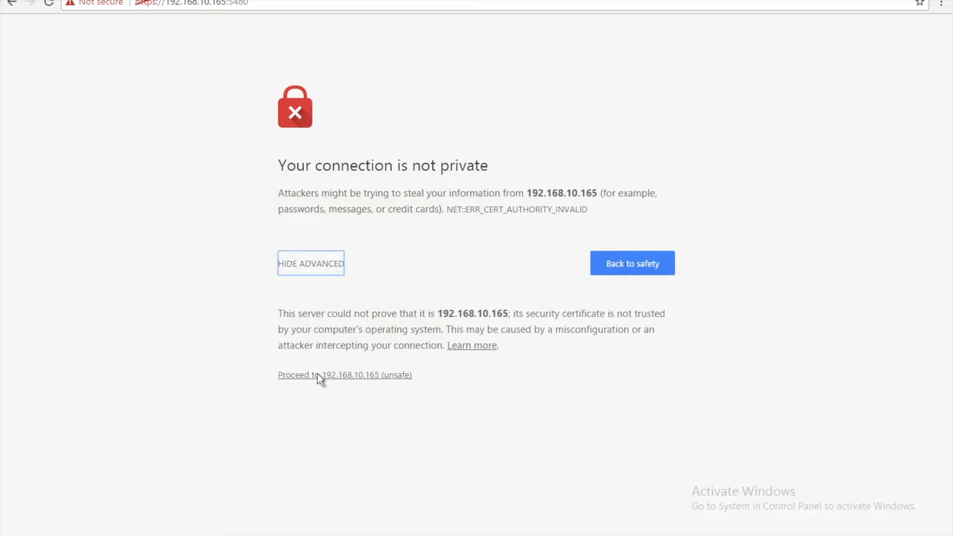
click(345, 375)
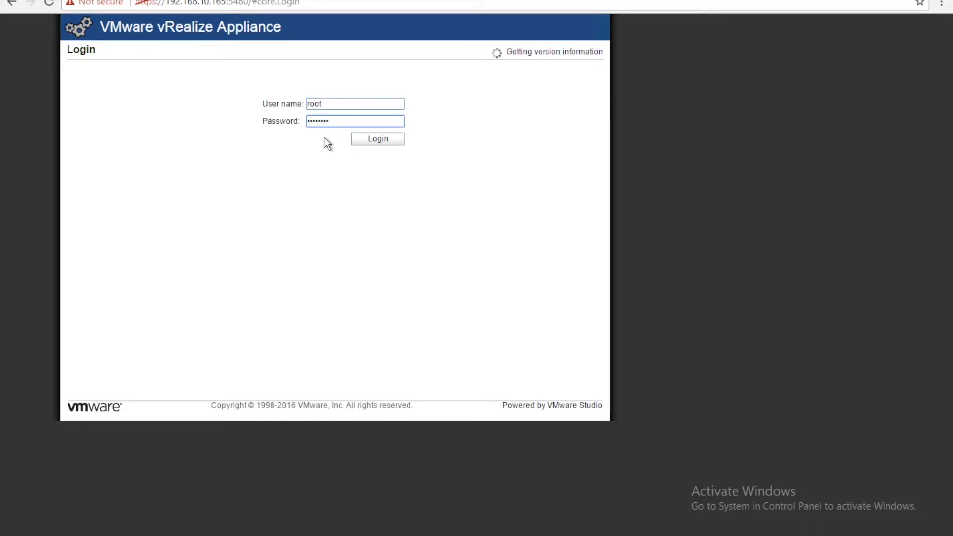
click(377, 139)
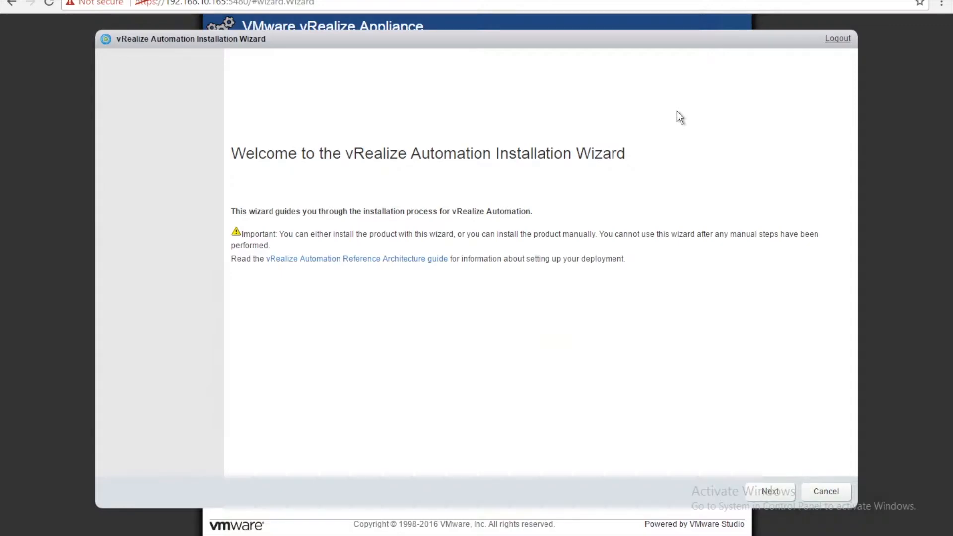
mouse_move(712, 299)
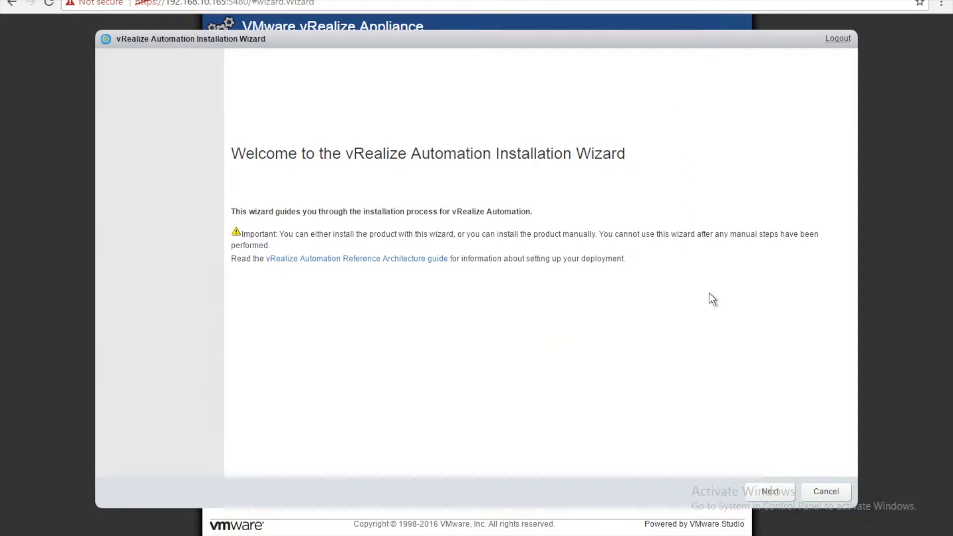
Accept the license agreement and advance the wizard to the Deployment Type page
click(770, 492)
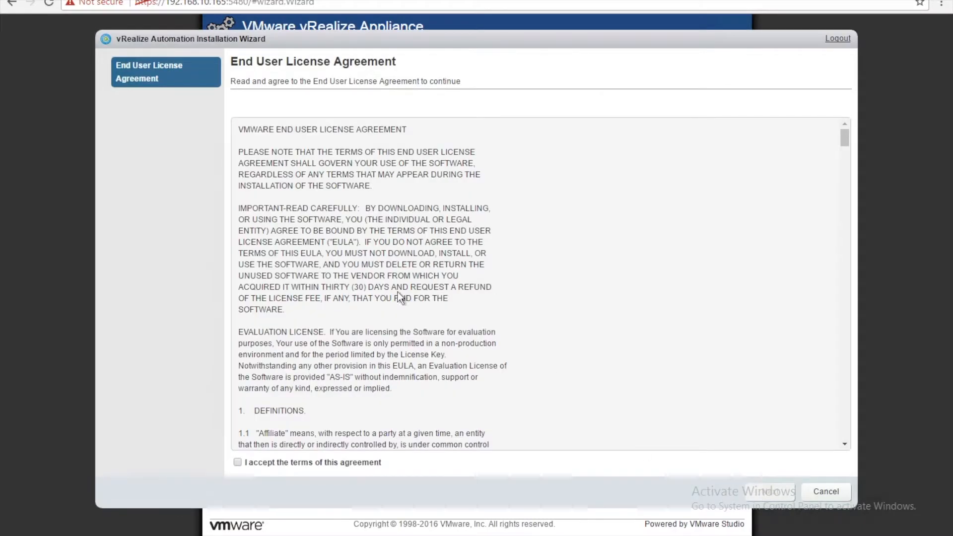
click(237, 461)
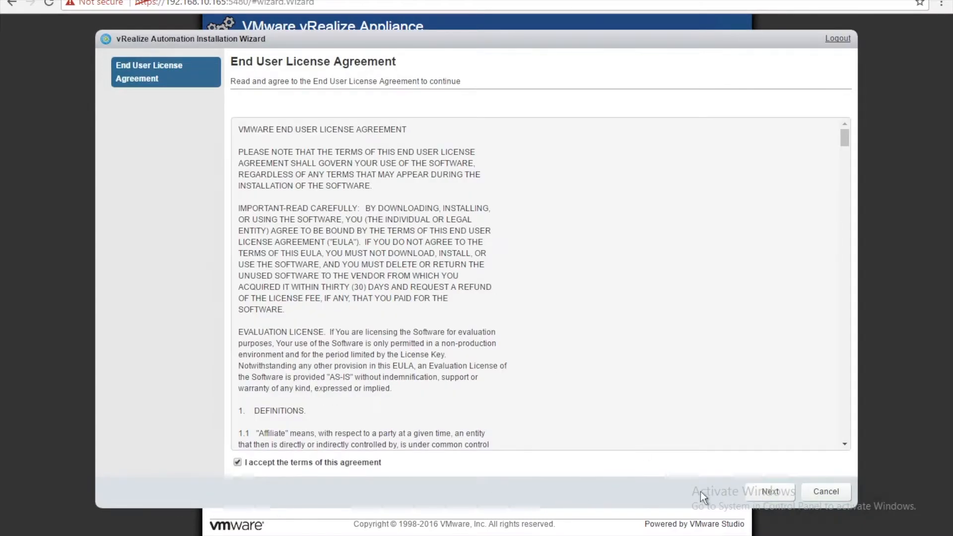
click(770, 491)
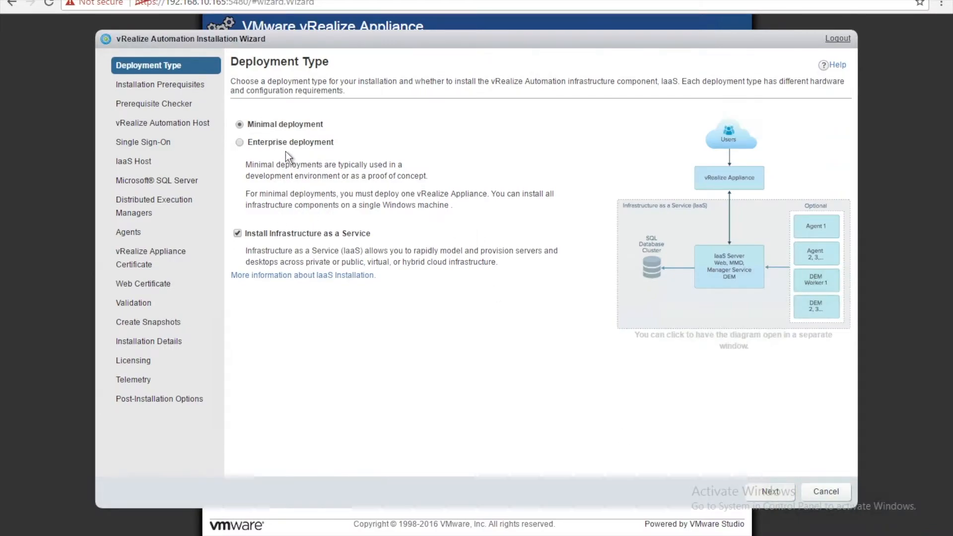
mouse_move(659, 289)
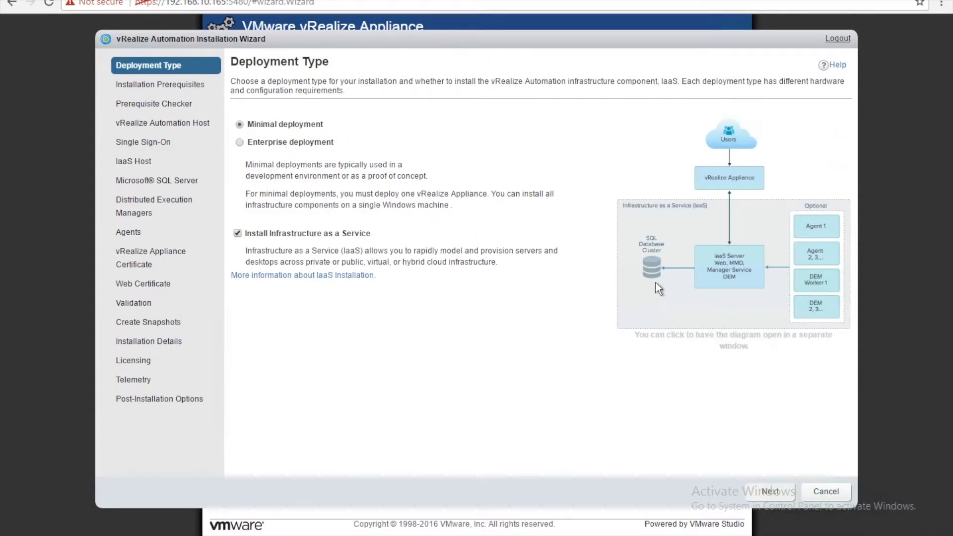
mouse_move(835, 256)
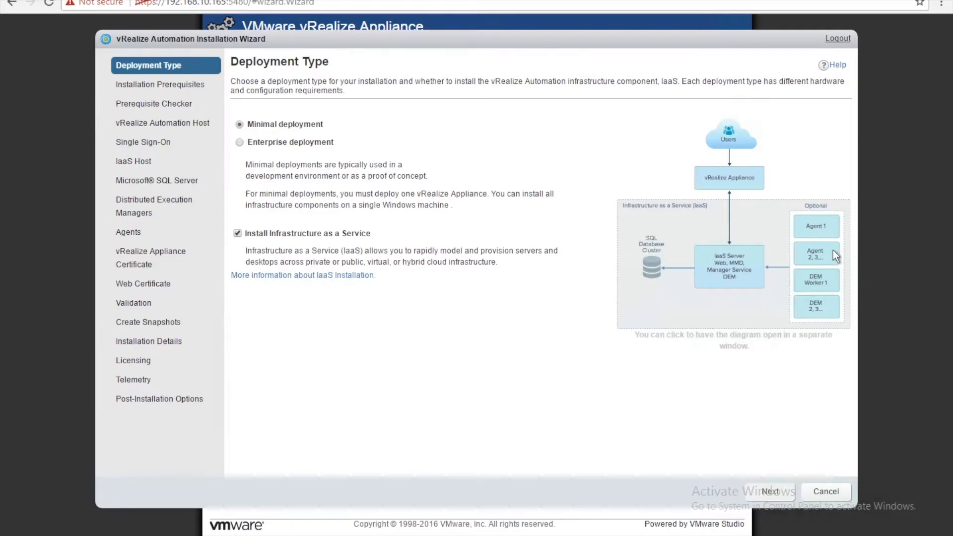
mouse_move(823, 298)
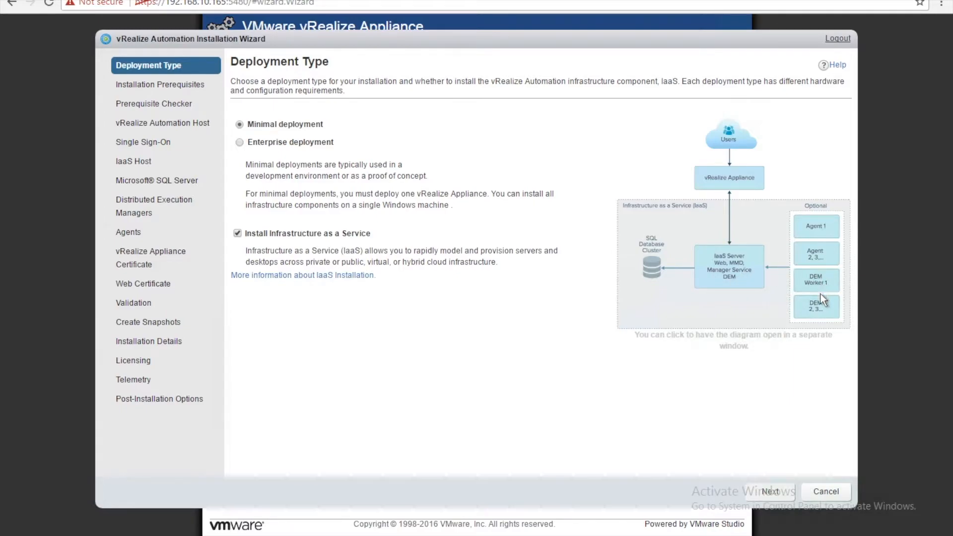
mouse_move(814, 292)
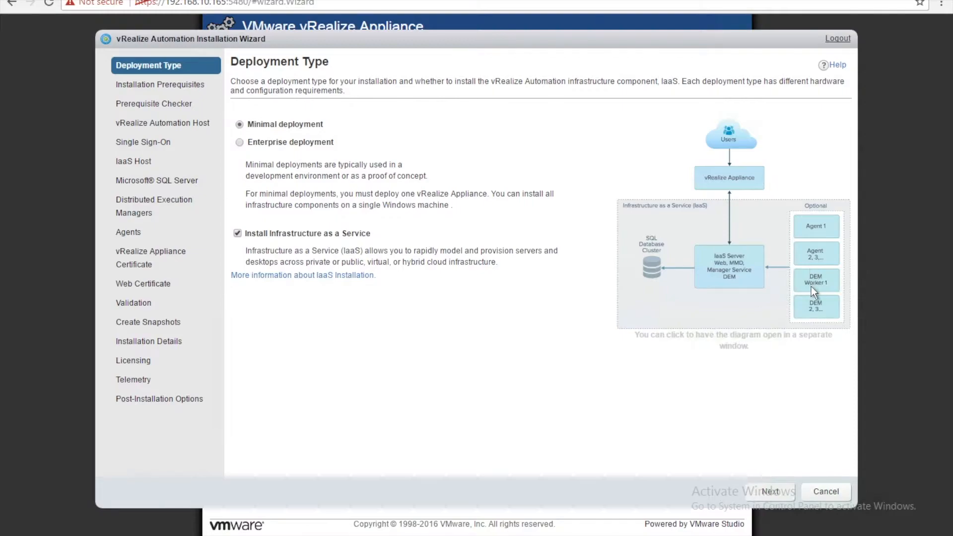
mouse_move(728, 277)
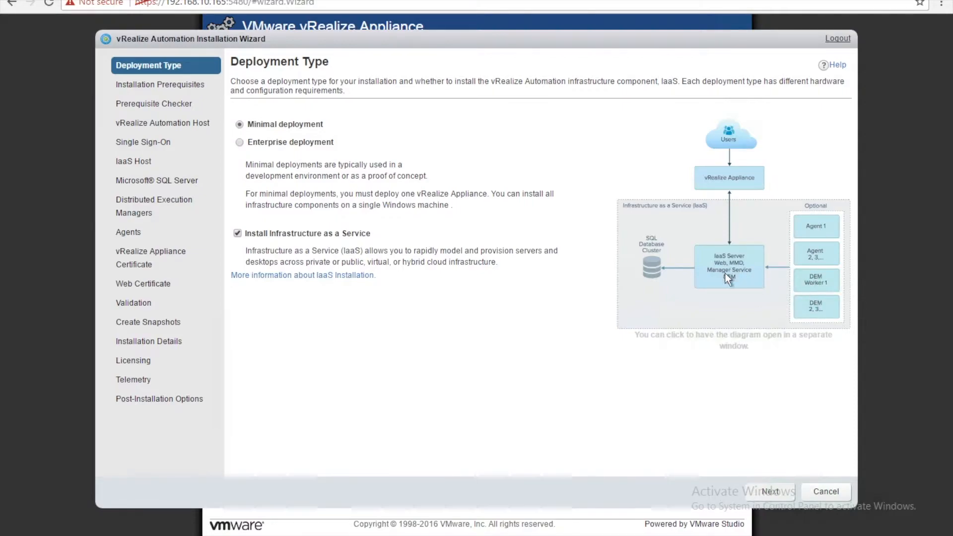
mouse_move(802, 277)
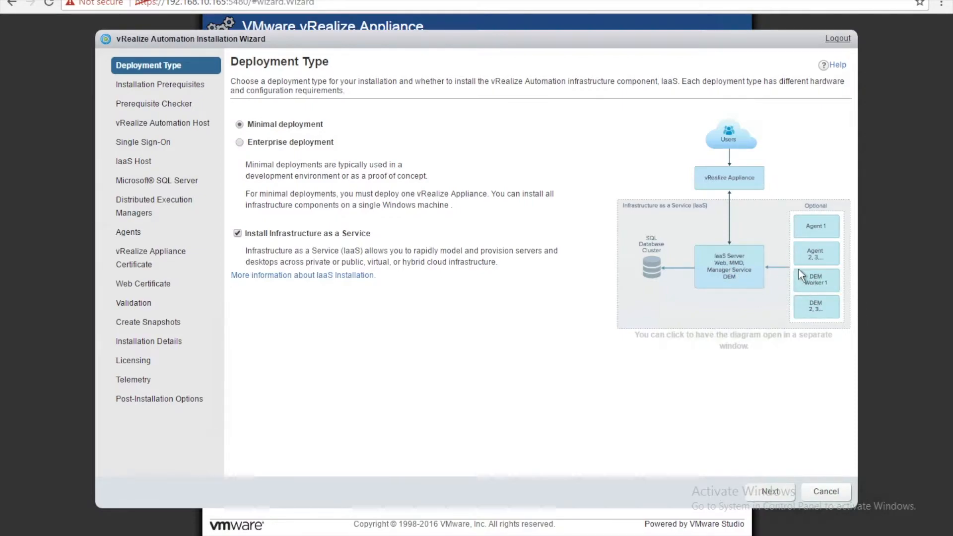
mouse_move(656, 284)
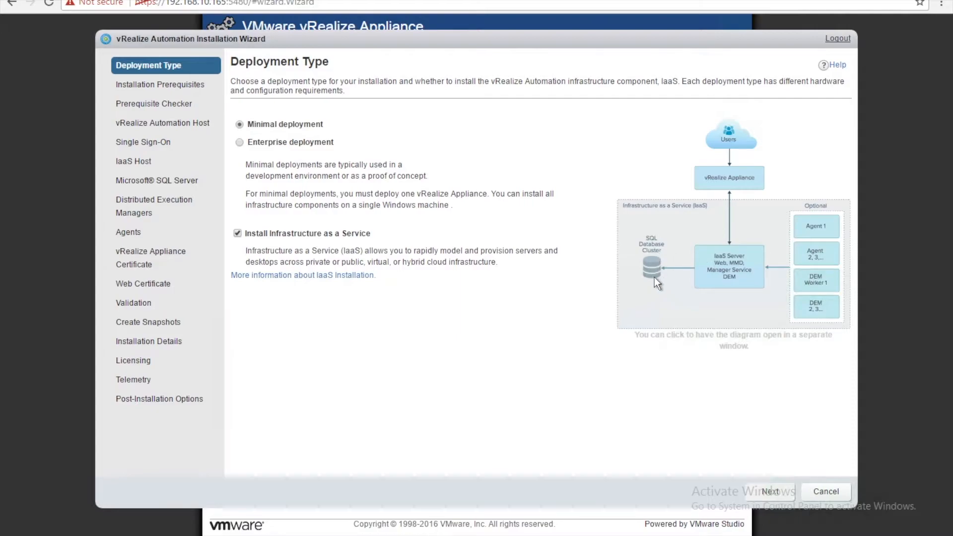
mouse_move(645, 312)
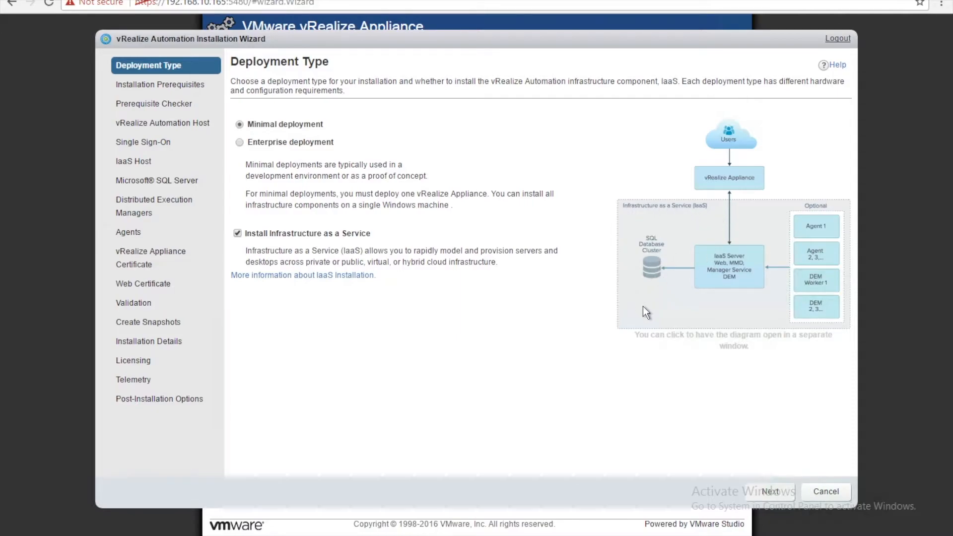
mouse_move(636, 217)
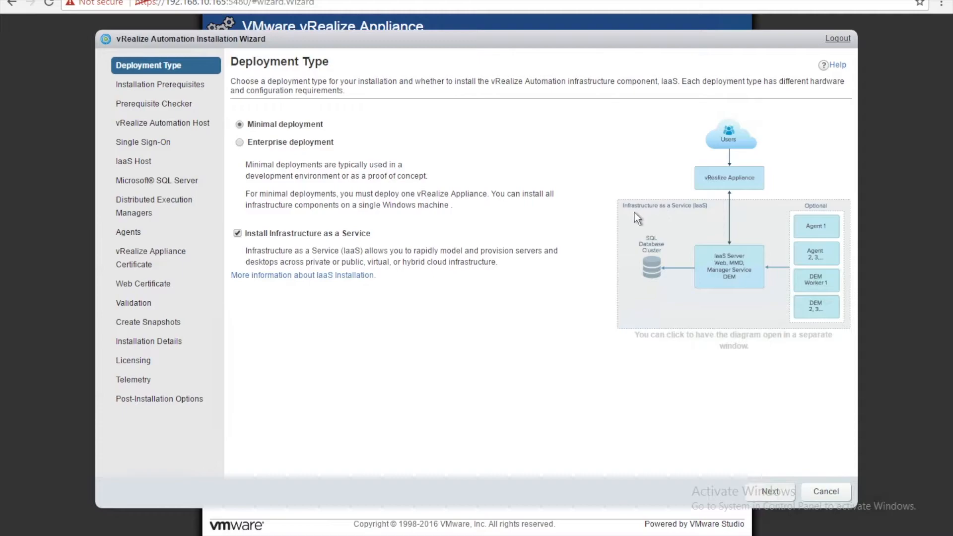
mouse_move(652, 258)
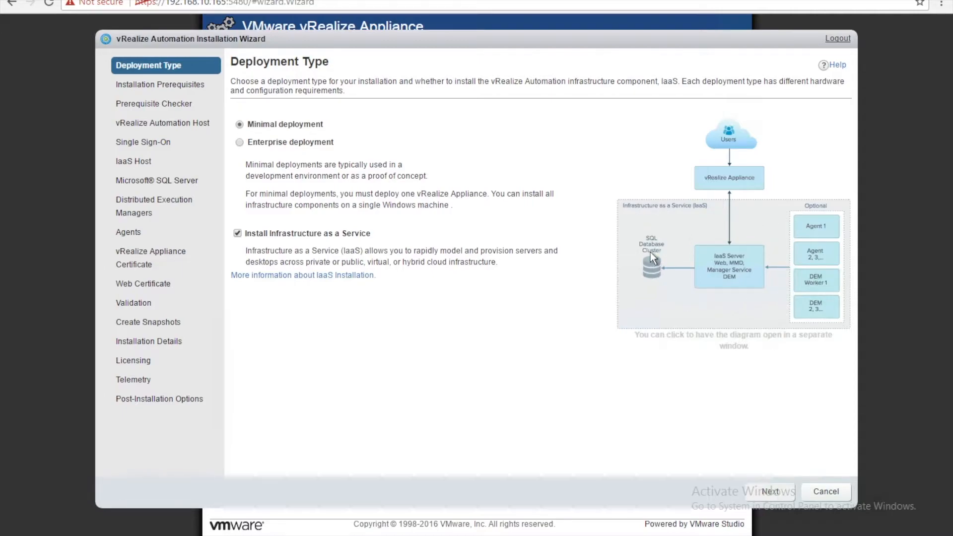
mouse_move(649, 258)
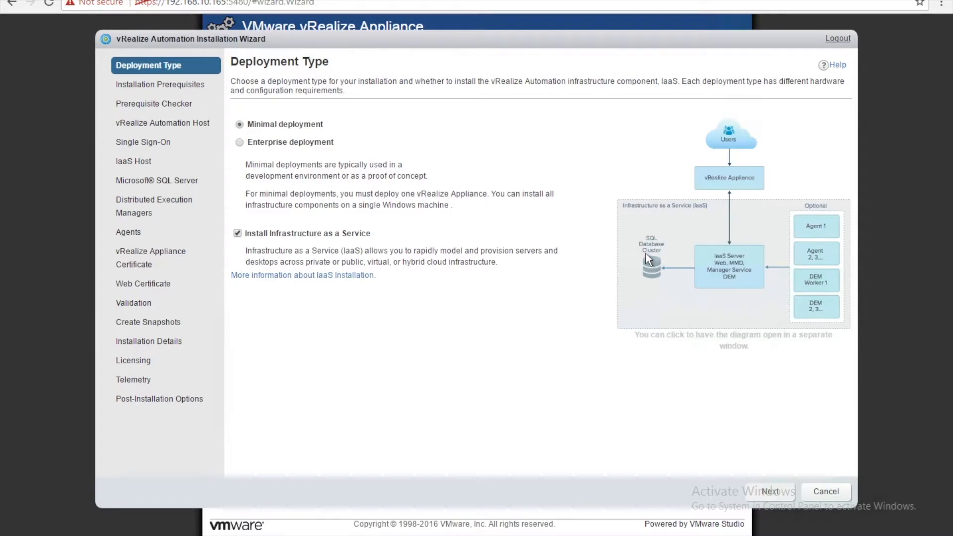
mouse_move(713, 277)
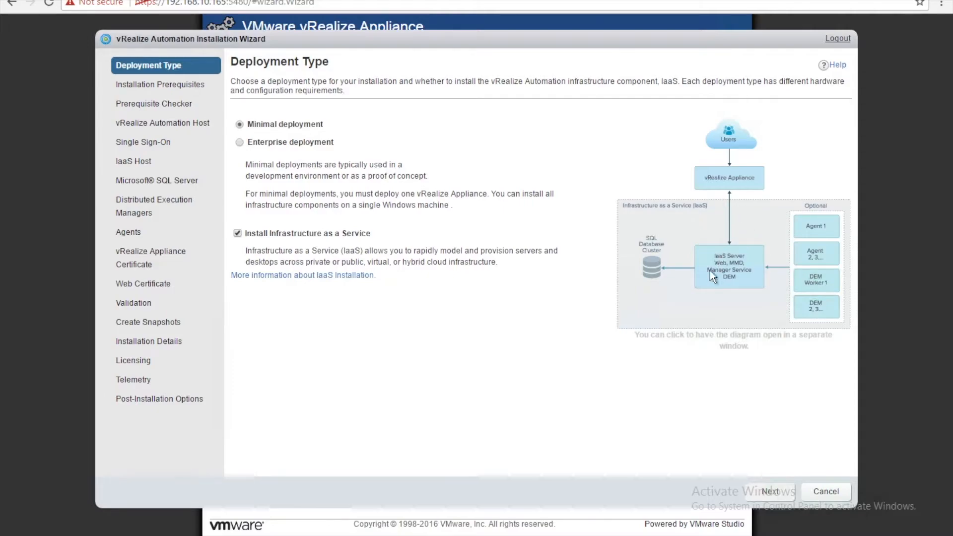
mouse_move(688, 236)
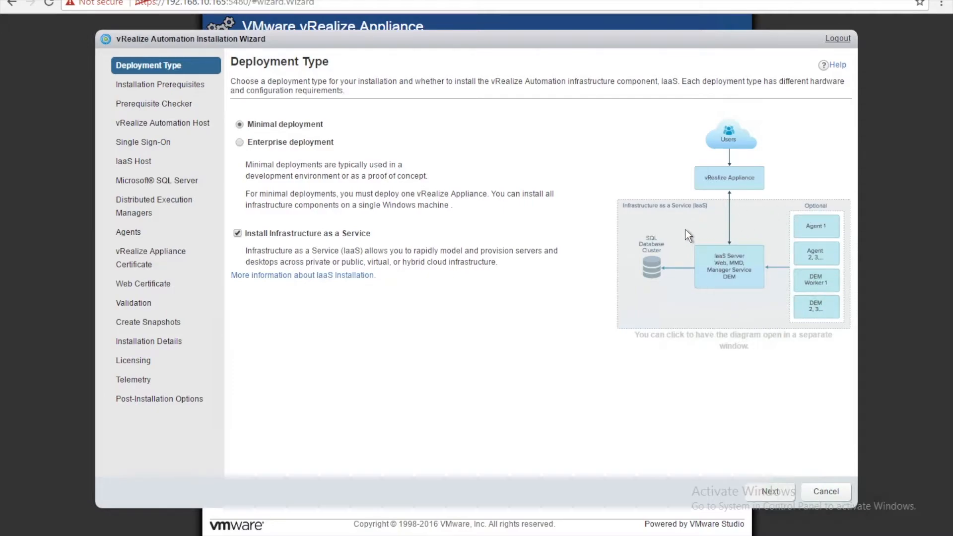
mouse_move(291, 151)
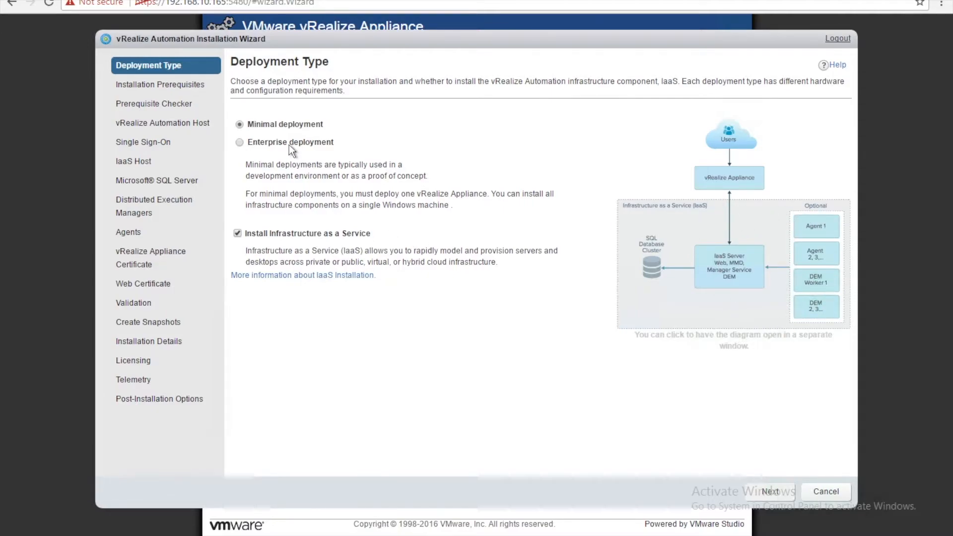
click(239, 141)
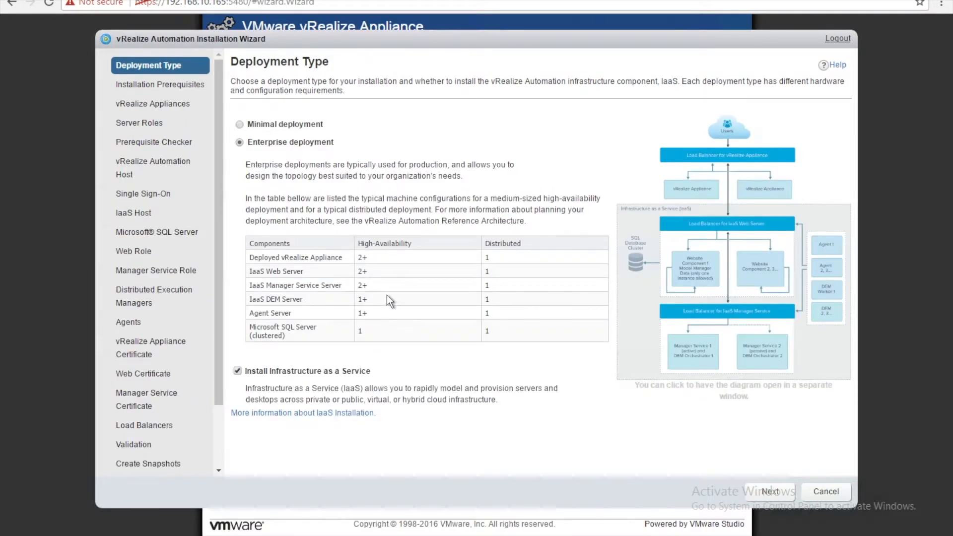
mouse_move(269, 264)
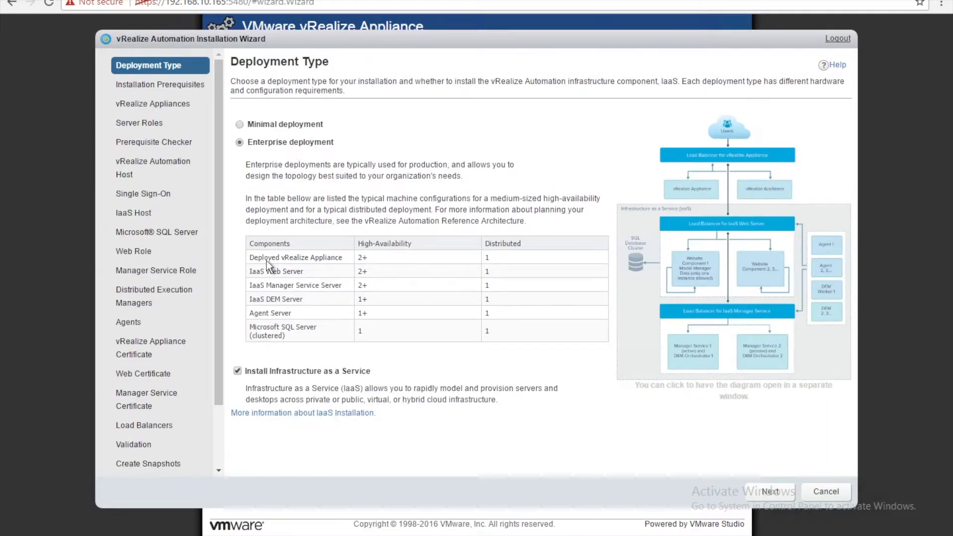
mouse_move(370, 258)
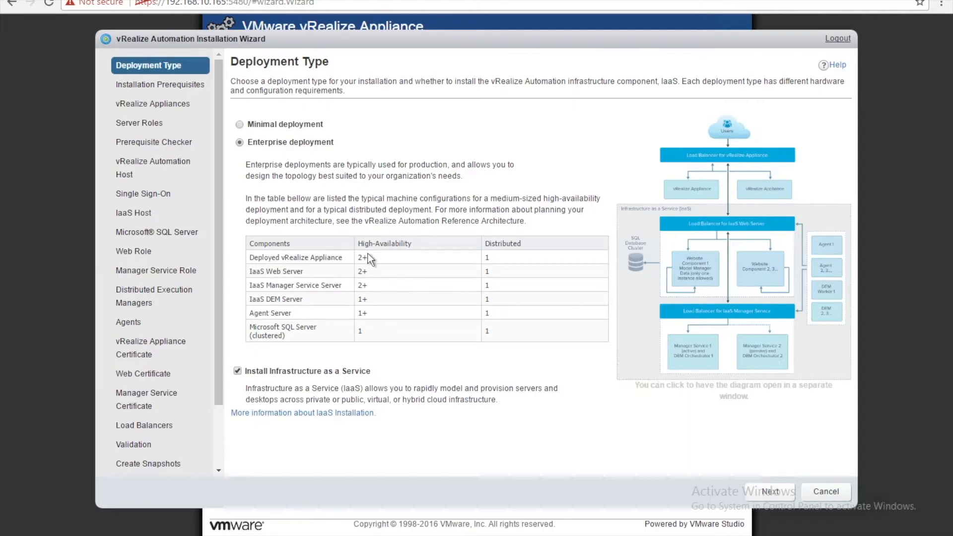
mouse_move(772, 189)
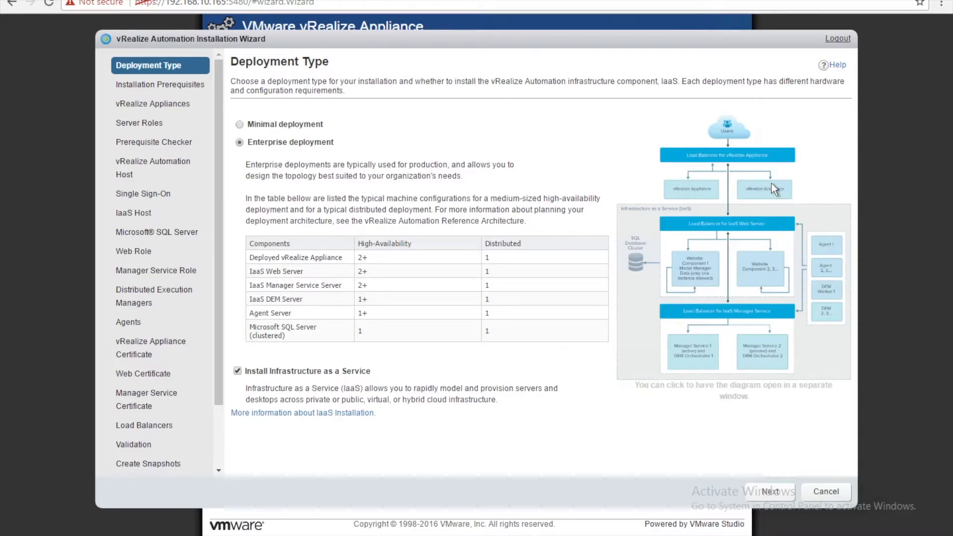
mouse_move(741, 197)
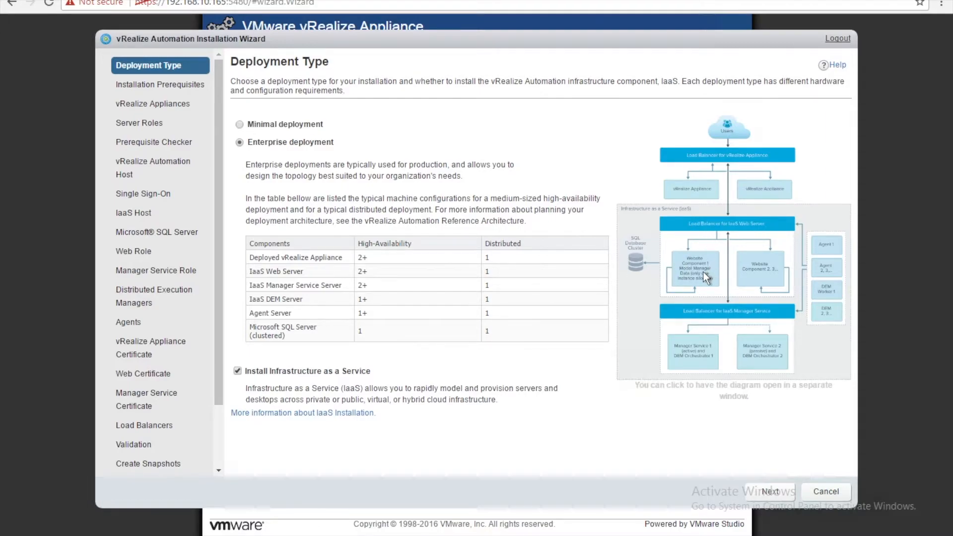
mouse_move(252, 278)
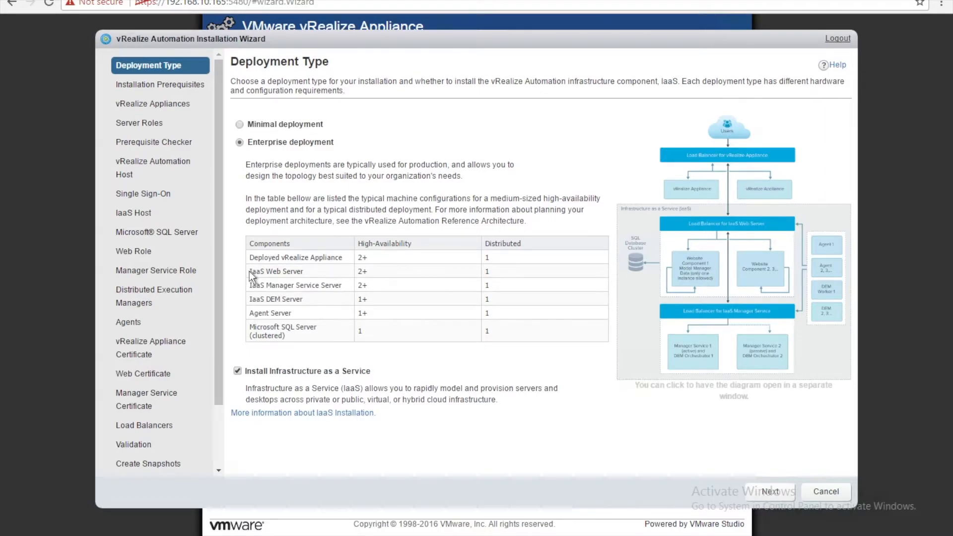
mouse_move(384, 280)
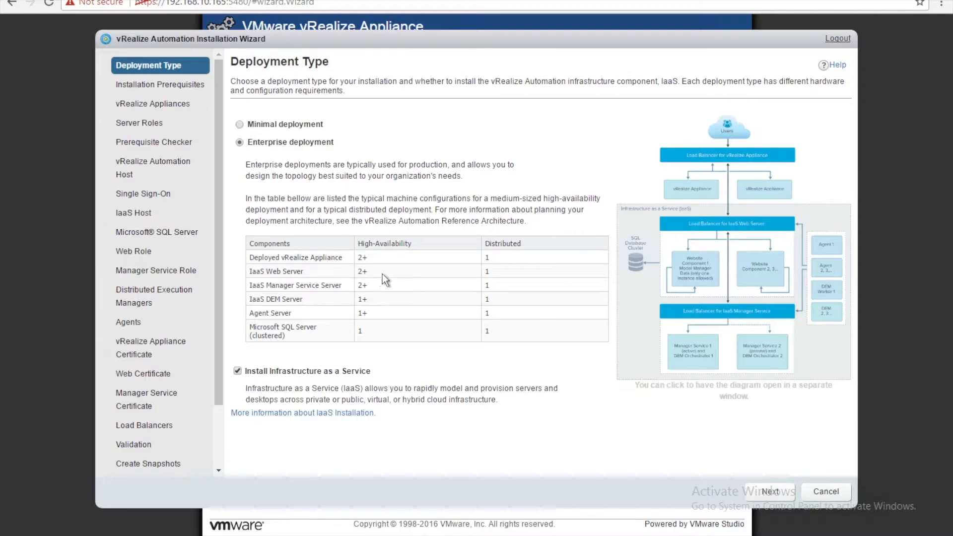
mouse_move(266, 311)
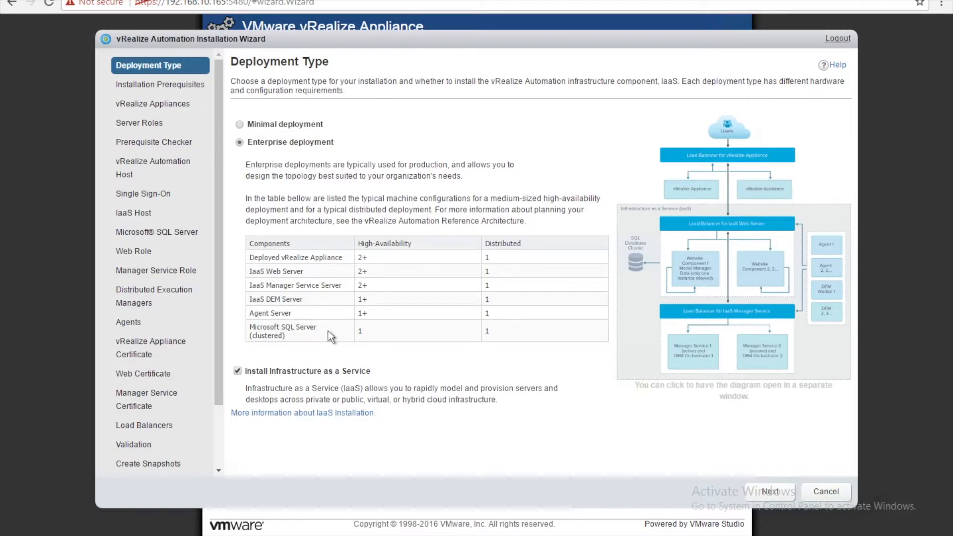
mouse_move(505, 331)
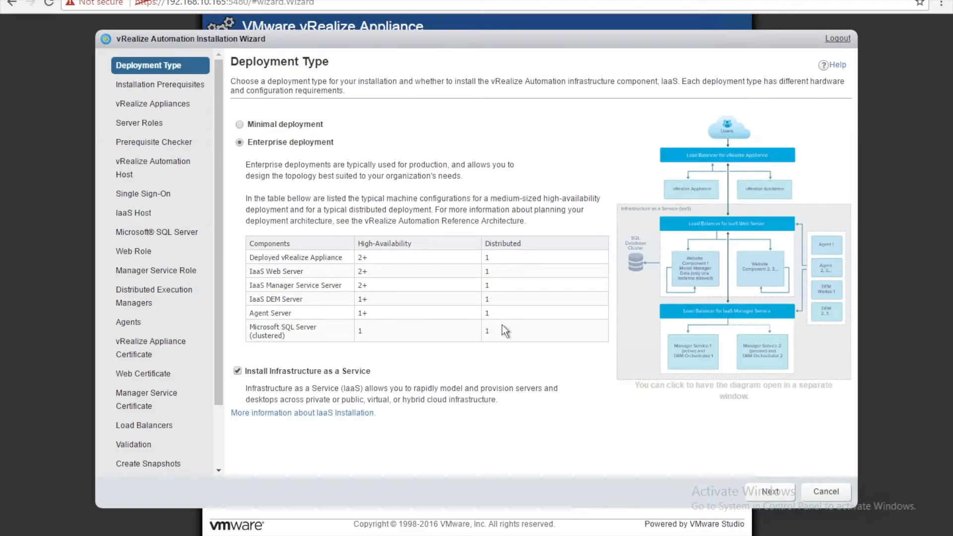
mouse_move(429, 324)
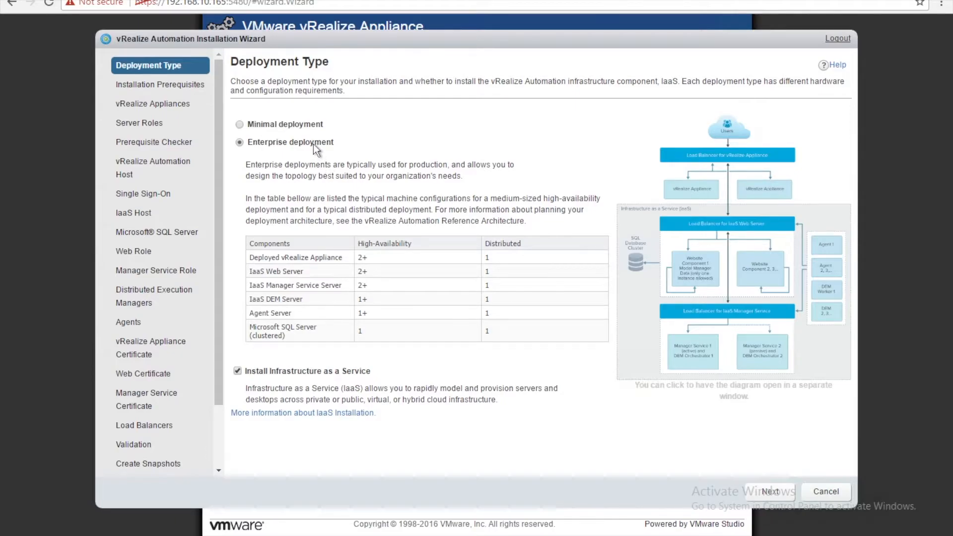
click(239, 124)
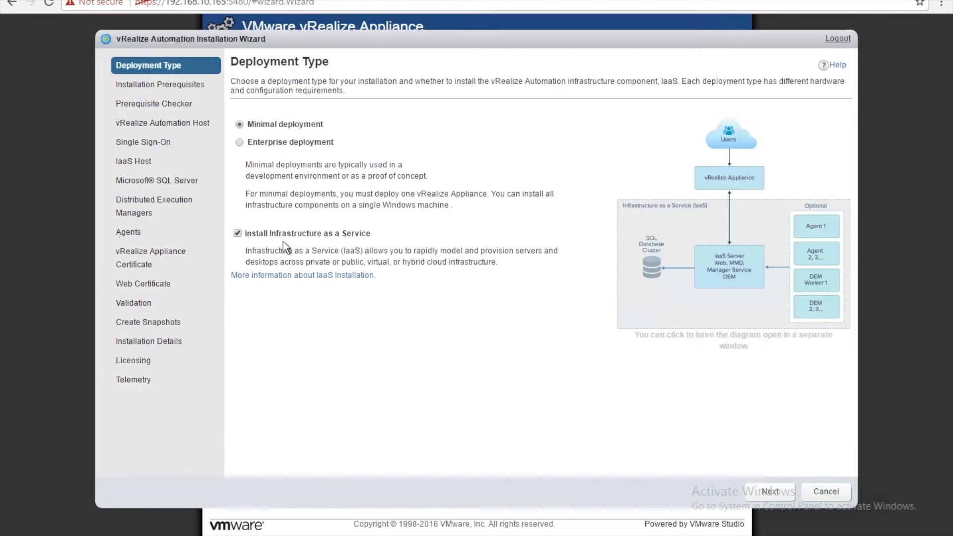
mouse_move(452, 281)
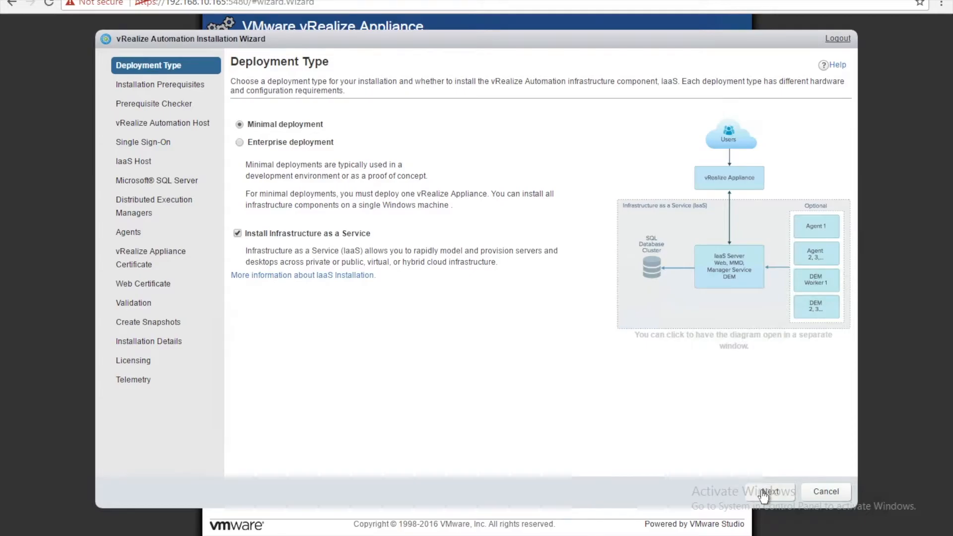
Advance to Installation Prerequisites and attempt downloading vCAC-IaaSManagementAgent-Setup.msi
click(770, 491)
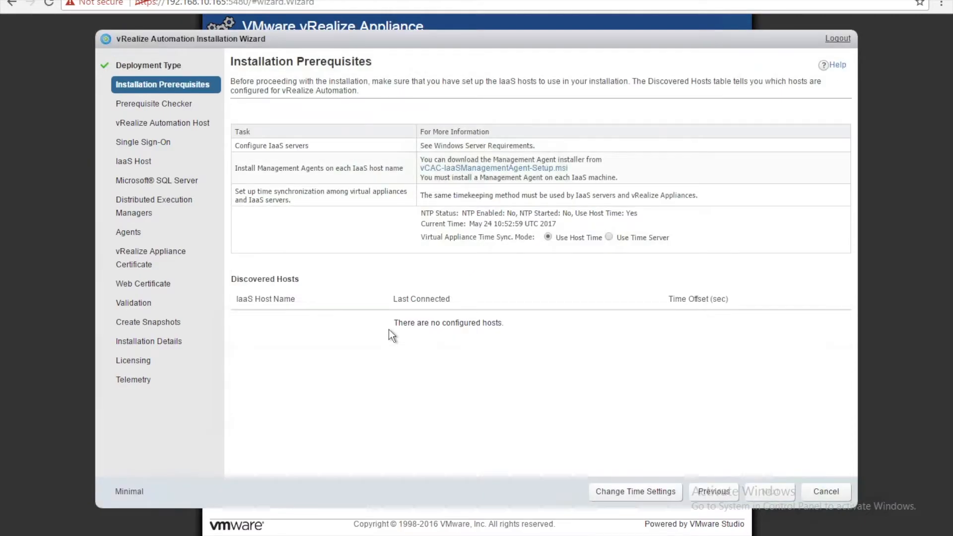
mouse_move(492, 170)
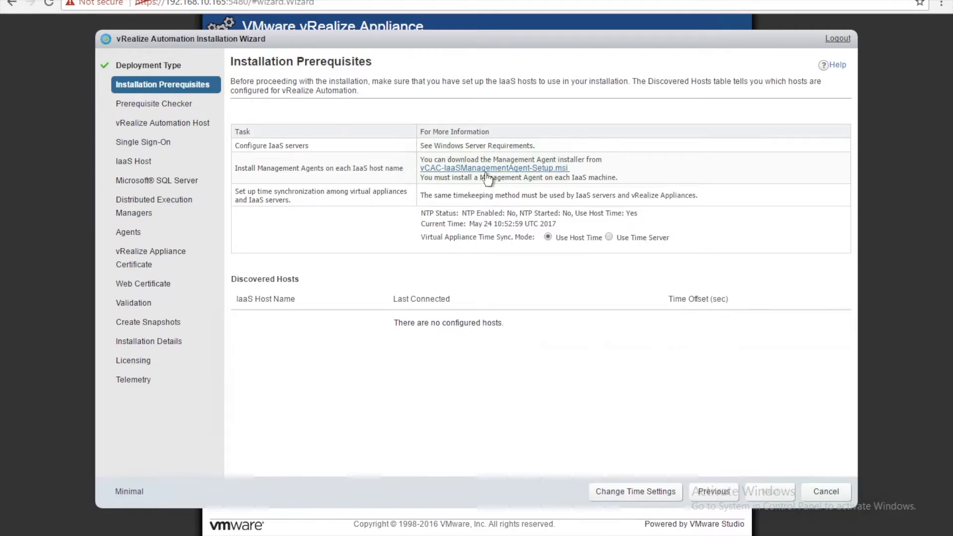
click(492, 168)
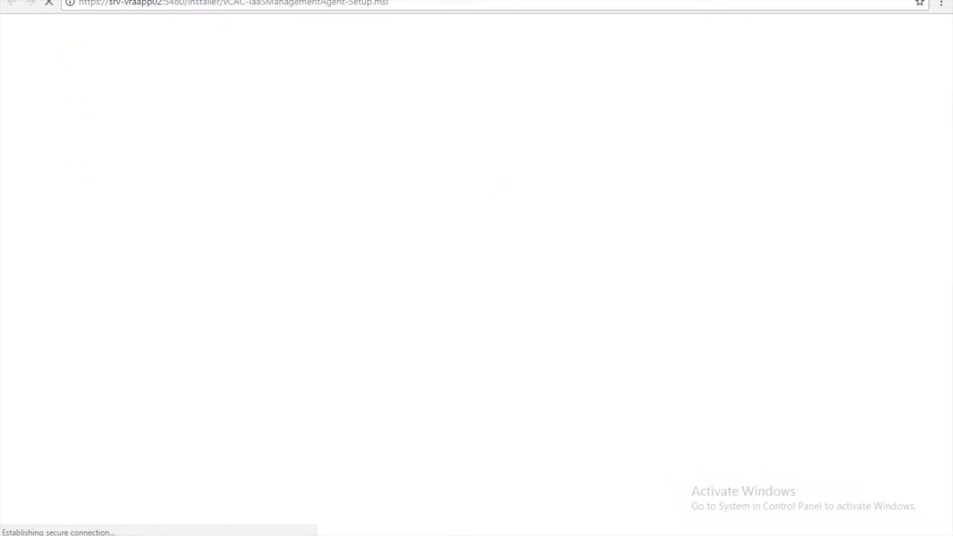
click(37, 3)
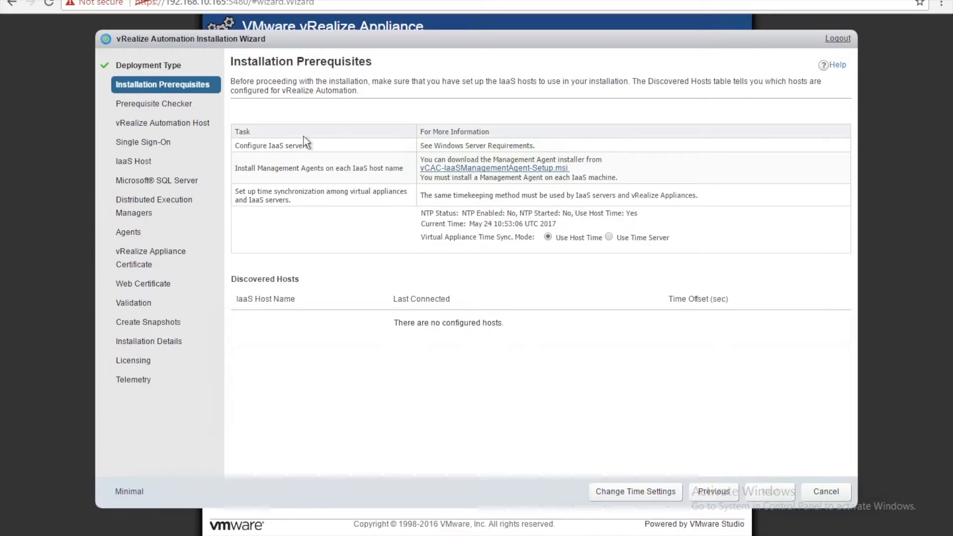
Retry the Management Agent installer download, proceeding past the untrusted certificate warning
click(494, 167)
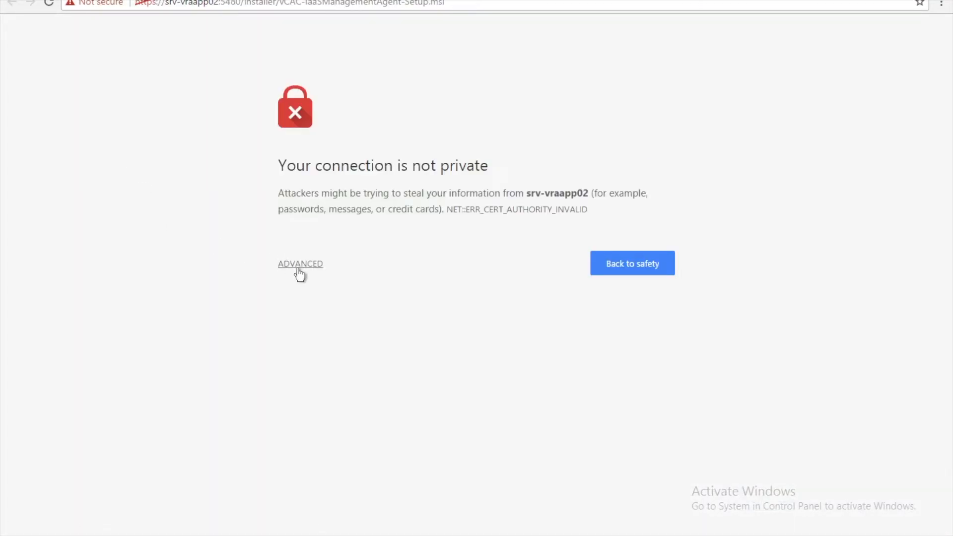
click(300, 263)
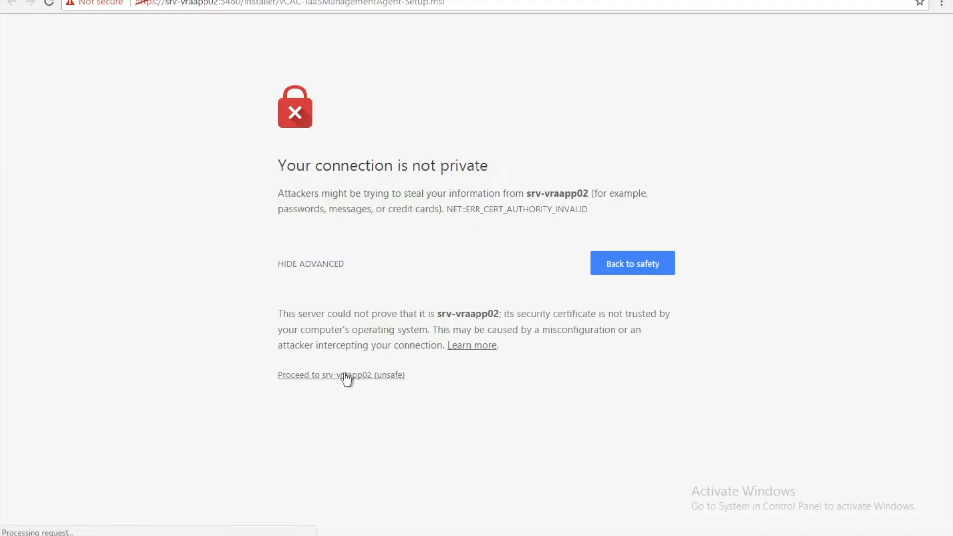
click(340, 374)
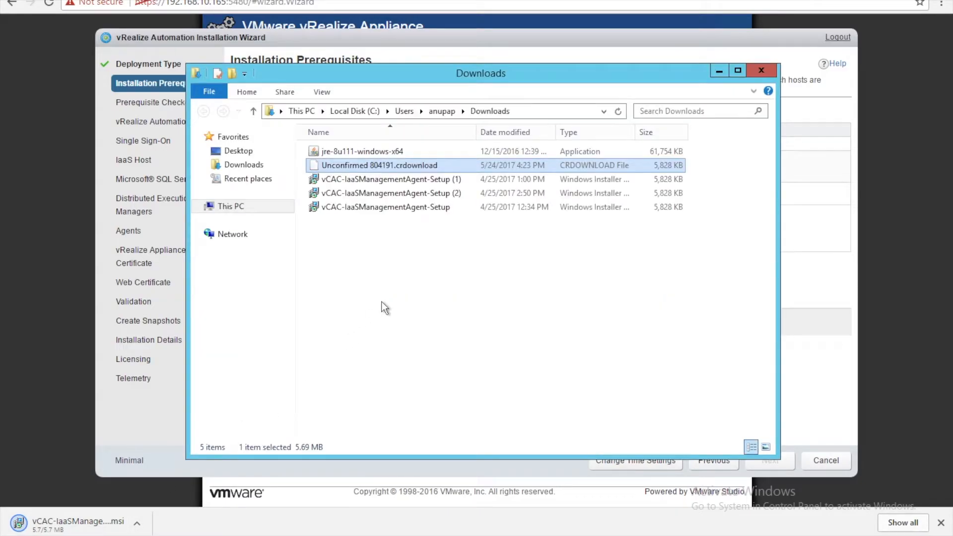
mouse_move(711, 103)
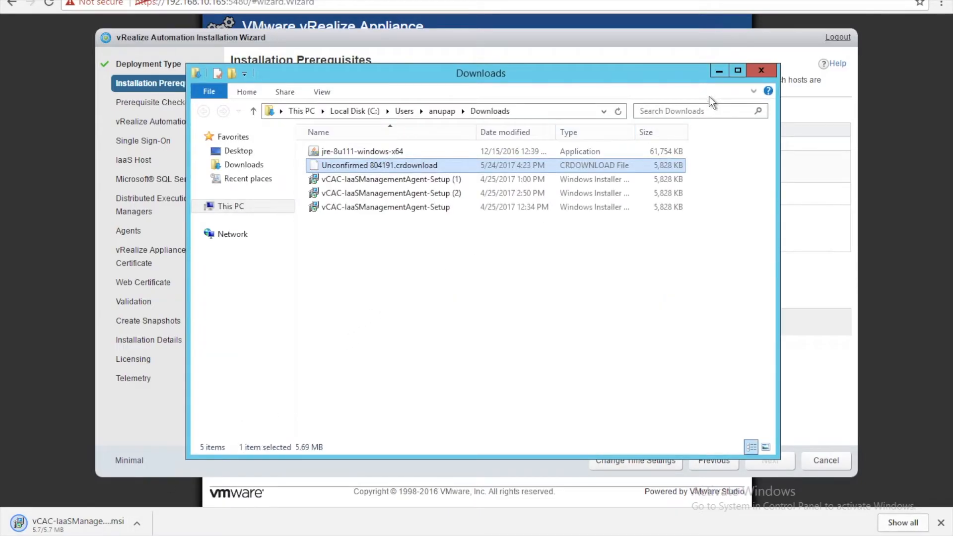
Keep the downloaded installer despite Chrome's warning and view its options
click(760, 71)
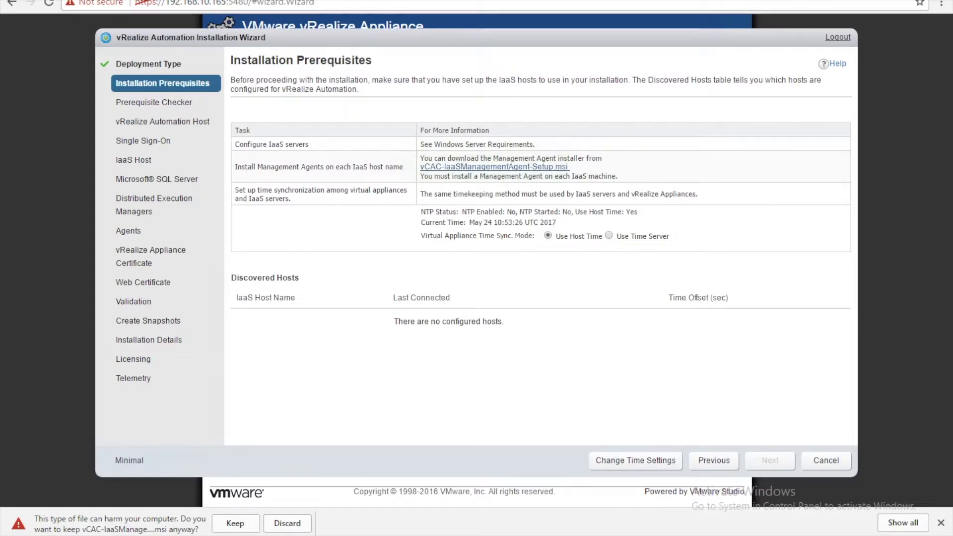
click(235, 523)
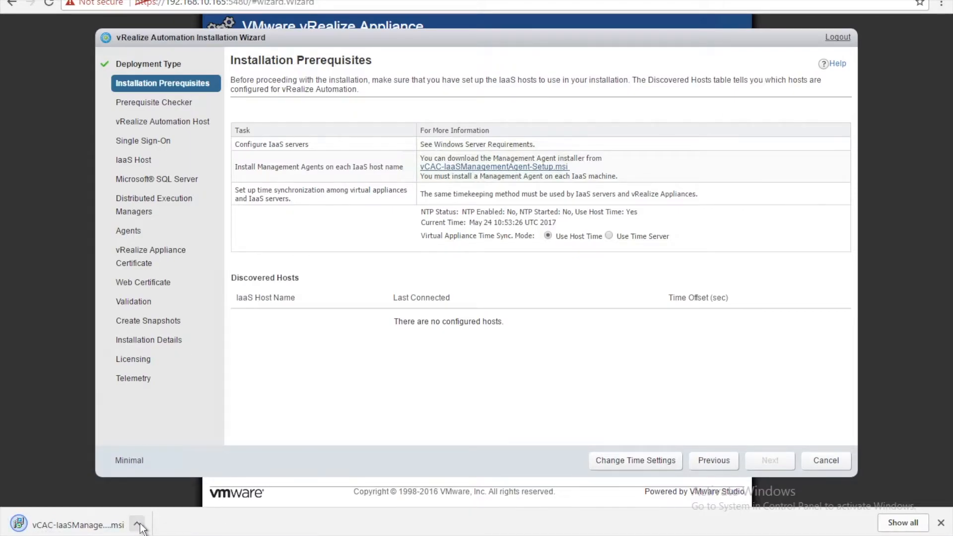
click(136, 524)
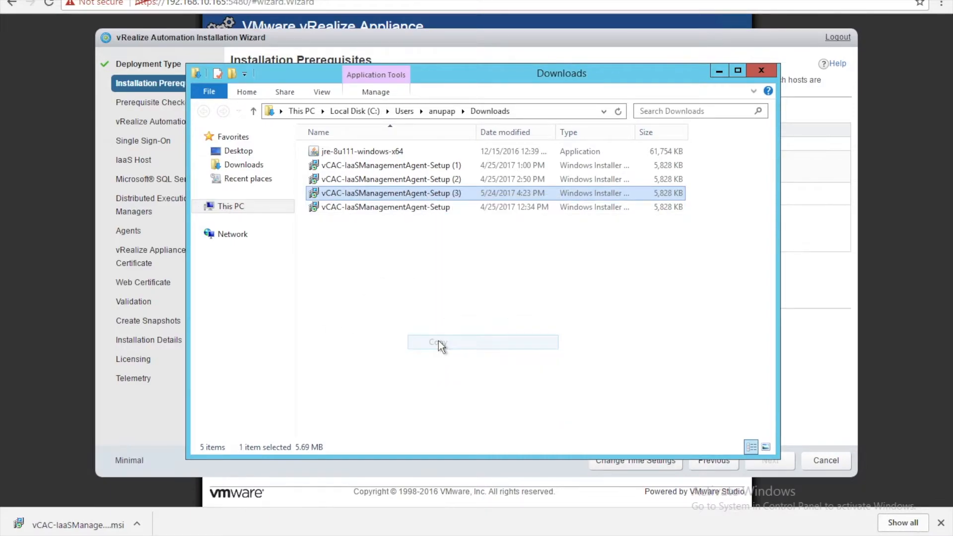
Open the \\192.168.10.166 C$ share via Run, pick the newest installer and close Downloads
key(Win+r)
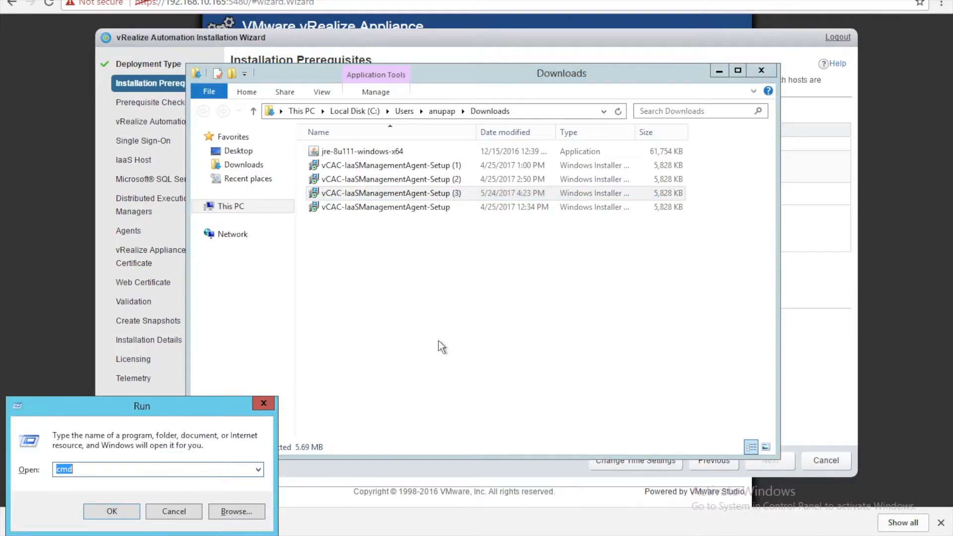
text(\\192)
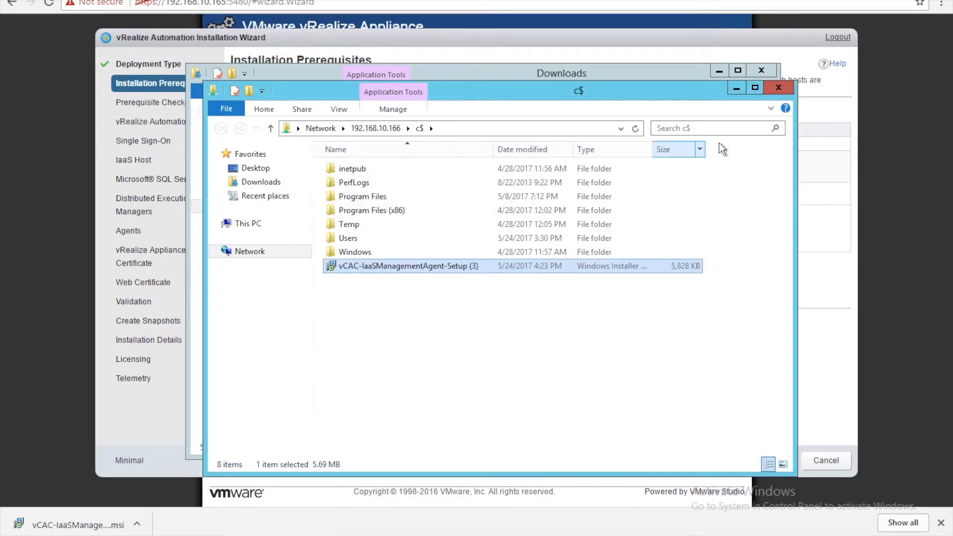
click(778, 87)
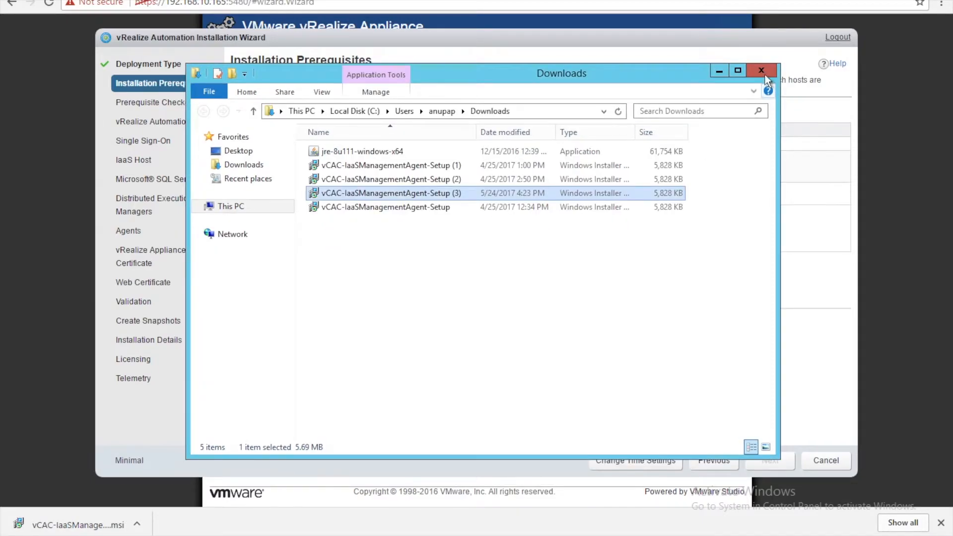
click(761, 71)
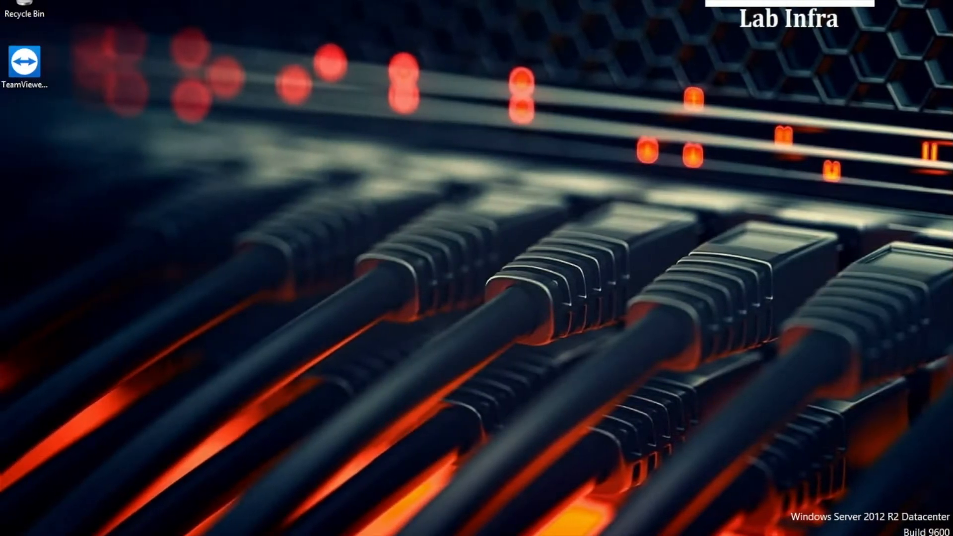
mouse_move(121, 454)
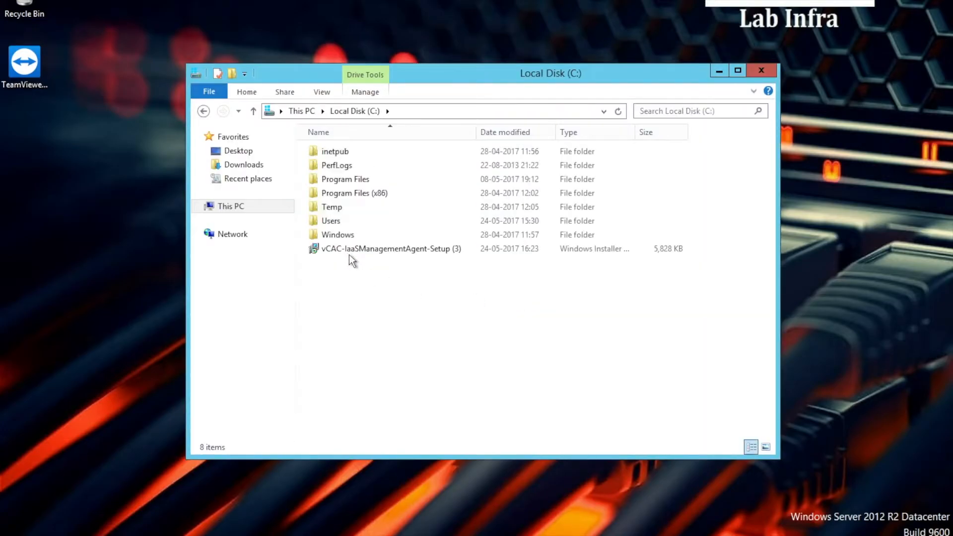
Launch vCAC-IaaSManagementAgent-Setup (3) from Local Disk (C:)
double_click(391, 249)
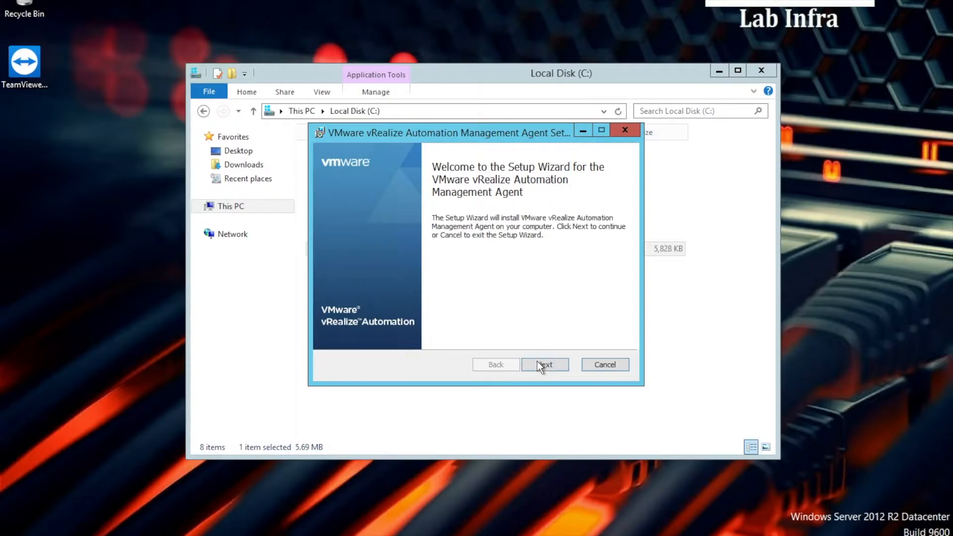
Accept the license and keep the default destination folder, reaching Management Site Service
click(544, 364)
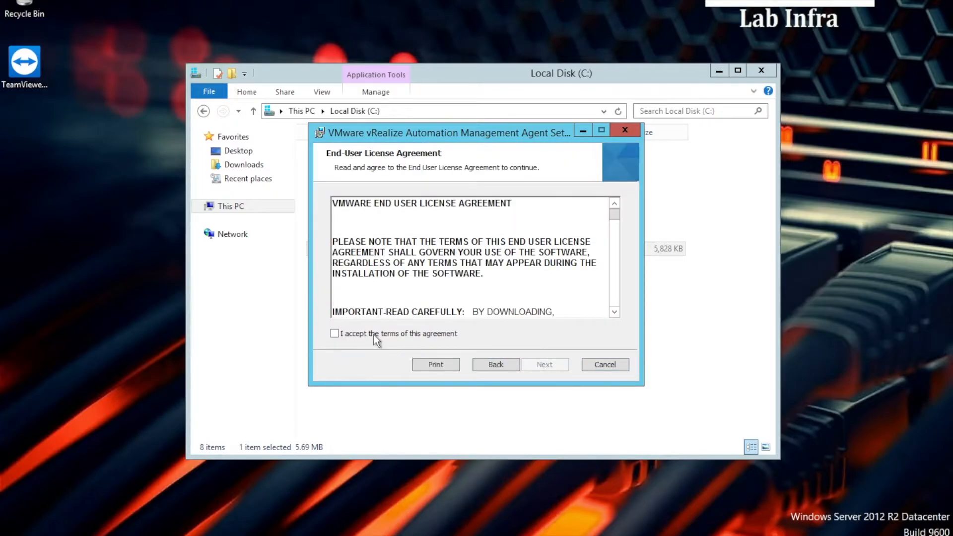
click(544, 364)
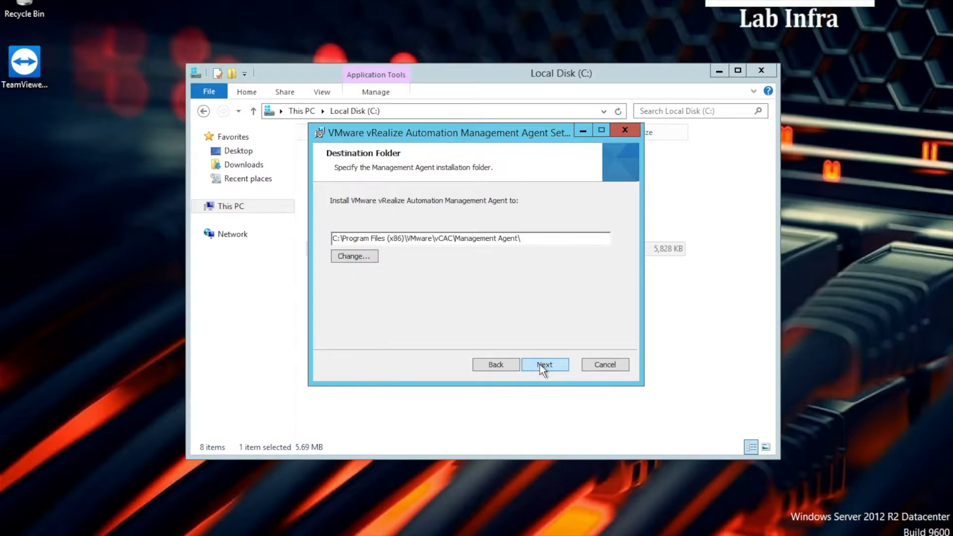
click(543, 364)
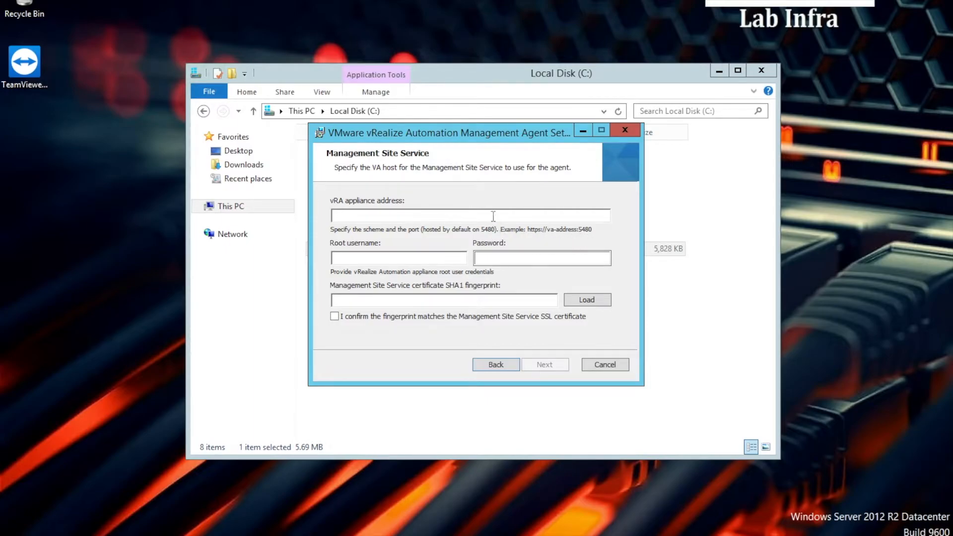
text(h)
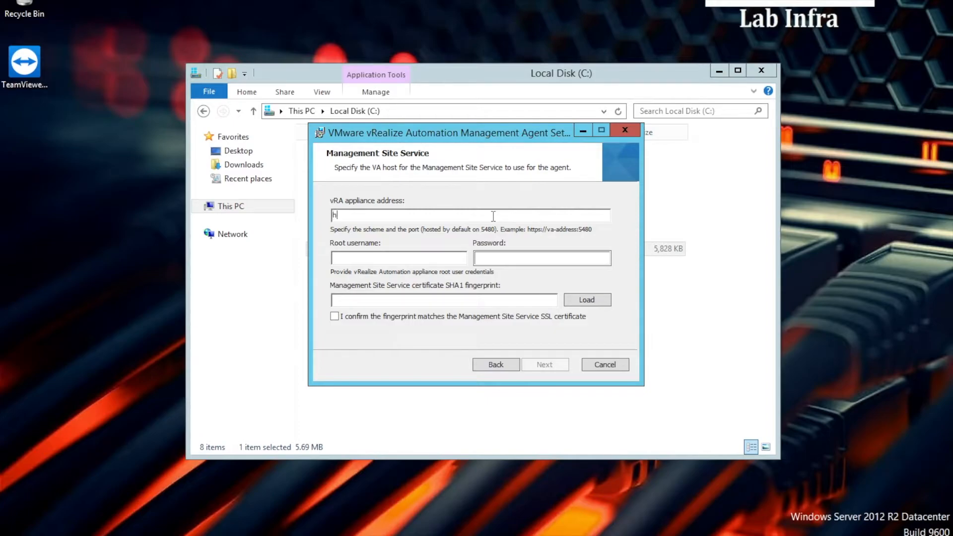
text(ttps:)
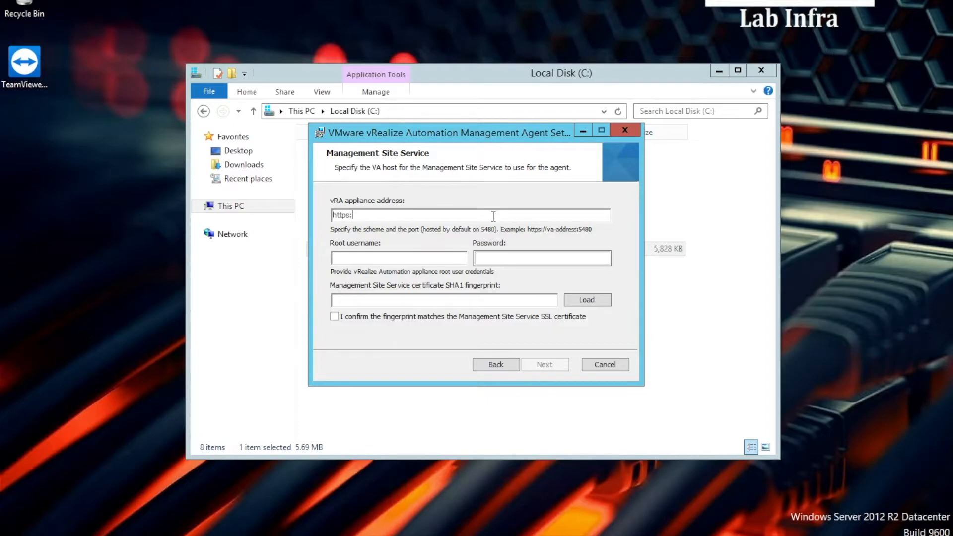
text(//)
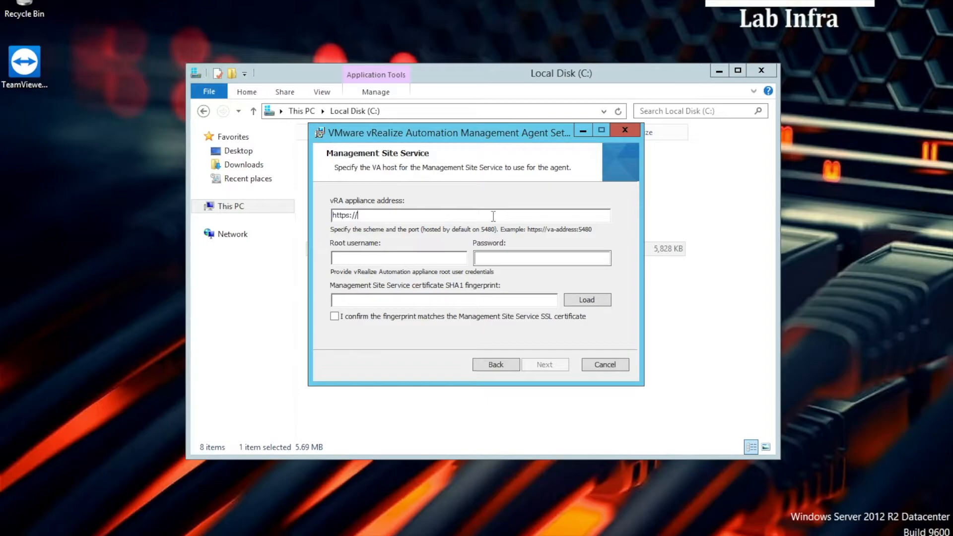
text(192.1)
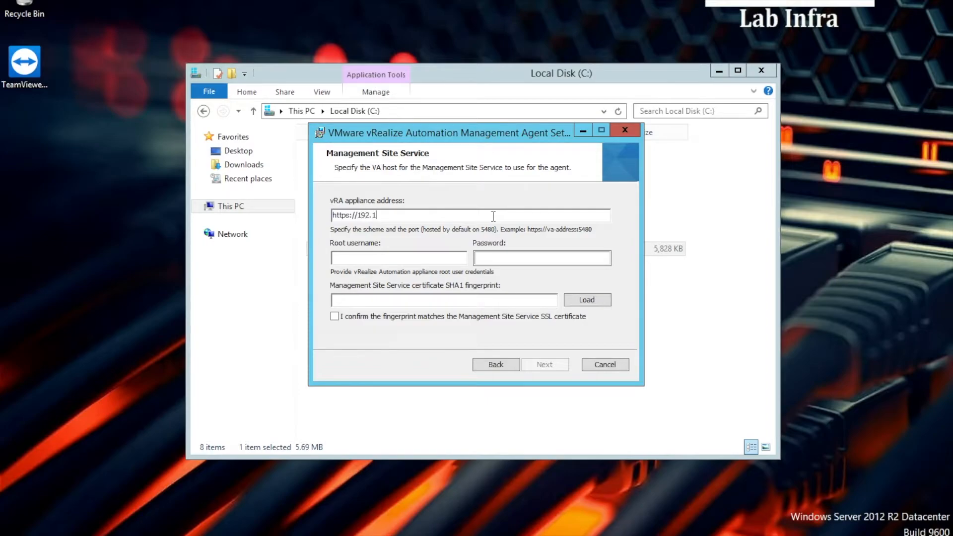
text(68.10.)
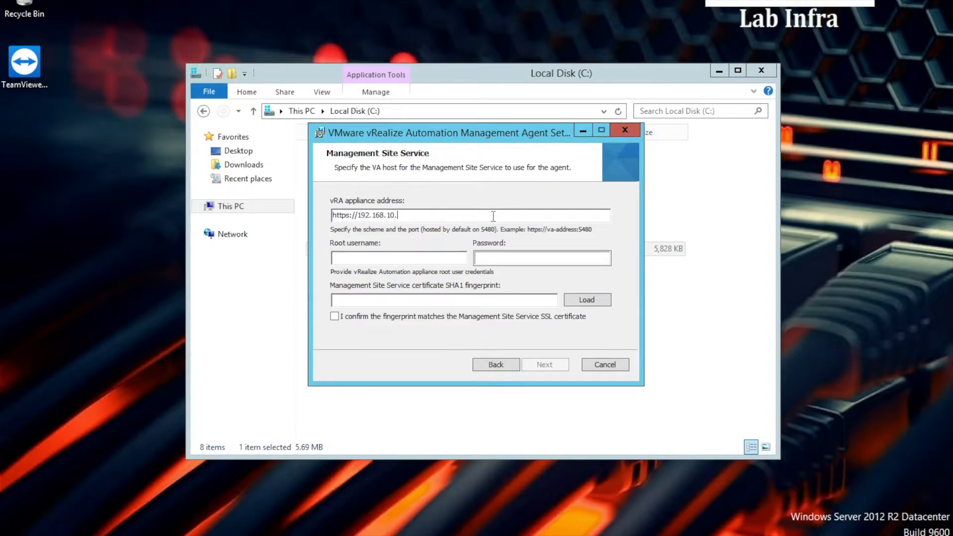
text(165)
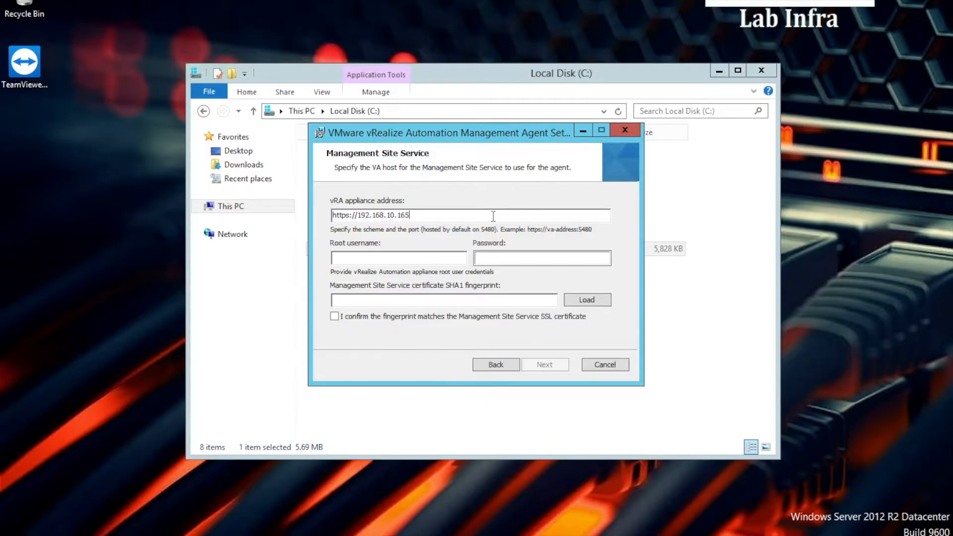
text(:)
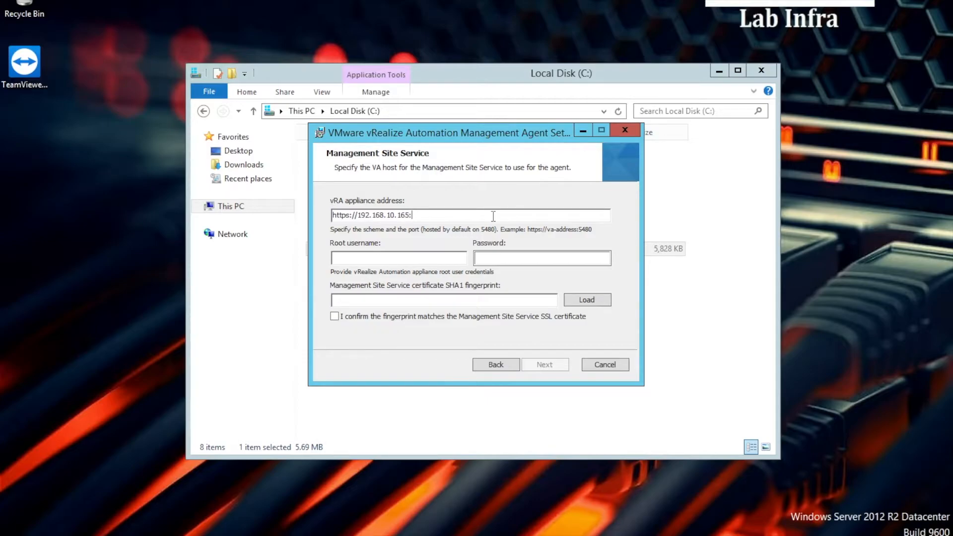
text(5480)
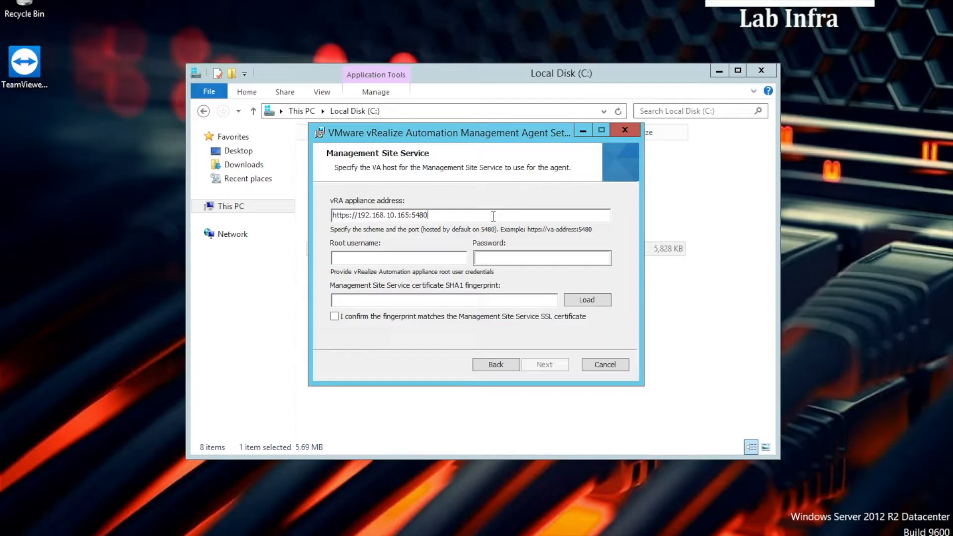
text(root)
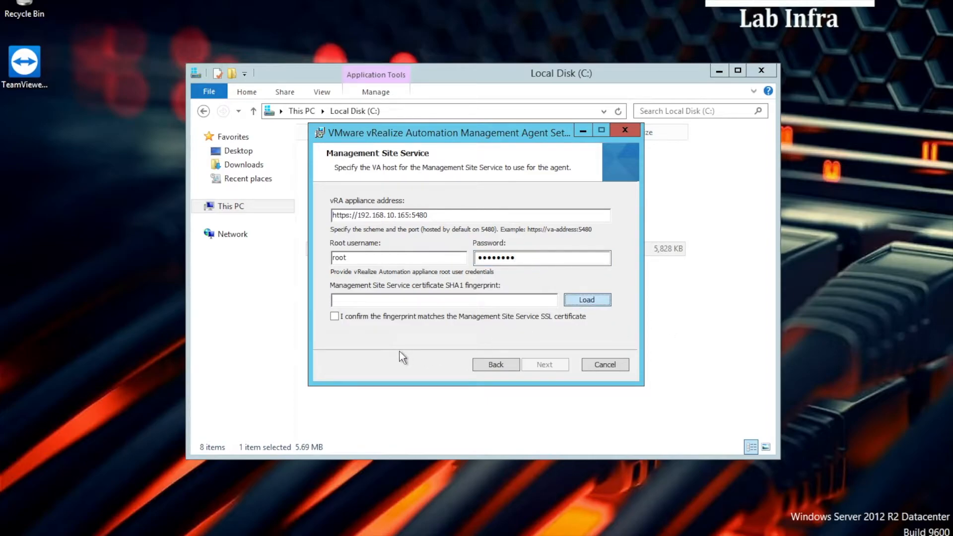
Load the appliance certificate, confirm its fingerprint and continue to account configuration
click(586, 300)
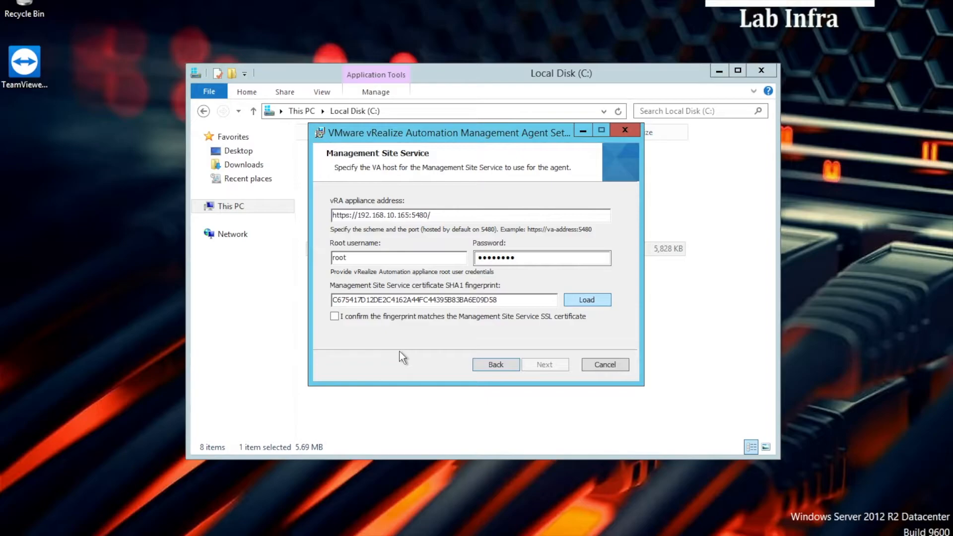
click(334, 316)
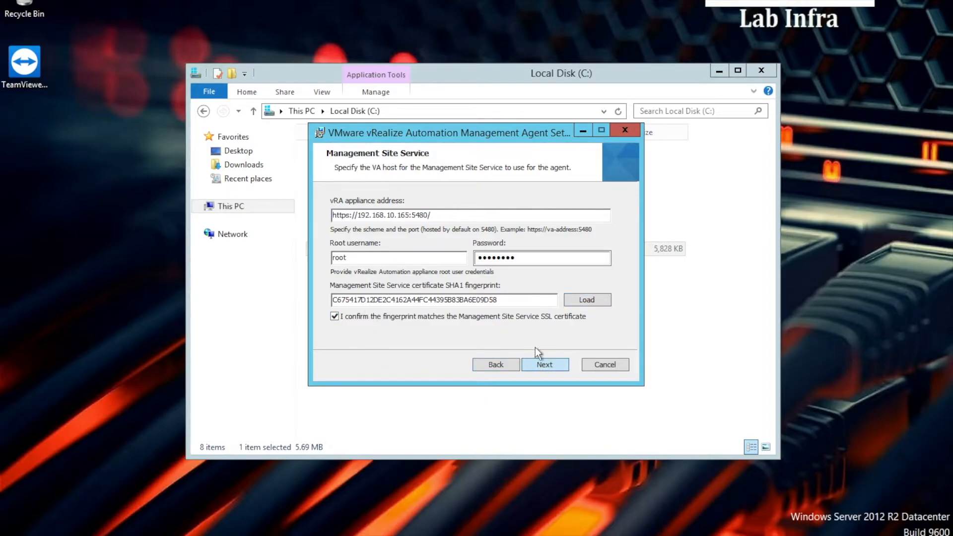
mouse_move(540, 361)
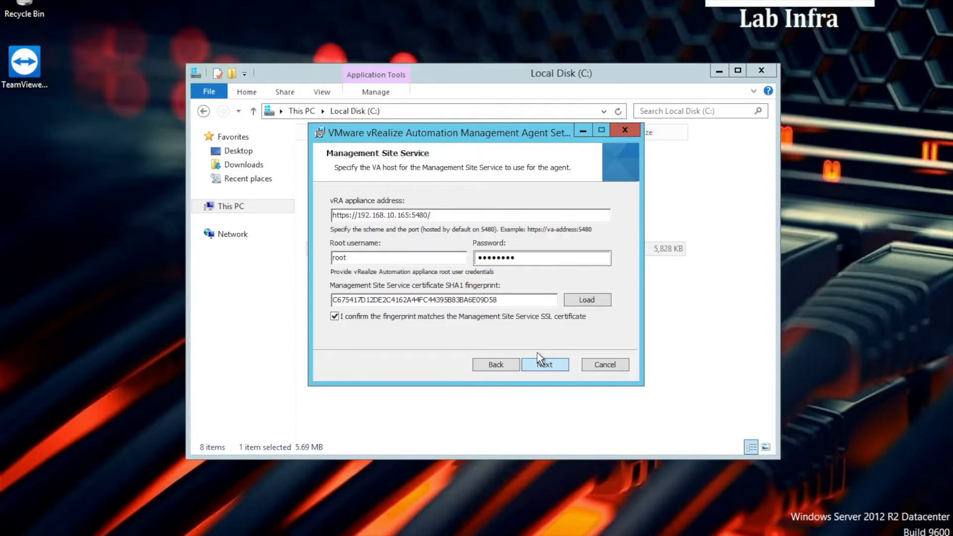
click(545, 364)
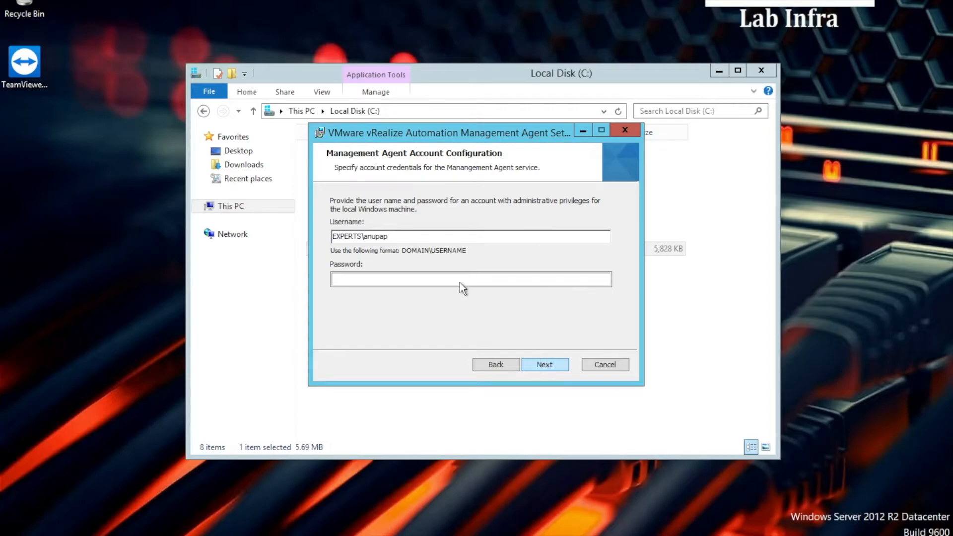
Set the service account password, start the agent install and approve the UAC prompt
text(••)
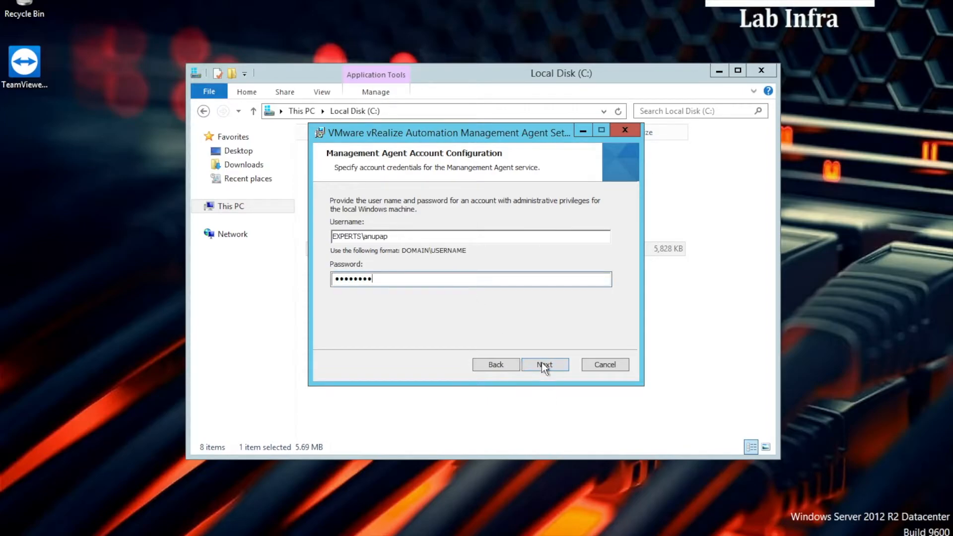
mouse_move(460, 304)
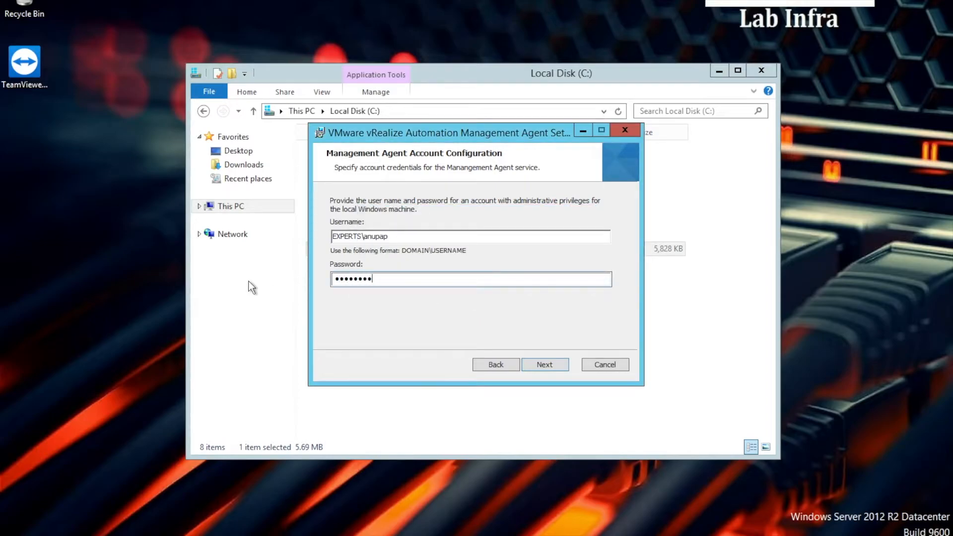
click(544, 365)
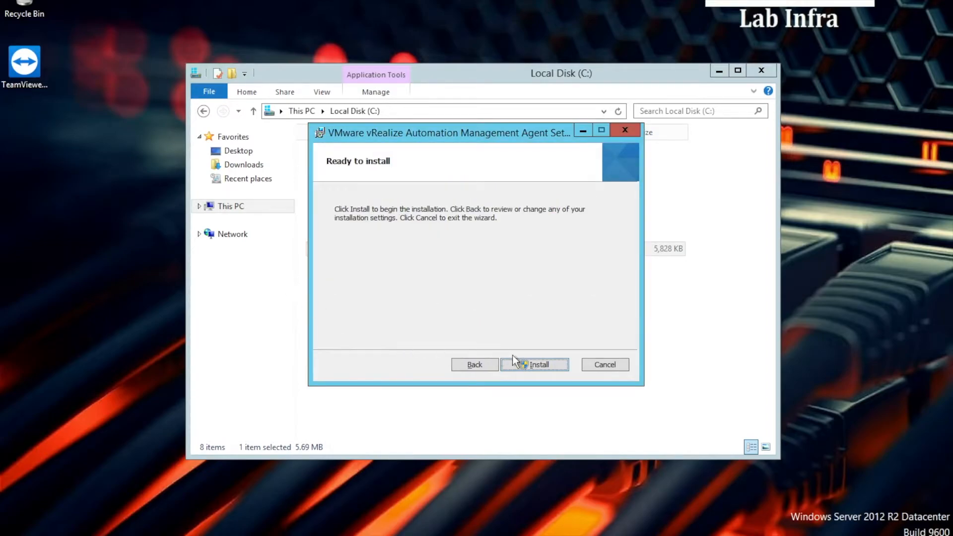
click(534, 365)
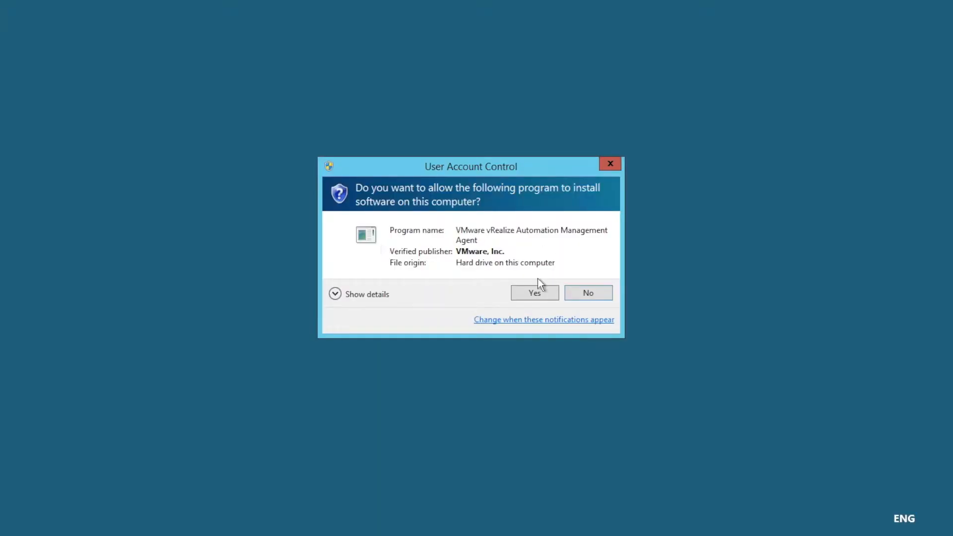
click(534, 291)
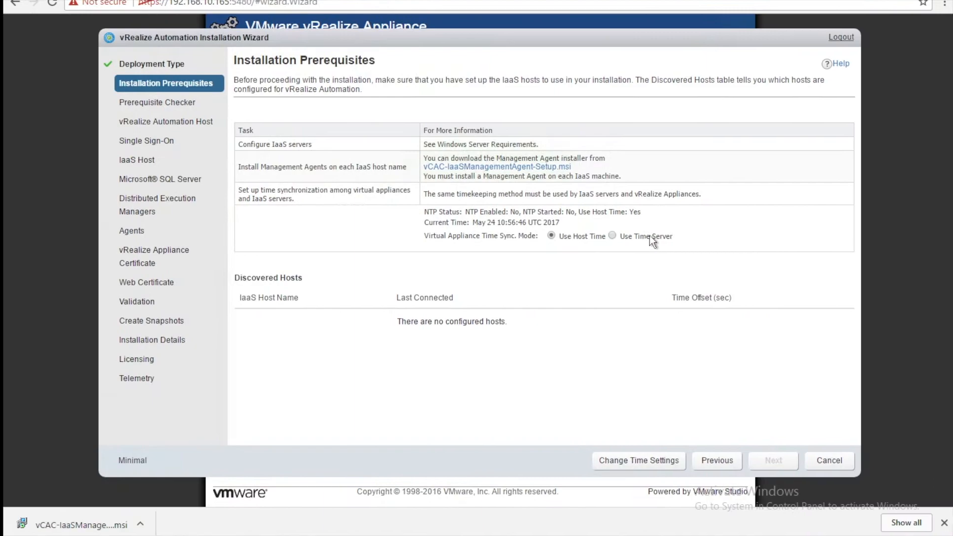
Switch time sync to Use Time Server with address 192.168.10.14
click(611, 236)
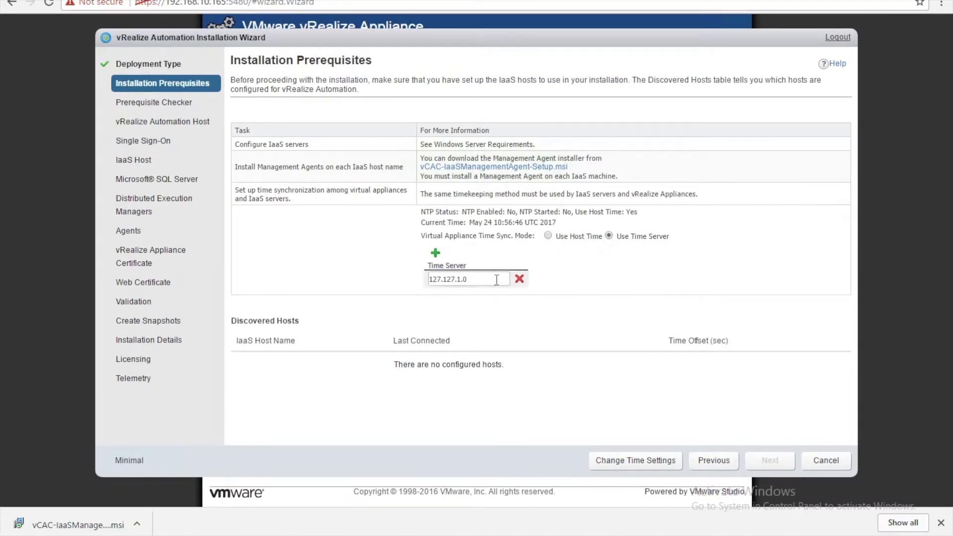
triple_click(464, 279)
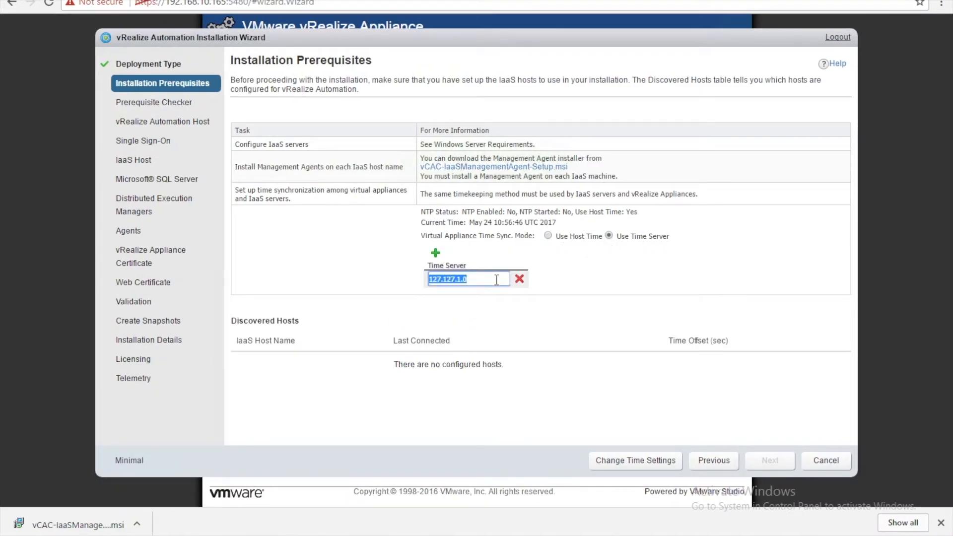
text(192.168.10)
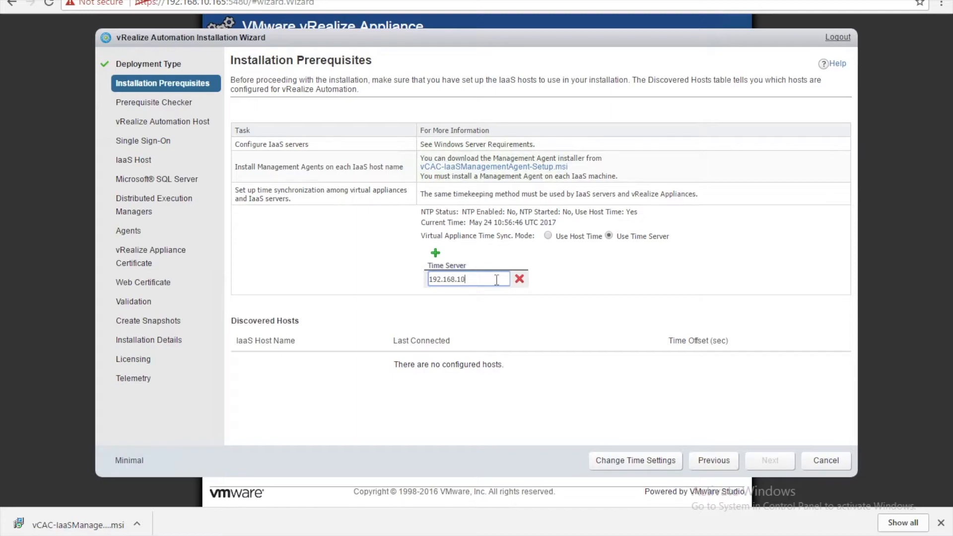
text(.14)
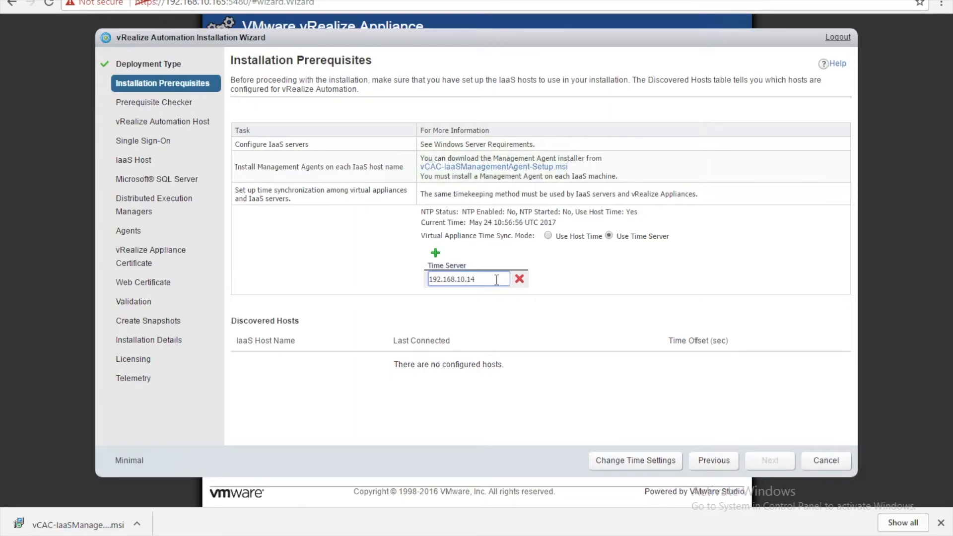
mouse_move(322, 273)
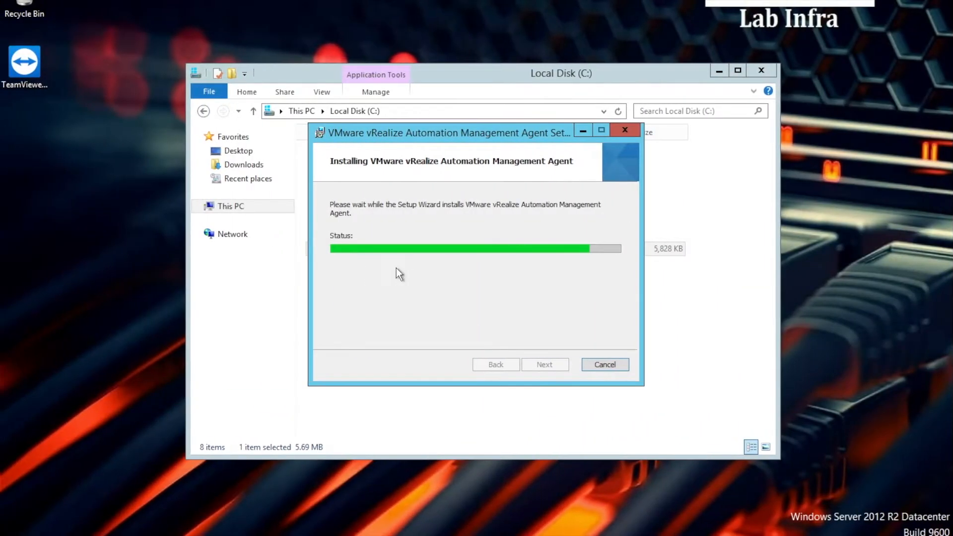
mouse_move(407, 273)
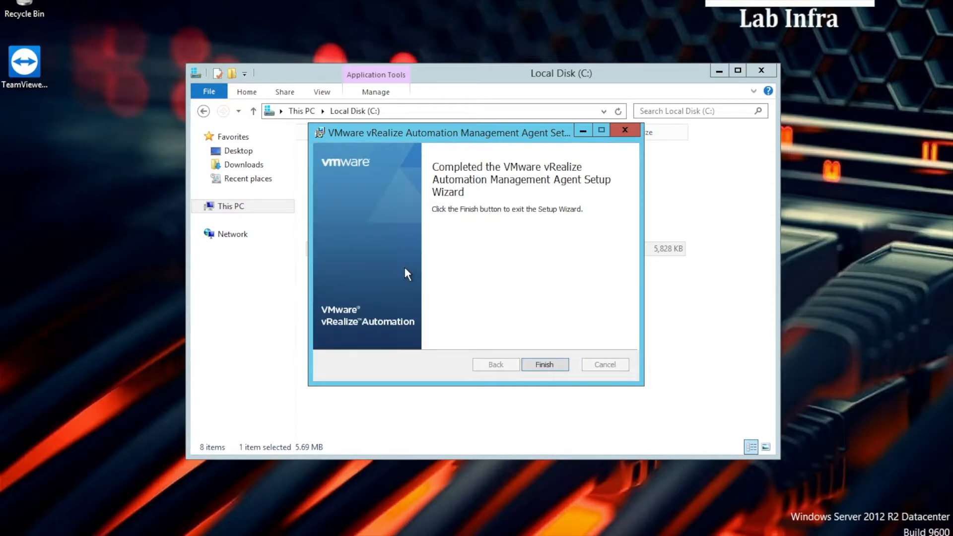
Finish the Management Agent Setup so the host appears under Discovered Hosts
click(544, 365)
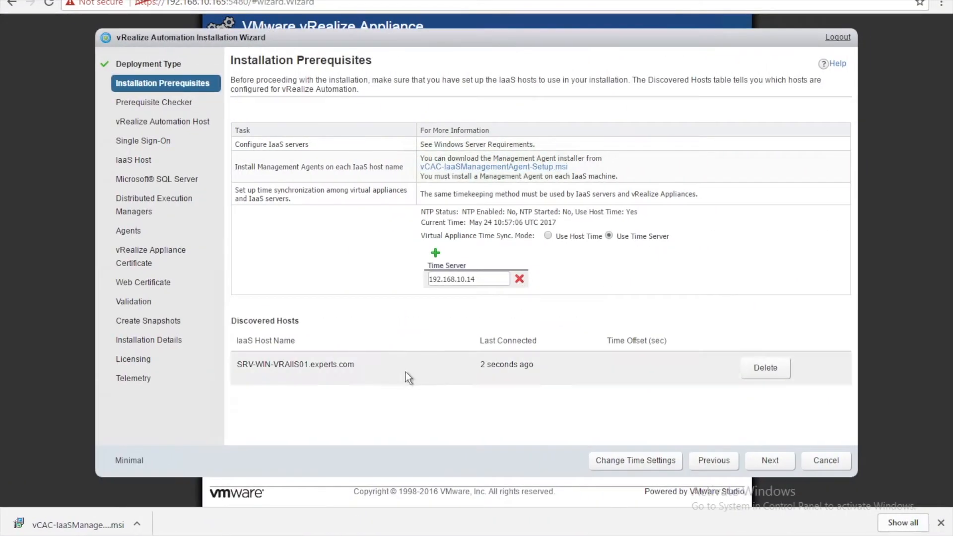
mouse_move(396, 373)
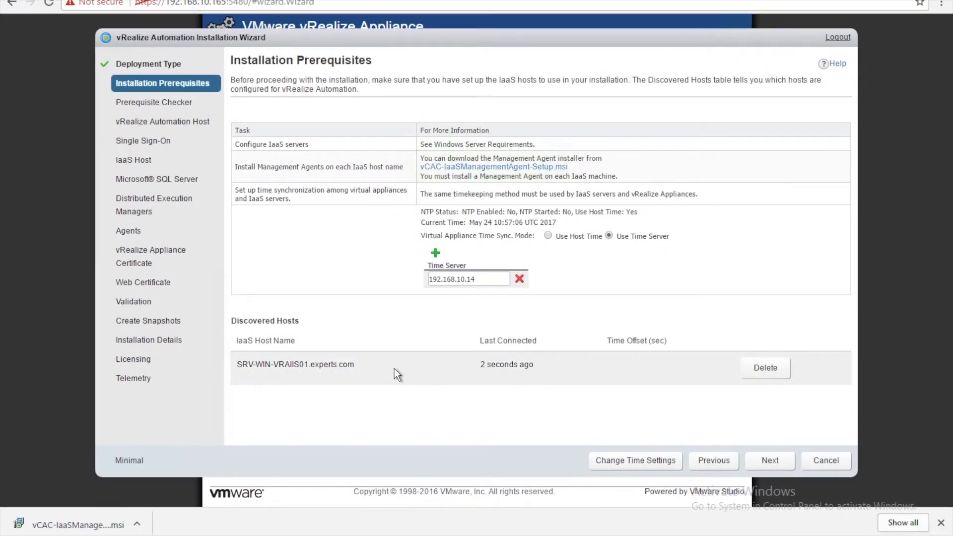
mouse_move(473, 423)
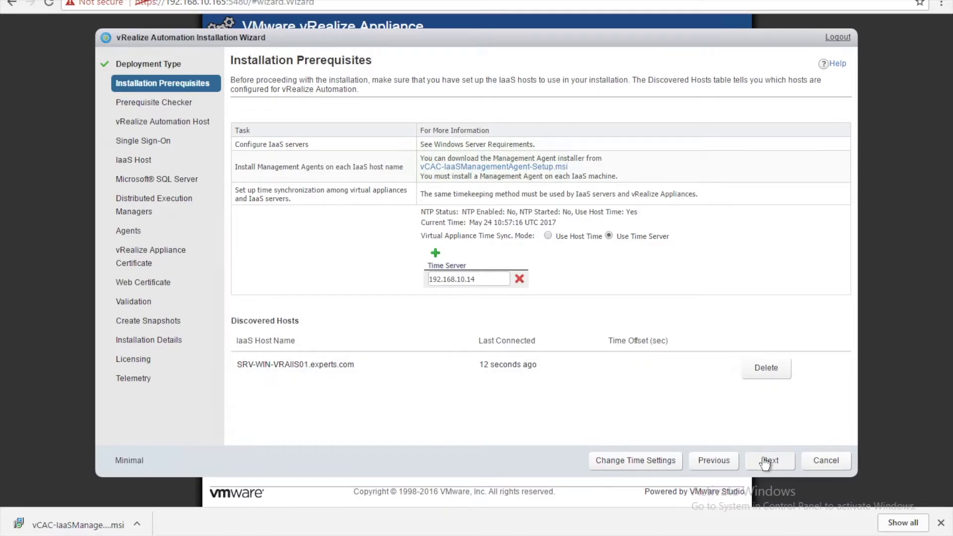
Accept the -13 second time offset using host time and continue to Prerequisite Checker
click(769, 459)
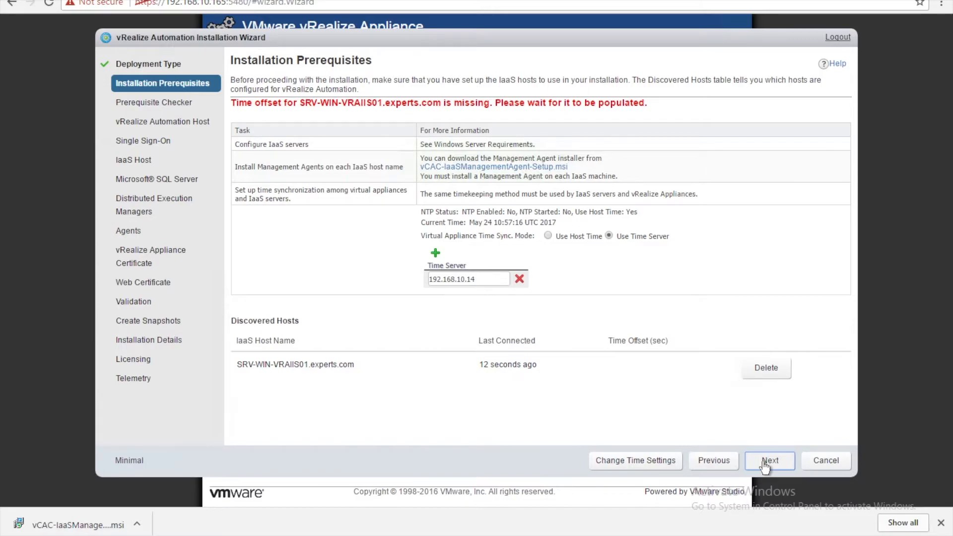
click(768, 459)
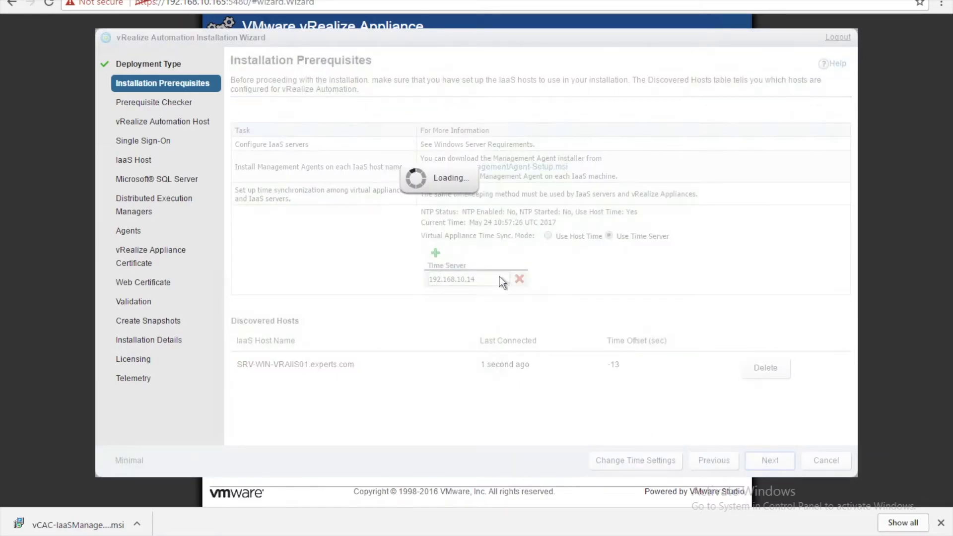
click(770, 460)
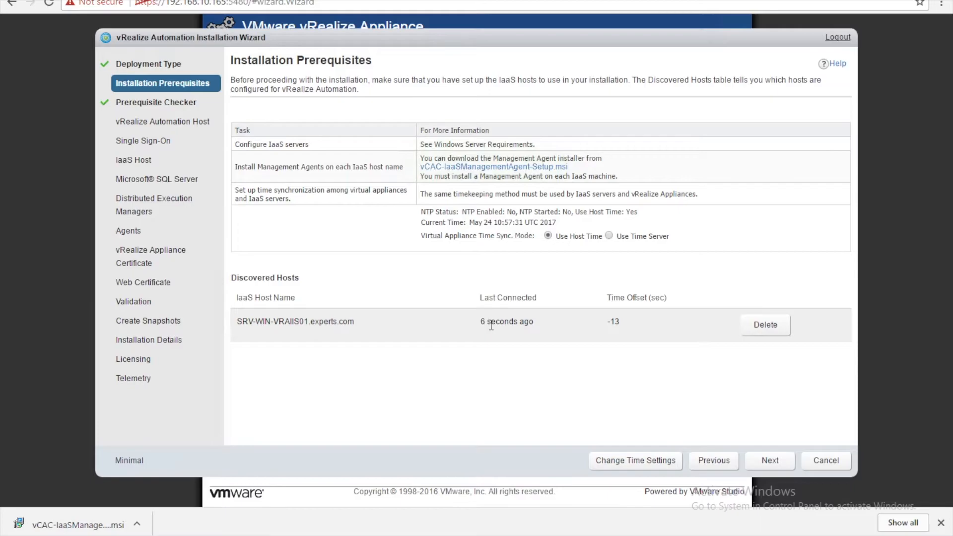
mouse_move(687, 415)
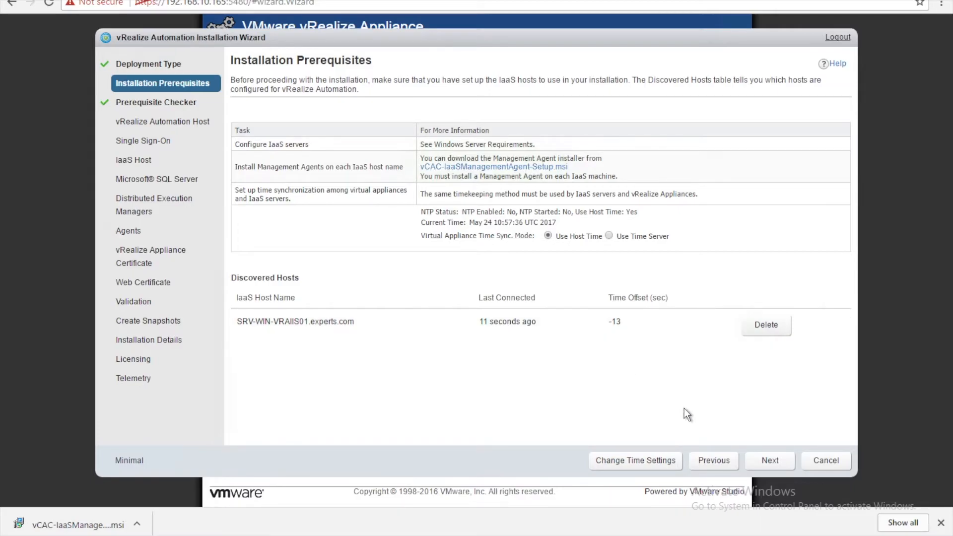
click(768, 460)
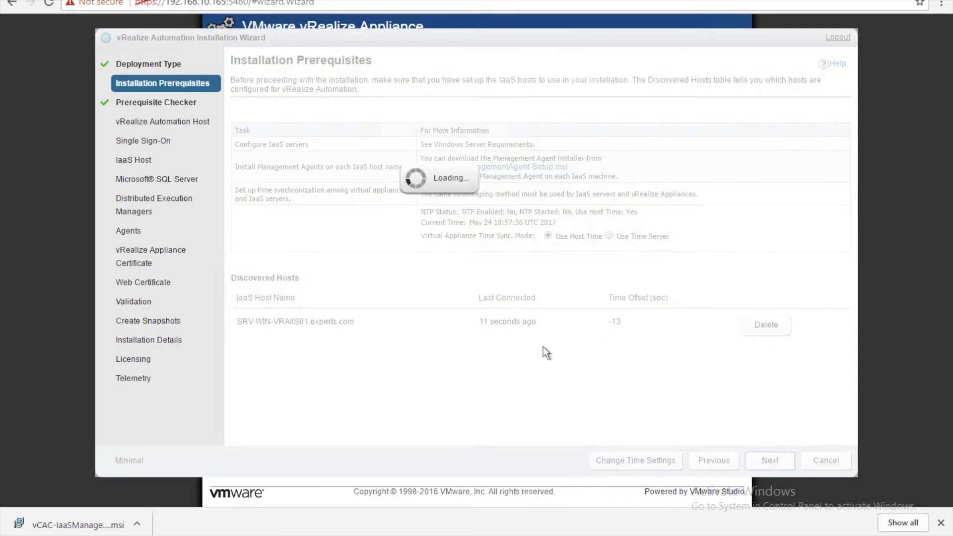
click(768, 459)
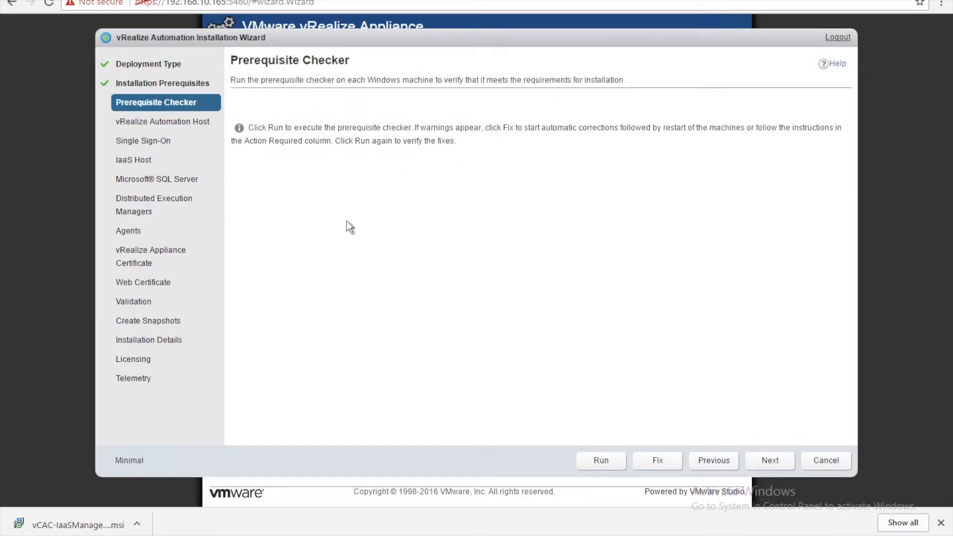
mouse_move(485, 347)
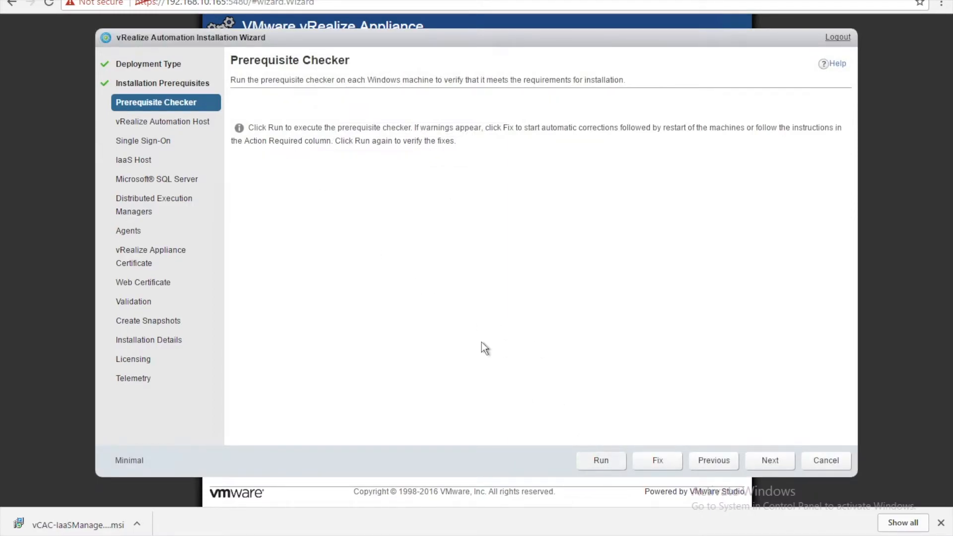
mouse_move(319, 99)
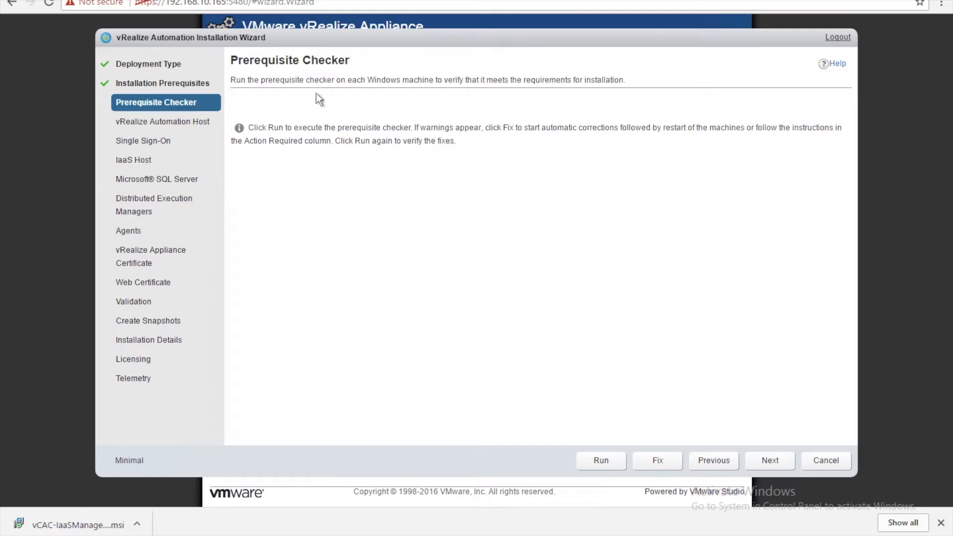
mouse_move(322, 119)
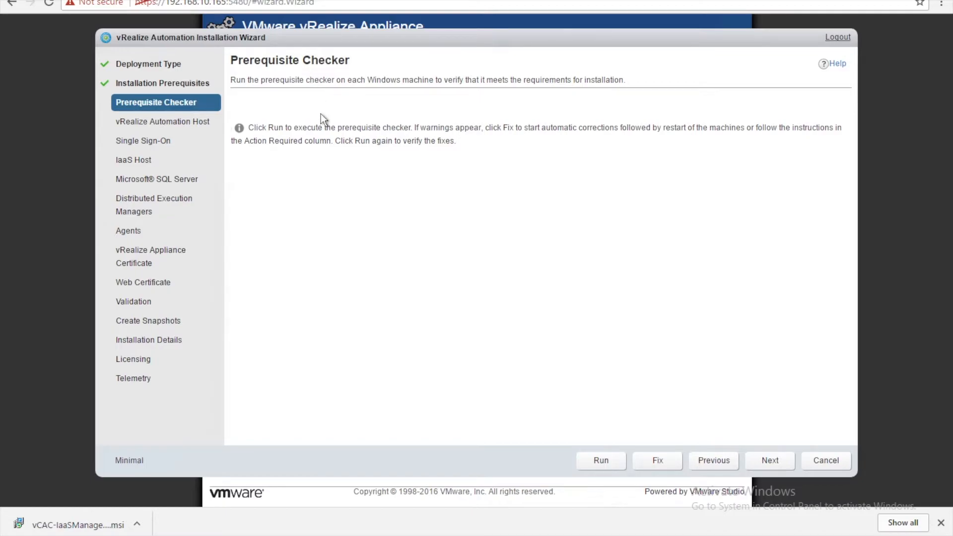
mouse_move(541, 407)
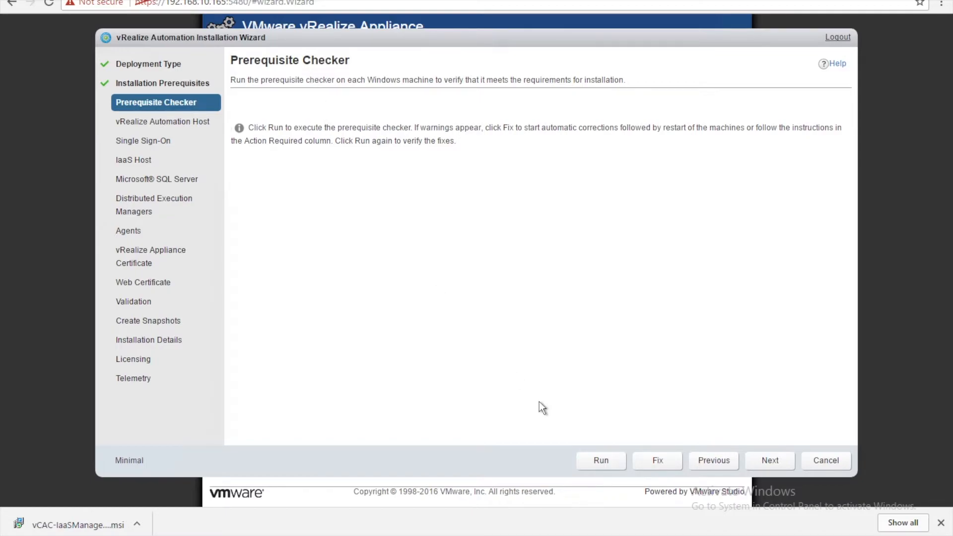
Run the prerequisite check on SRV-WIN-VRAIIS01.experts.com, which reports some prerequisites not met
click(599, 460)
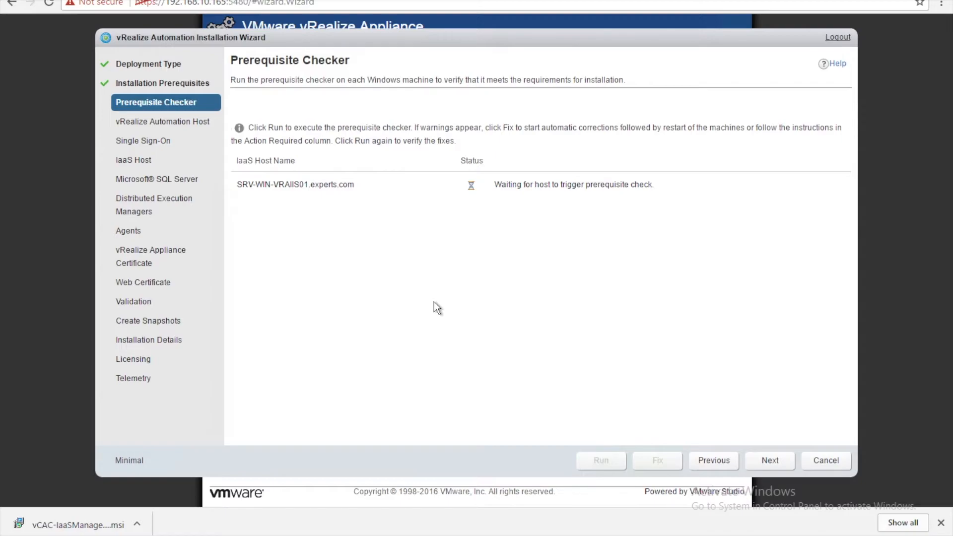
click(599, 460)
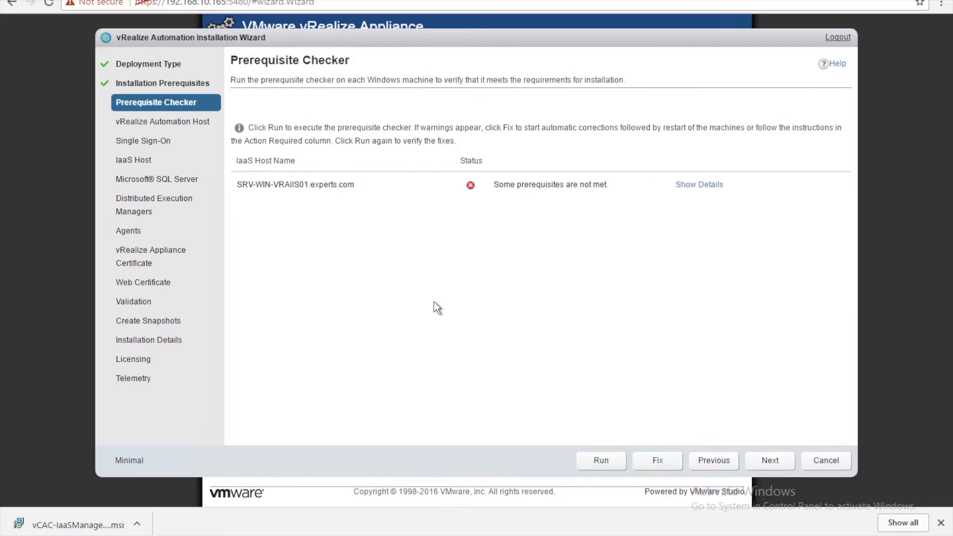
Show the check details and locate the failing Minimum 2 logical processors requirement
click(699, 184)
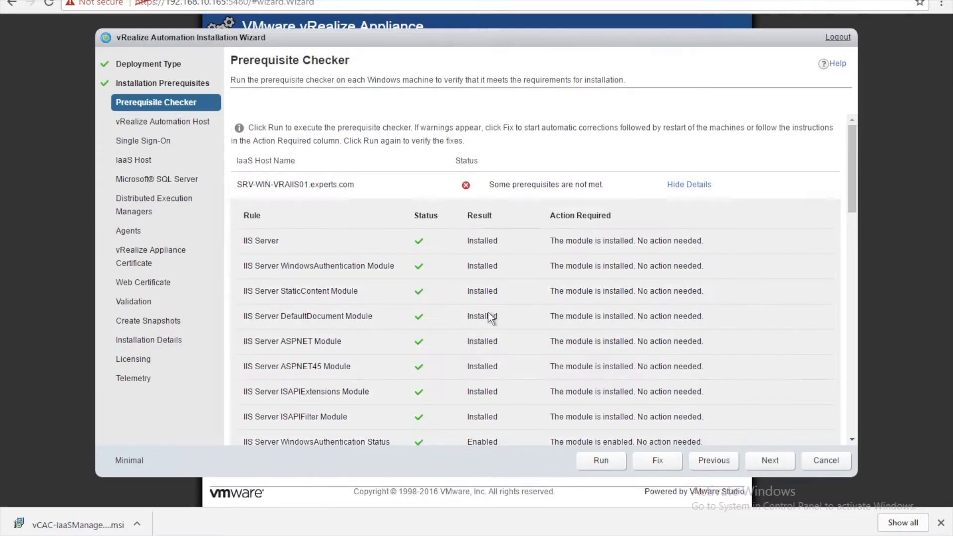
scroll(down, 3)
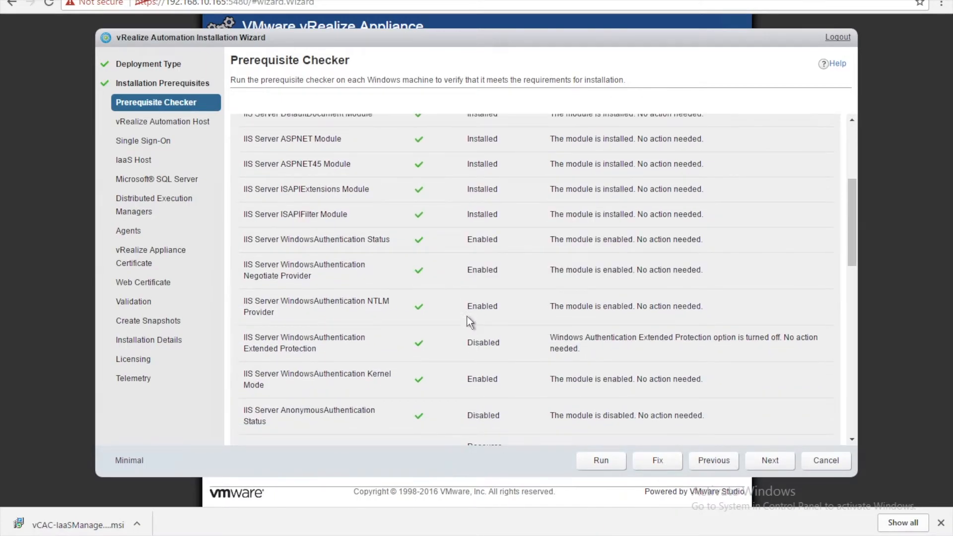
scroll(down, 3)
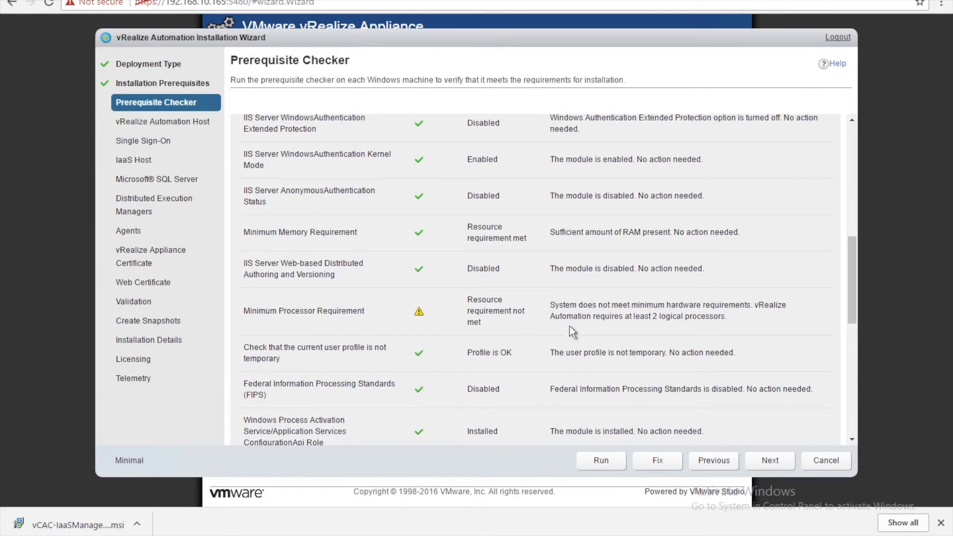
mouse_move(739, 319)
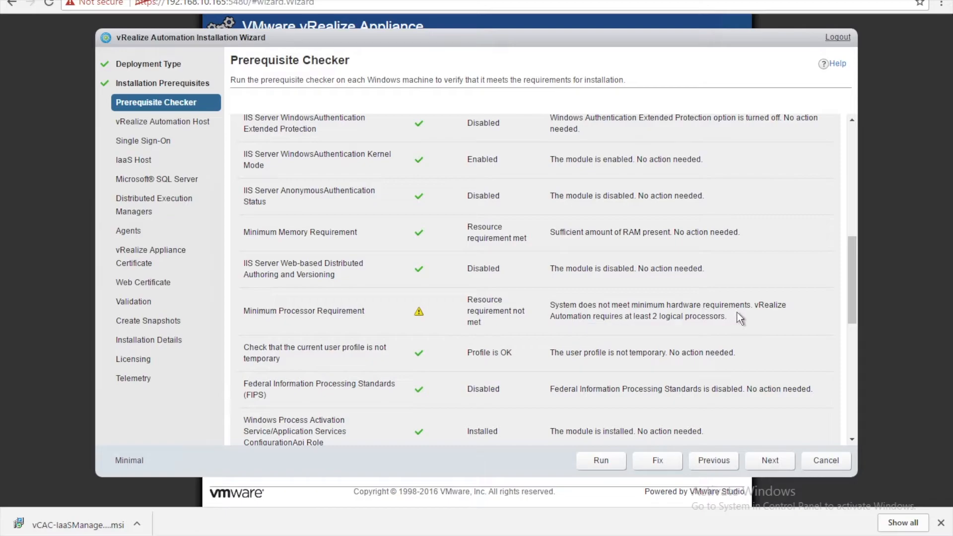
mouse_move(670, 328)
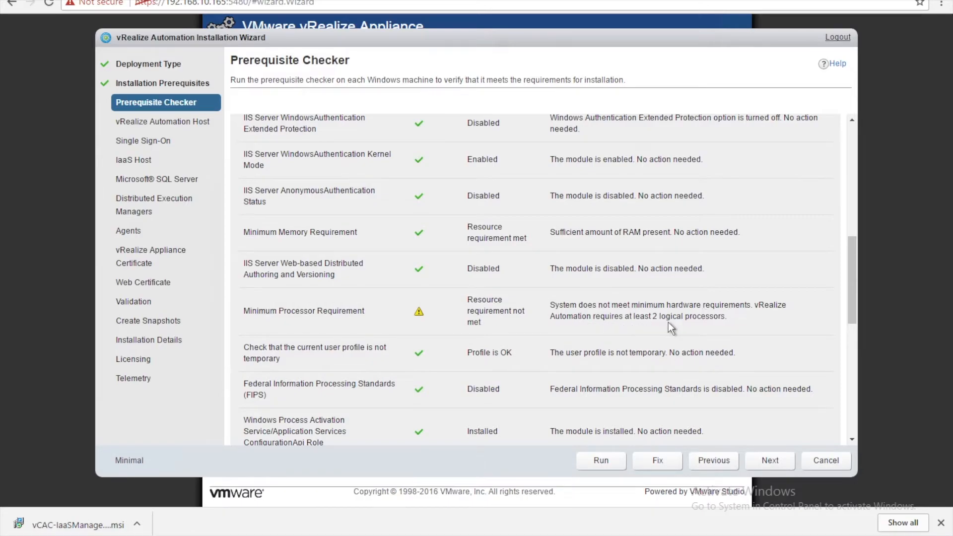
mouse_move(703, 319)
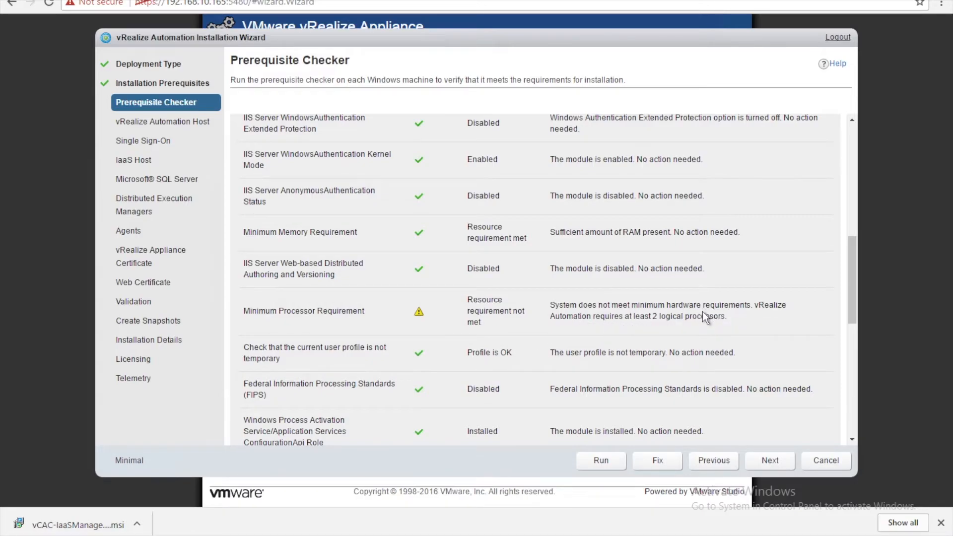
mouse_move(702, 316)
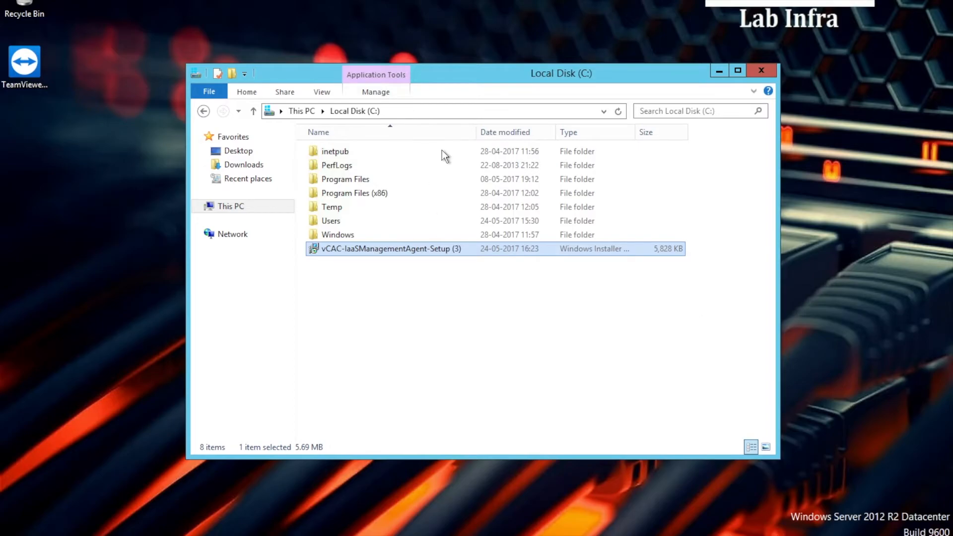
mouse_move(490, 32)
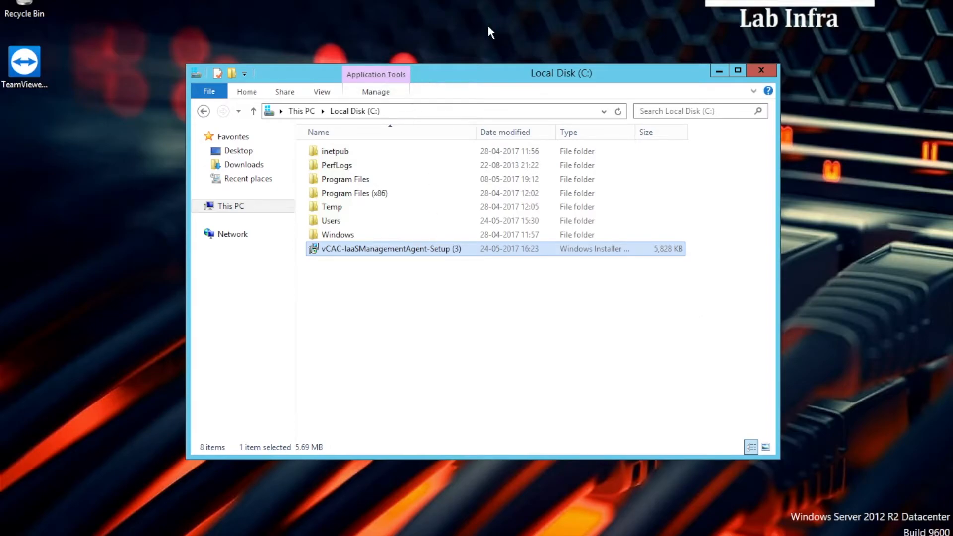
mouse_move(486, 73)
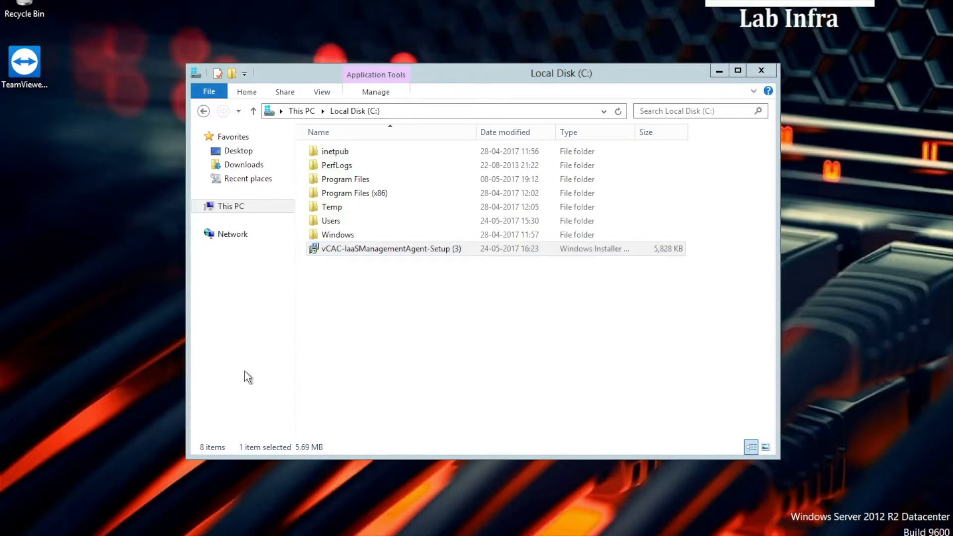
mouse_move(719, 26)
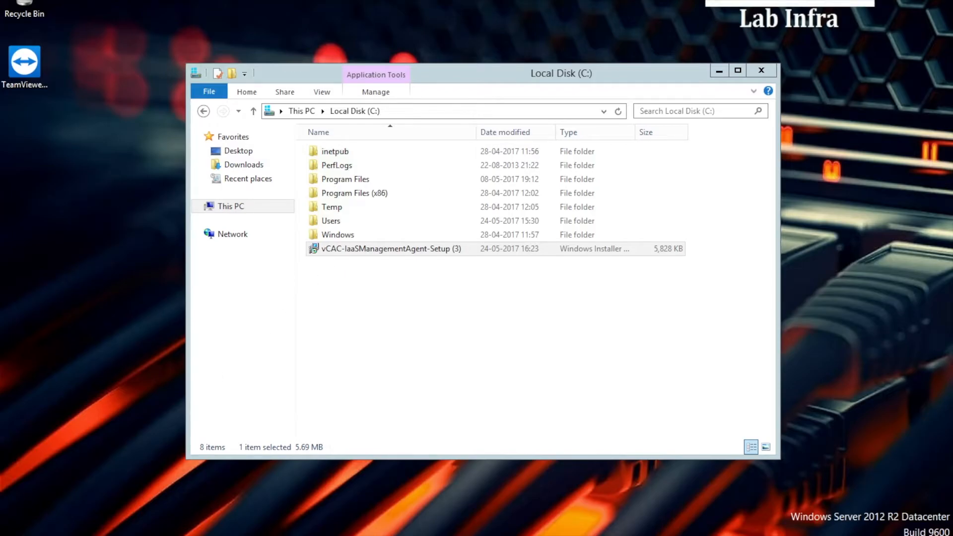
Leave the server session via the Start screen's user tile and power options
key(Super)
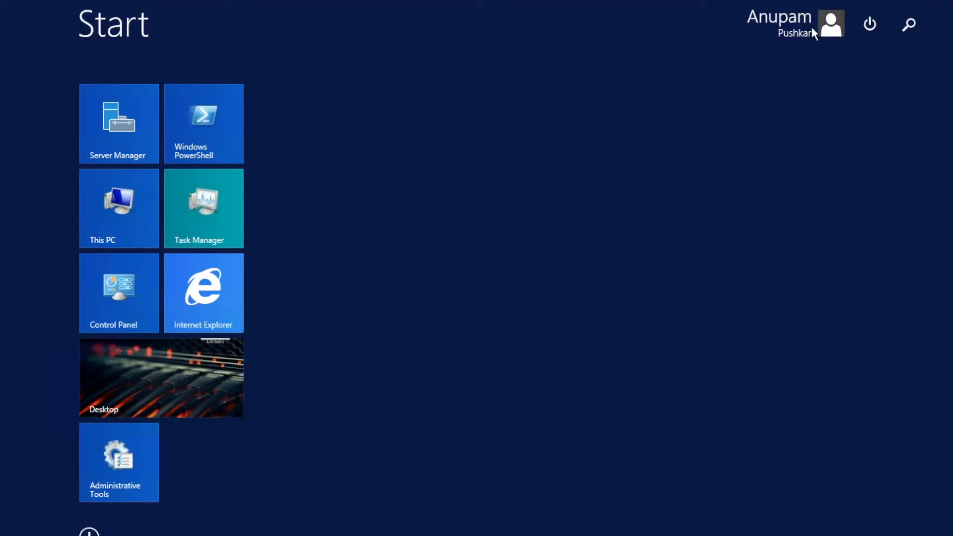
click(830, 23)
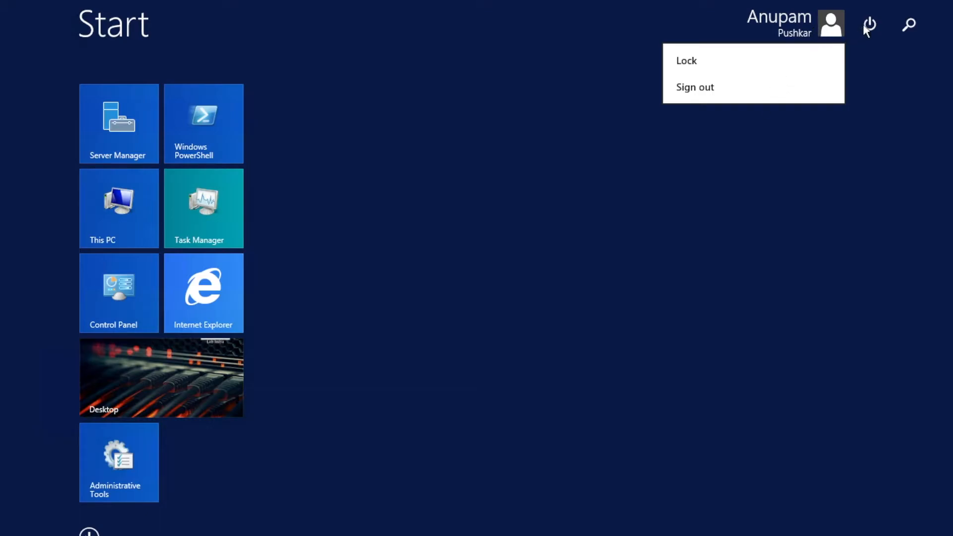
click(868, 24)
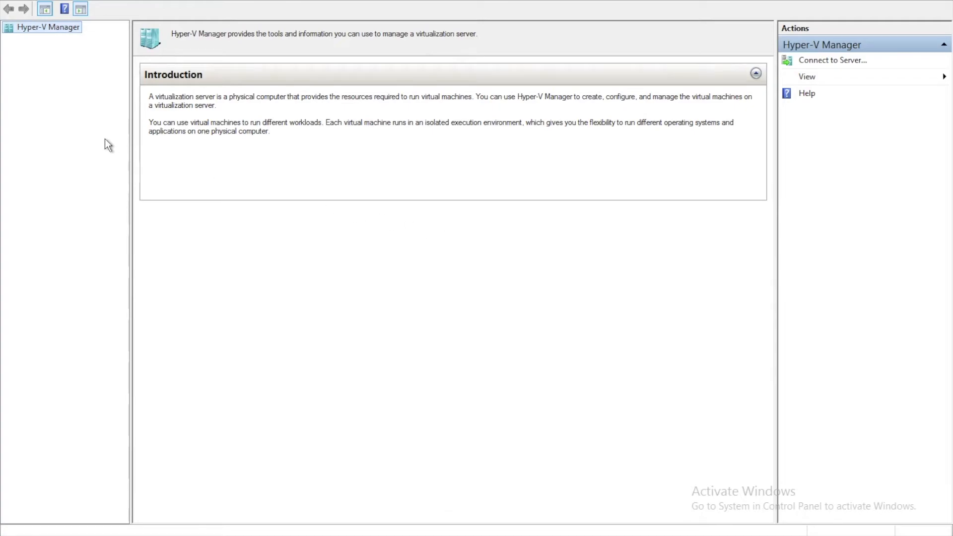
Open the settings of the powered-off IAAS02 virtual machine on WIN-SRV01
click(48, 27)
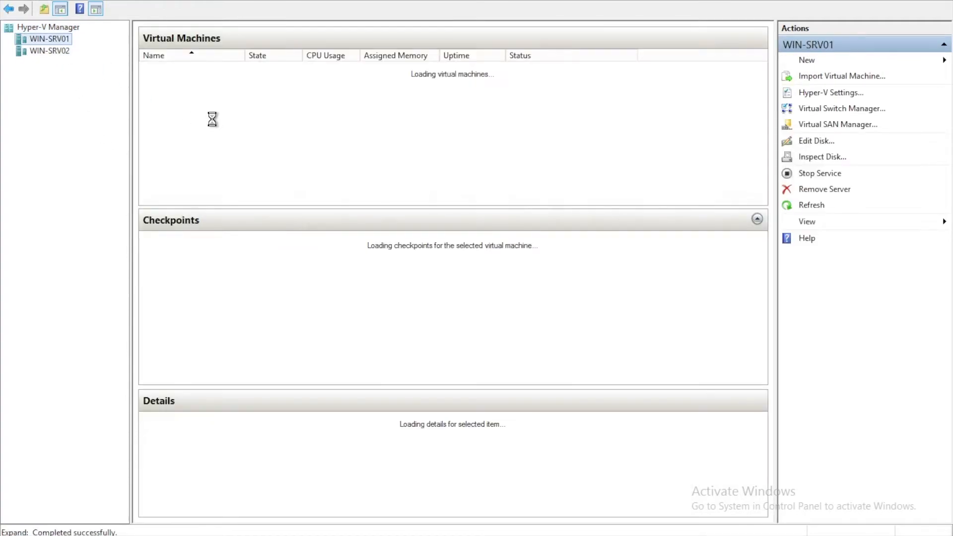
click(166, 68)
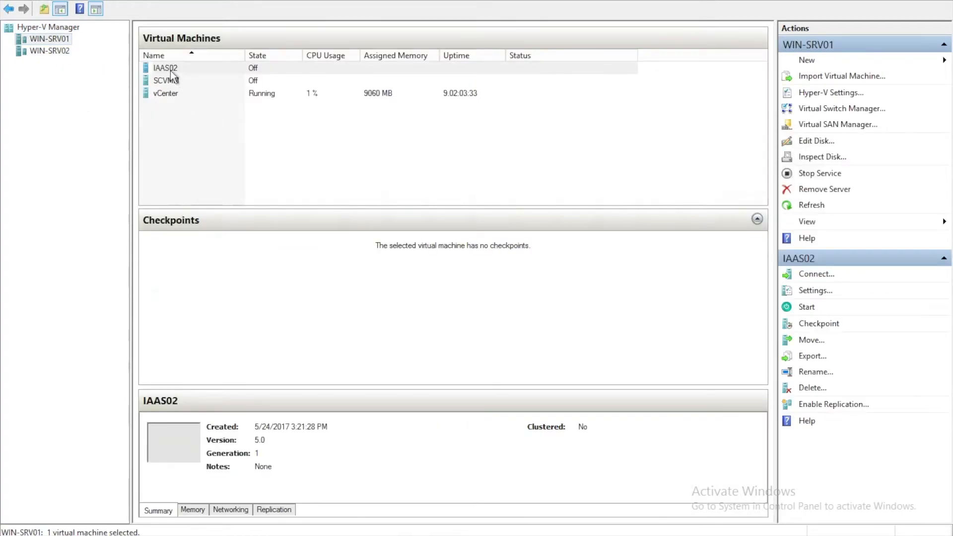
right_click(165, 67)
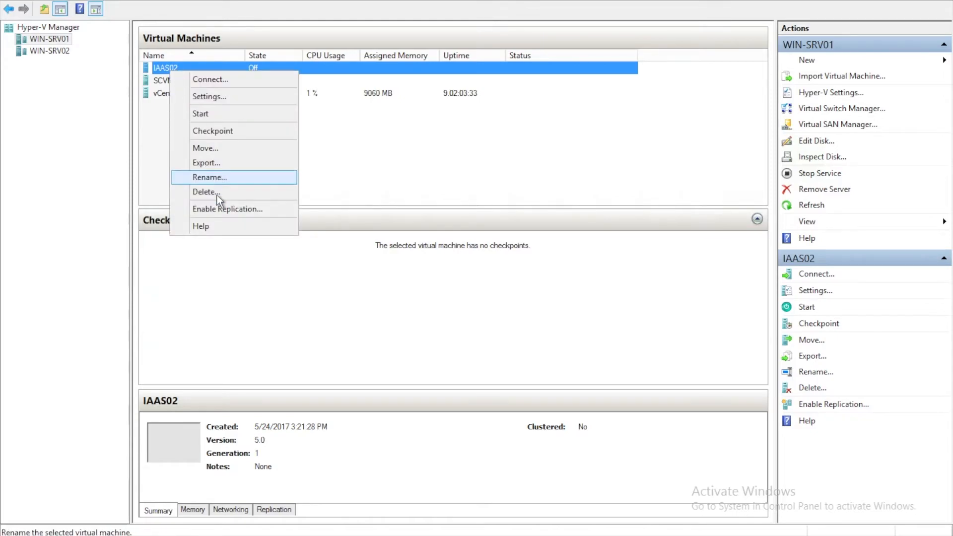
click(261, 121)
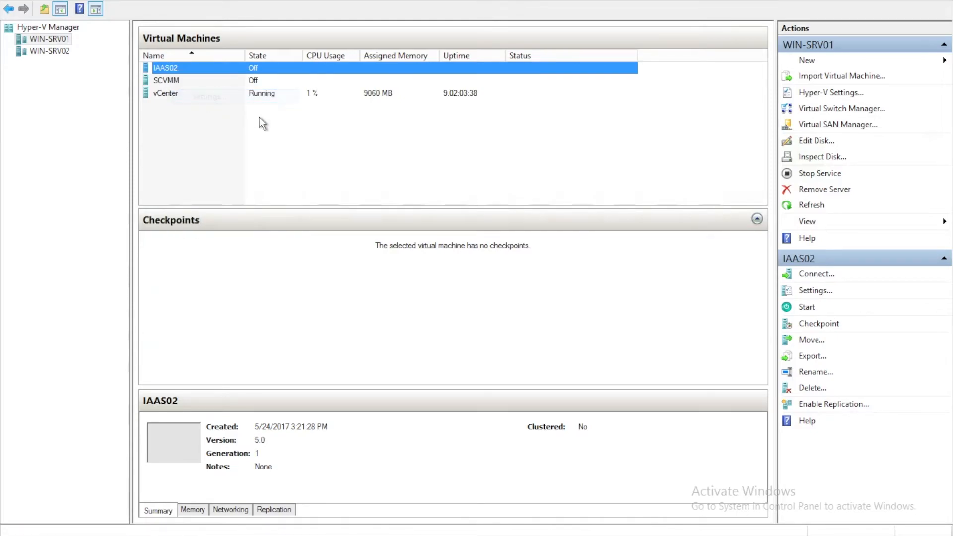
Raise IAAS02's number of virtual processors and save the settings
click(814, 290)
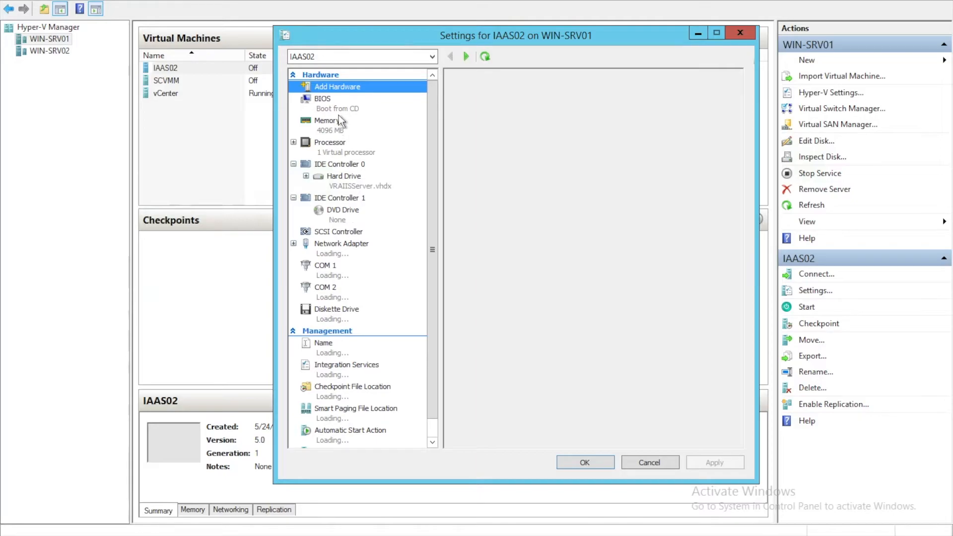
click(338, 86)
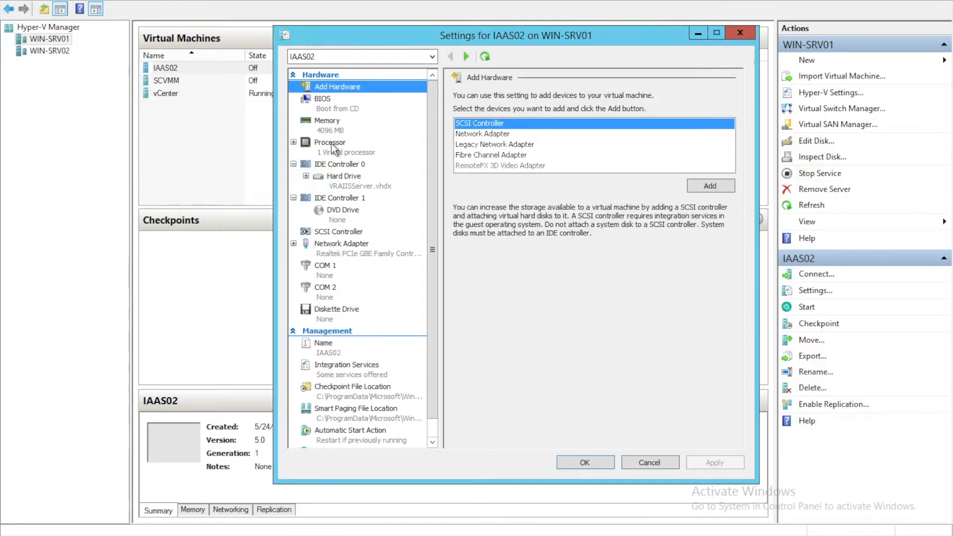
click(330, 142)
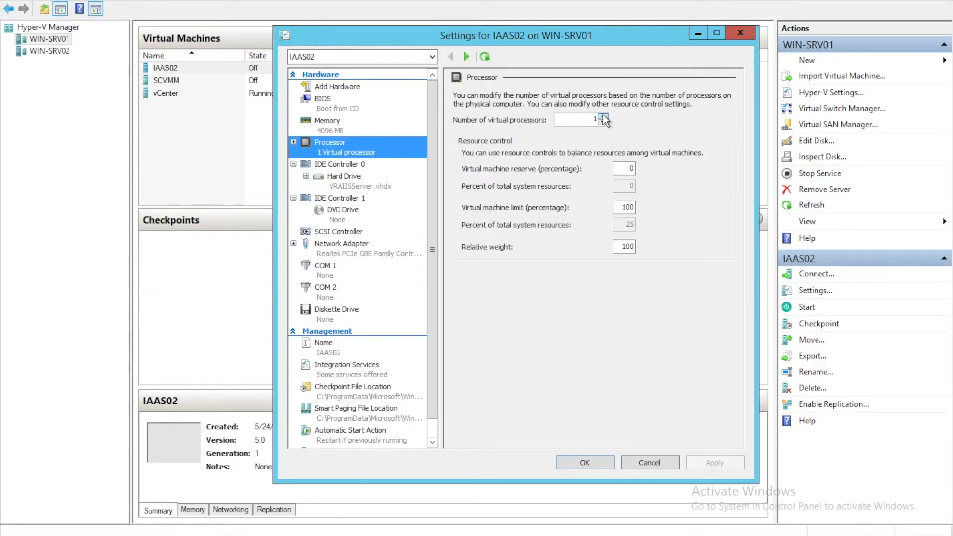
click(603, 116)
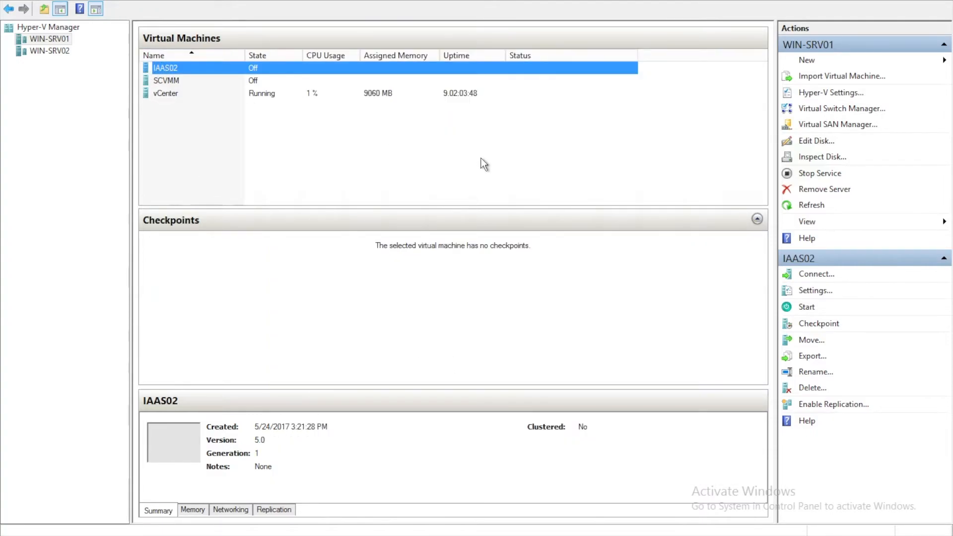
Start the IAAS02 virtual machine and open a console connection to it
click(806, 306)
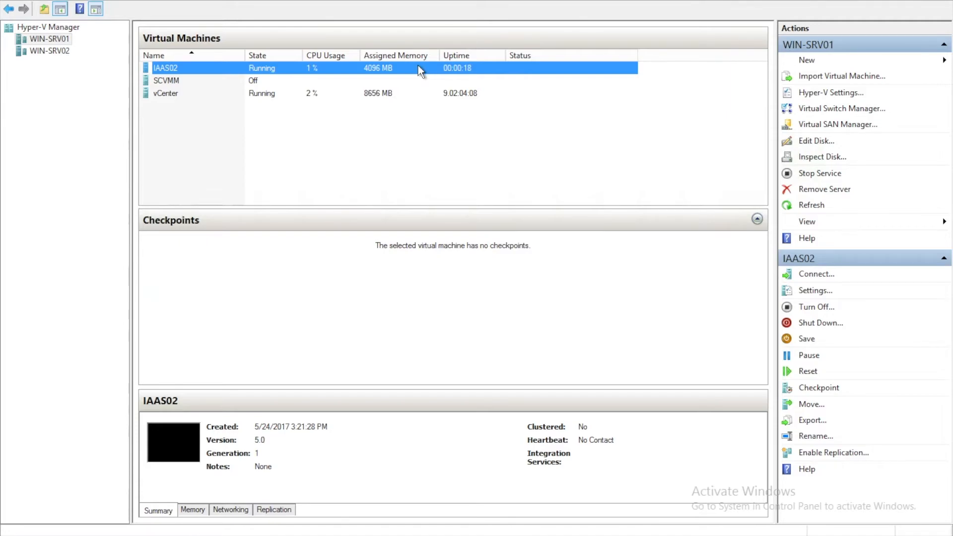
click(816, 274)
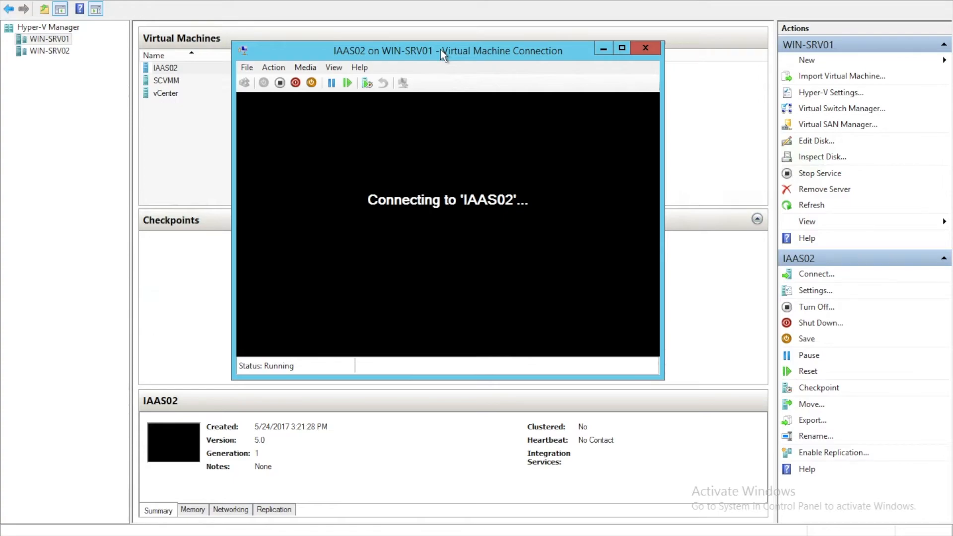
mouse_move(645, 48)
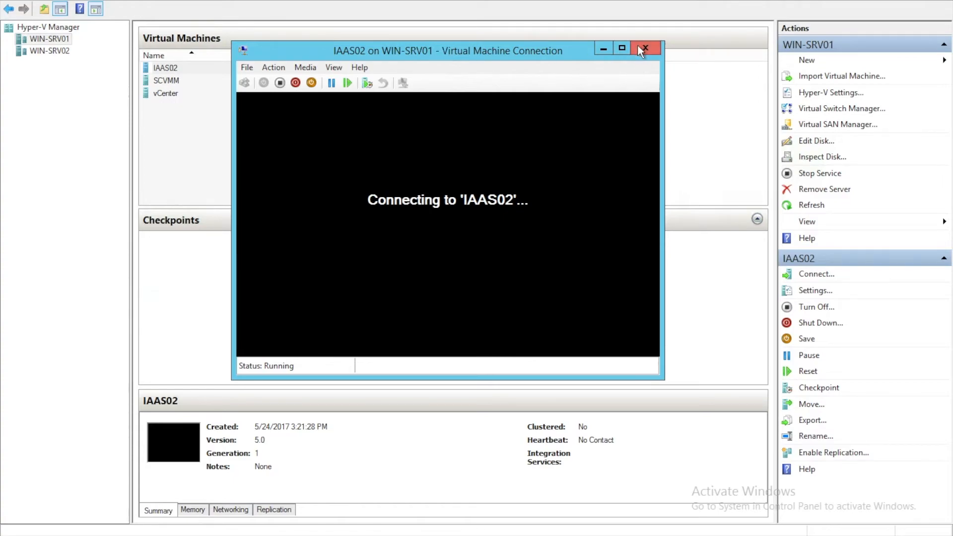
mouse_move(489, 42)
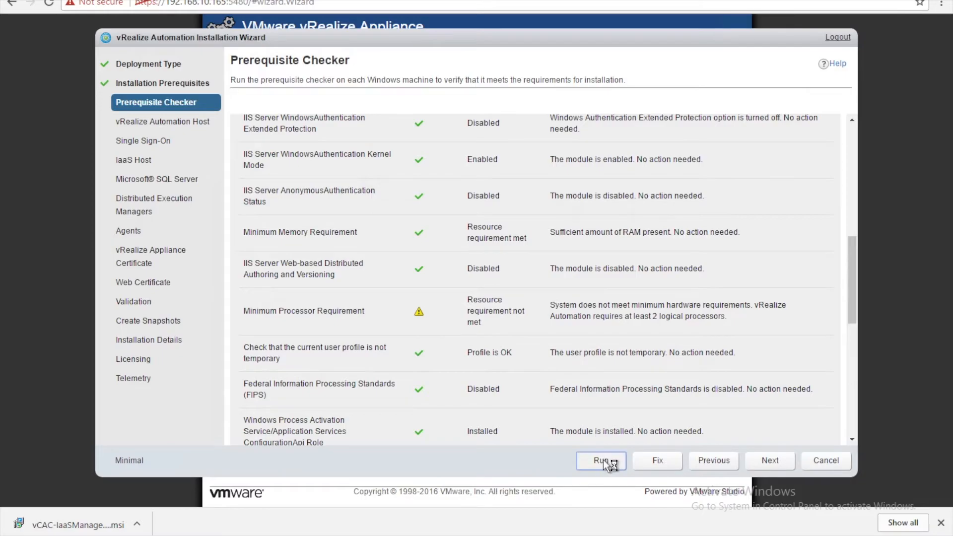
Rerun the prerequisite check on SRV-WIN-VRAIIS01.experts.com
click(601, 460)
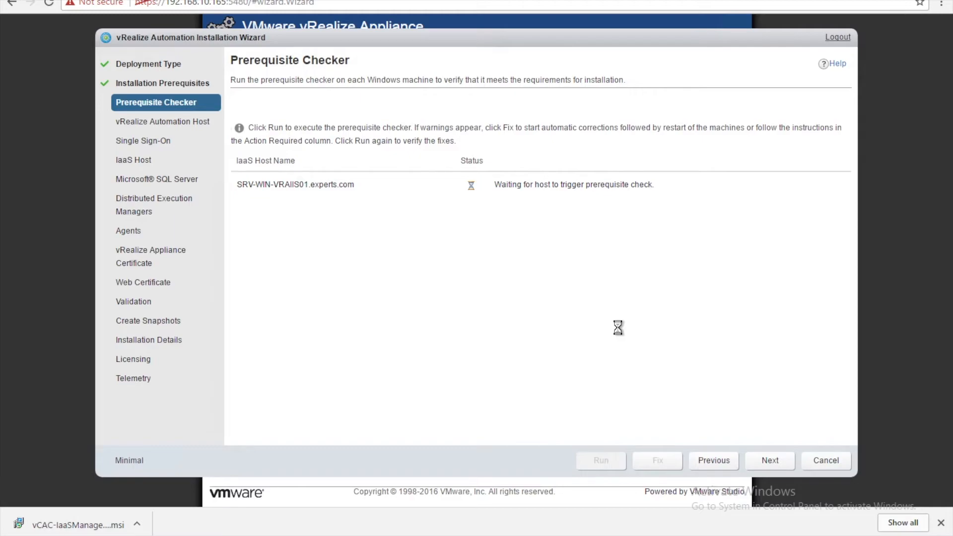
mouse_move(657, 466)
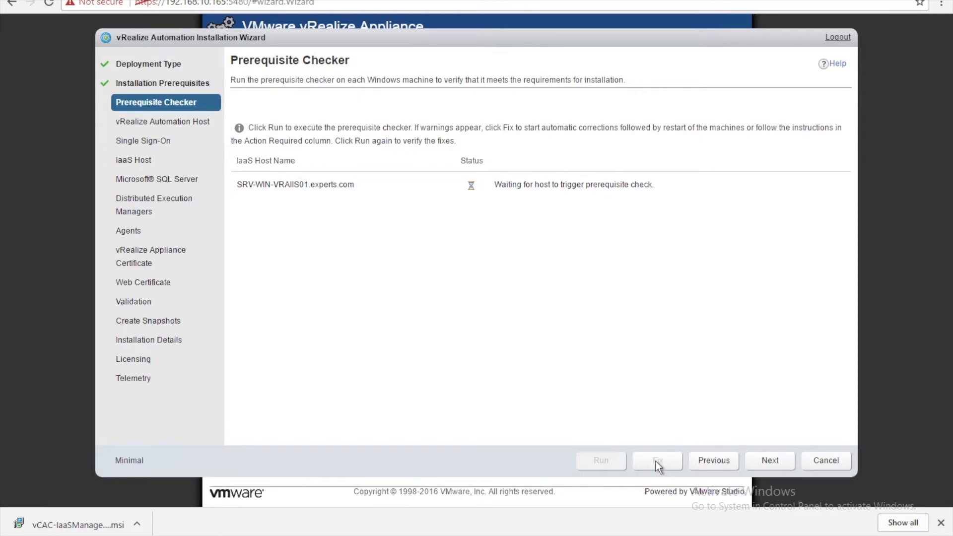
click(599, 459)
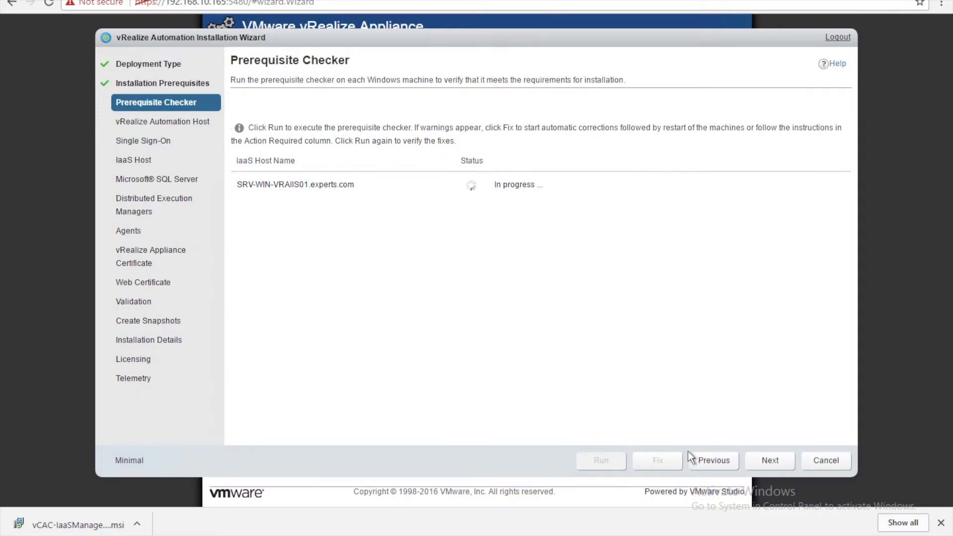
mouse_move(467, 203)
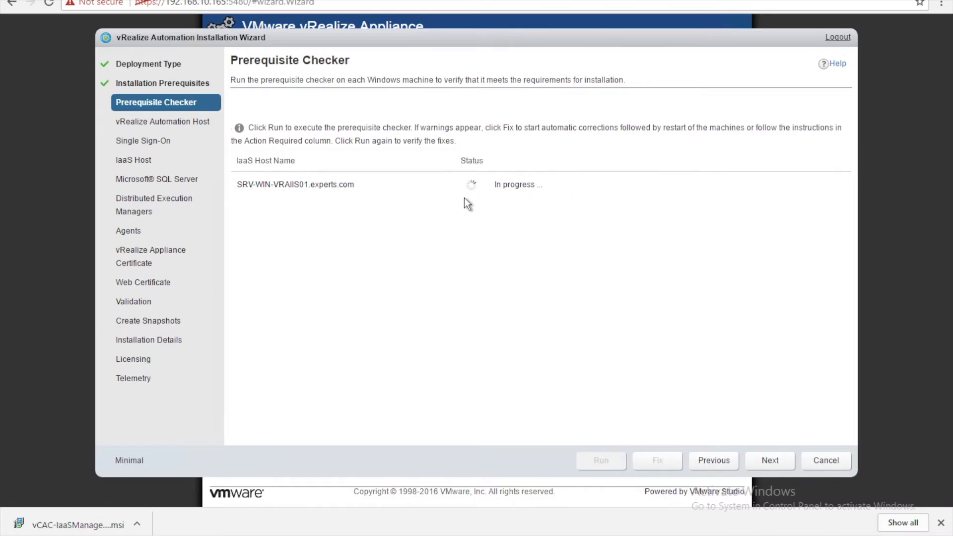
mouse_move(513, 196)
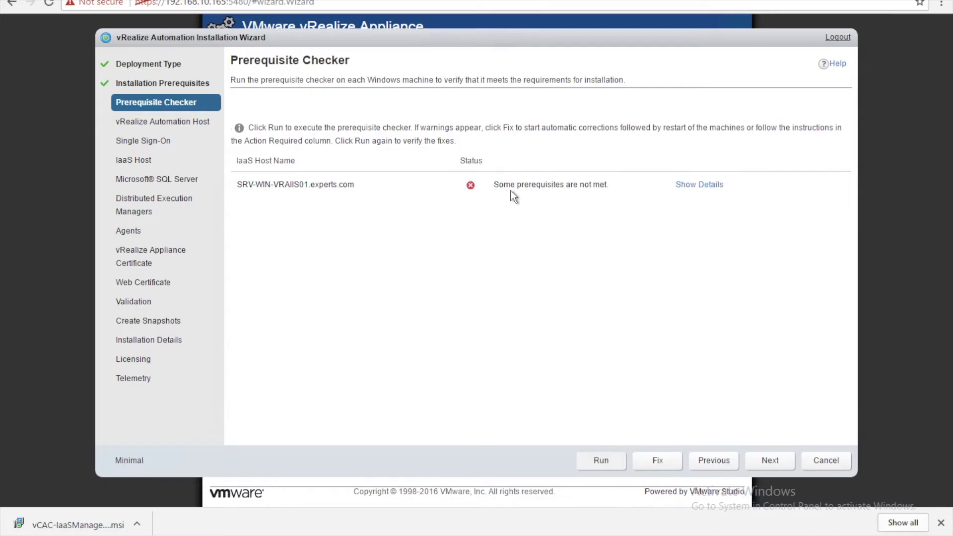
Review the prerequisite rule details and apply automatic fixes with a host restart
click(699, 185)
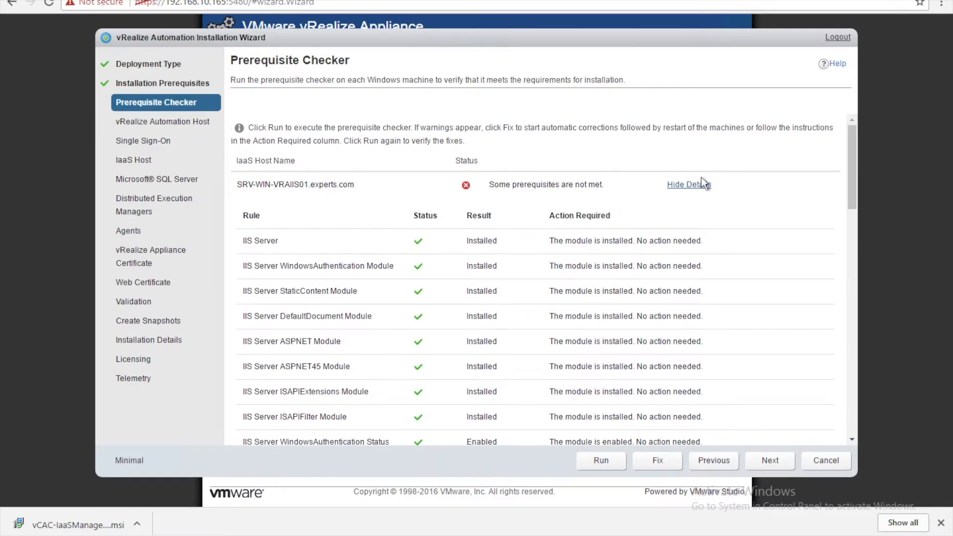
scroll(down, 3)
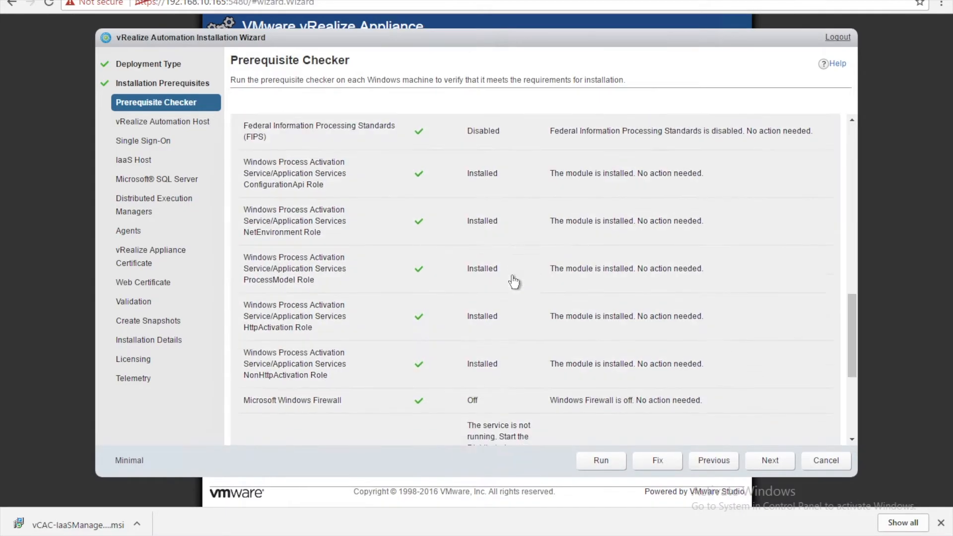
scroll(down, 3)
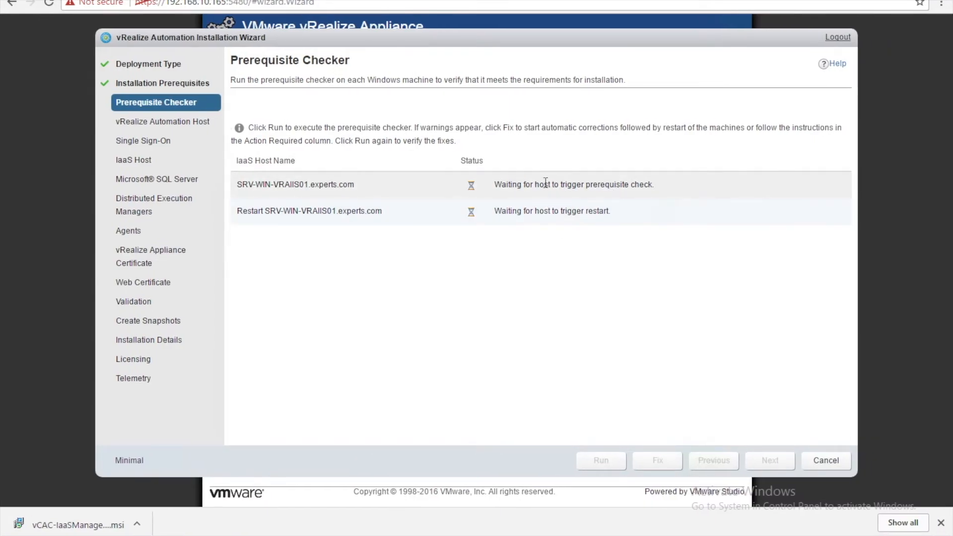
Dismiss the sign-out notice and confirm every prerequisite rule now passes on the host
click(600, 459)
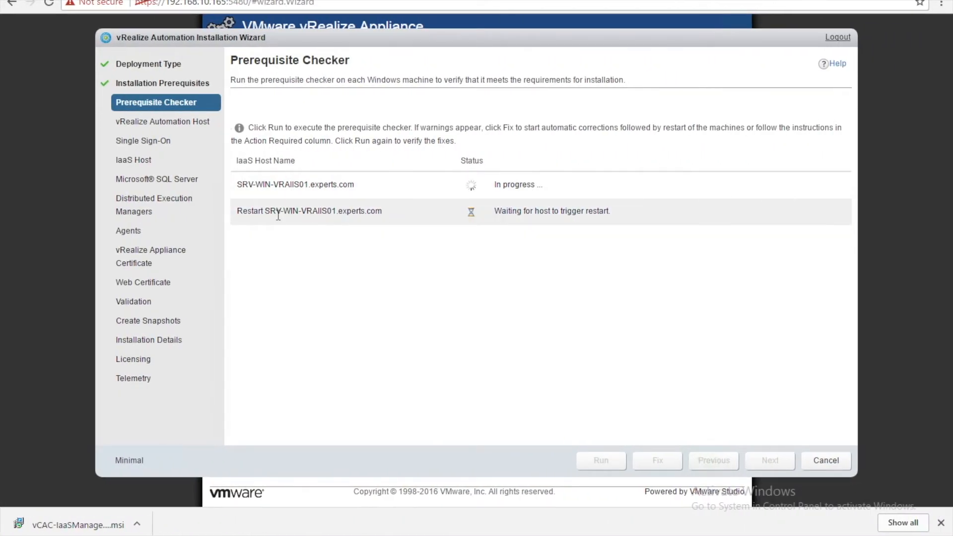
mouse_move(321, 222)
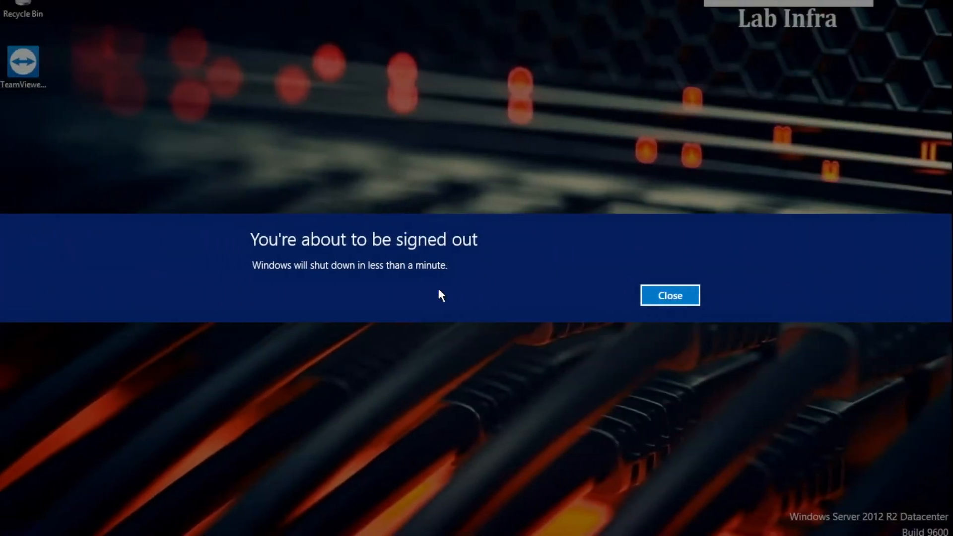
click(668, 295)
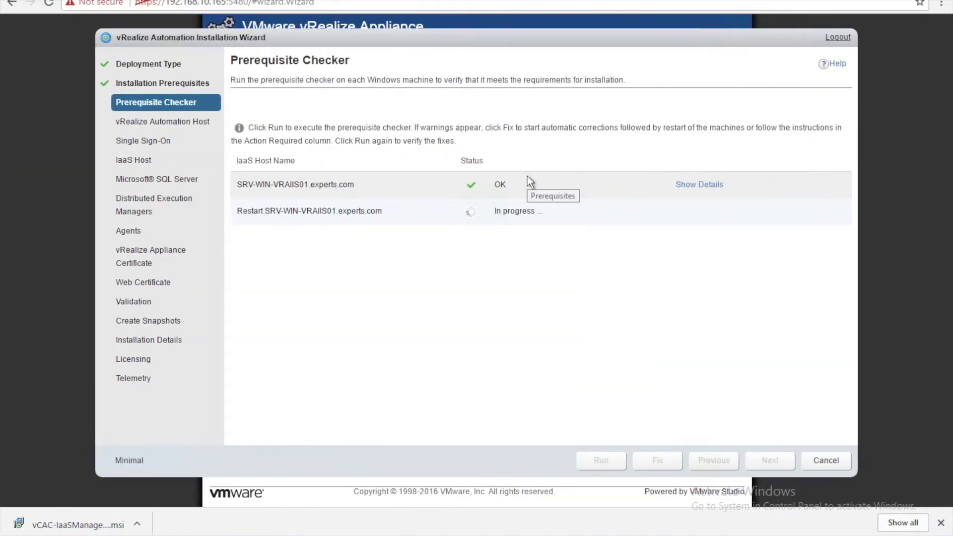
mouse_move(629, 182)
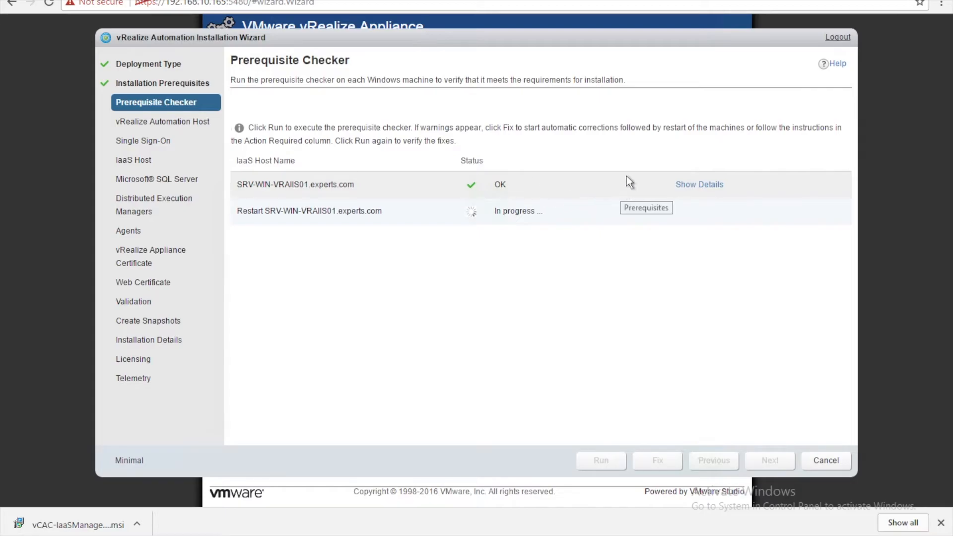
click(699, 185)
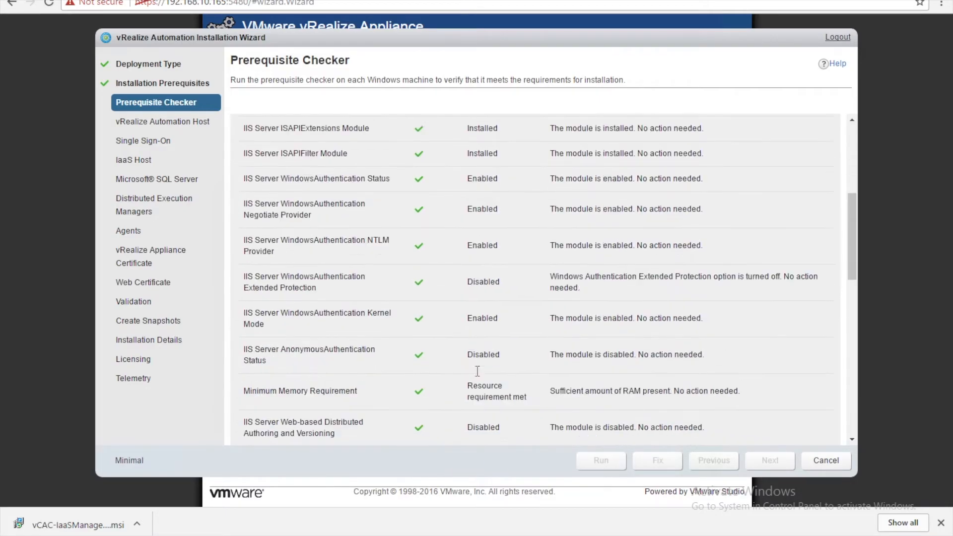
scroll(down, 3)
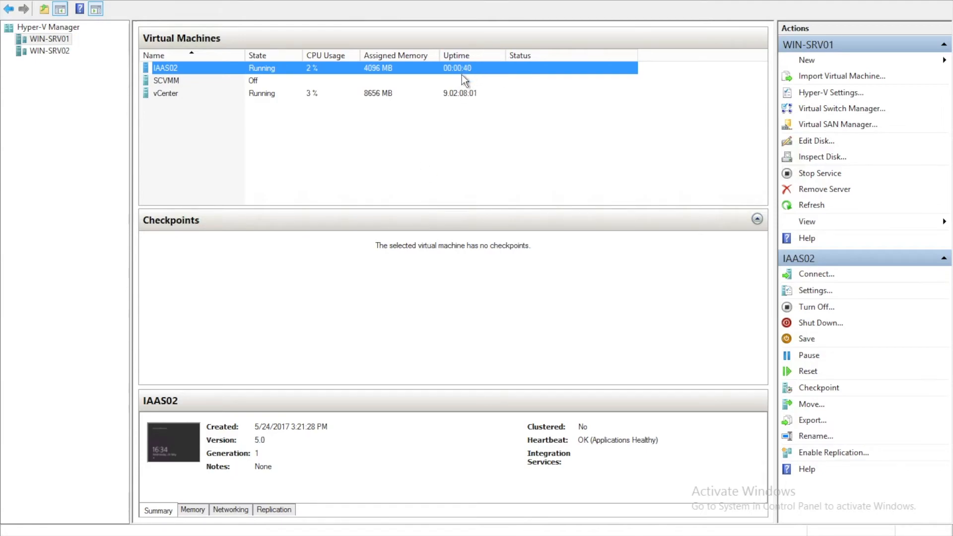
mouse_move(290, 205)
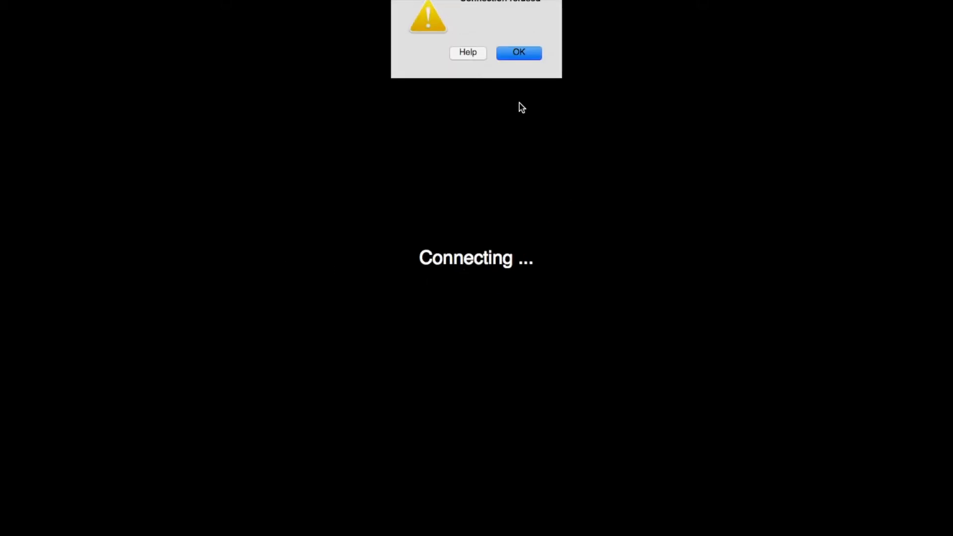
Dismiss the Remote Desktop connection warning so the session reconnects
click(518, 52)
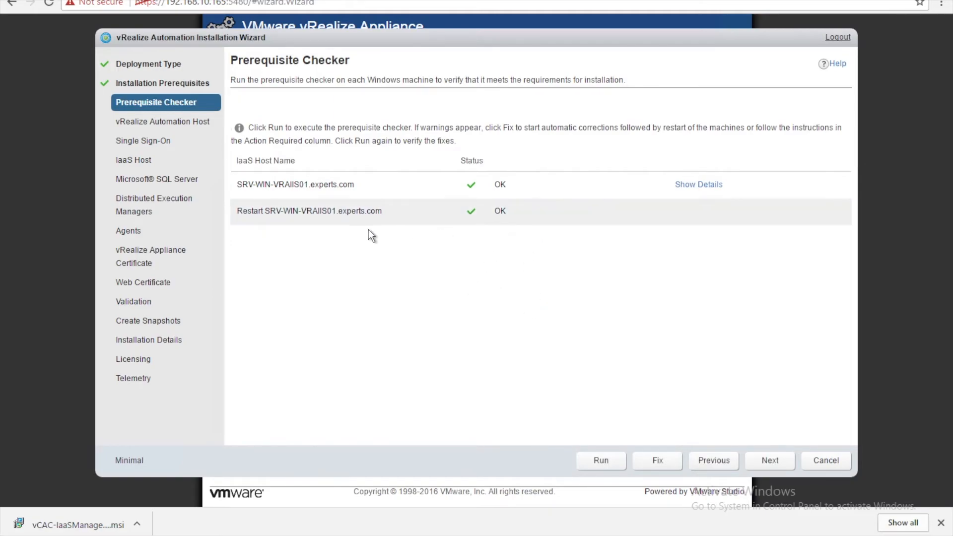
mouse_move(545, 236)
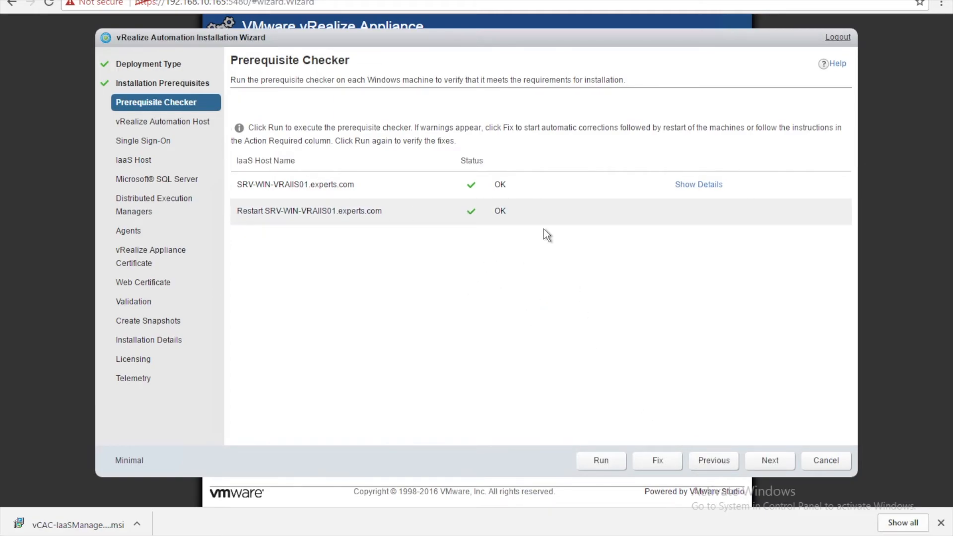
mouse_move(647, 396)
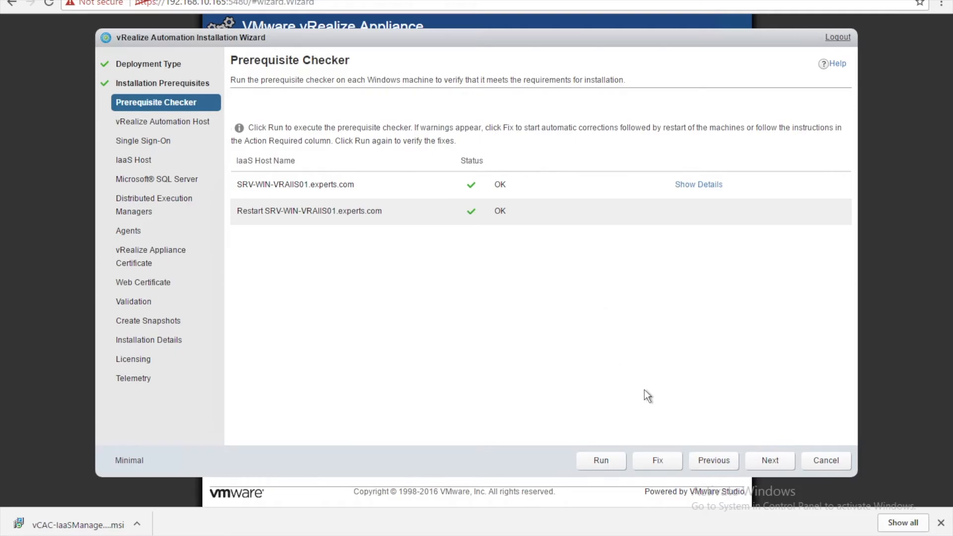
Advance past Prerequisite Checker to the vRealize Automation Host page
click(770, 459)
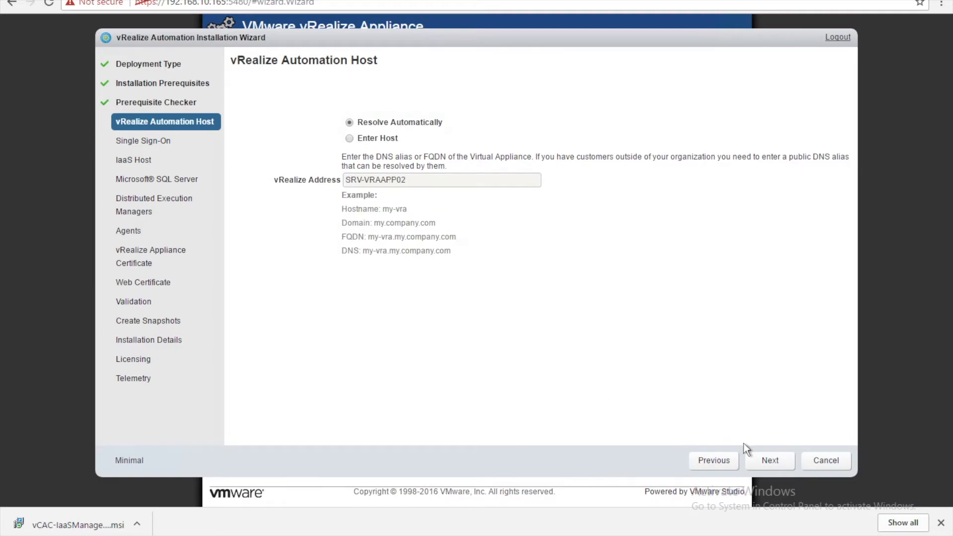
Enter the full host address SRV-VRAAPP02.experts.com and continue to Single Sign-On
click(768, 459)
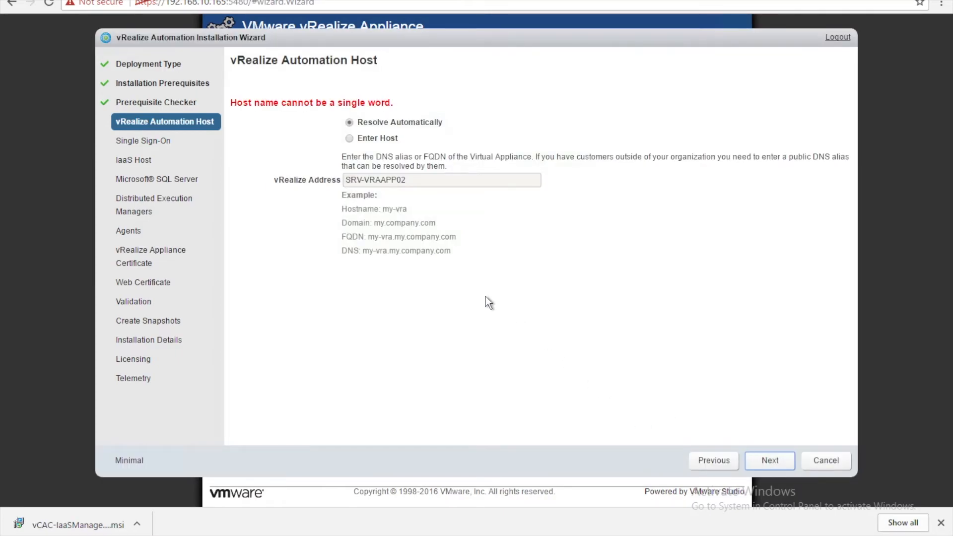
click(348, 138)
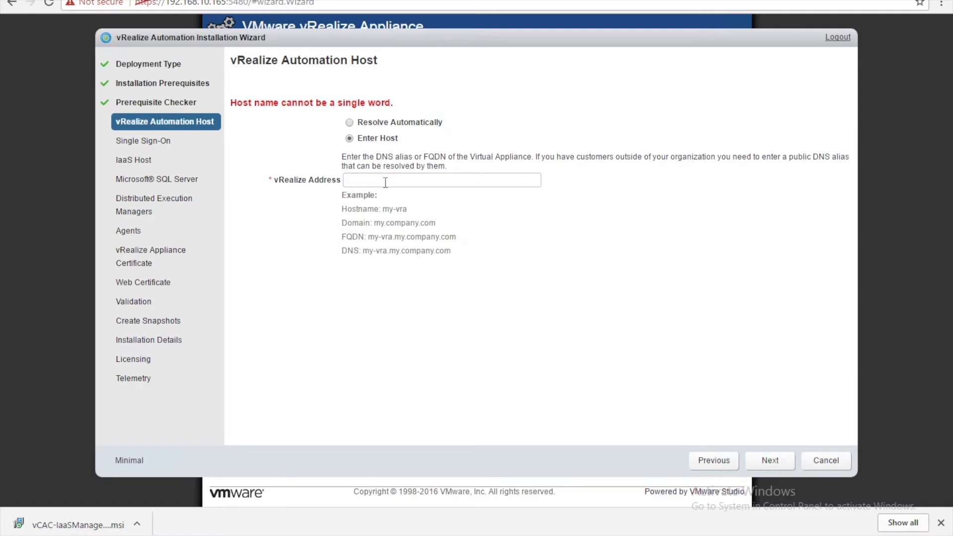
click(349, 122)
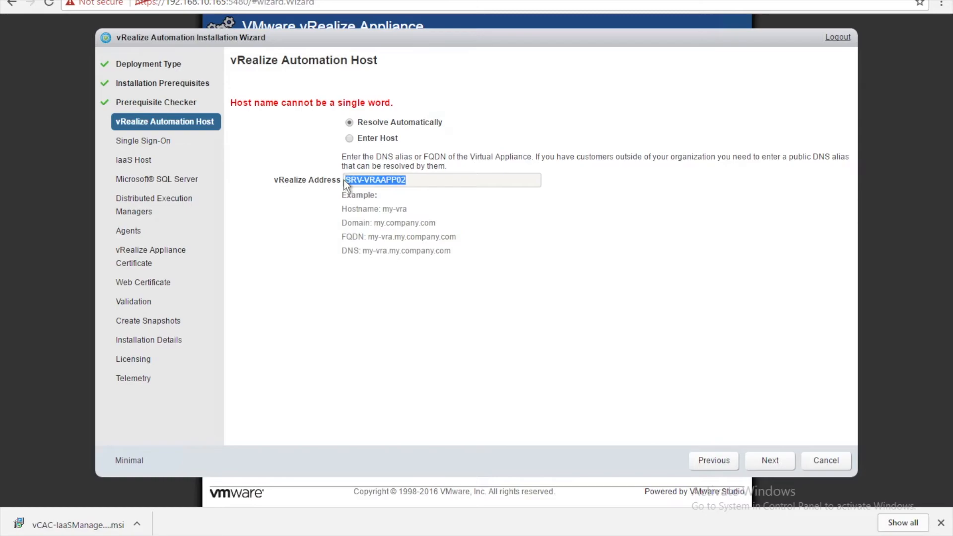
right_click(376, 180)
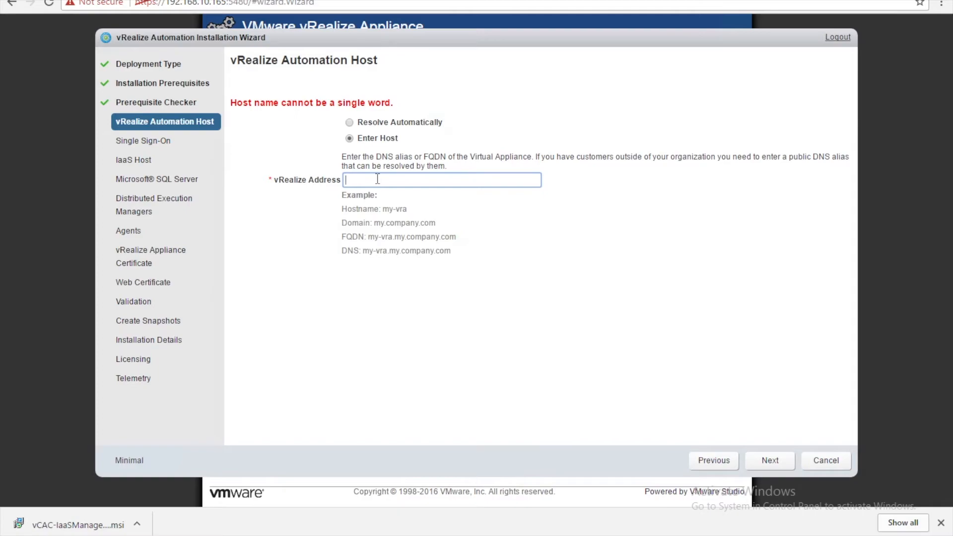
text(SRV-VRAAPP02)
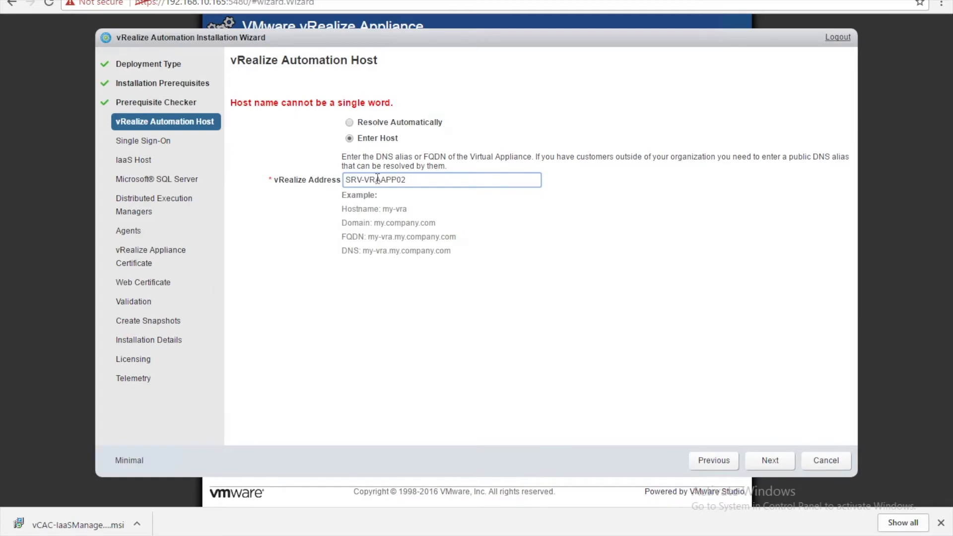
text(.experts.)
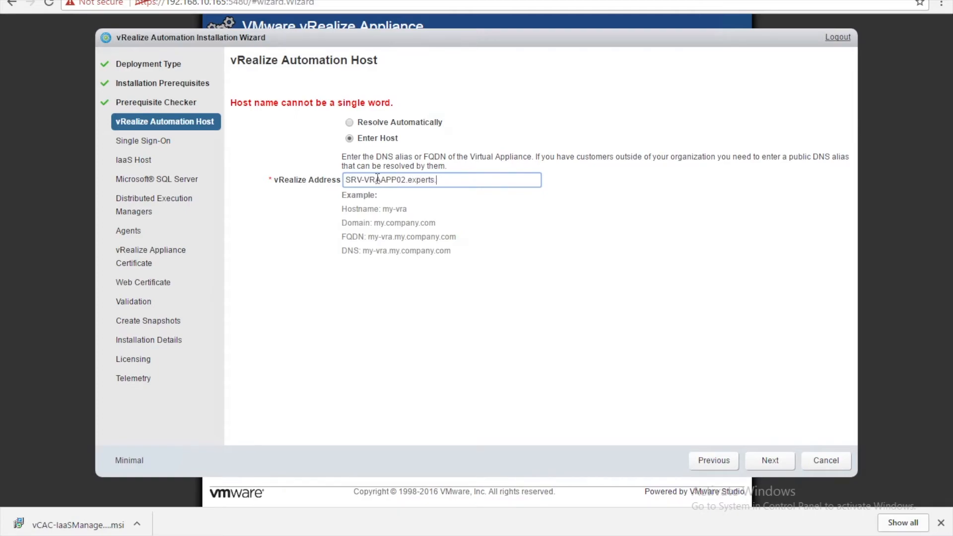
text(com)
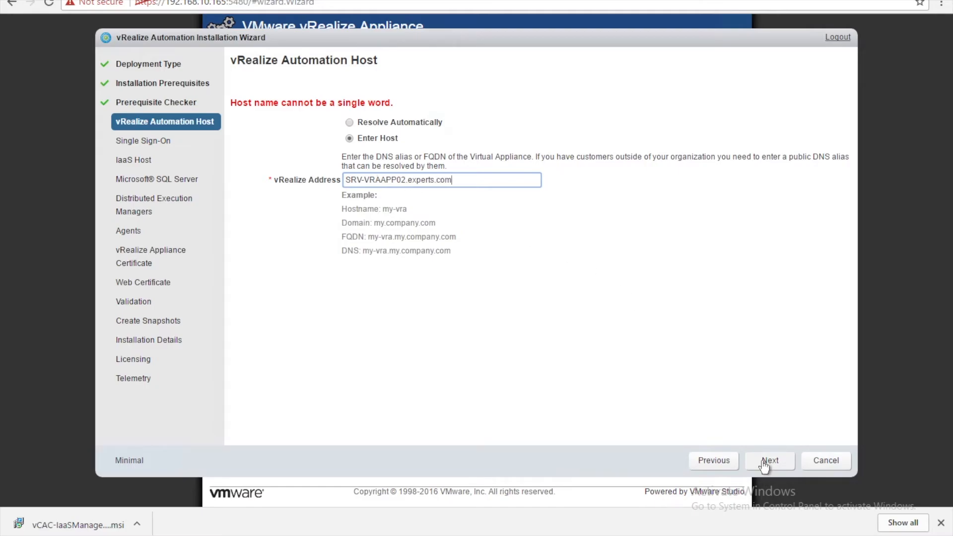
click(769, 460)
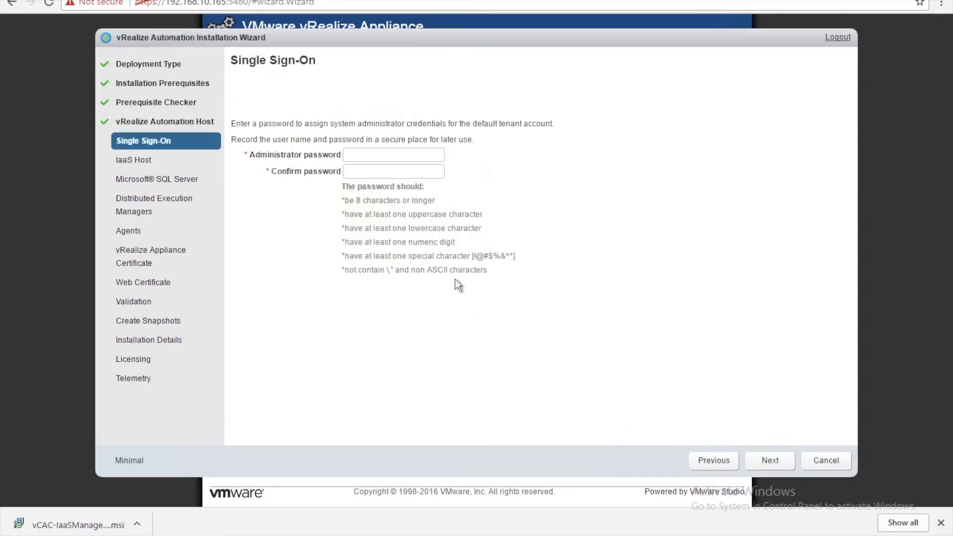
Set and confirm the Single Sign-On administrator password and continue to IaaS Host
click(394, 155)
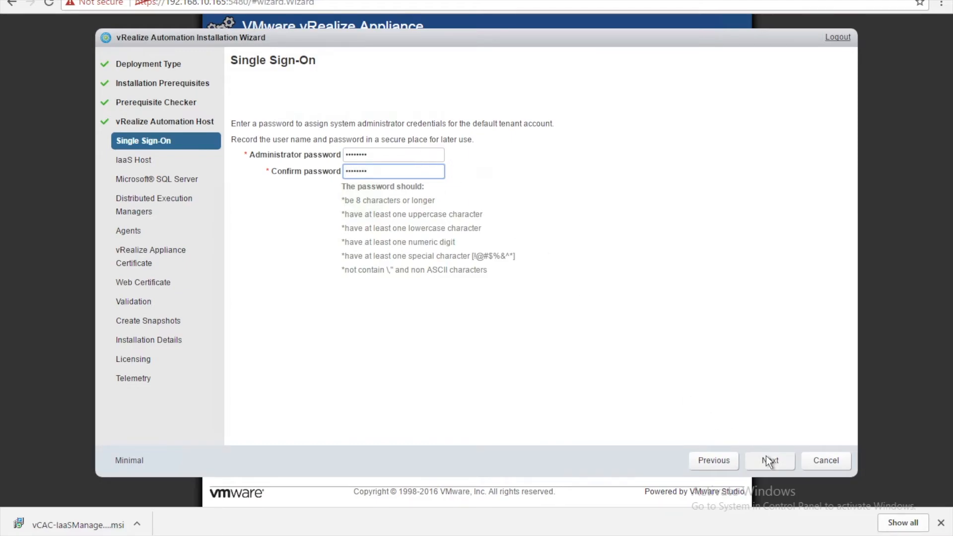
click(769, 460)
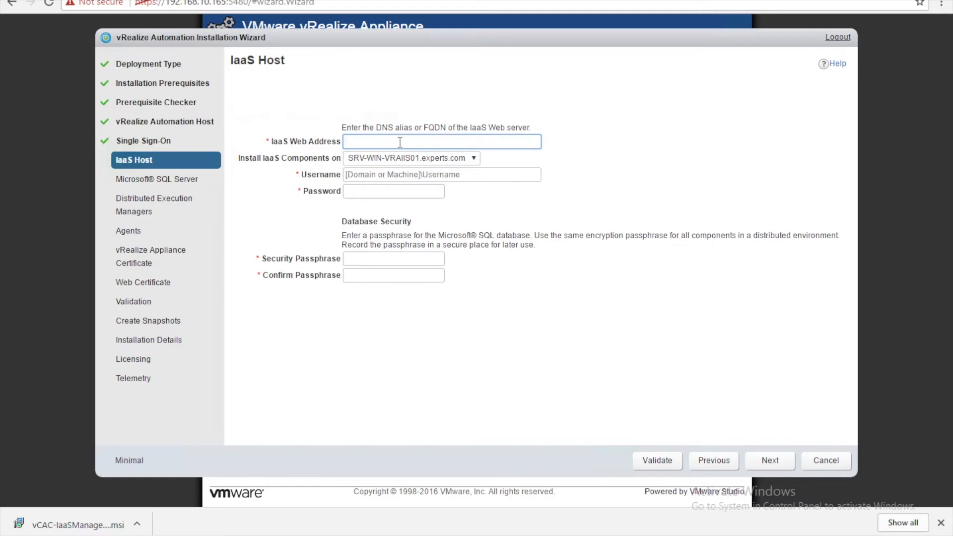
Enter IaaS web address 192.168.10.166, experts\anu domain credentials and the database passphrase
text(192.168.10.166)
click(442, 175)
text(e)
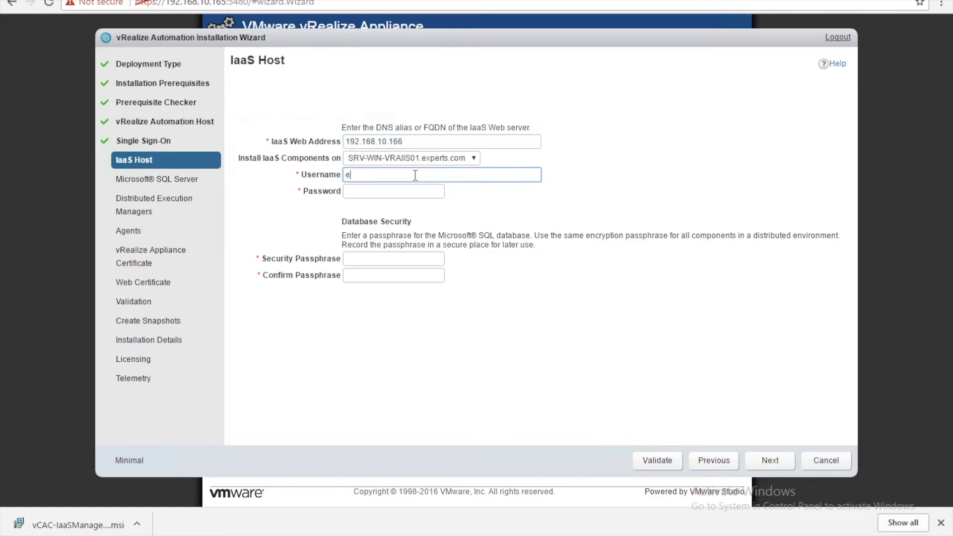
text(xperts)
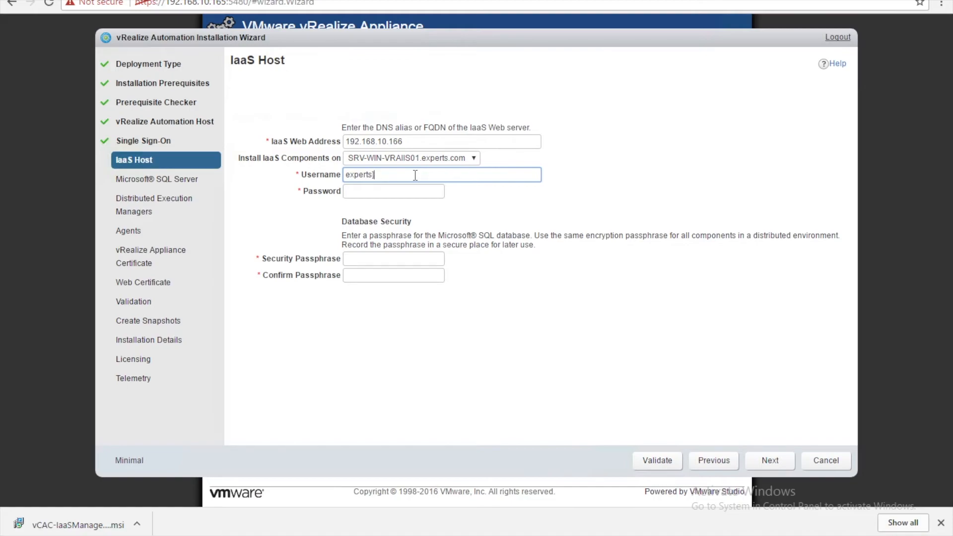
text(\anupap)
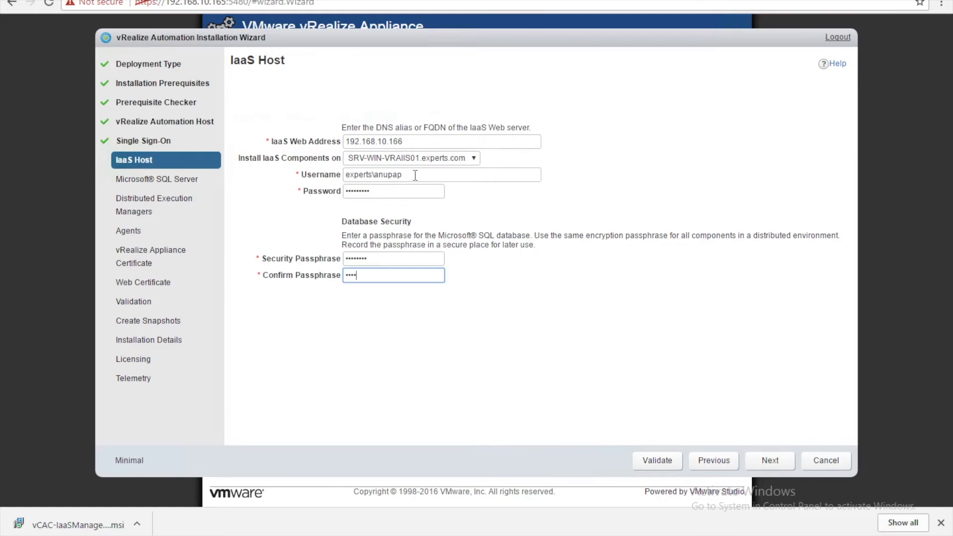
text(••)
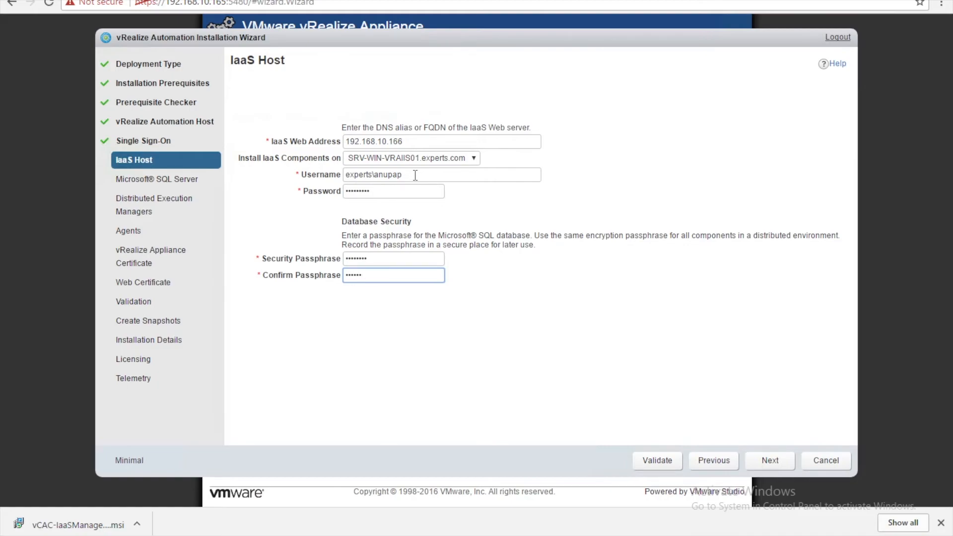
key(Backspace)
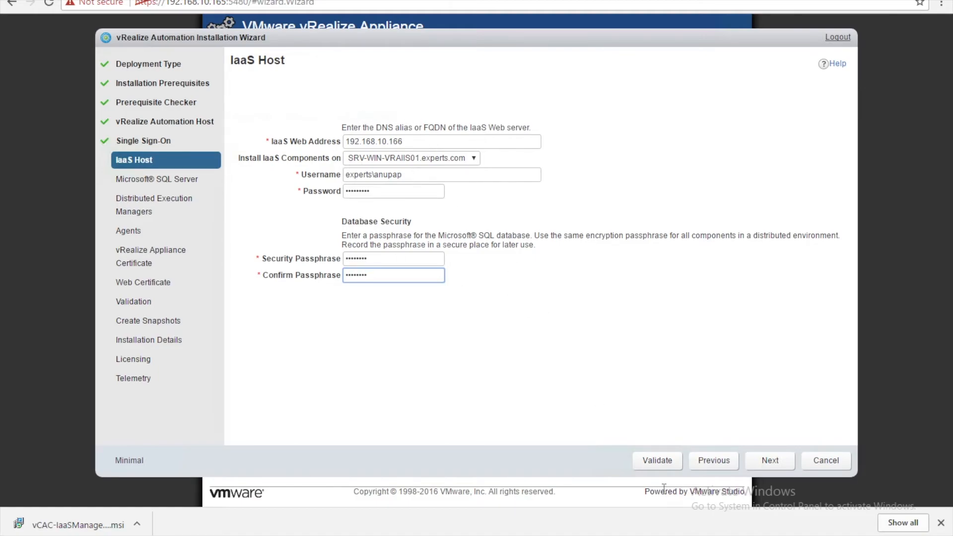
Validate the IaaS host settings until all parameters are valid and continue
click(656, 459)
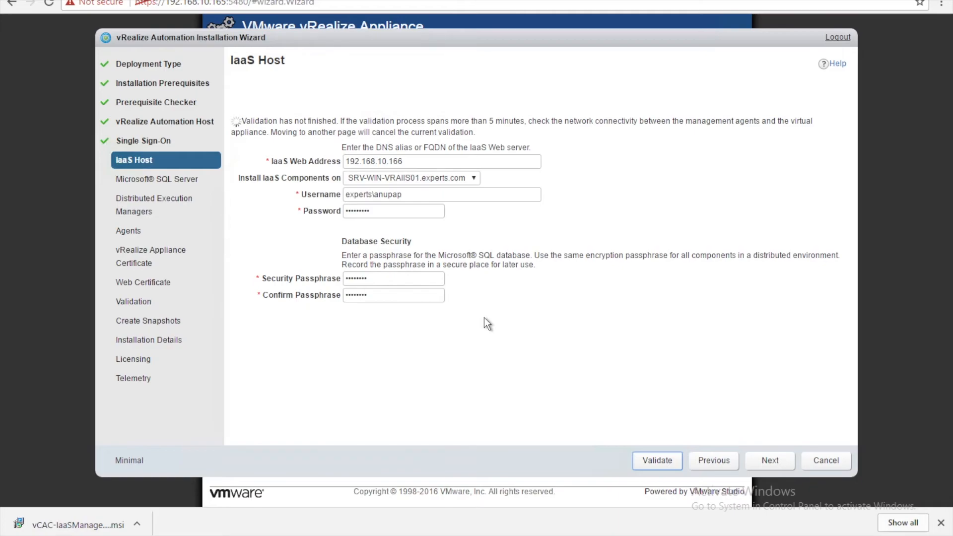
click(657, 460)
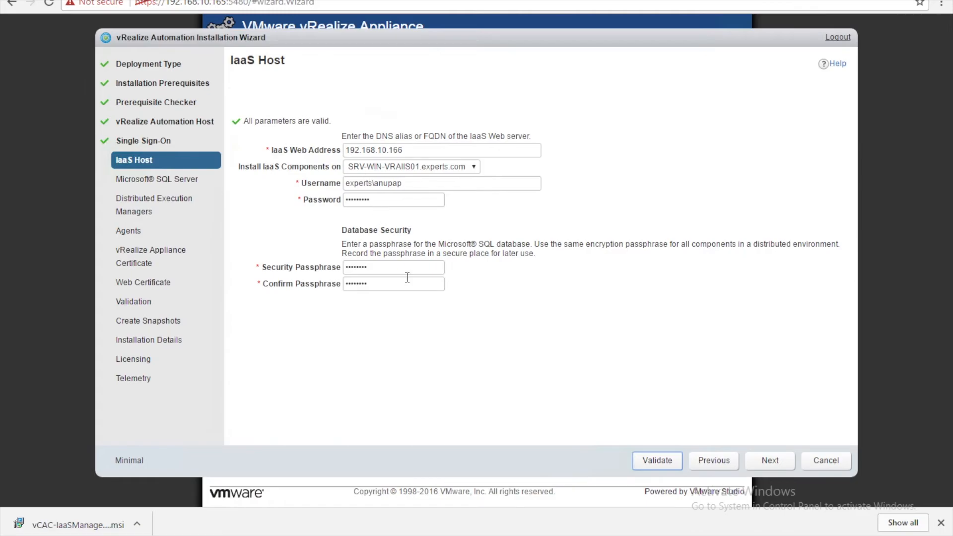
click(656, 460)
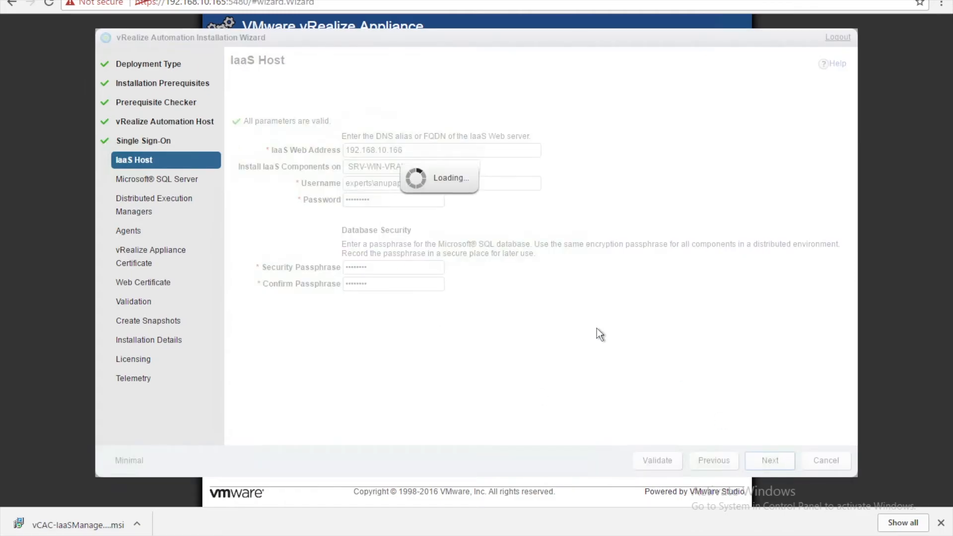
Set SQL Server 192.168.10.64 with new database vradb02 and submit the settings
click(768, 460)
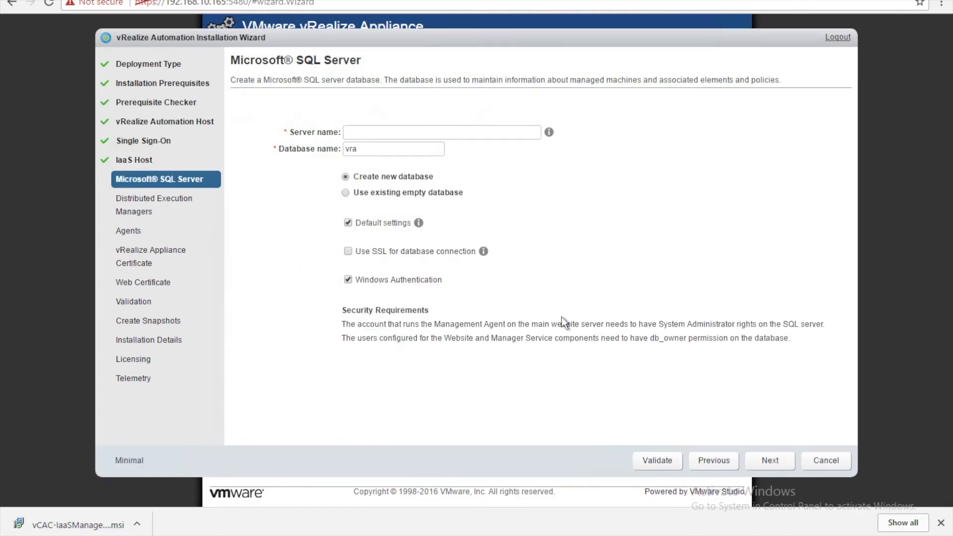
click(441, 132)
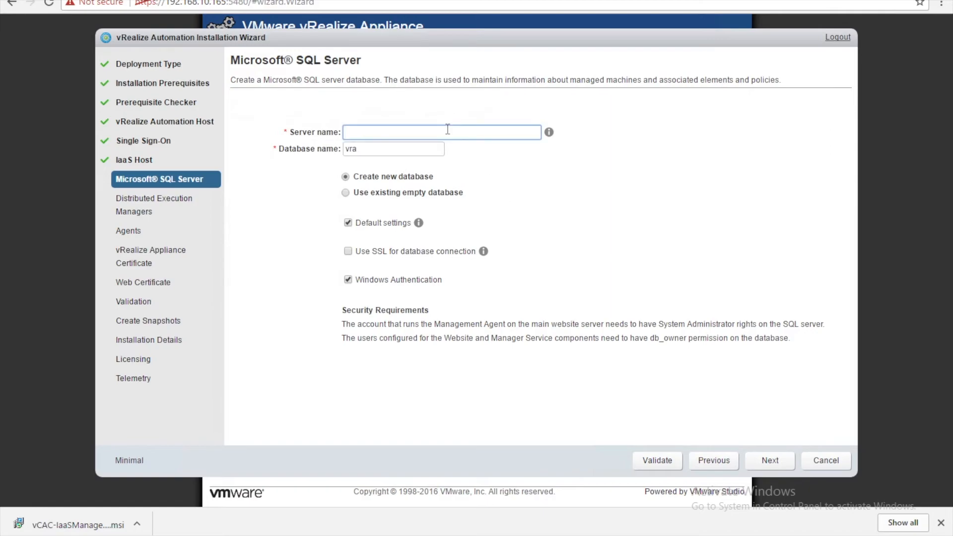
text(192.168.10.)
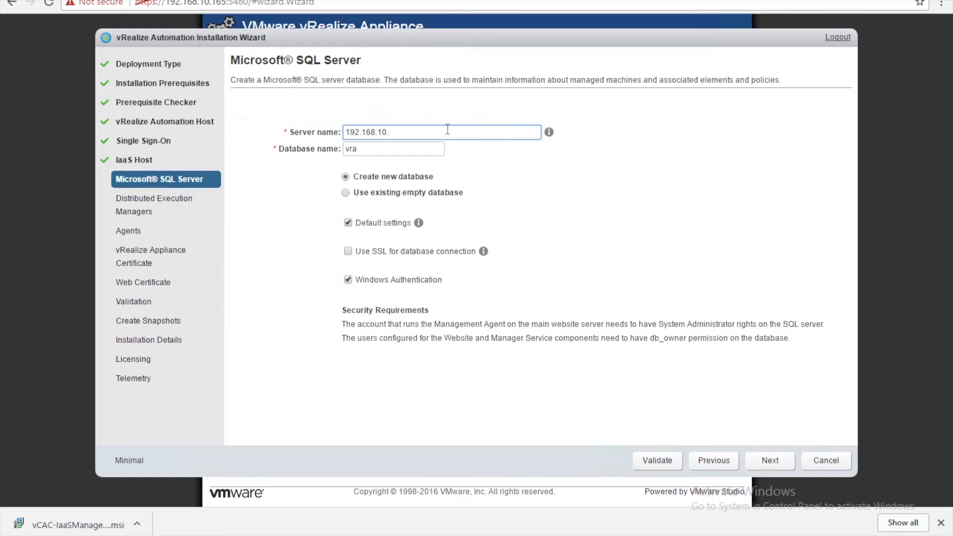
text(64)
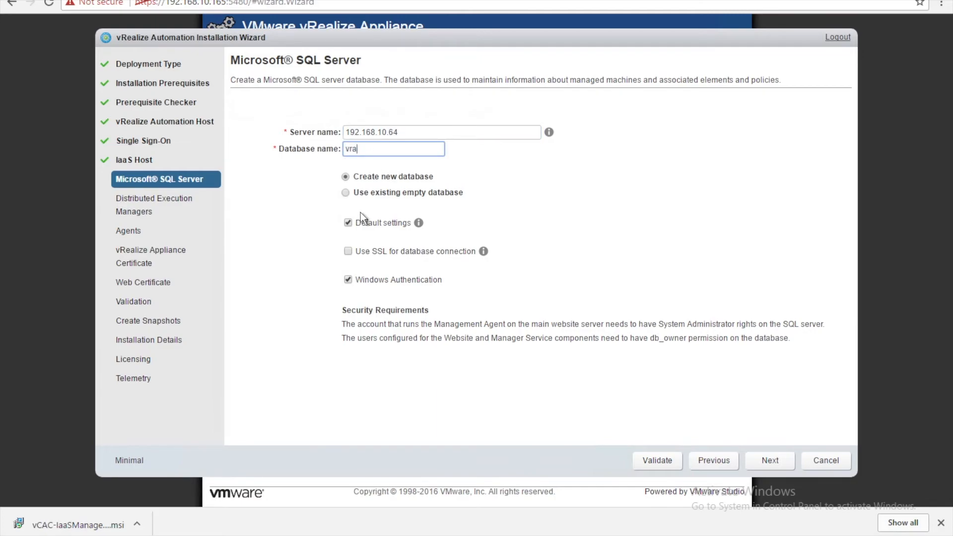
text(d)
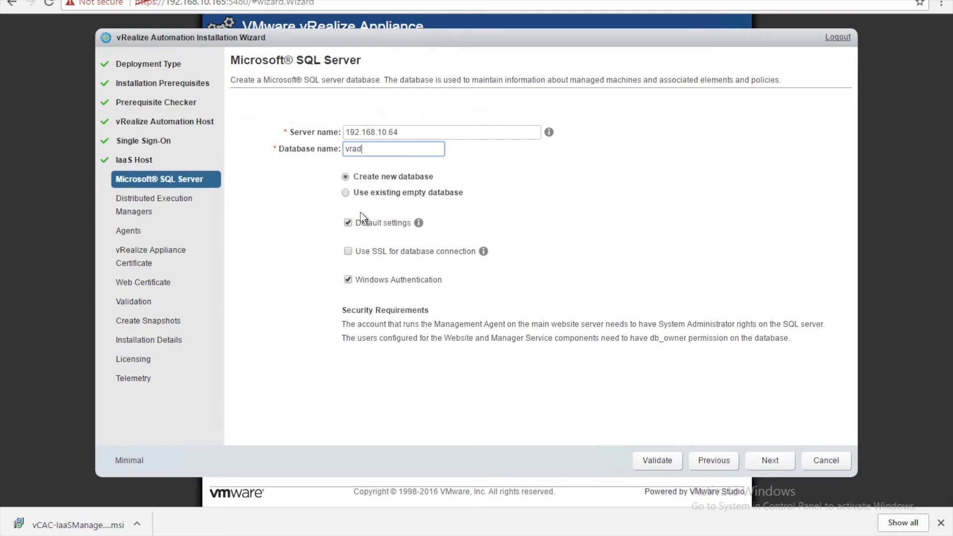
text(b02)
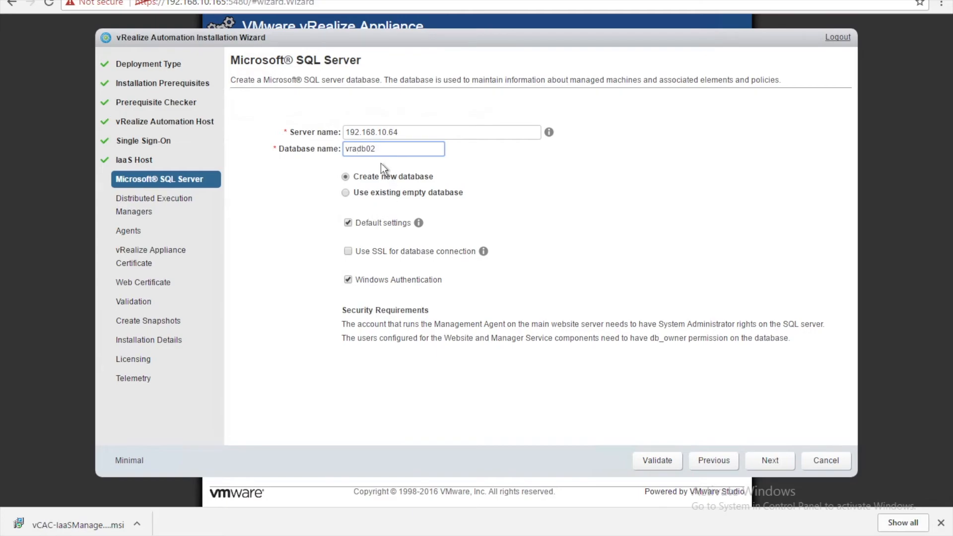
mouse_move(705, 426)
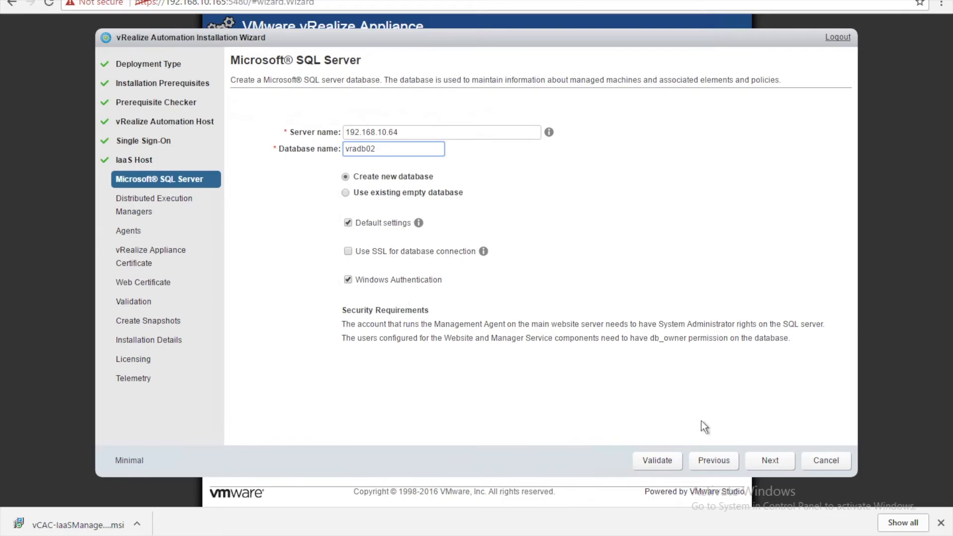
mouse_move(711, 423)
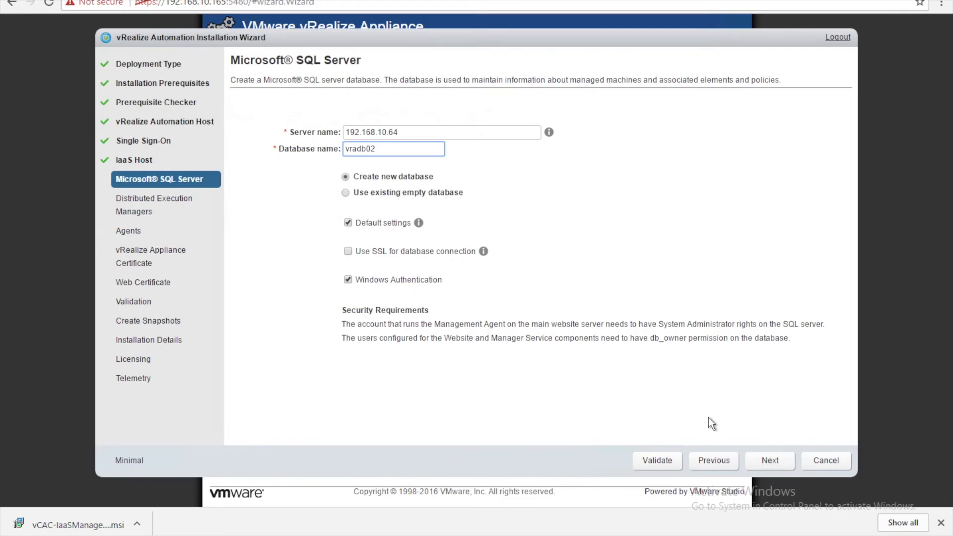
click(657, 460)
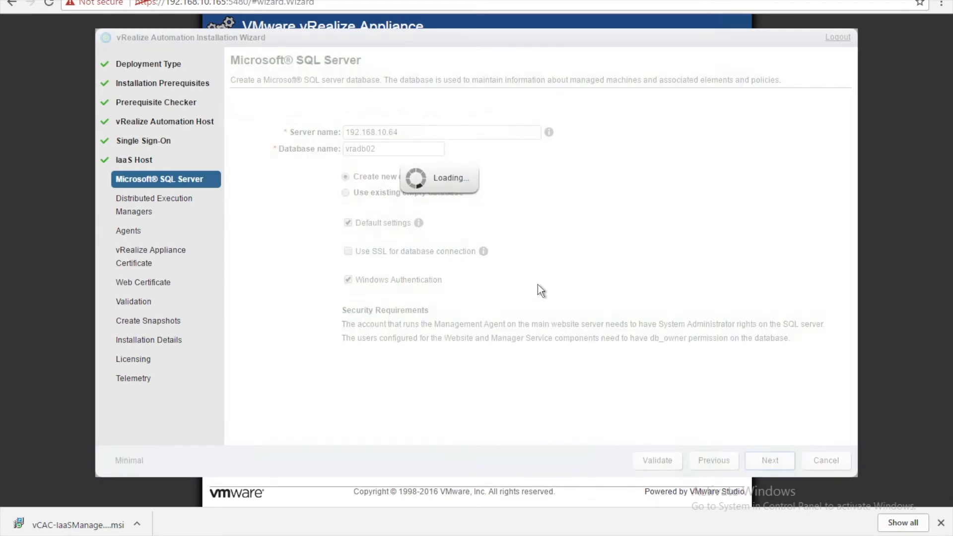
Validate the DEM instance on SRV-WIN-VRAIIS01 until all parameters are valid, then continue to Agents
click(769, 459)
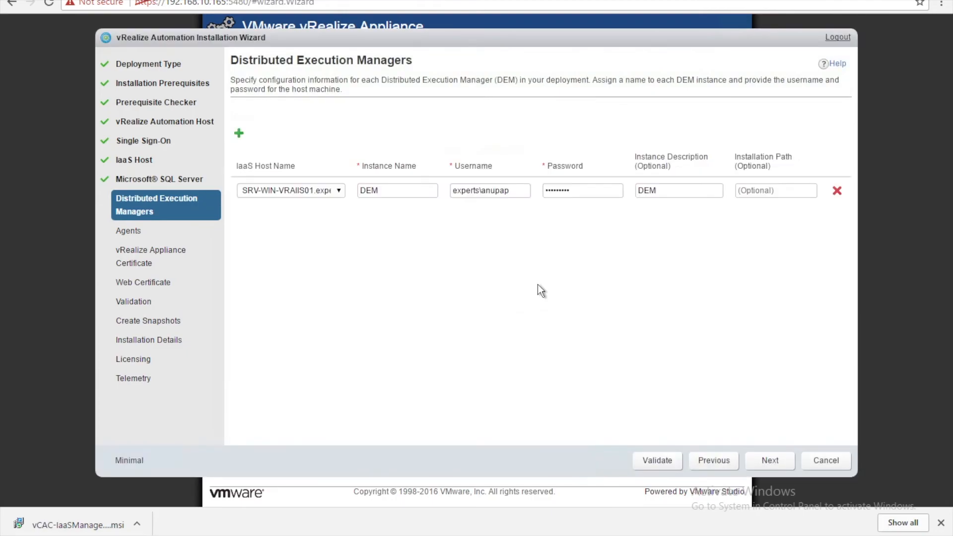
mouse_move(310, 178)
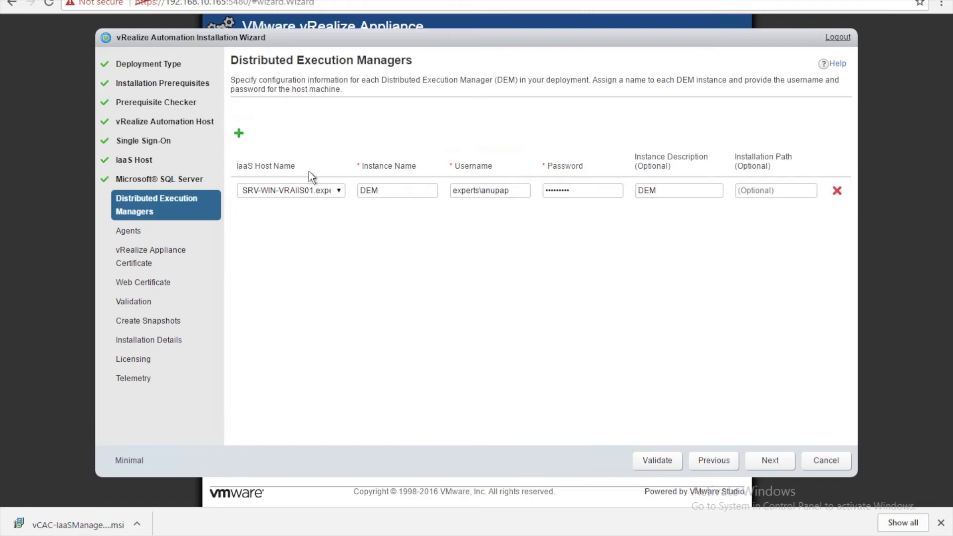
mouse_move(296, 136)
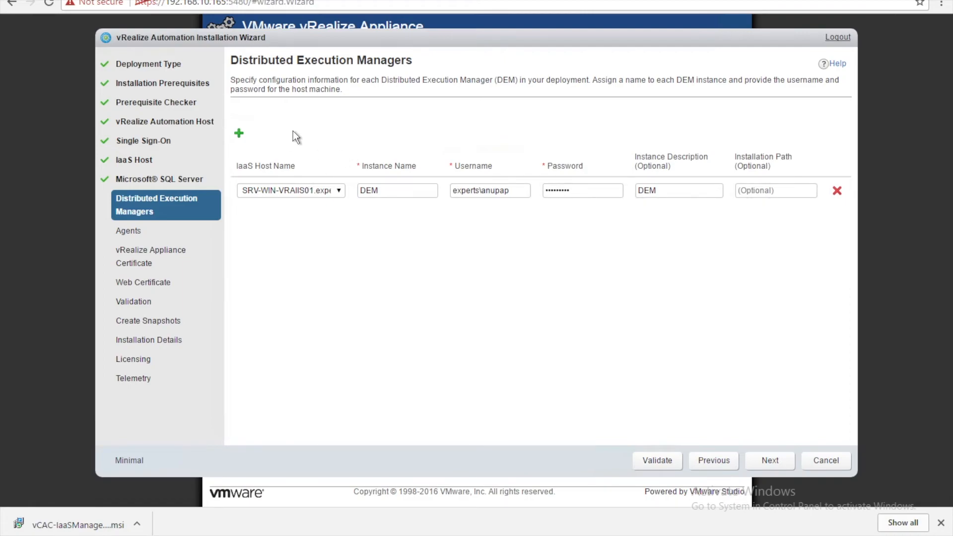
mouse_move(272, 205)
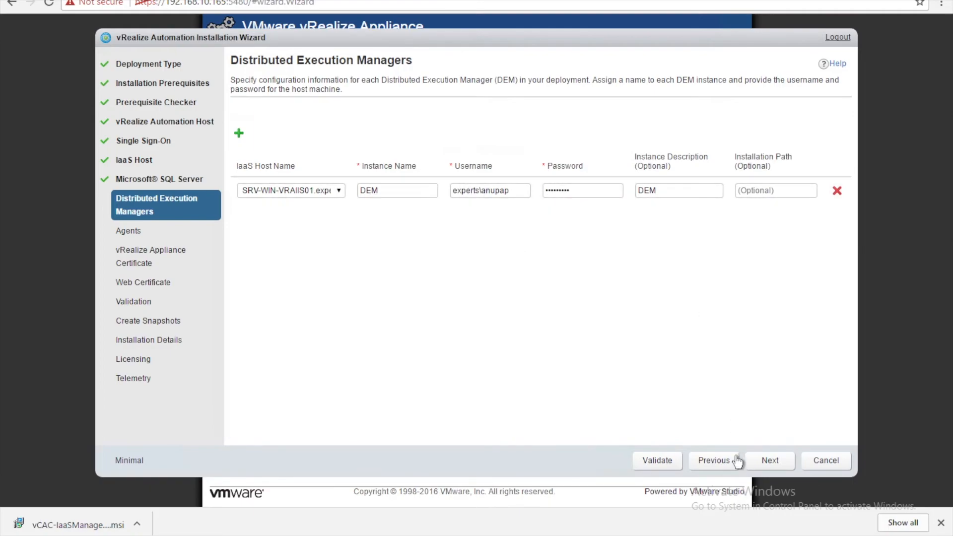
click(657, 459)
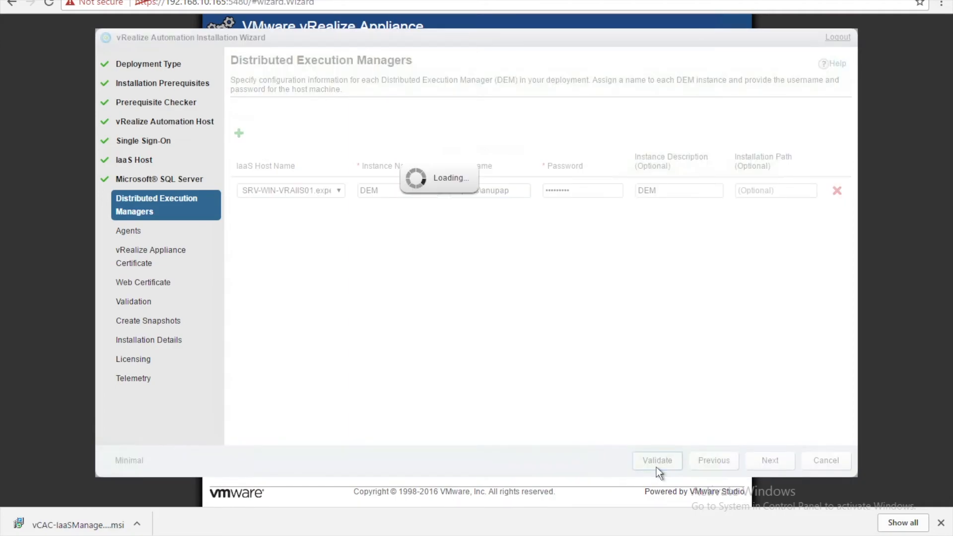
click(656, 460)
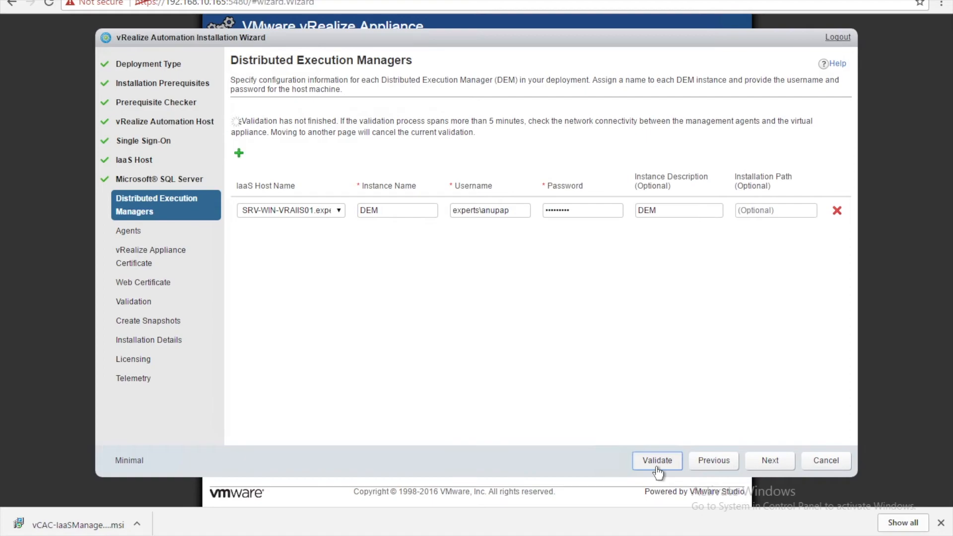
click(656, 460)
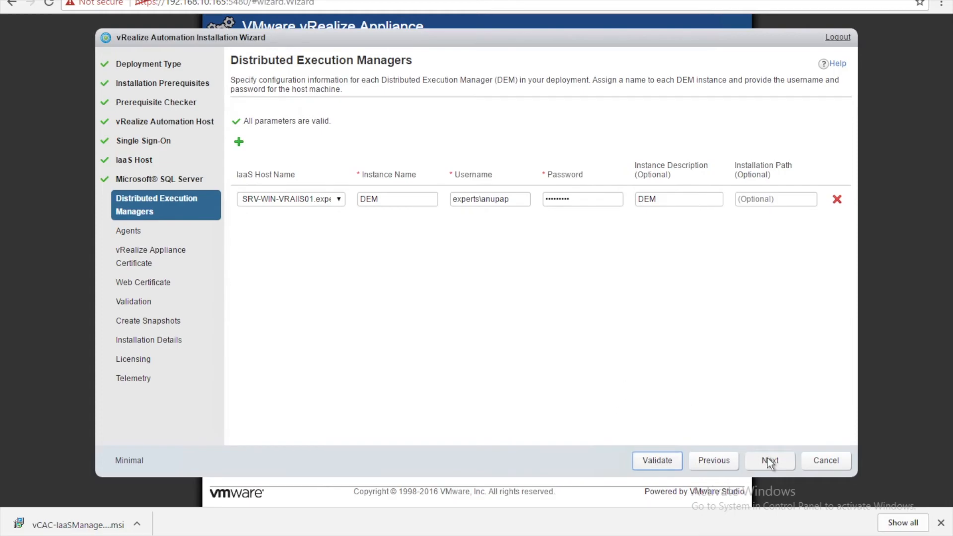
click(769, 459)
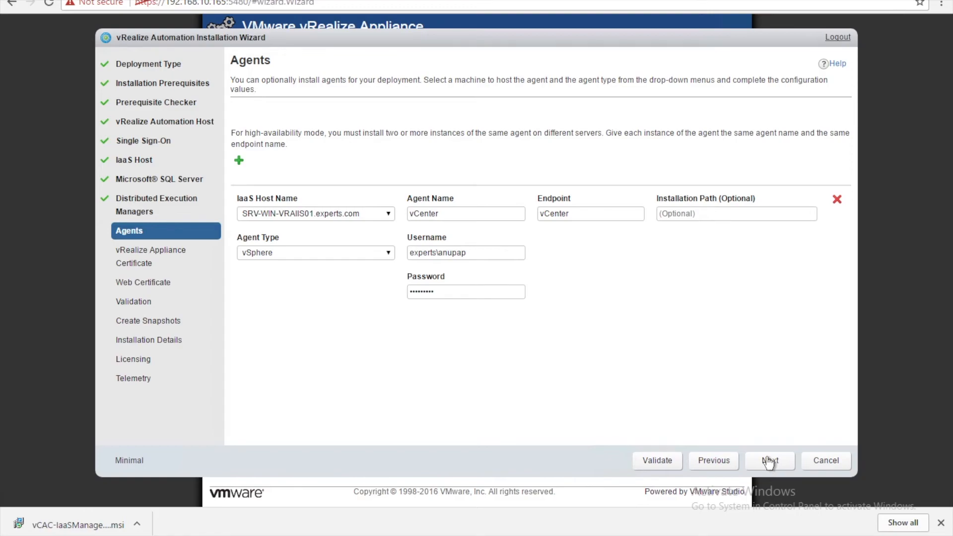
mouse_move(329, 113)
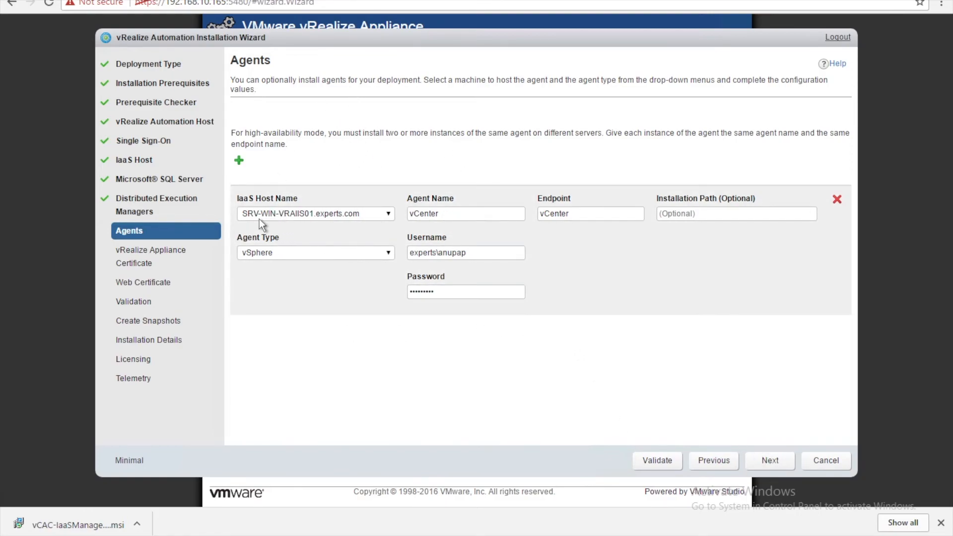
mouse_move(321, 223)
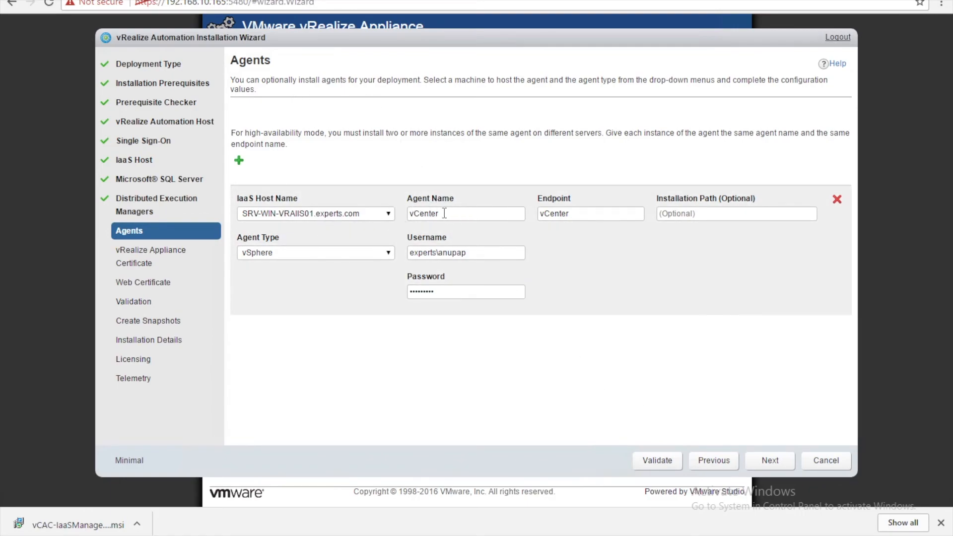
mouse_move(627, 232)
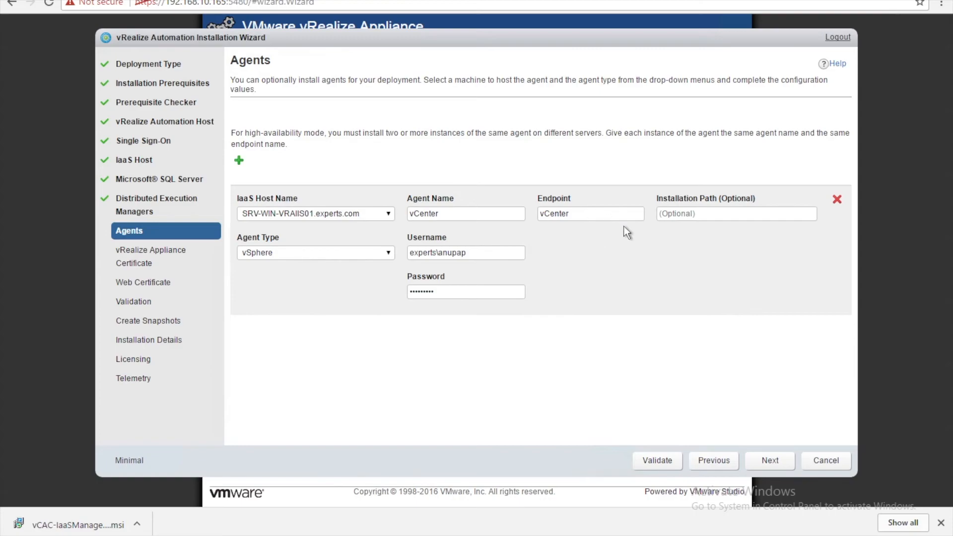
mouse_move(662, 427)
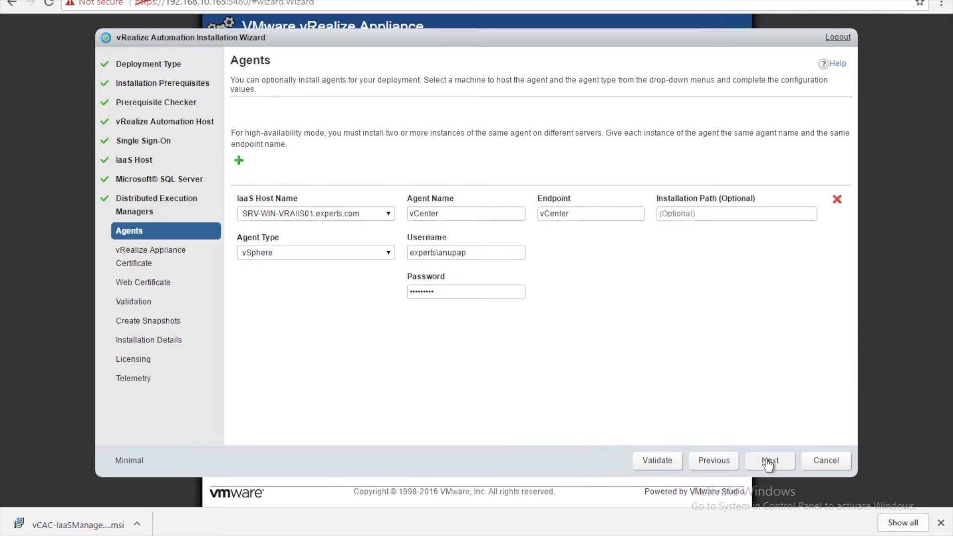
Accept the vSphere agent vCenter with endpoint vCenter on SRV-WIN-VRAIIS01.experts.com and continue
click(769, 460)
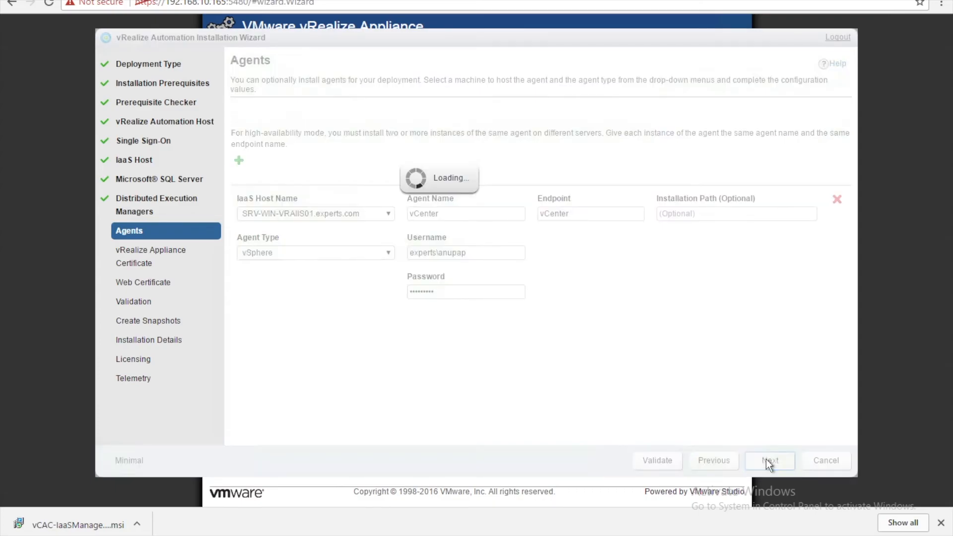
Generate and save an appliance certificate for organization Self, unit Tech, country in, then continue
click(770, 459)
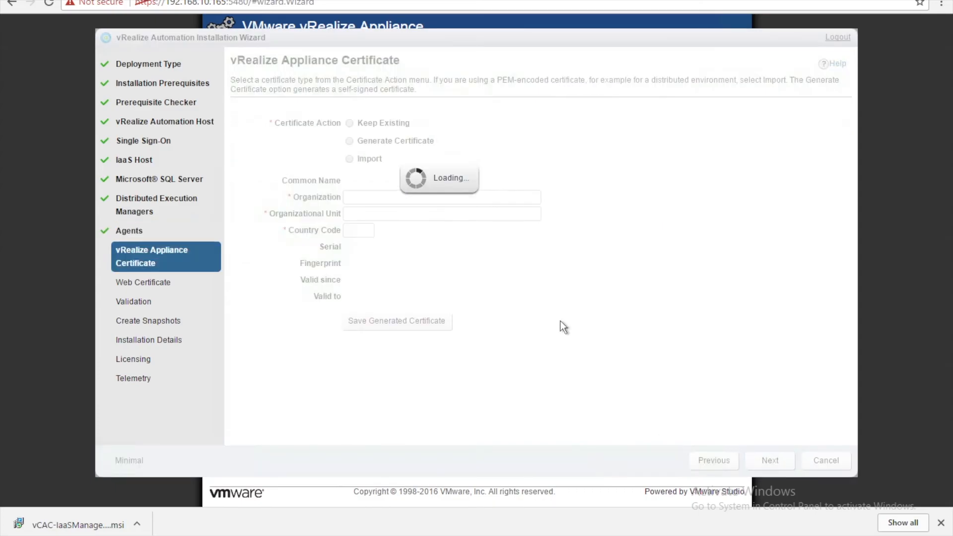
click(349, 140)
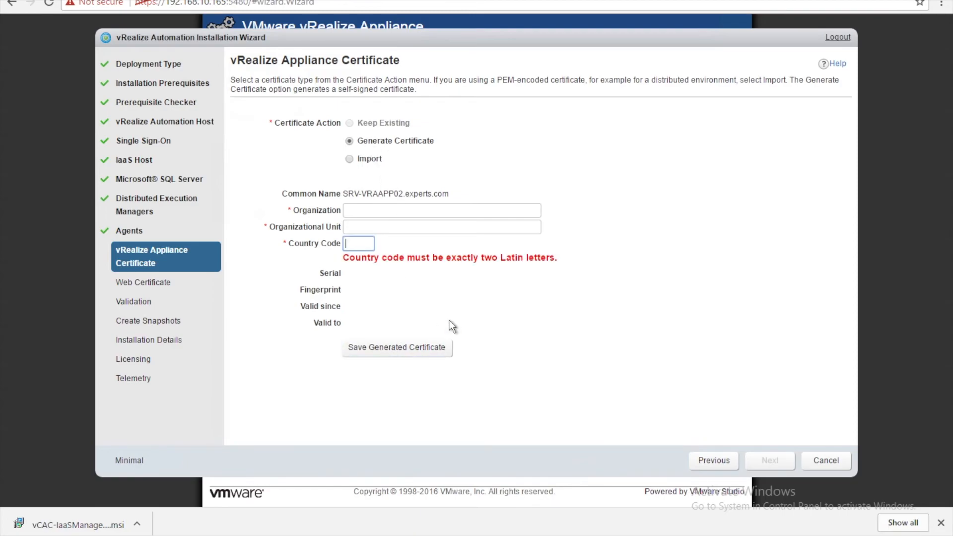
click(441, 209)
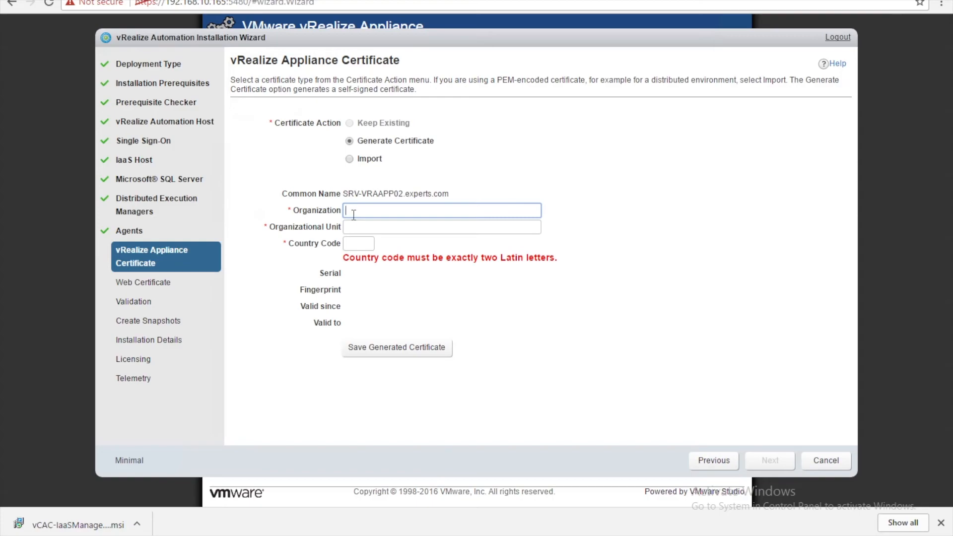
text(Self)
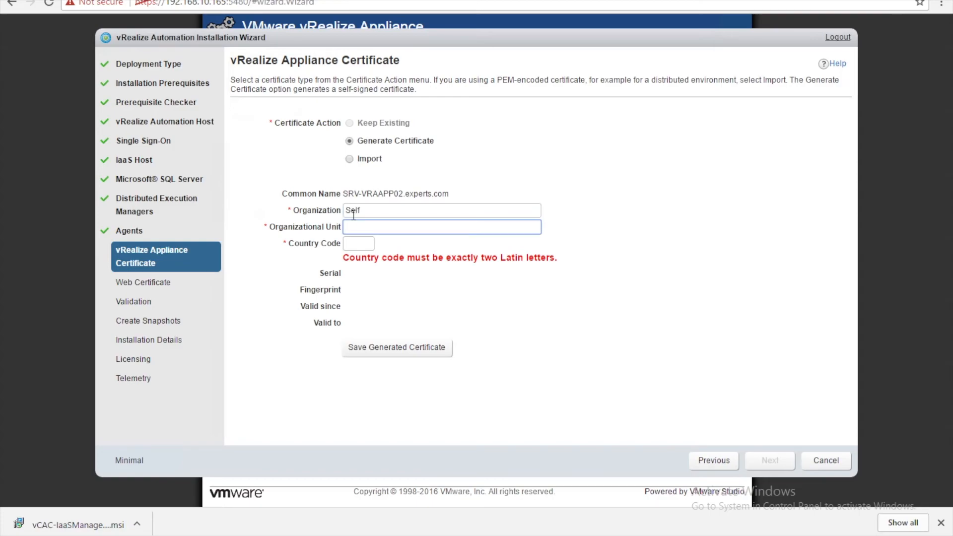
text(T)
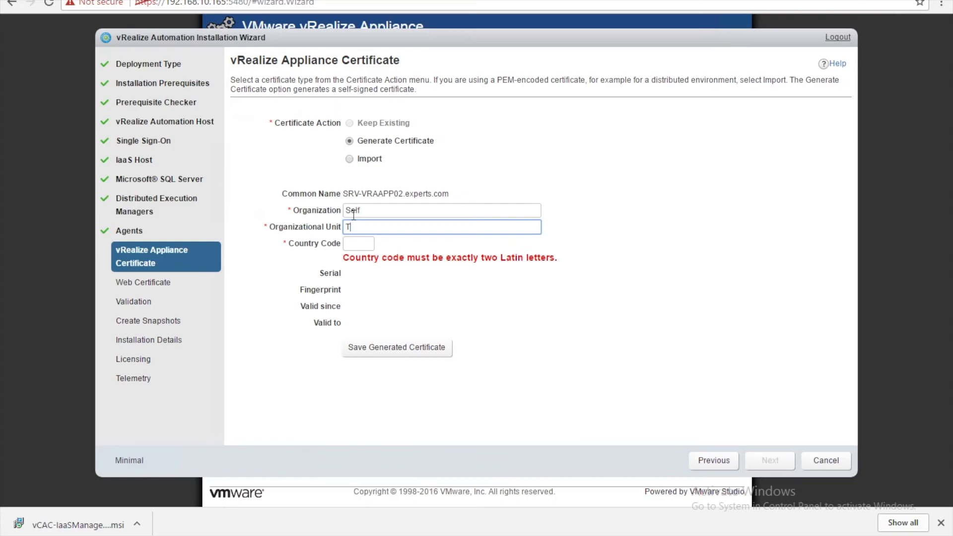
text(Tech)
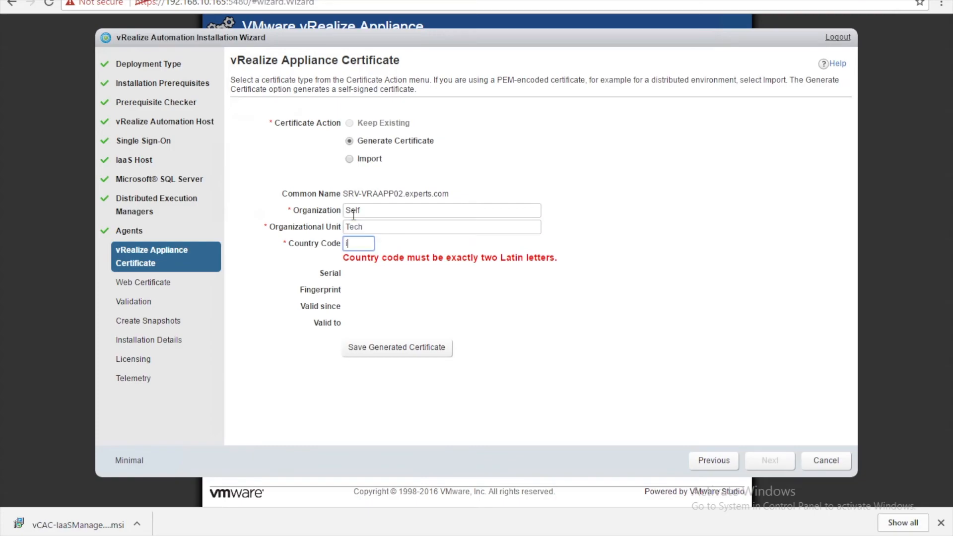
click(396, 347)
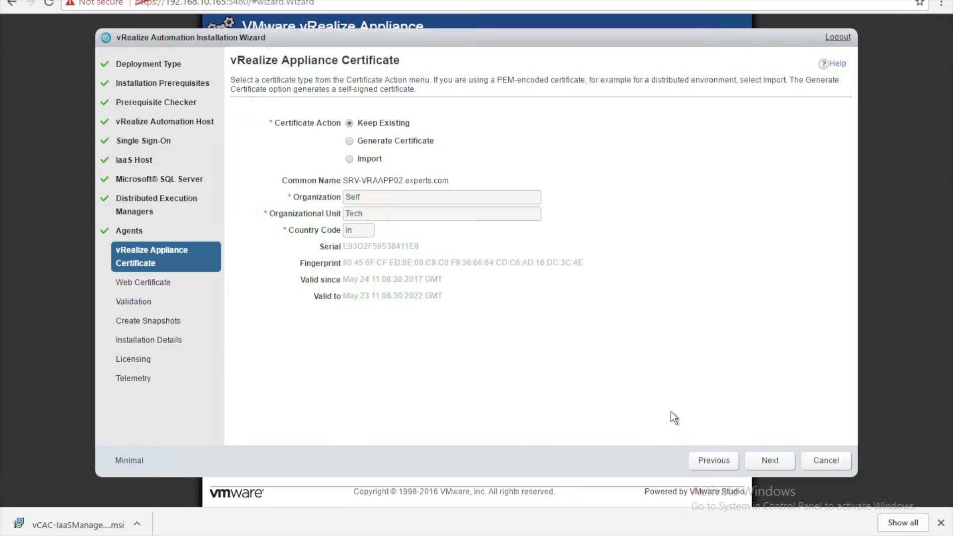
click(768, 459)
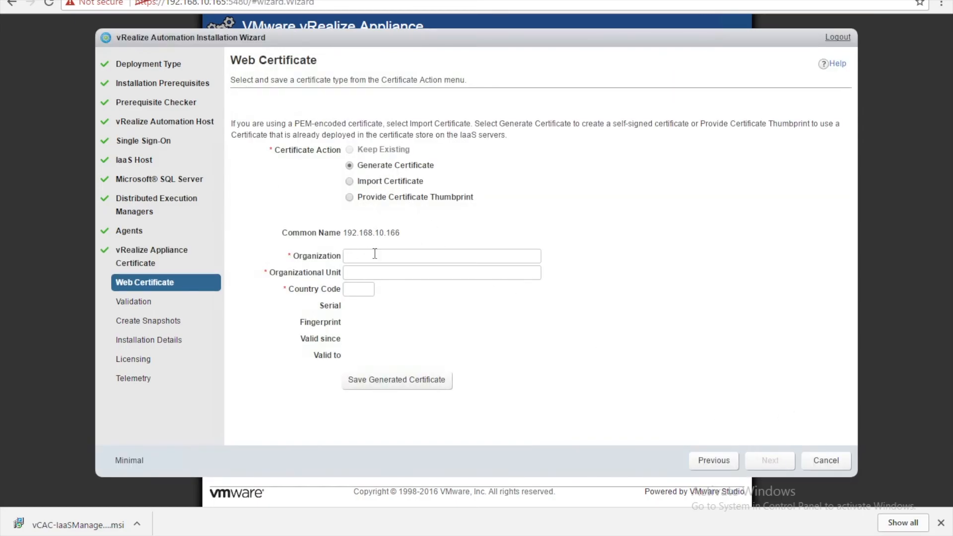
Generate and save a web certificate for Self, Tech, country IN and advance to Validation
click(441, 255)
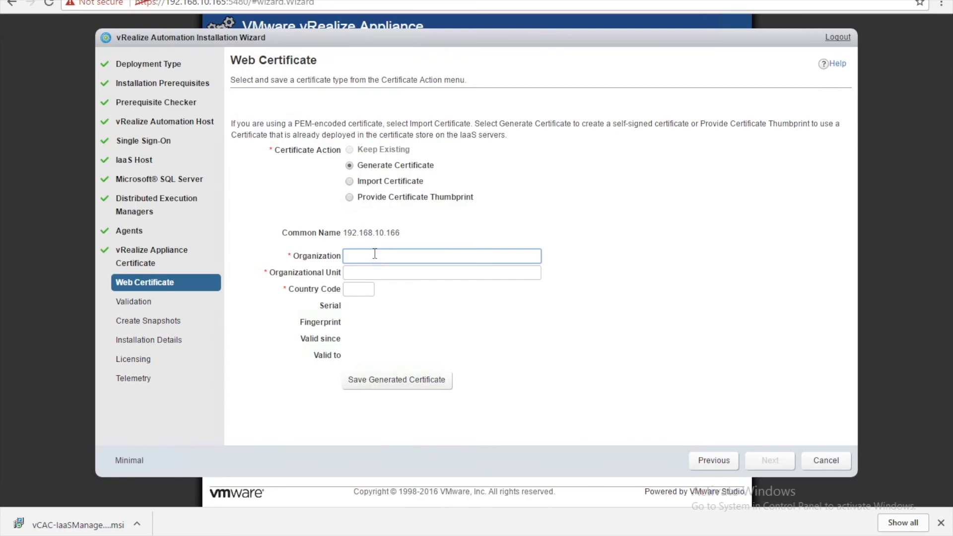
text(sELF)
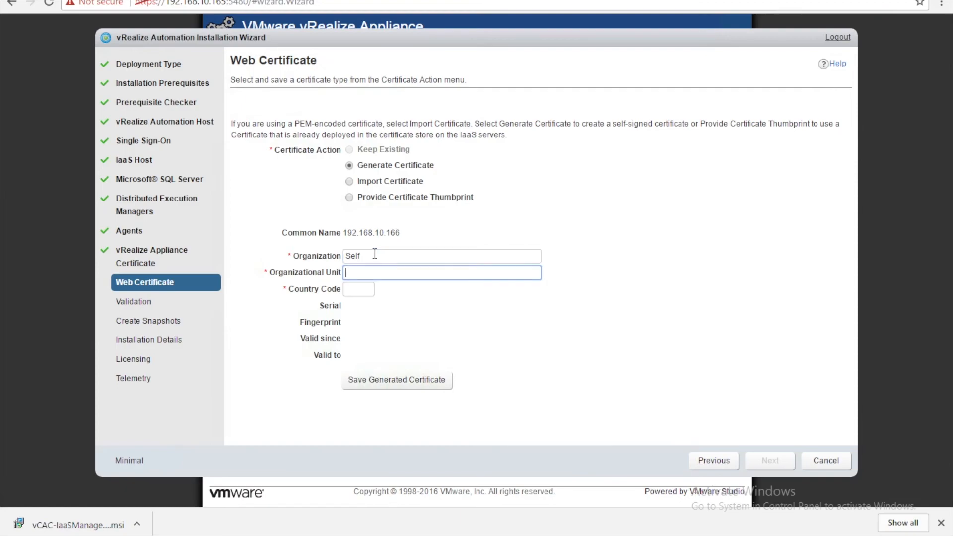
text(Tech)
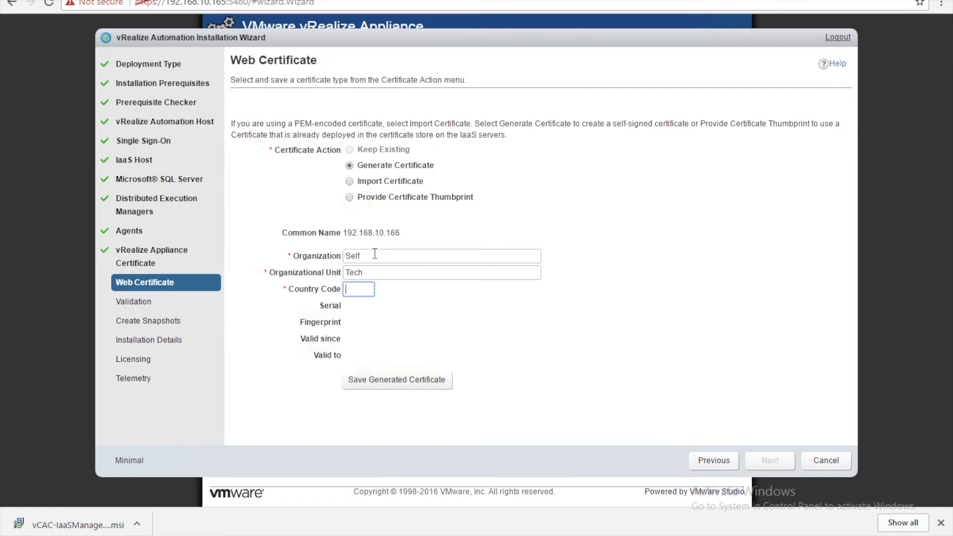
text(IN)
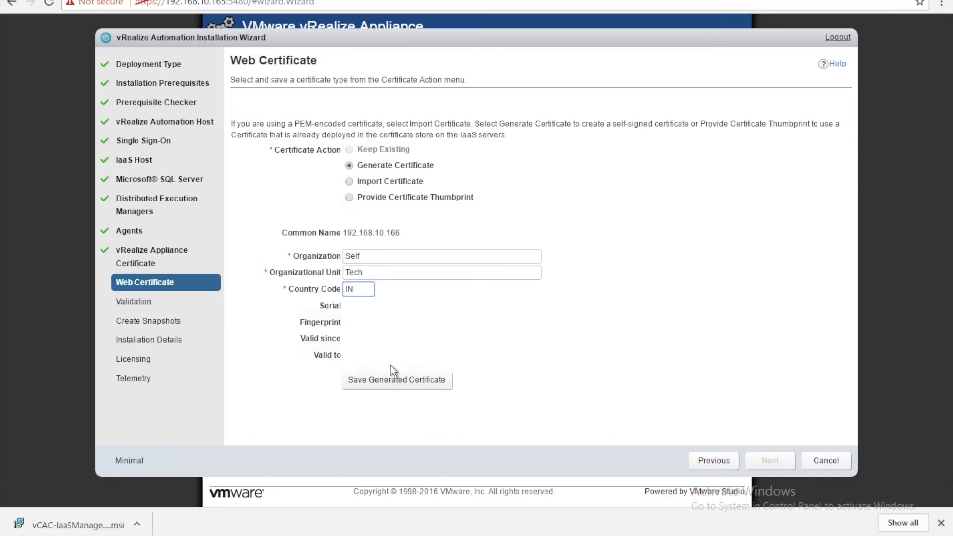
click(396, 379)
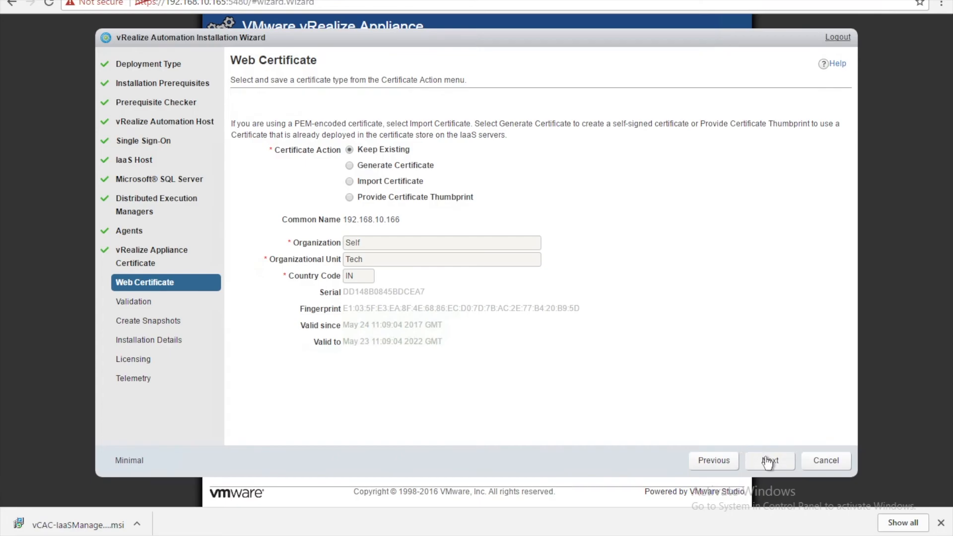
click(769, 460)
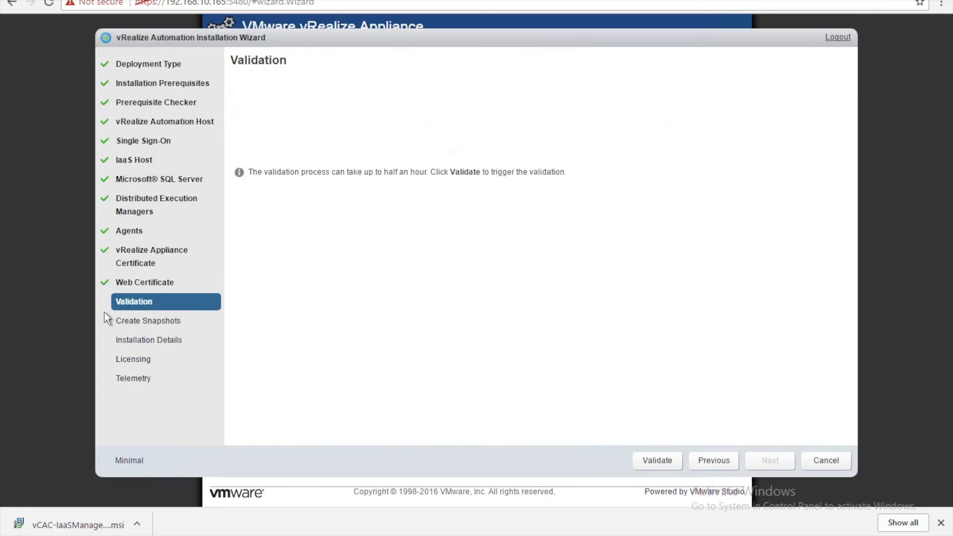
Validate the whole deployment and, once all roles succeed, continue to Create Snapshots
click(657, 459)
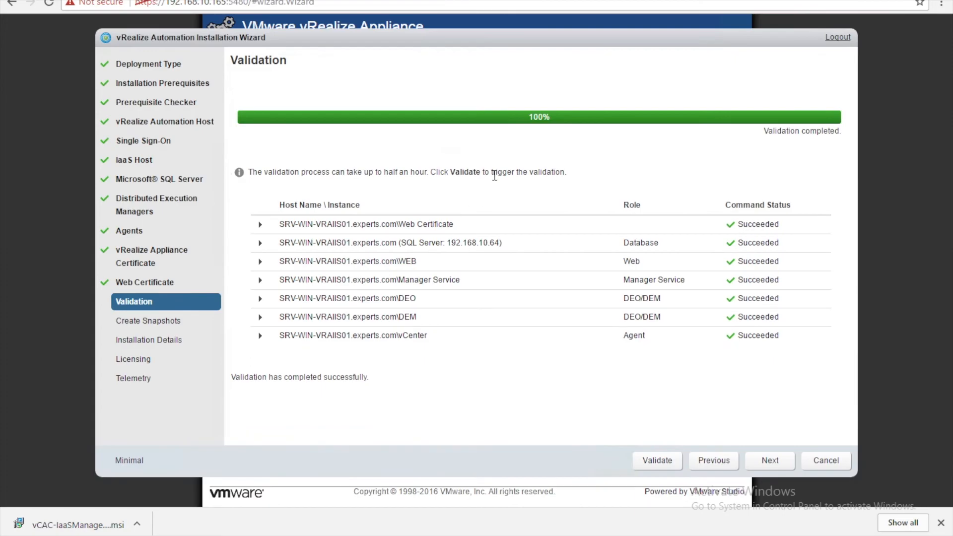
mouse_move(721, 439)
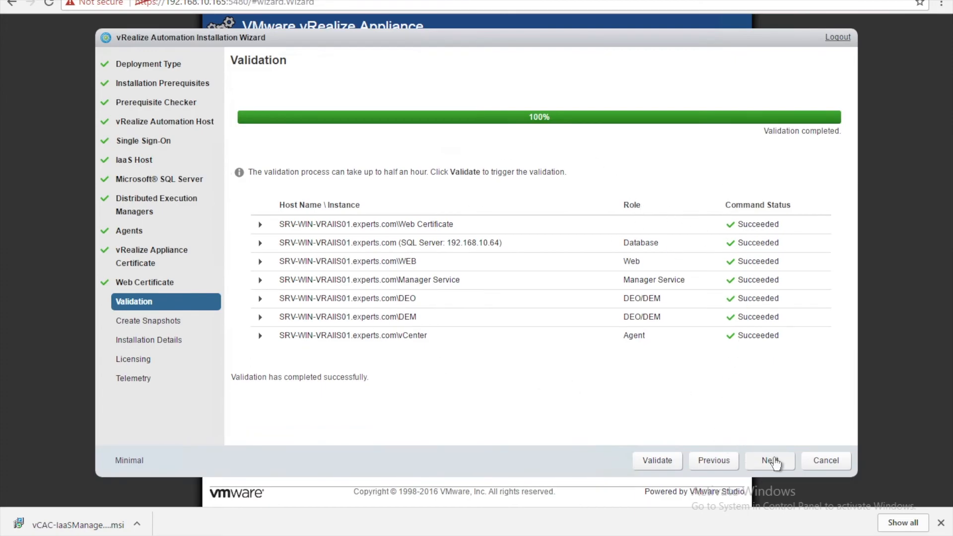
click(769, 459)
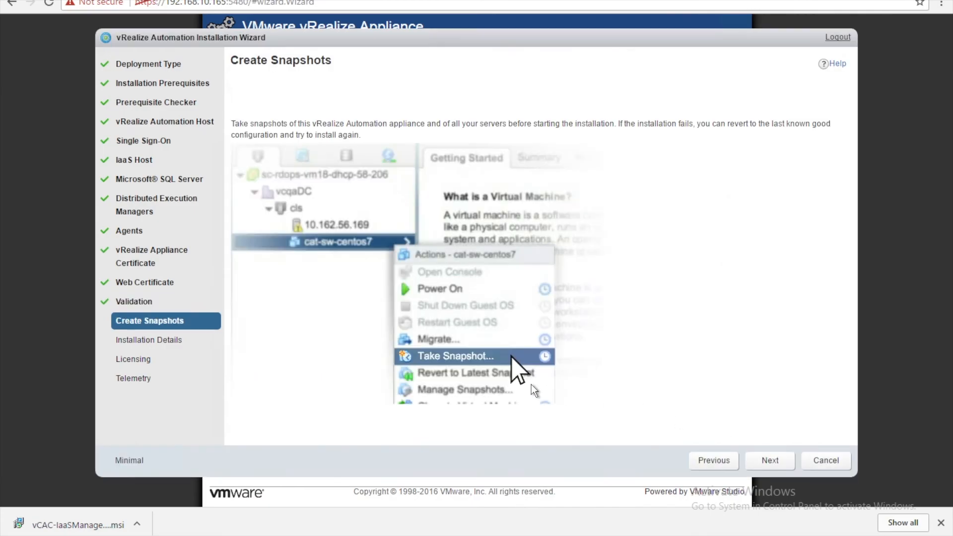
mouse_move(292, 105)
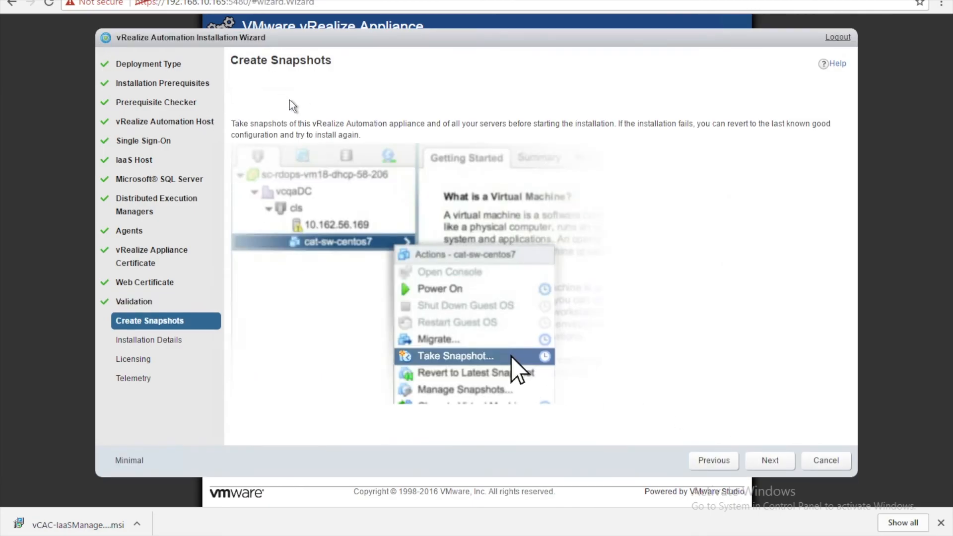
mouse_move(301, 237)
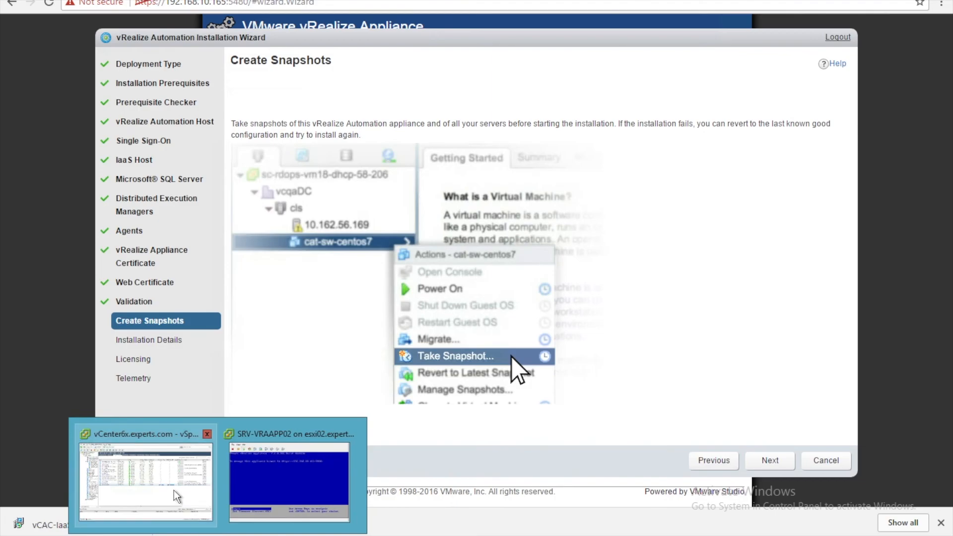
click(145, 481)
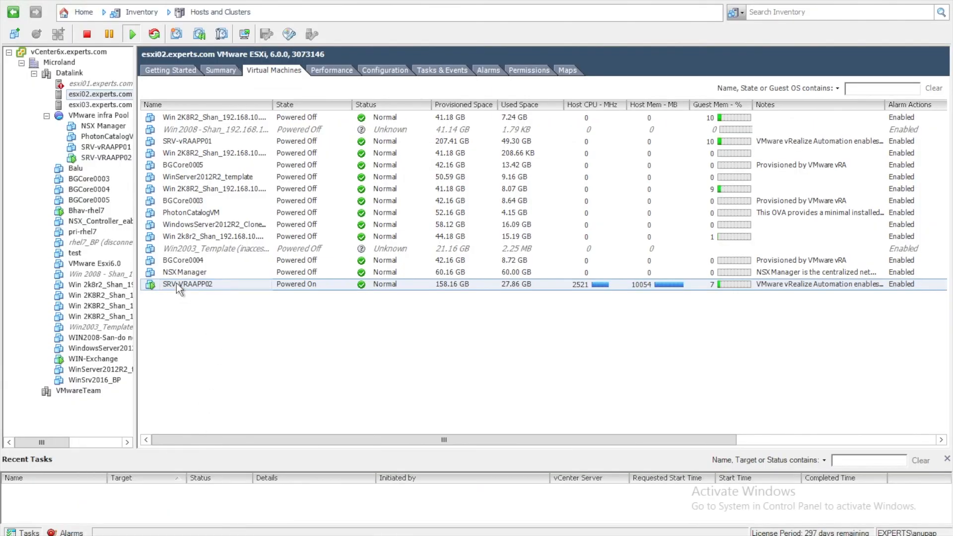
Take a snapshot of SRV-VRAAPP02 without memory capture, naming it starting with 'Sna'
right_click(187, 284)
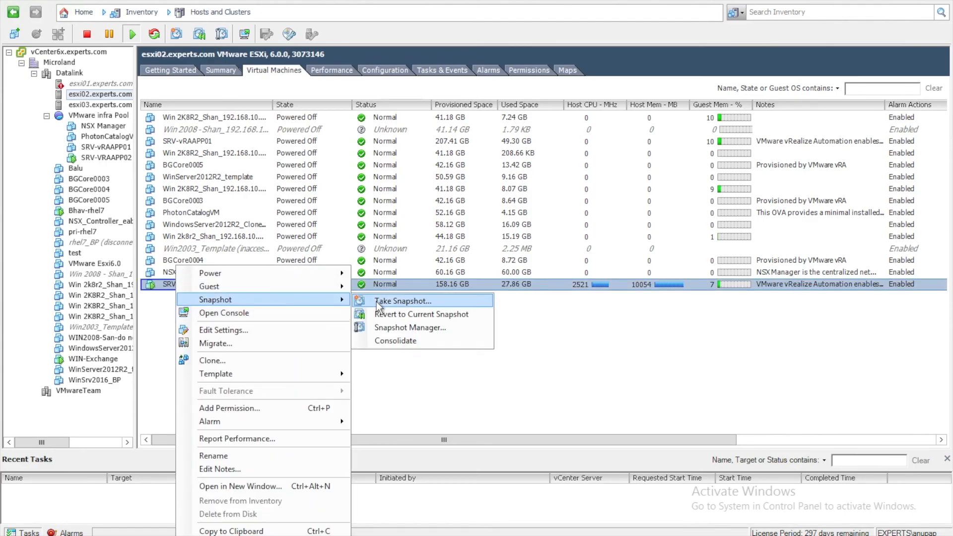
click(403, 302)
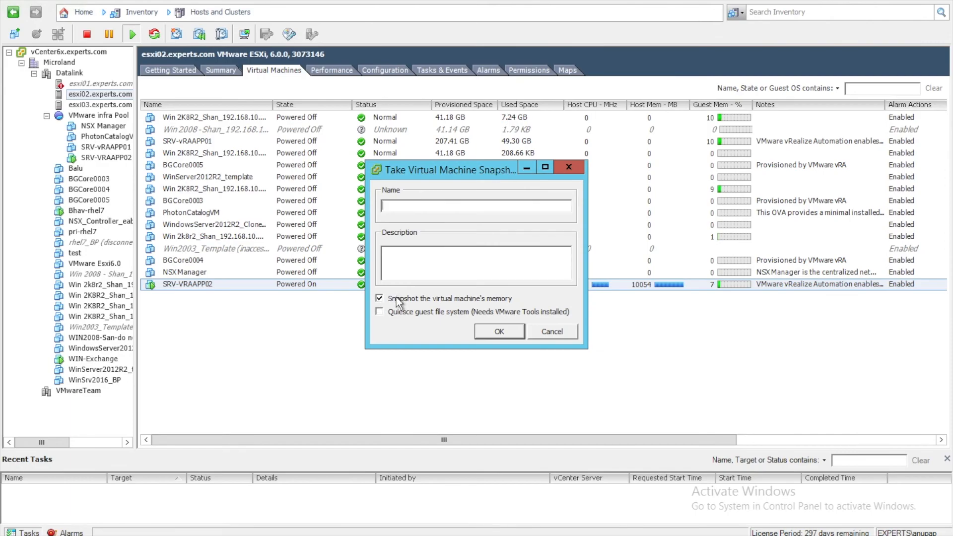
click(379, 299)
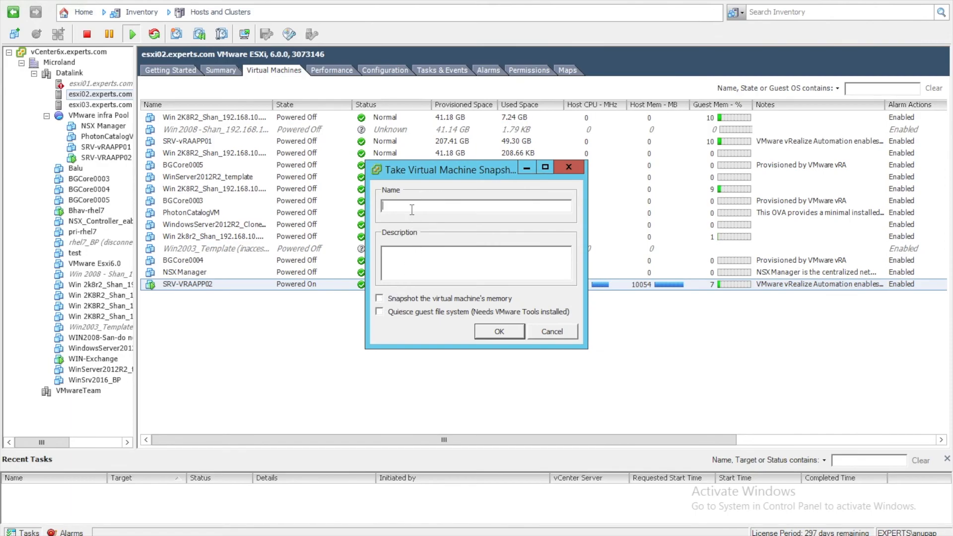
text(Sna)
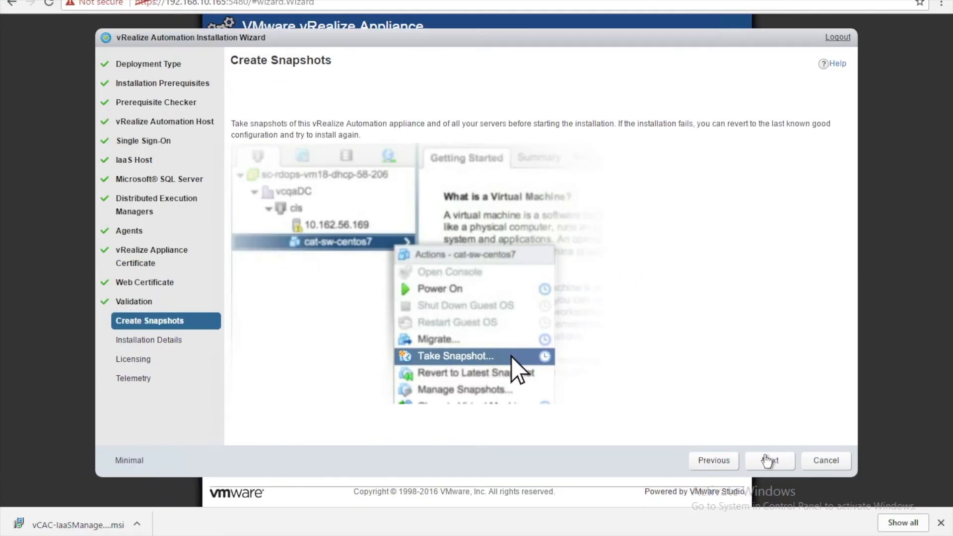
Start the vRealize Automation installation from Installation Details and watch the command progress
click(770, 460)
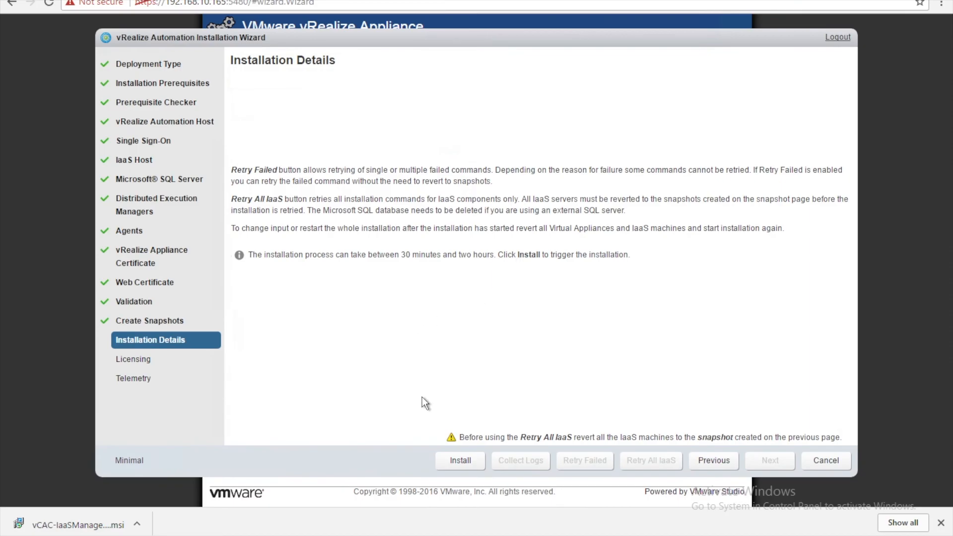
click(460, 460)
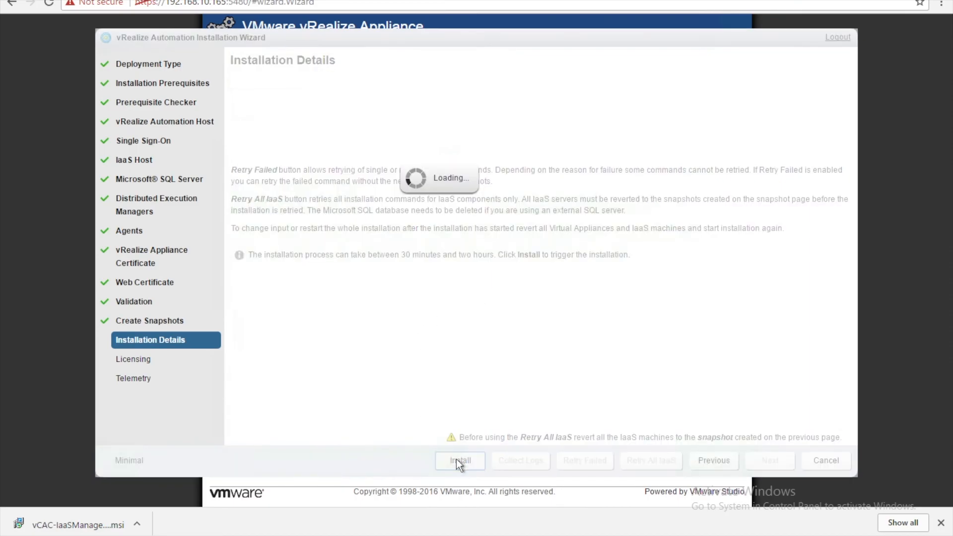
mouse_move(375, 252)
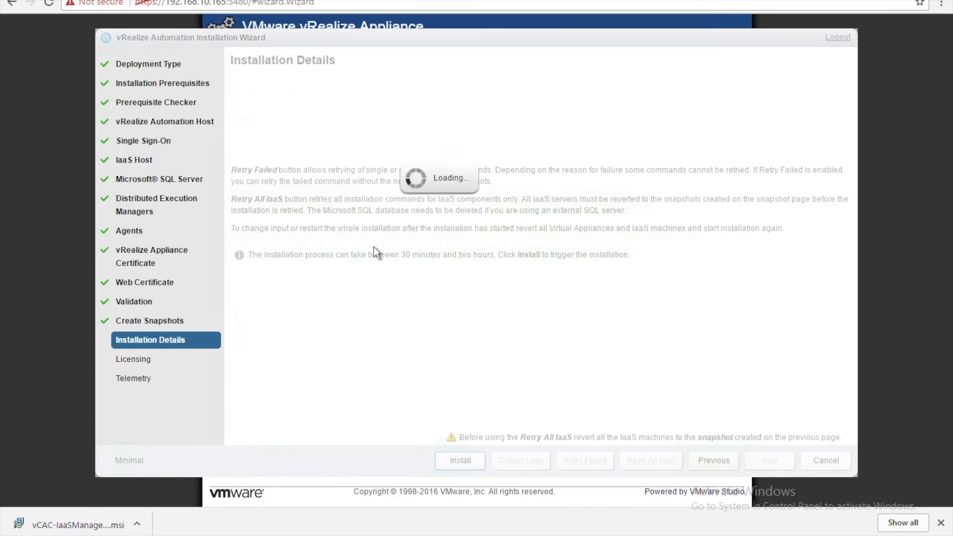
click(460, 460)
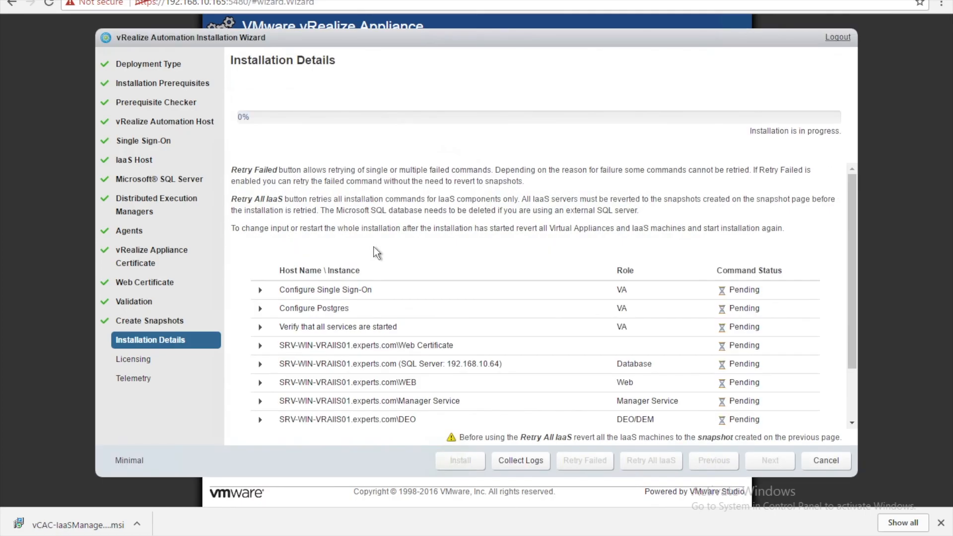
scroll(down, 3)
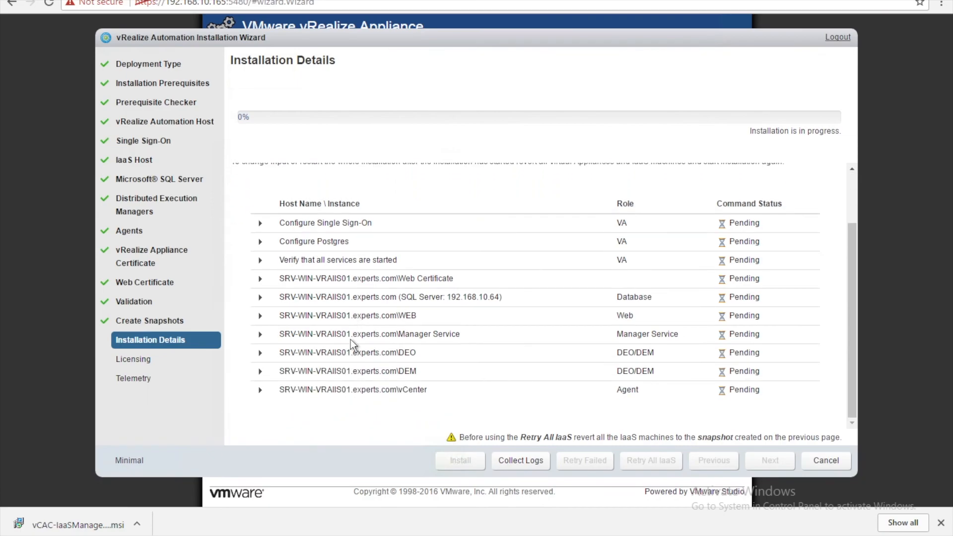
scroll(up, 3)
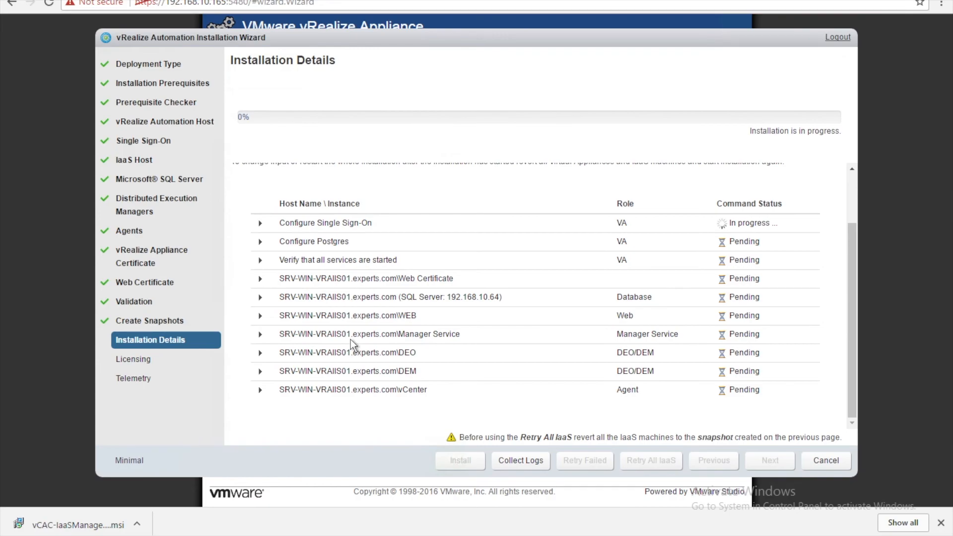
mouse_move(128, 361)
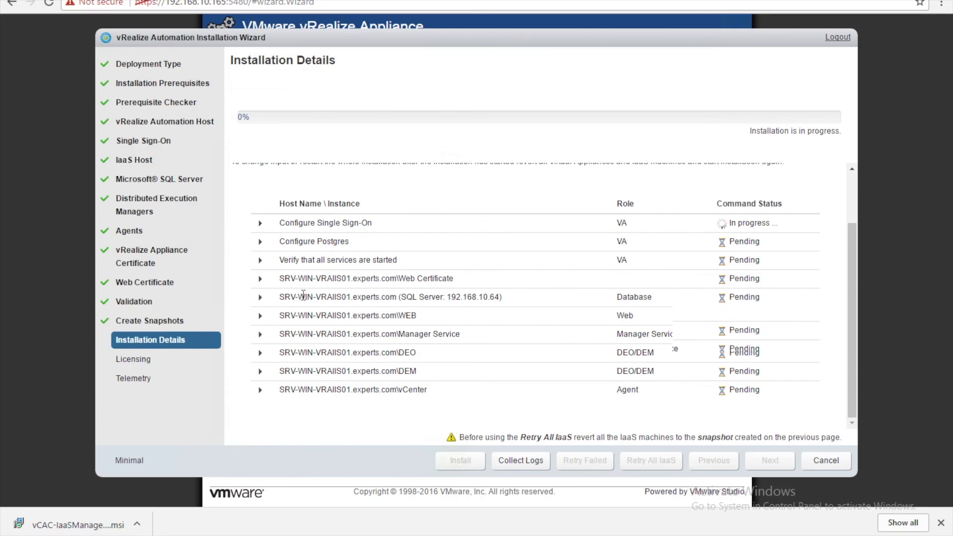
click(259, 296)
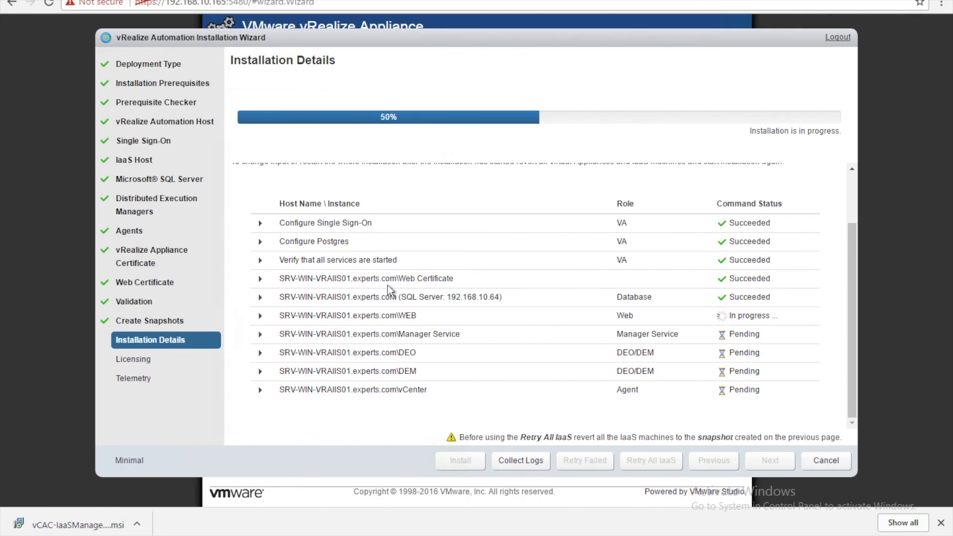
mouse_move(410, 315)
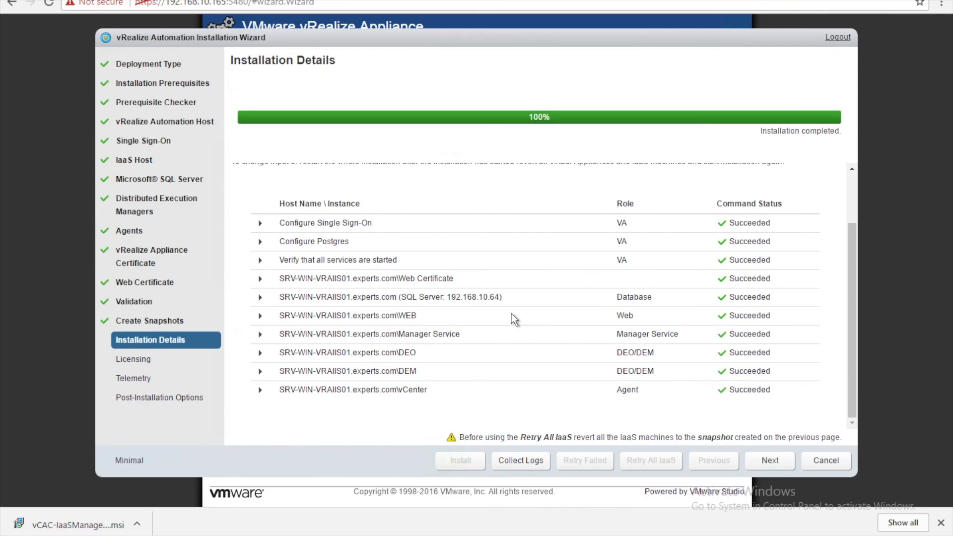
mouse_move(770, 460)
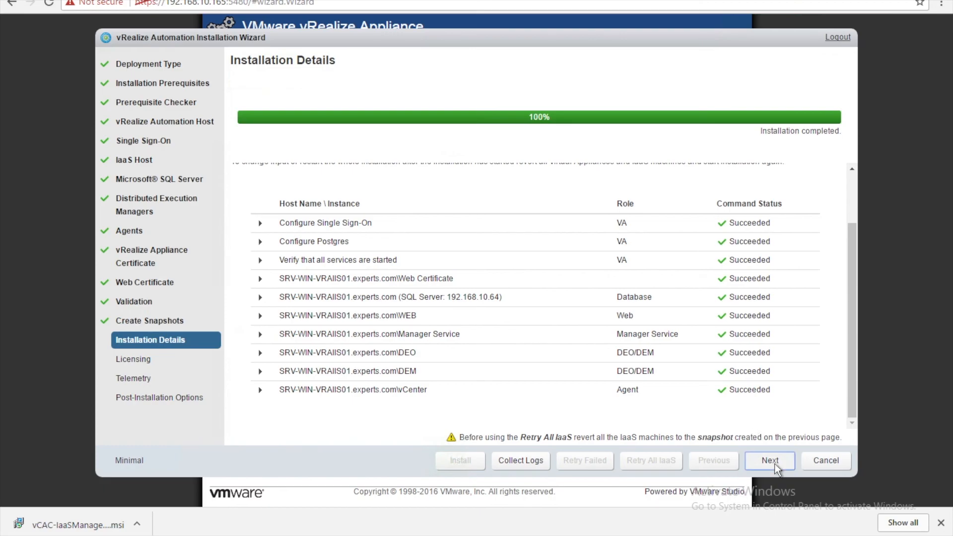
Continue past Installation Details once every command has succeeded at 100%
click(769, 460)
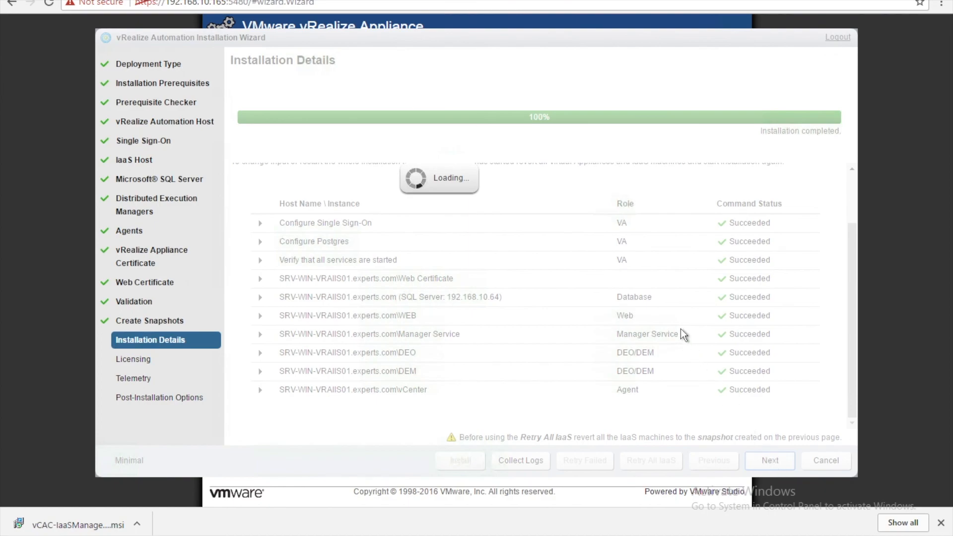
Skip Licensing and decline joining the Customer Experience Improvement Program on Telemetry
click(768, 460)
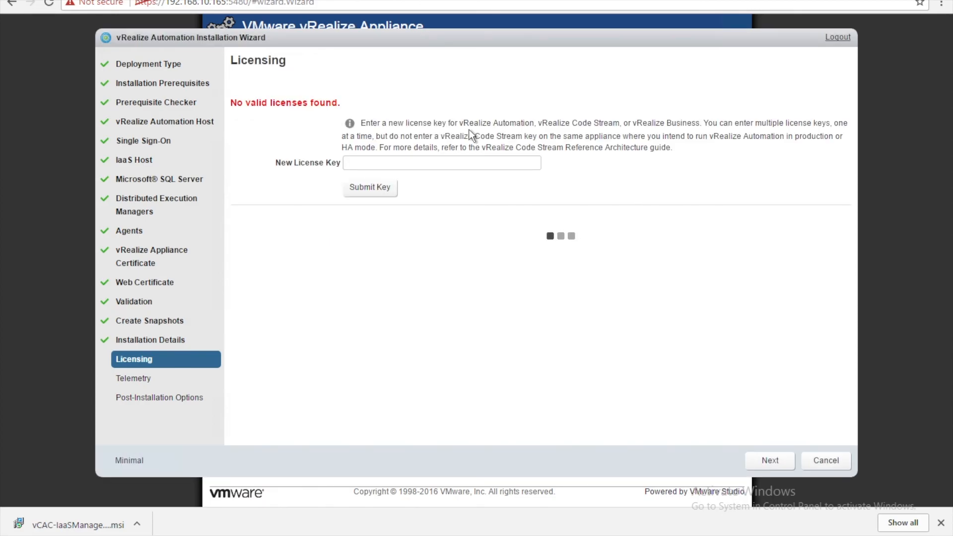
click(768, 460)
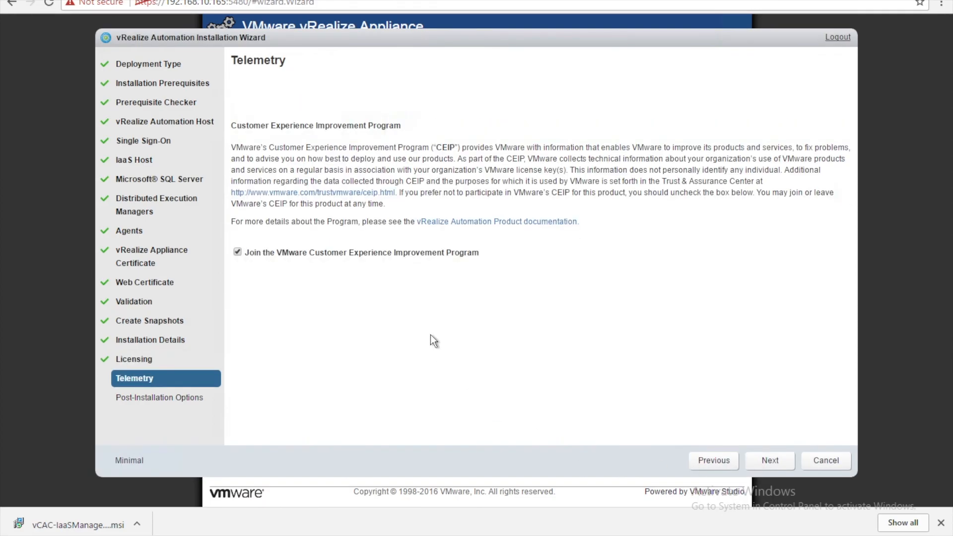
click(238, 252)
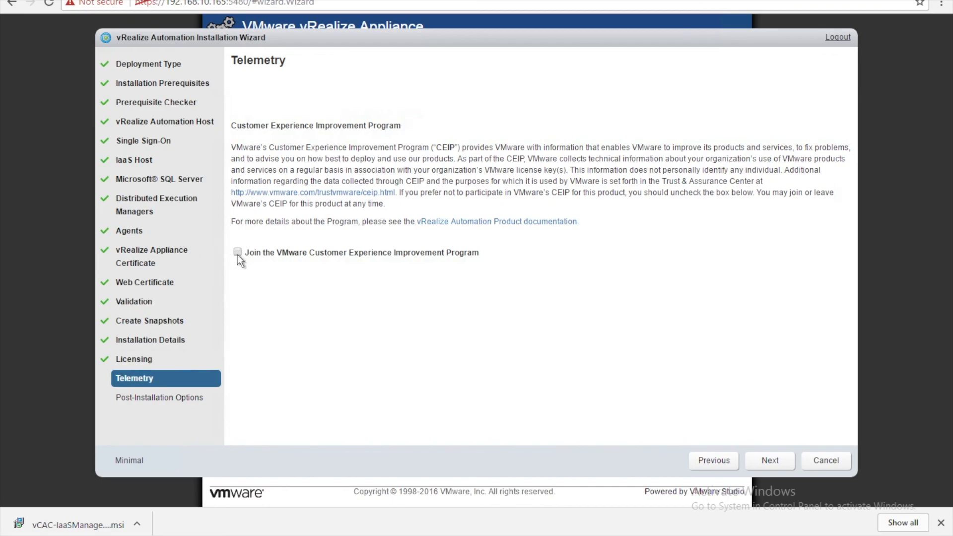
mouse_move(770, 459)
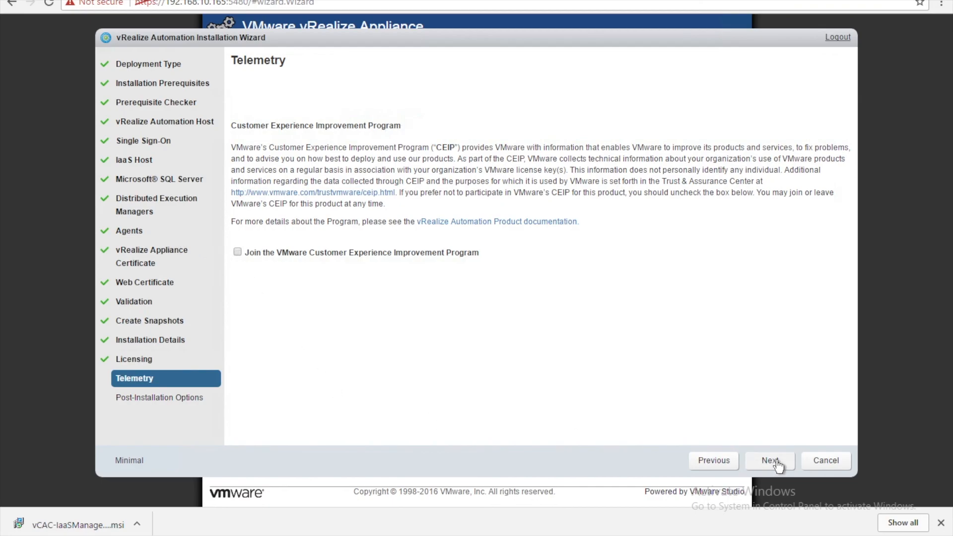
click(769, 459)
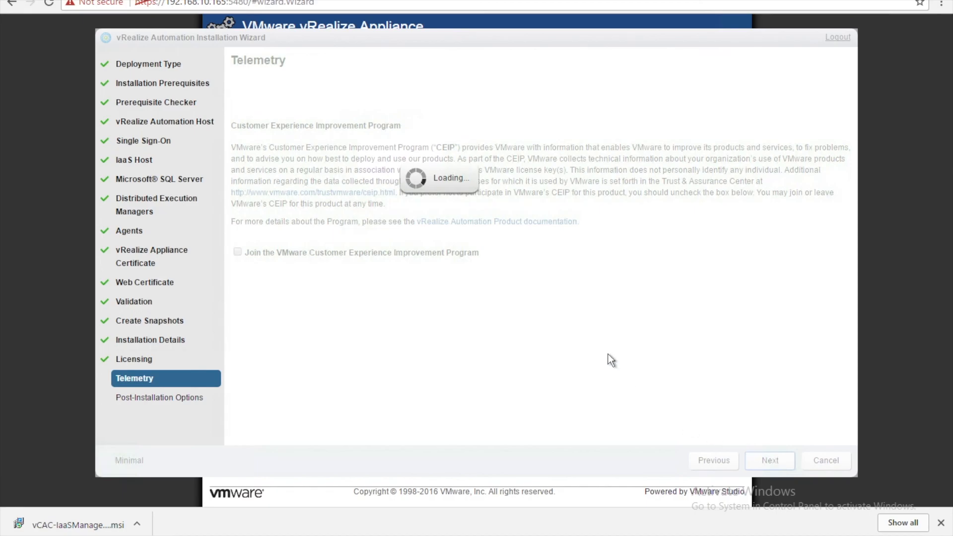
Choose Continue in Post-Installation Options to skip initial content, reaching the congratulations page
click(768, 459)
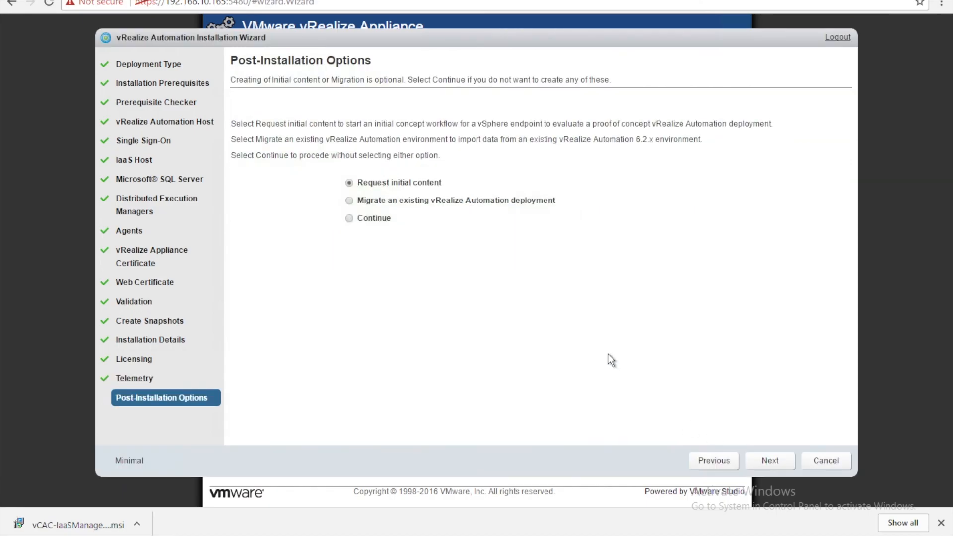
mouse_move(360, 236)
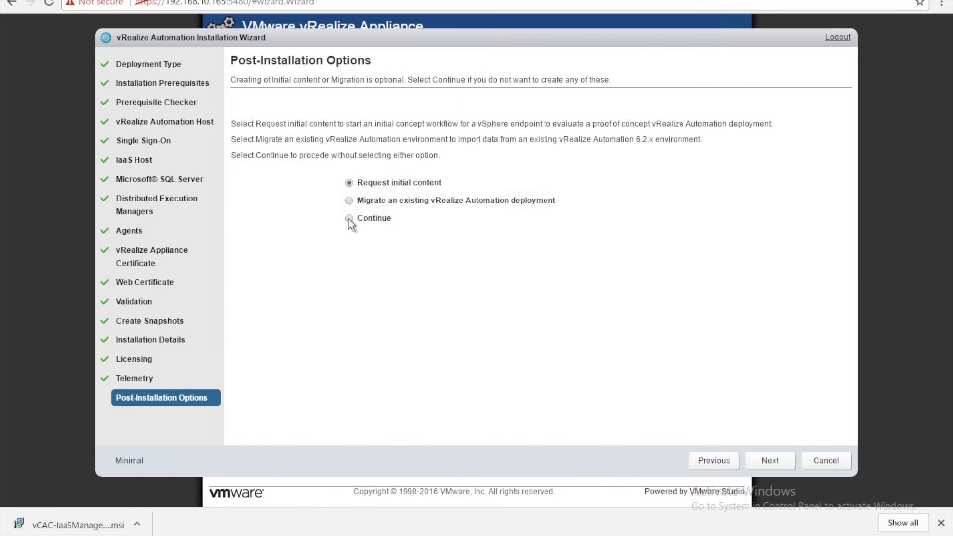
click(349, 218)
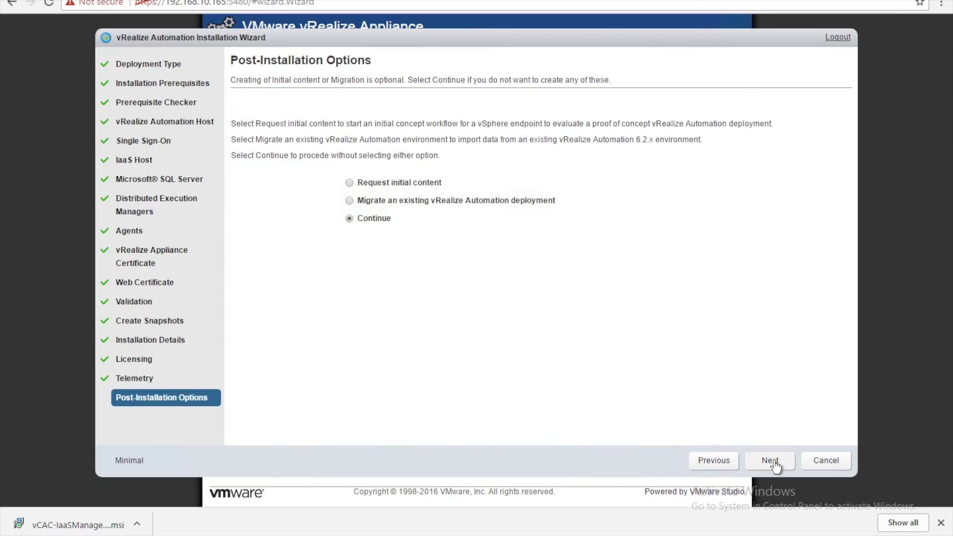
click(770, 459)
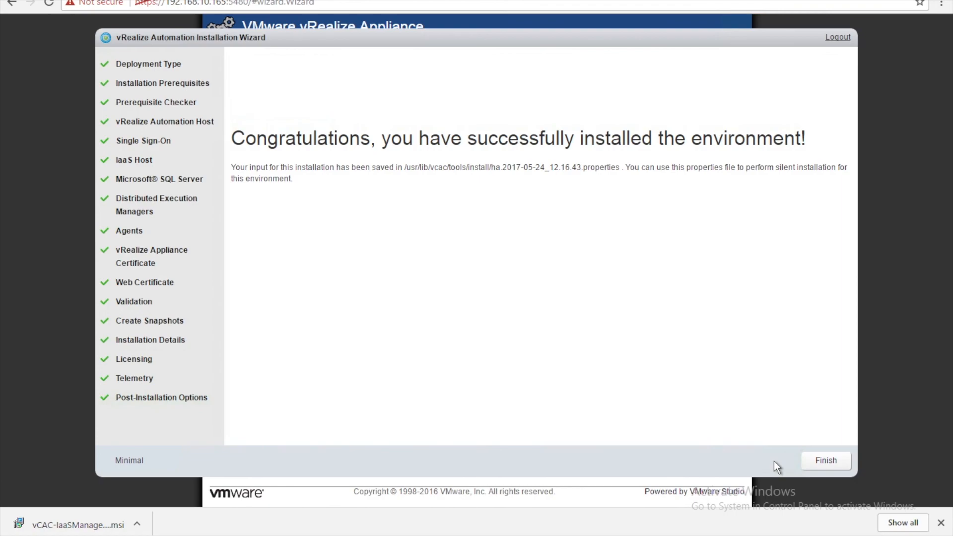
mouse_move(638, 322)
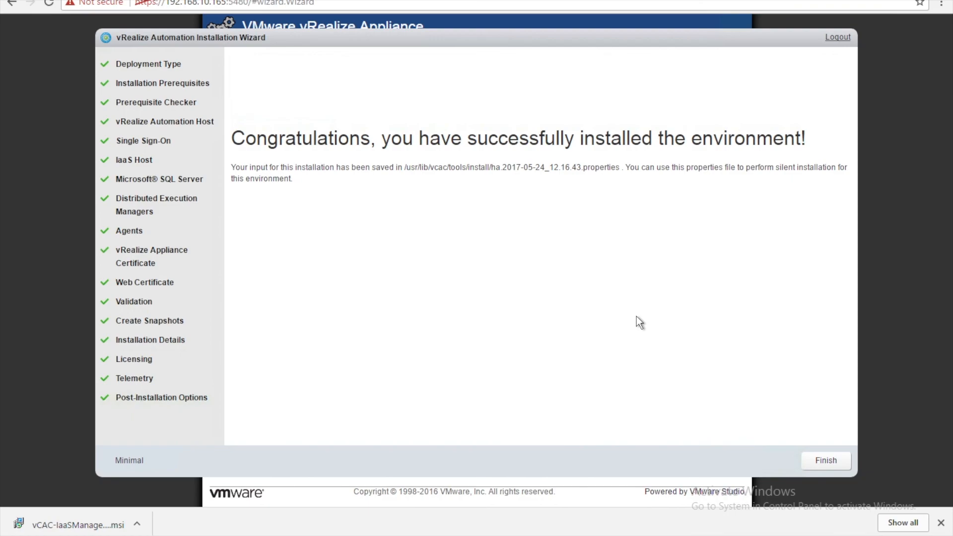
mouse_move(799, 455)
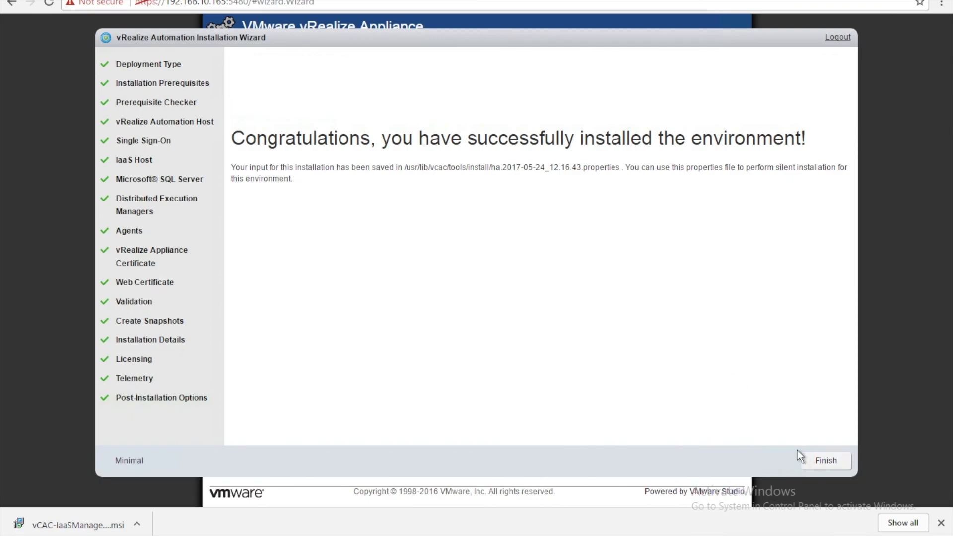
mouse_move(610, 311)
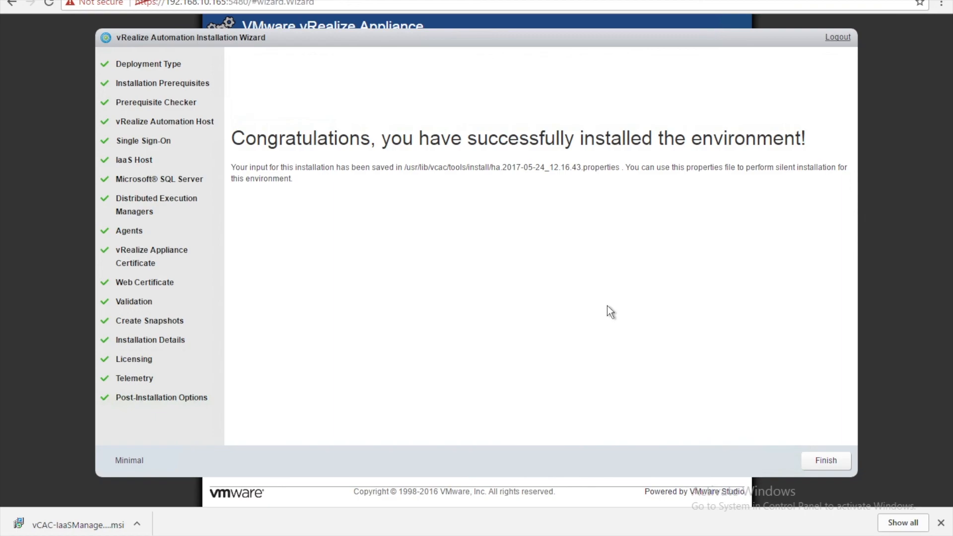
mouse_move(455, 170)
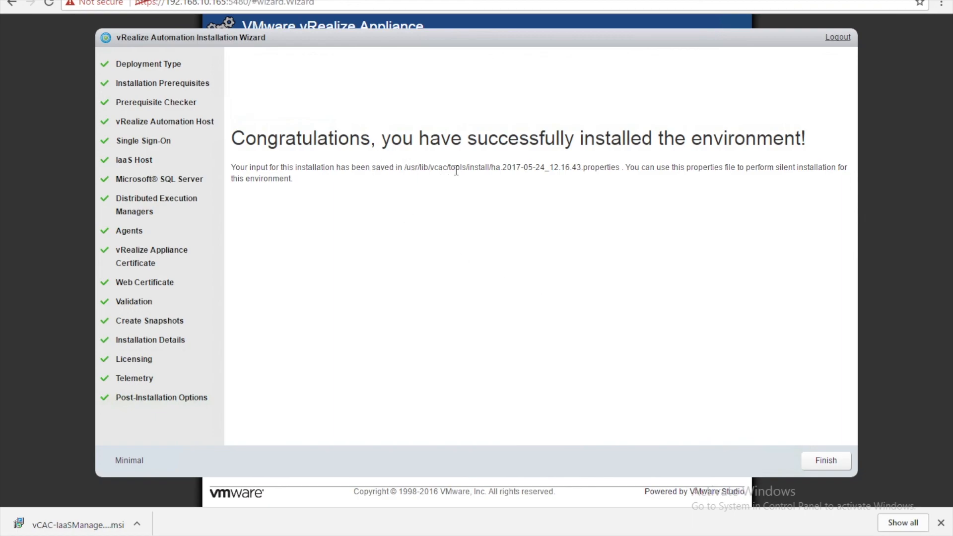
mouse_move(821, 451)
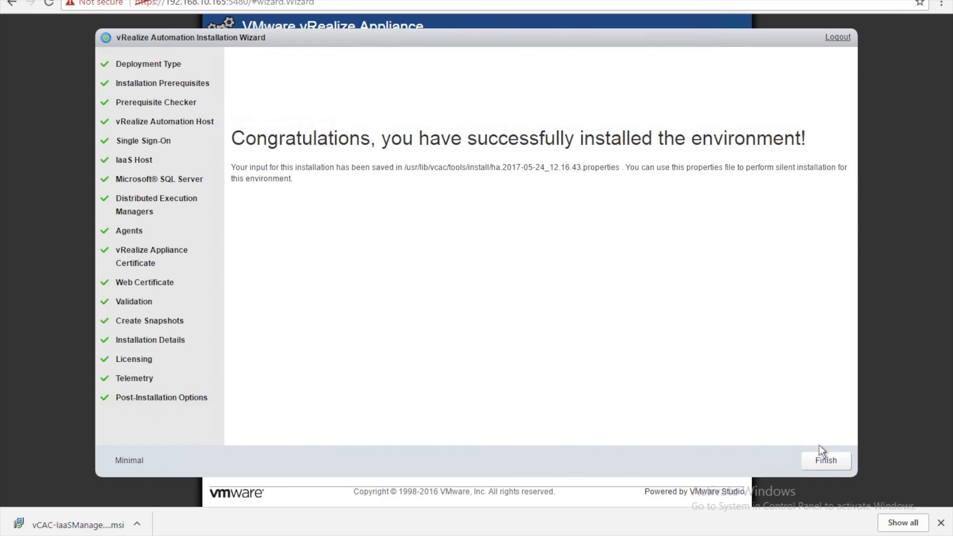
Finish the wizard, returning to the vRealize Appliance login page
click(825, 460)
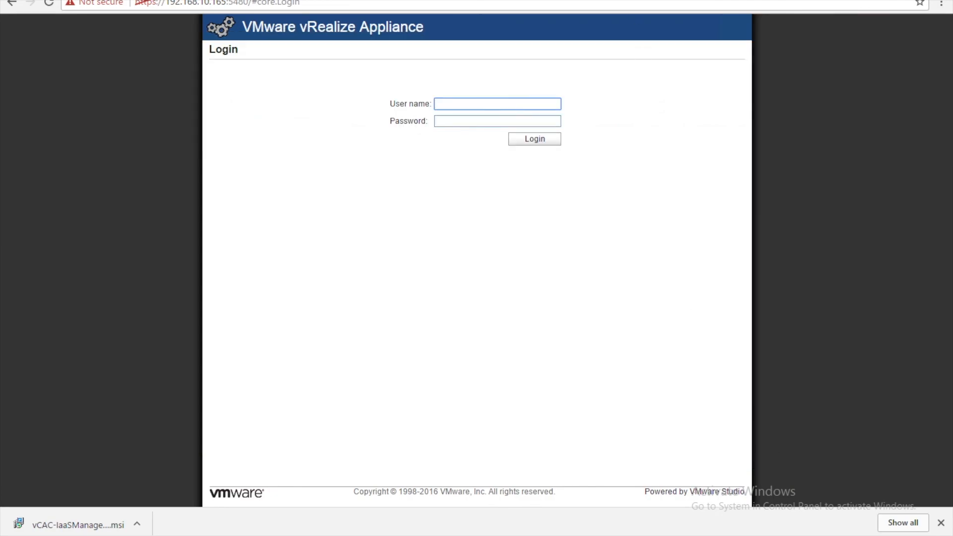